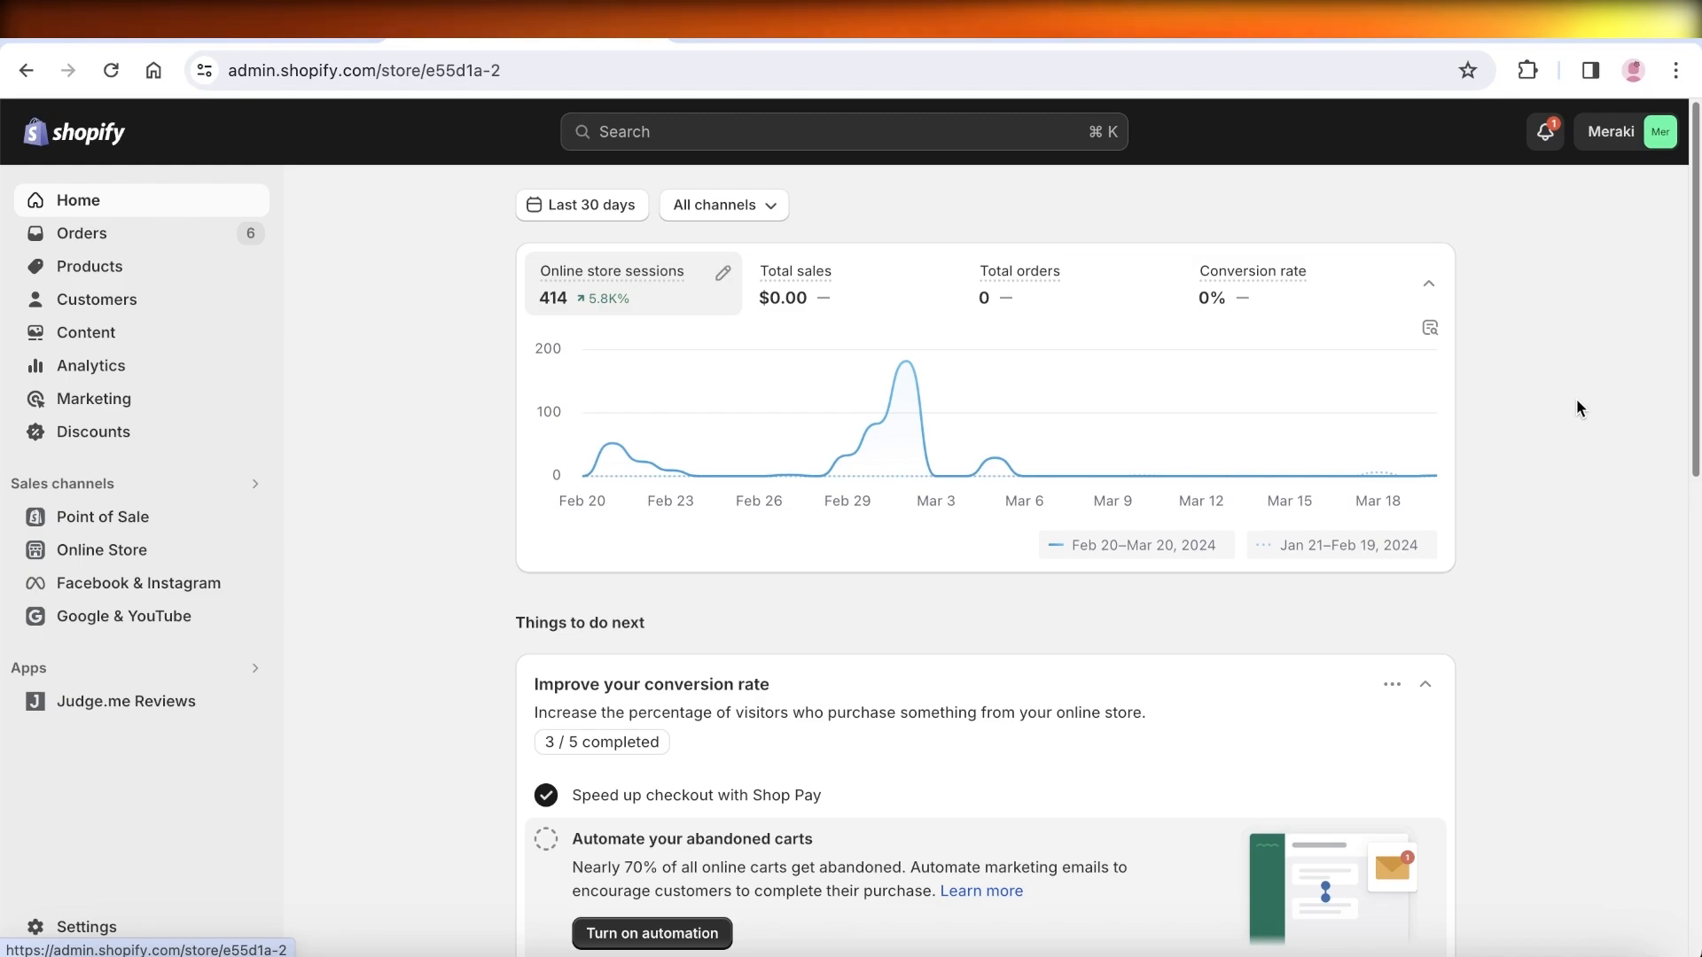
mouse_move(1664, 344)
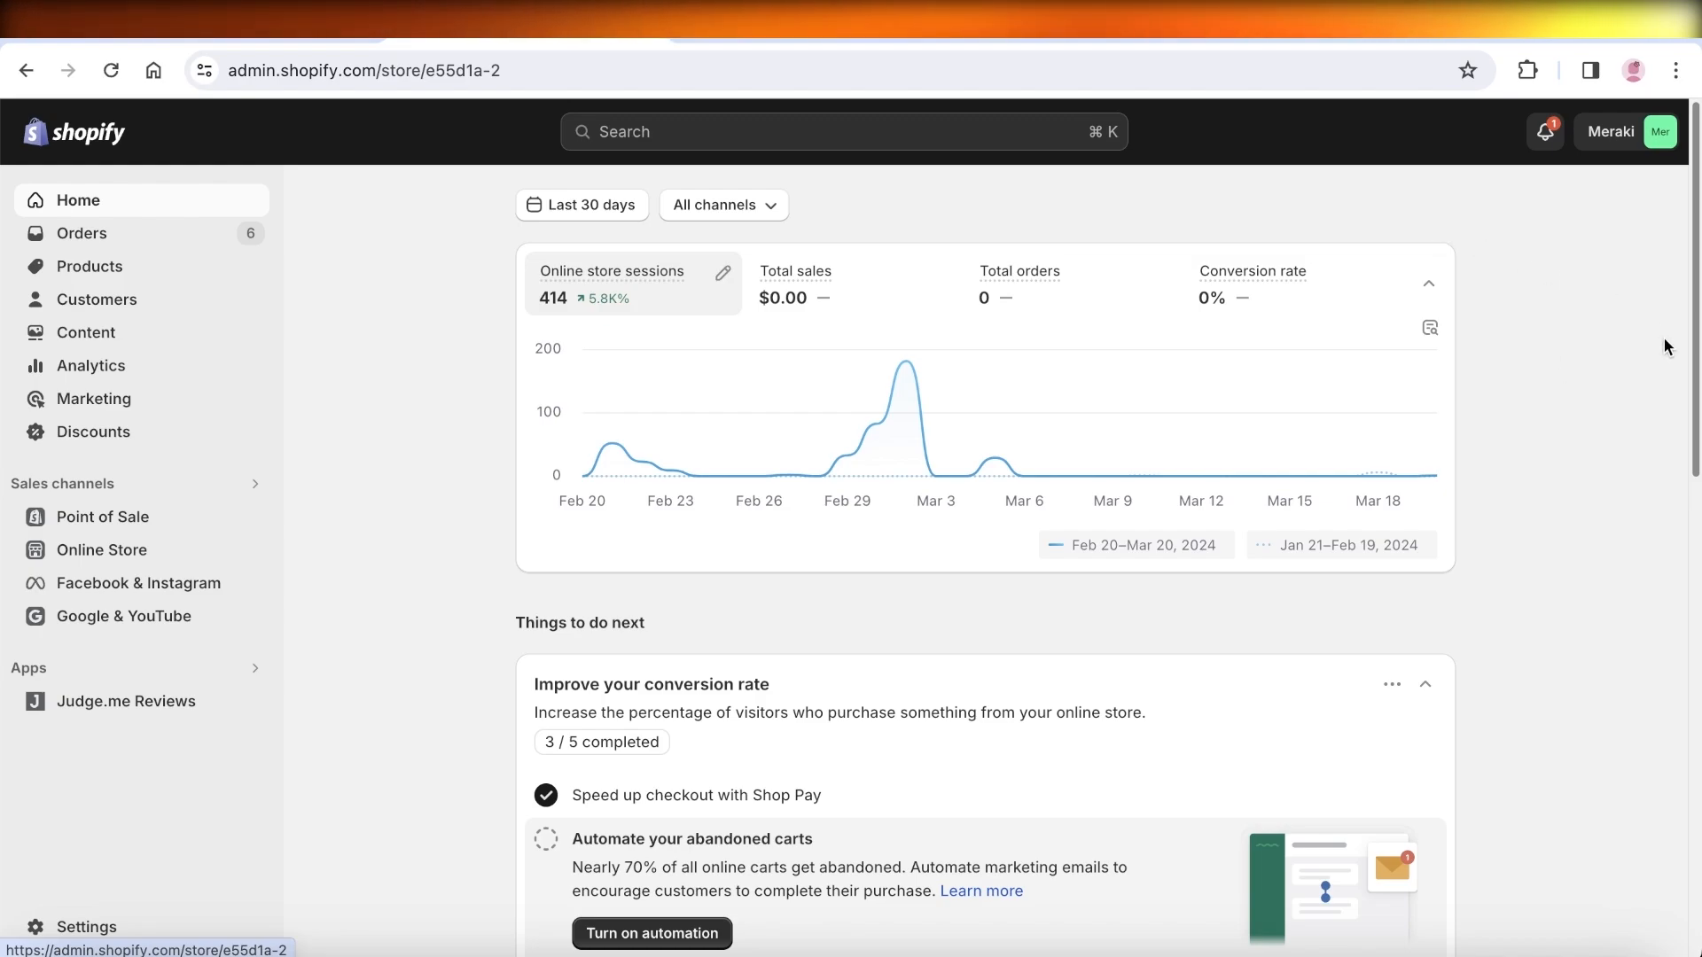
mouse_move(207, 372)
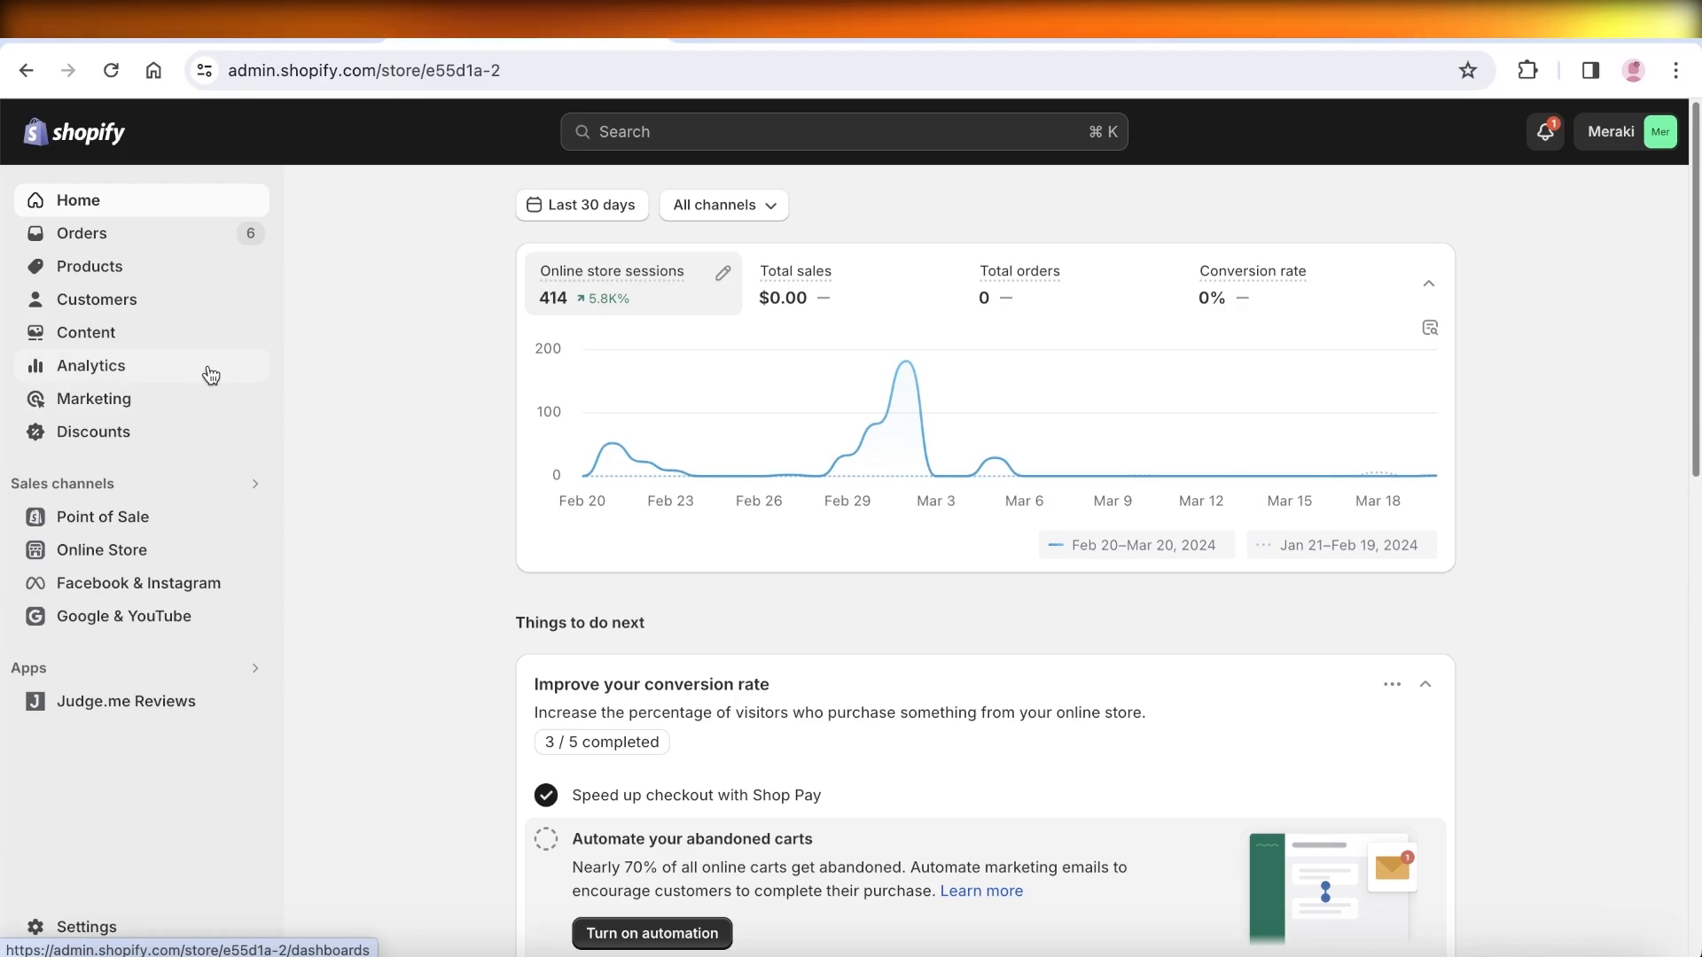
mouse_move(1345, 426)
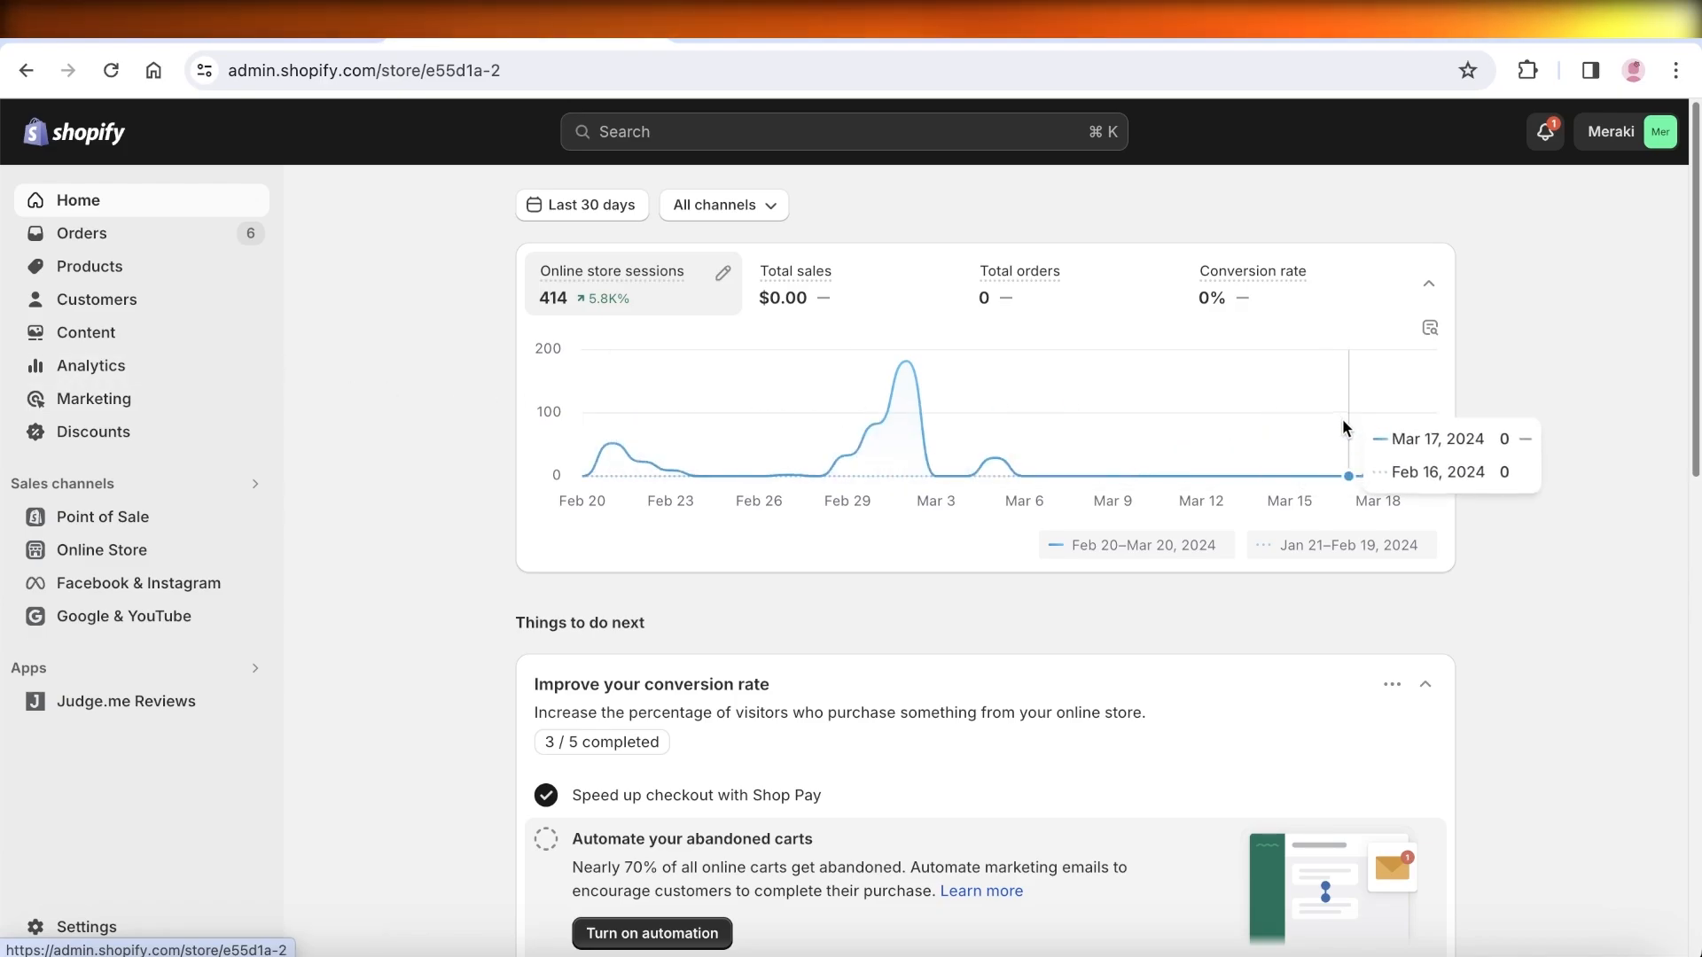
Open the all-locations Orders list showing orders #1001 through #1006.
click(82, 233)
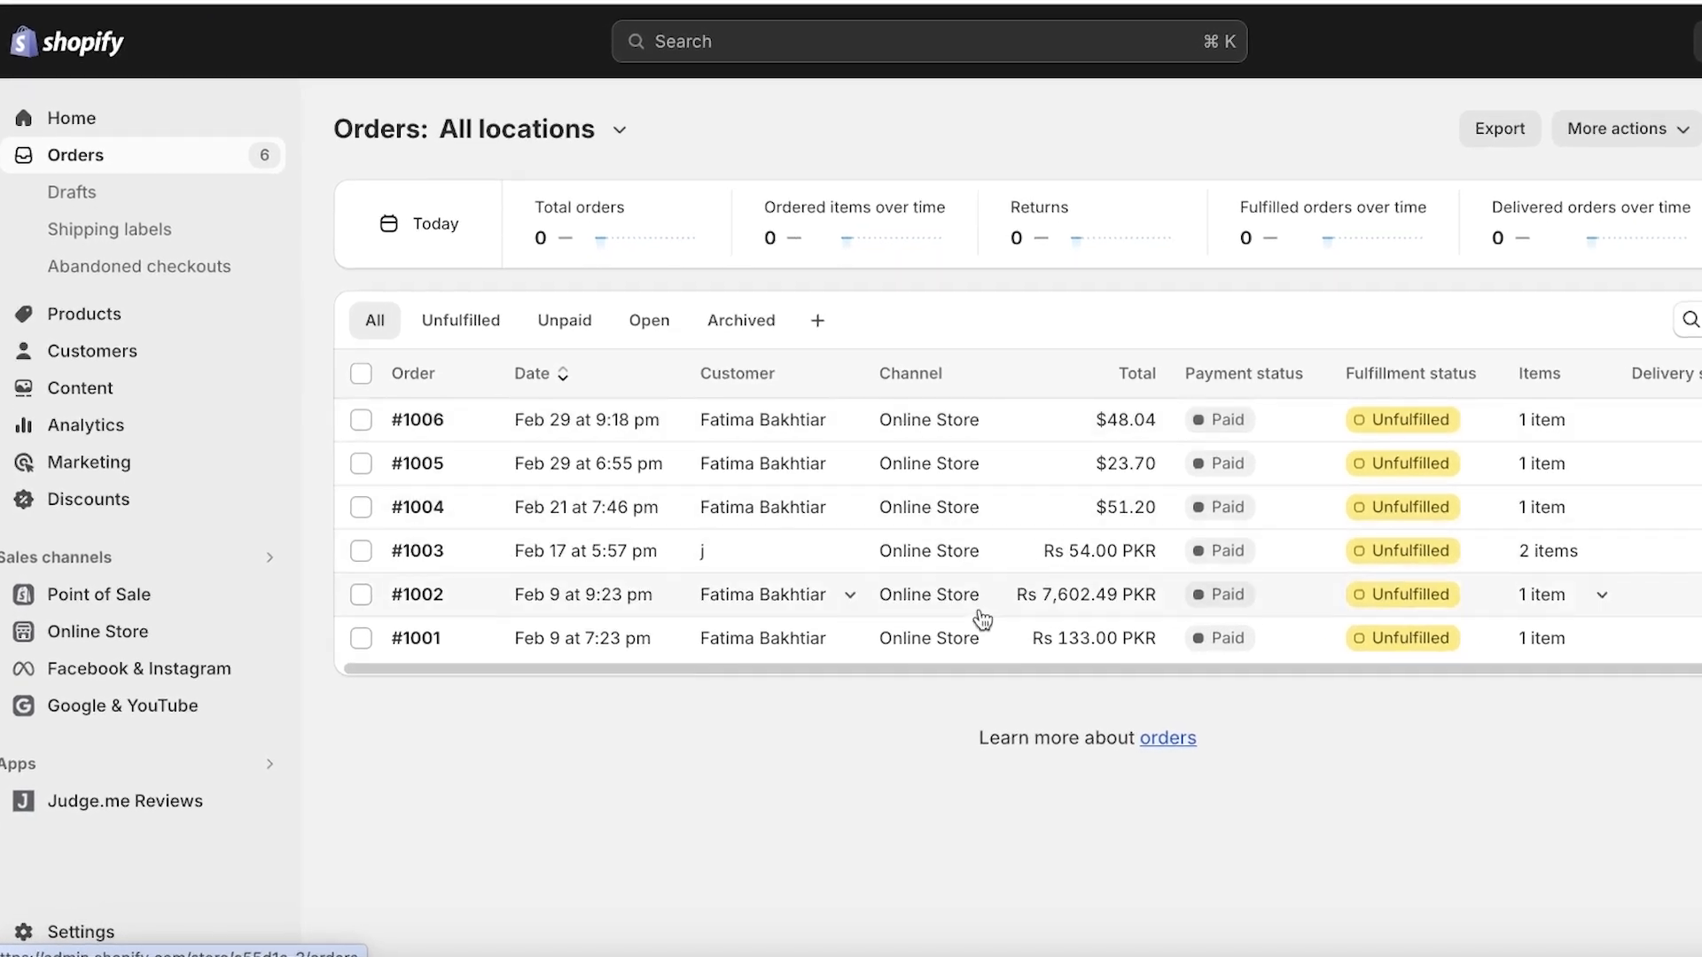
mouse_move(990, 777)
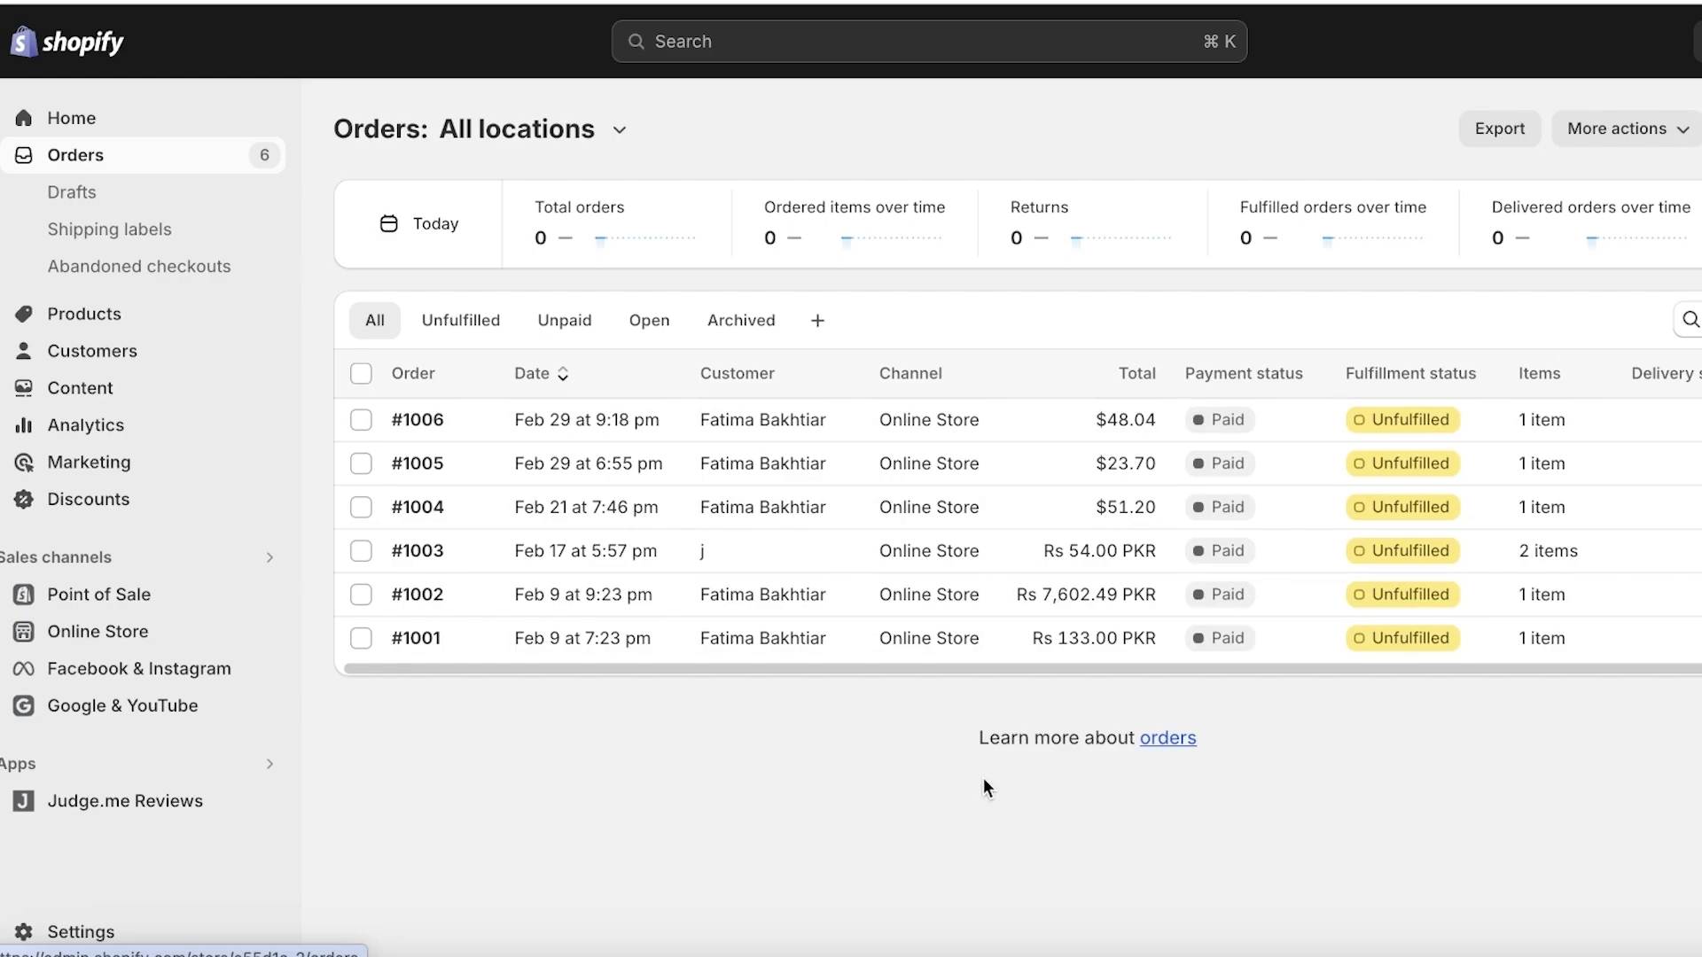
mouse_move(988, 738)
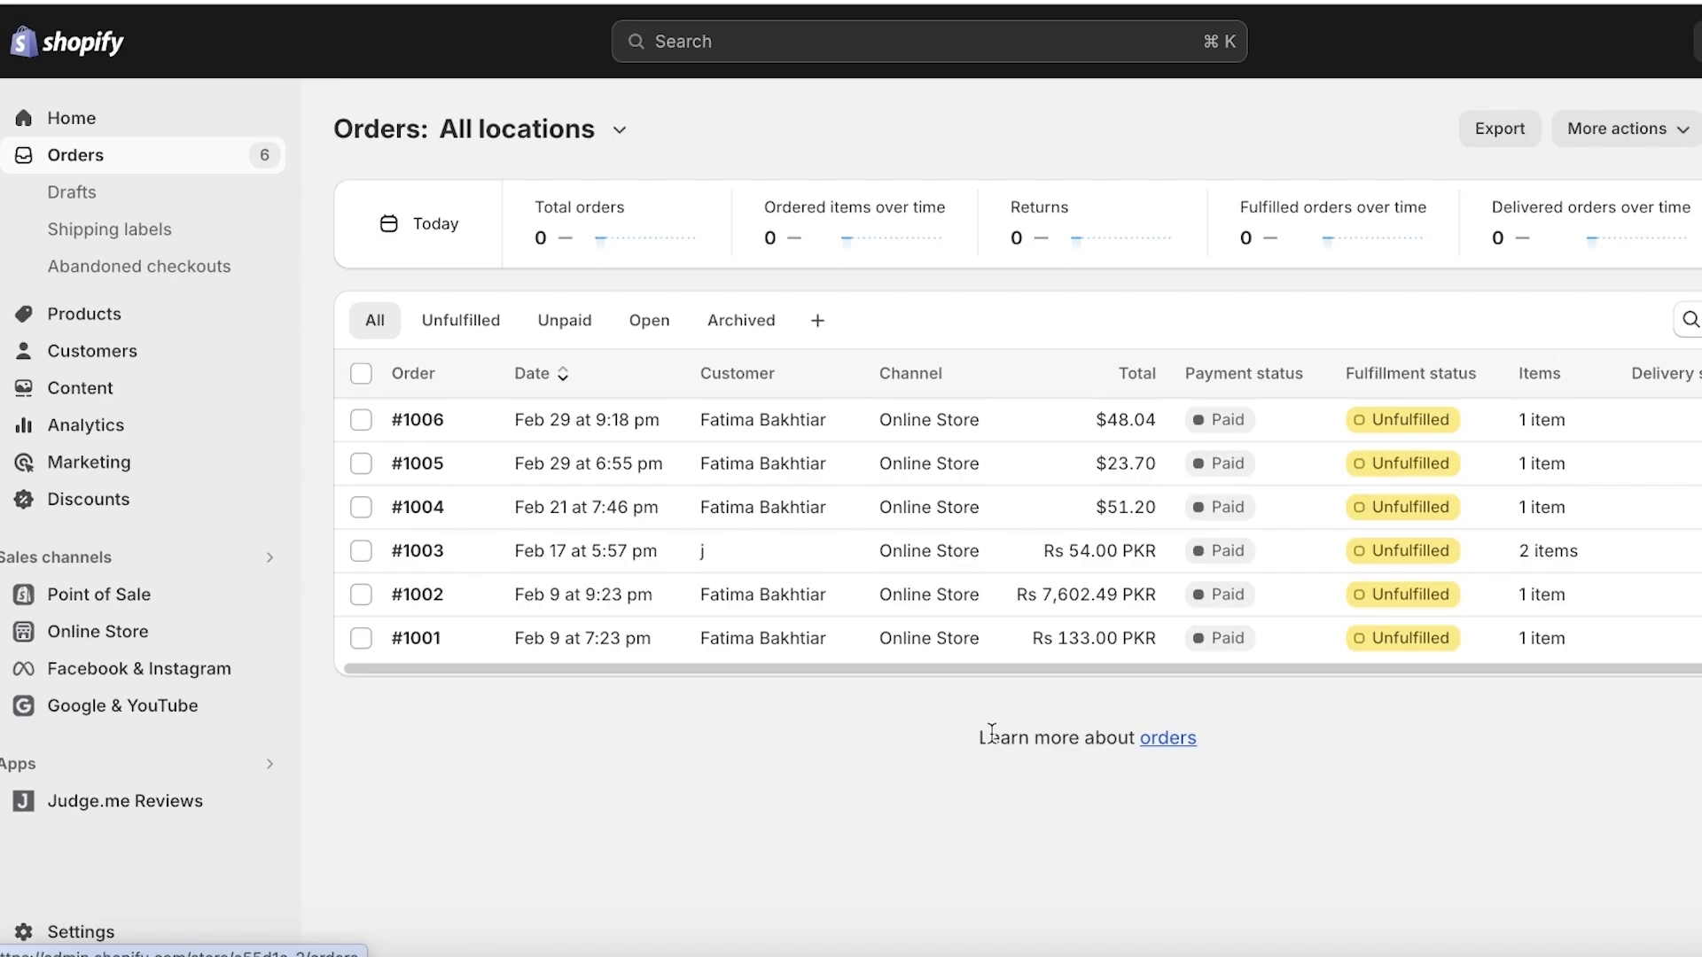
mouse_move(1122, 721)
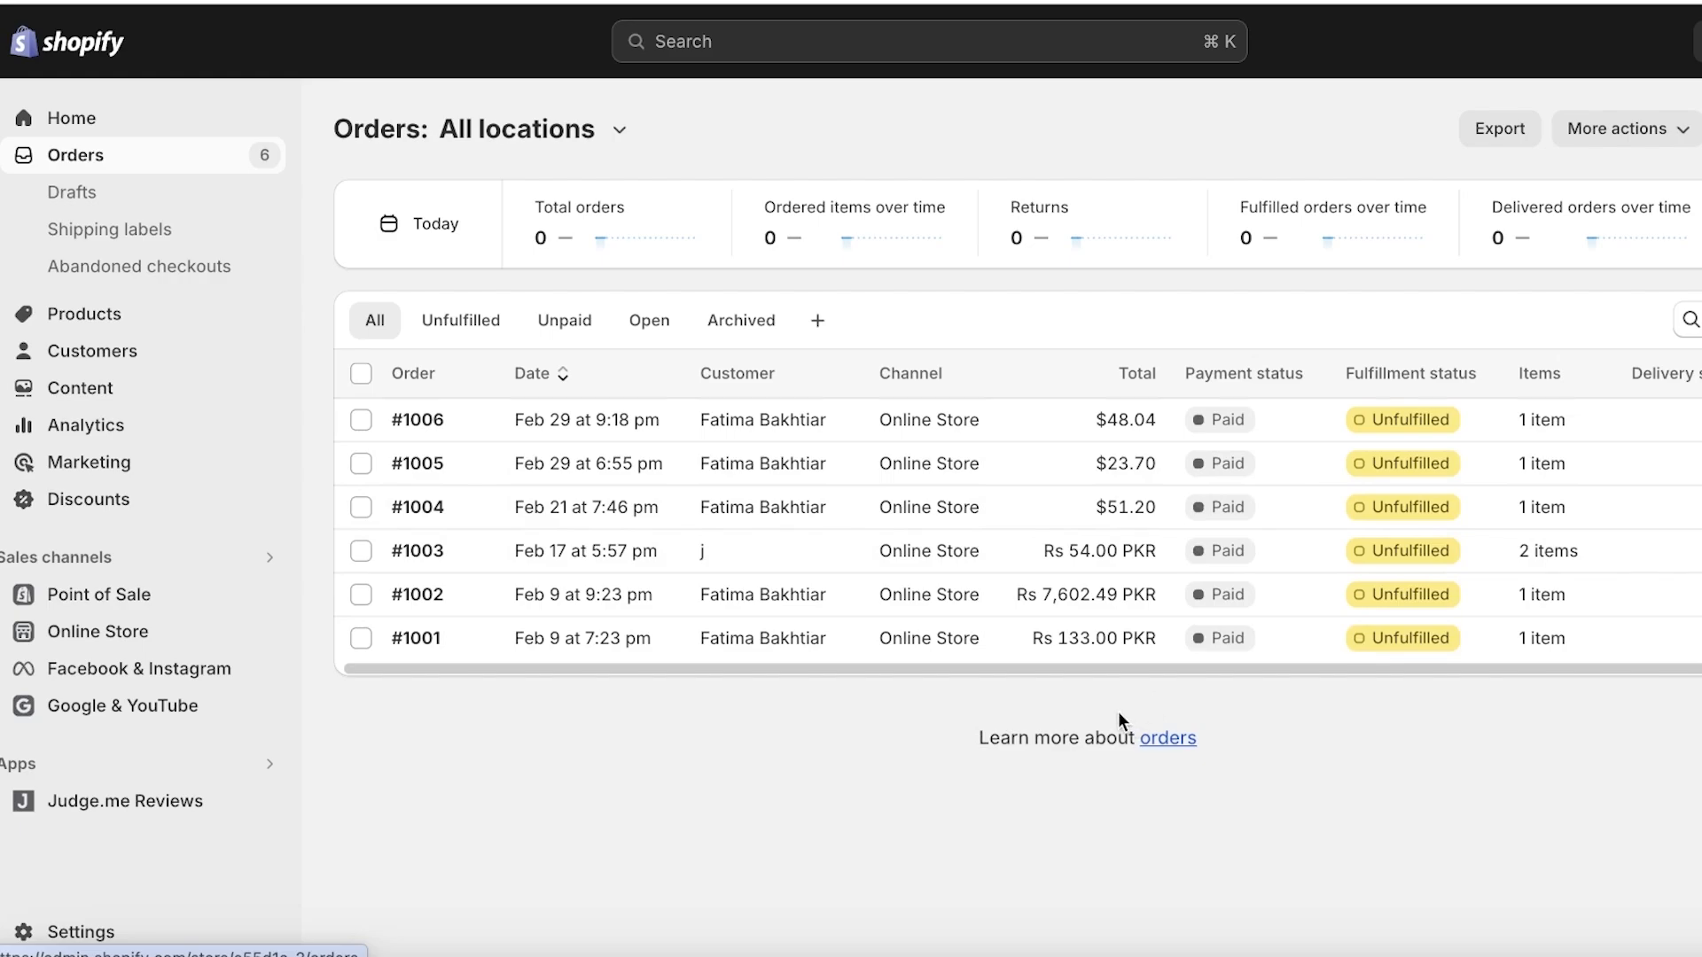
mouse_move(1121, 730)
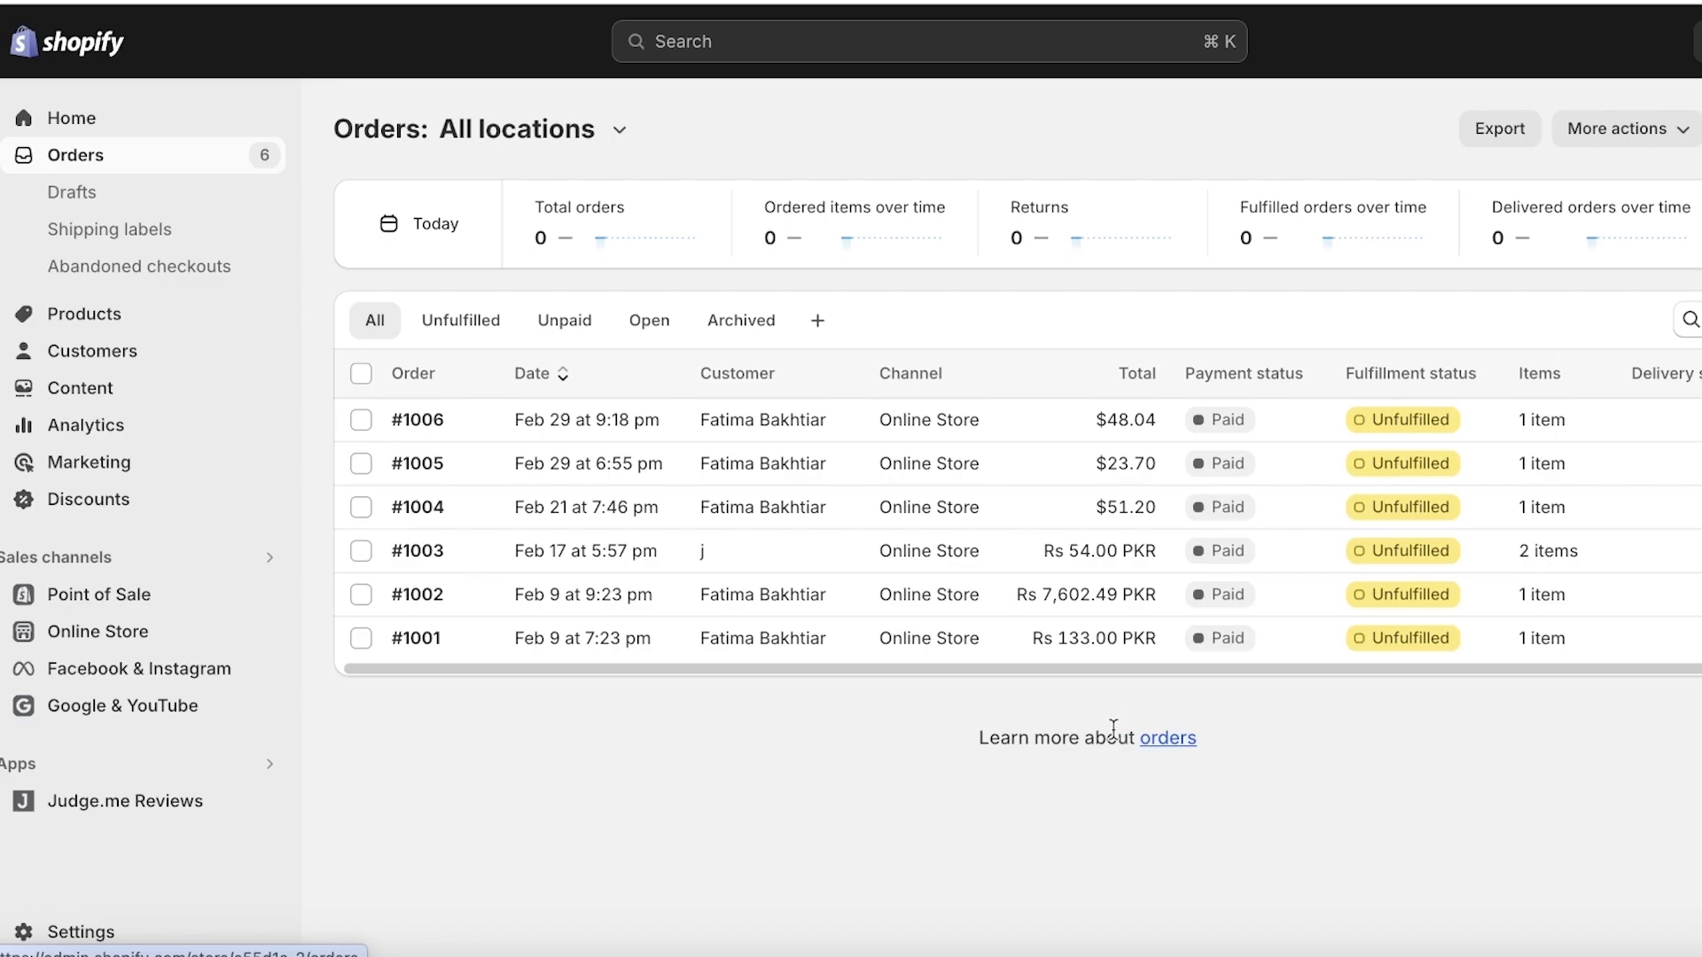
mouse_move(1122, 778)
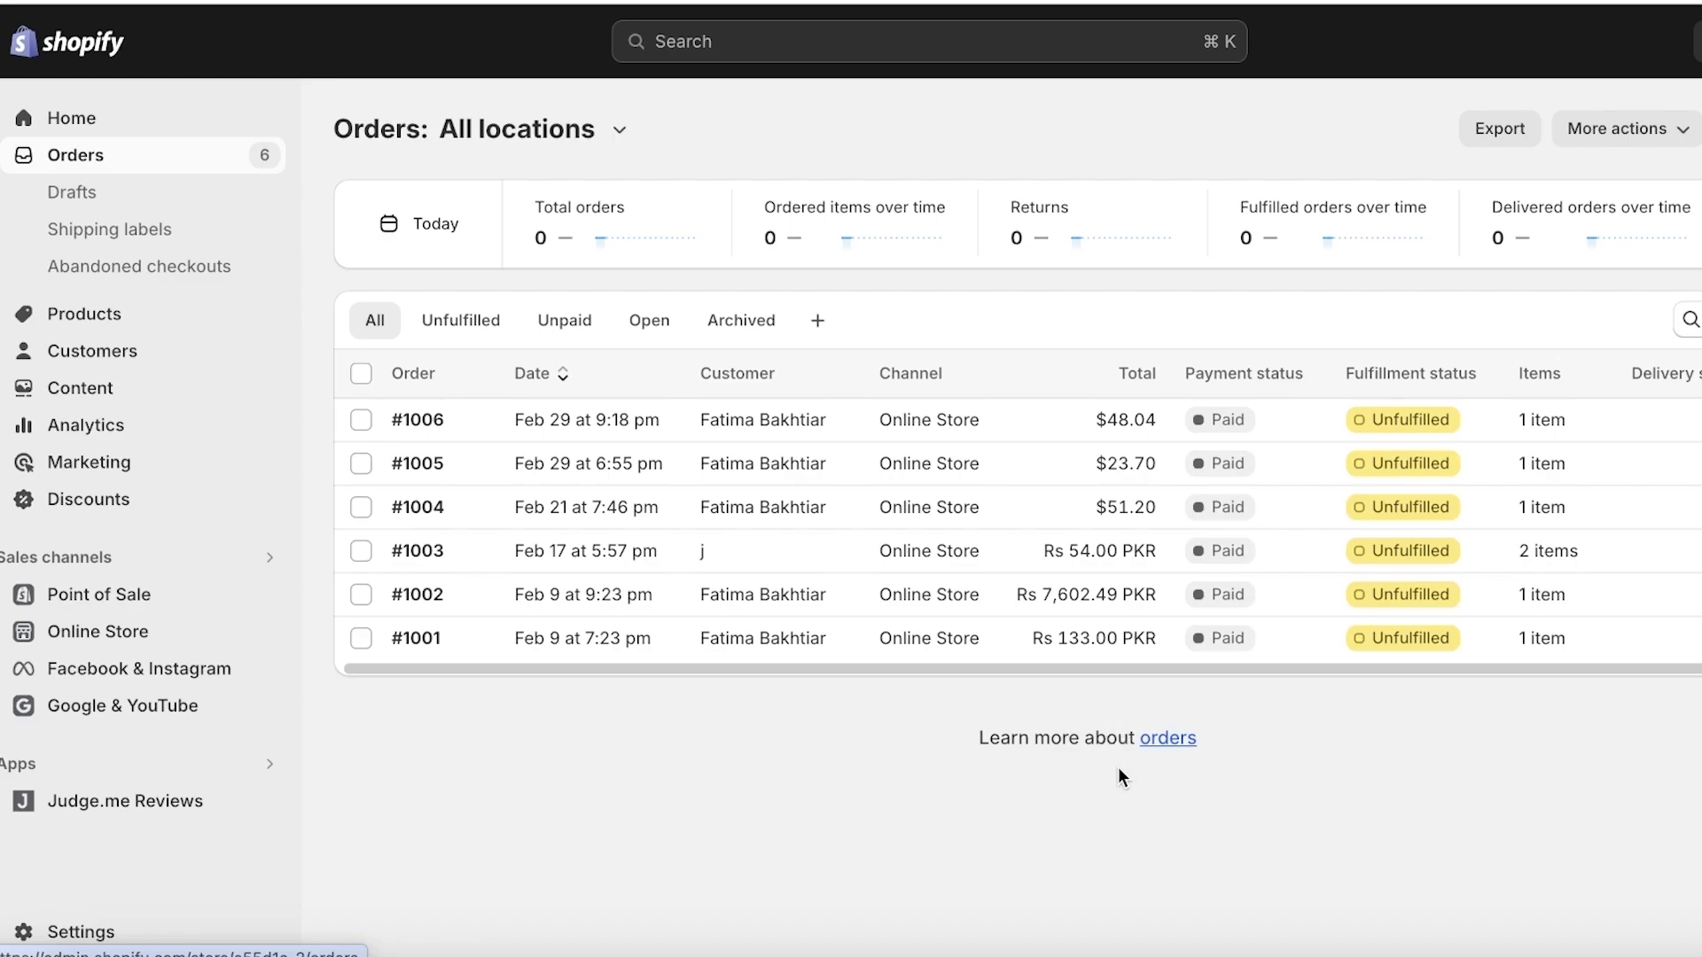
mouse_move(160, 143)
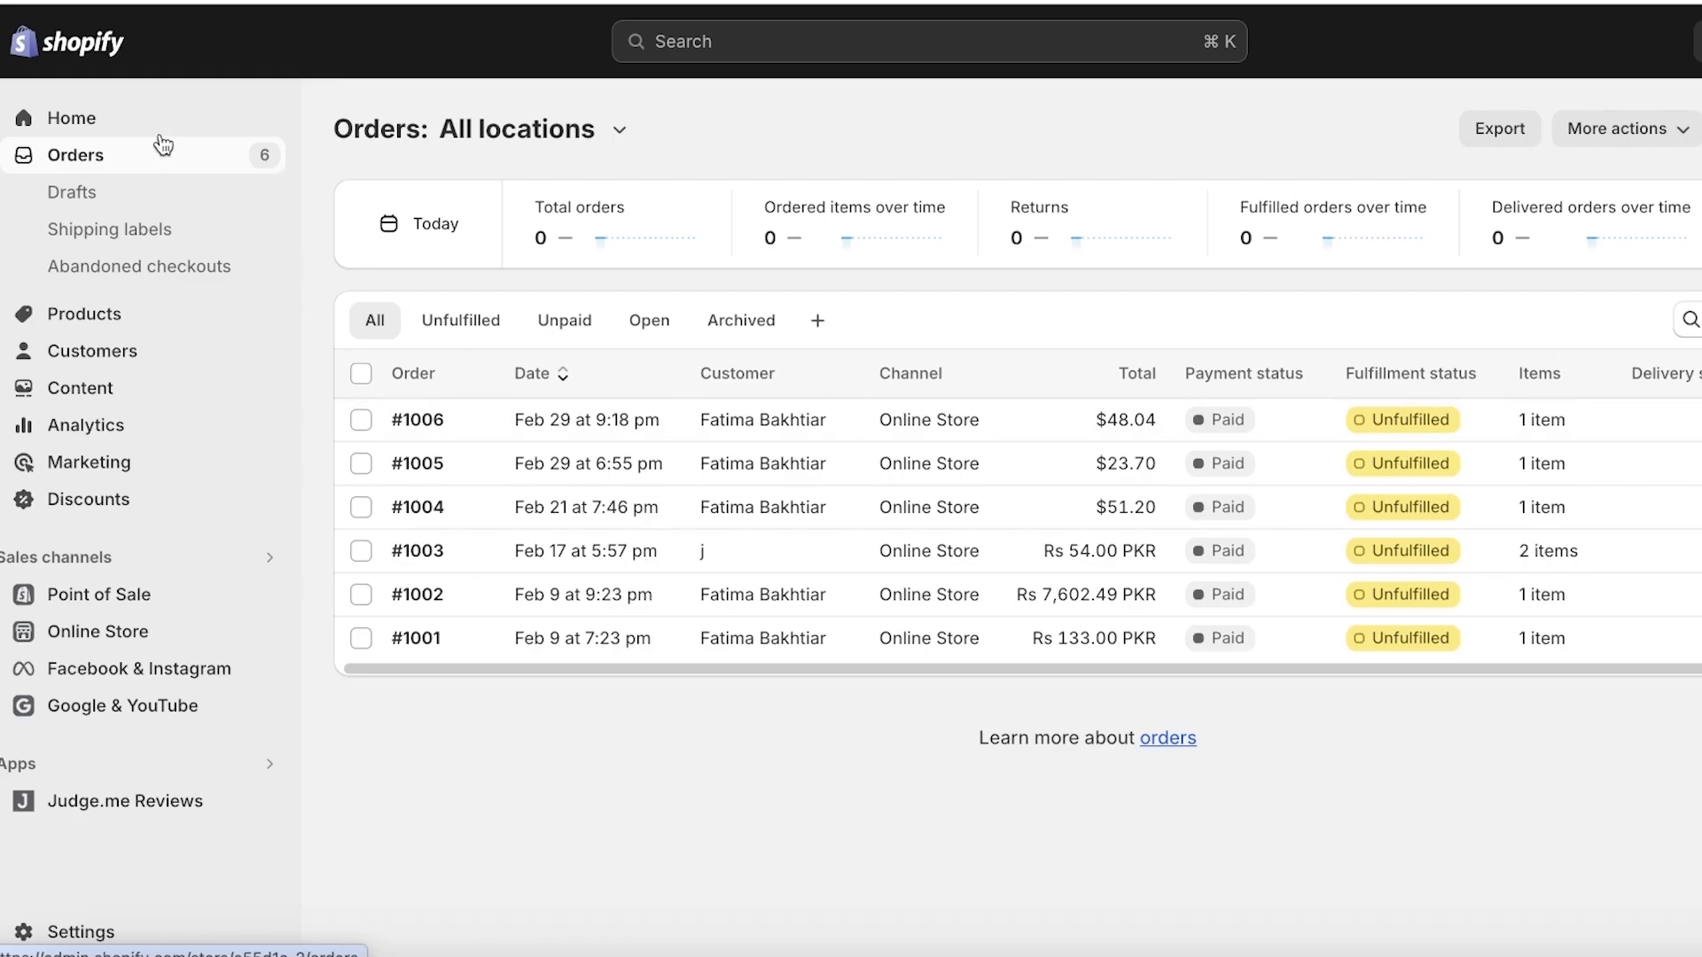
Return to the Home dashboard showing 414 online store sessions.
click(73, 118)
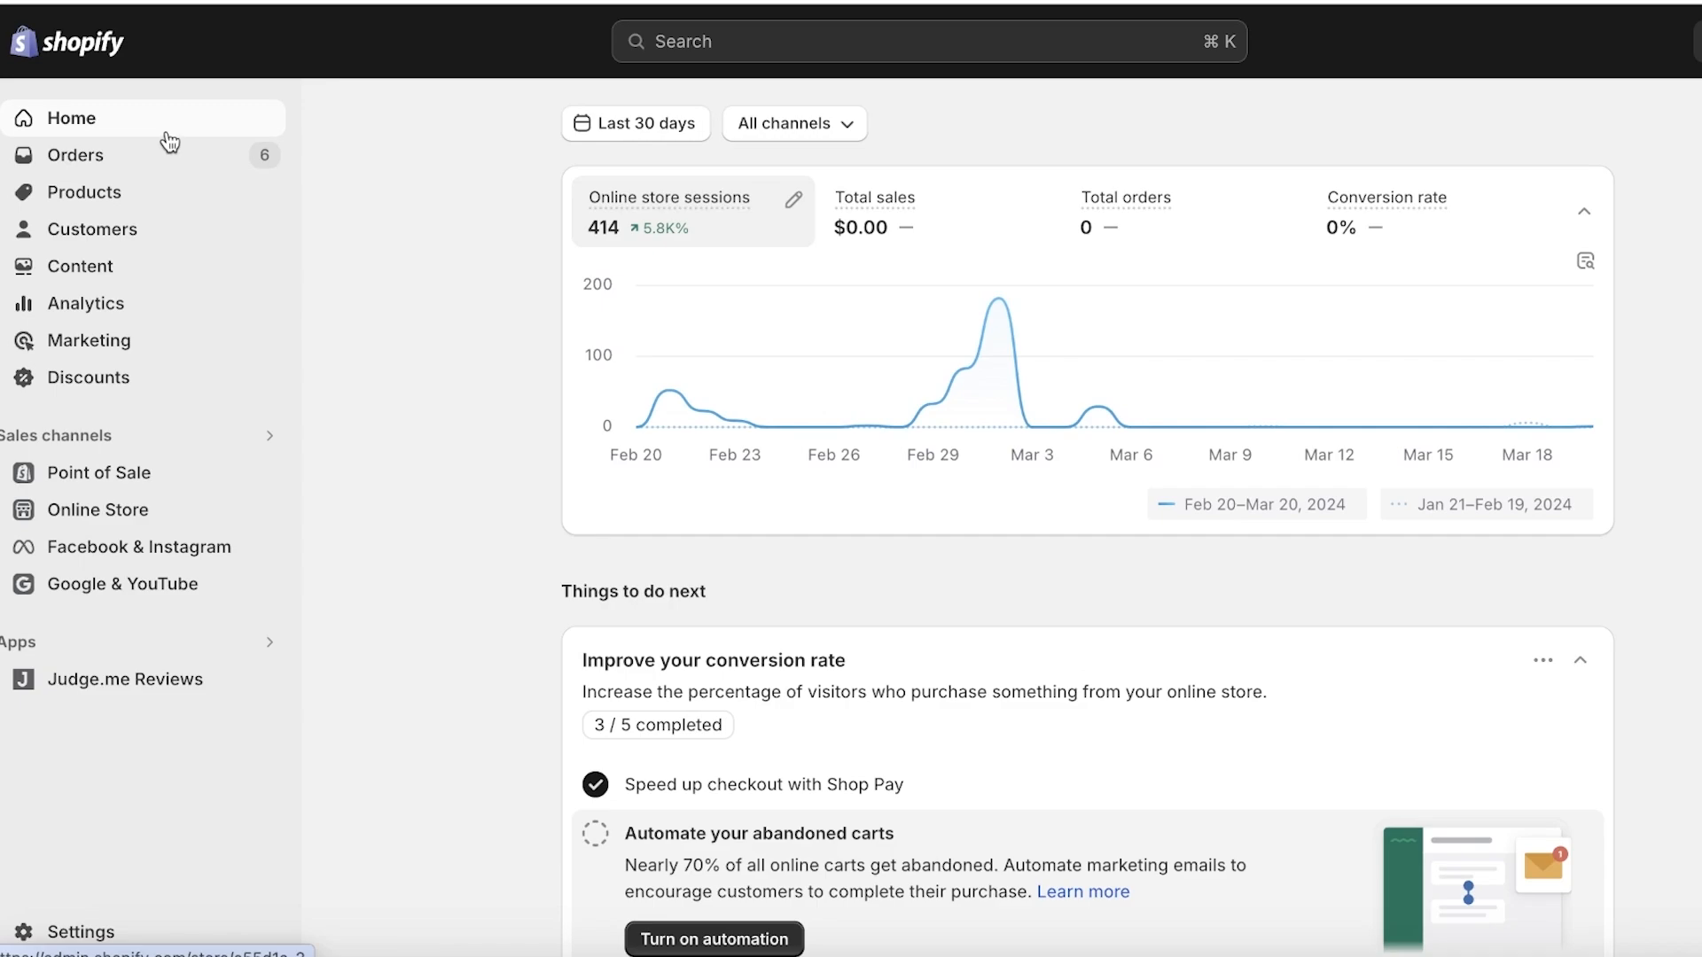
mouse_move(171, 156)
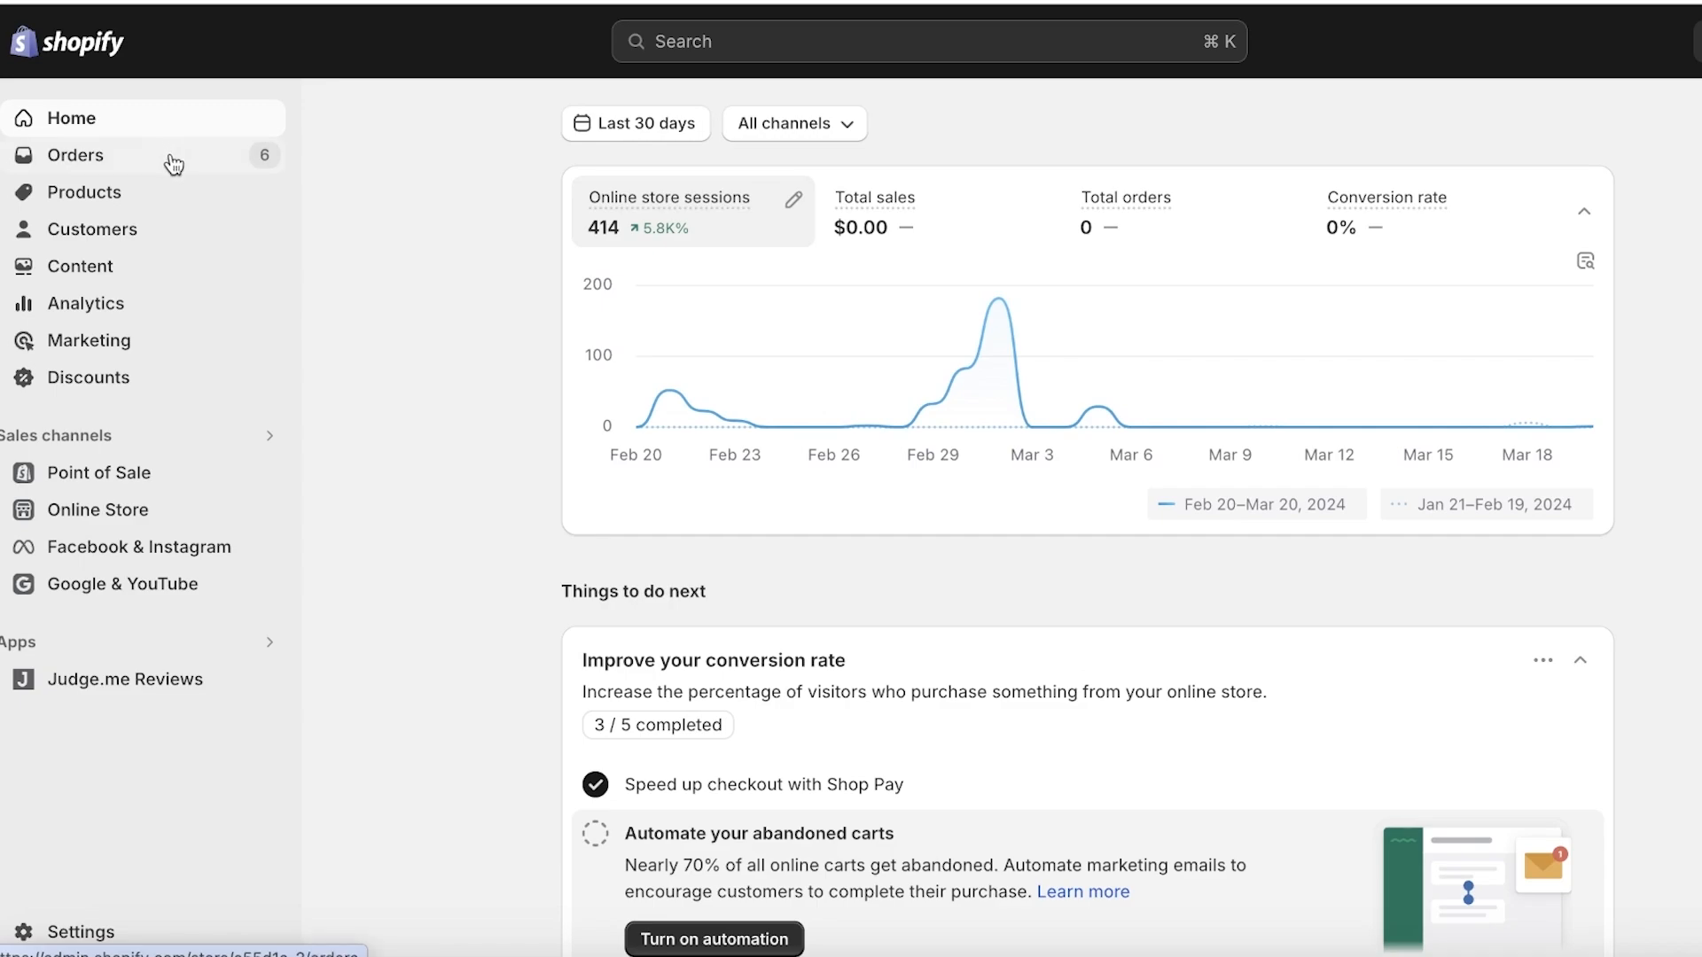
mouse_move(1129, 426)
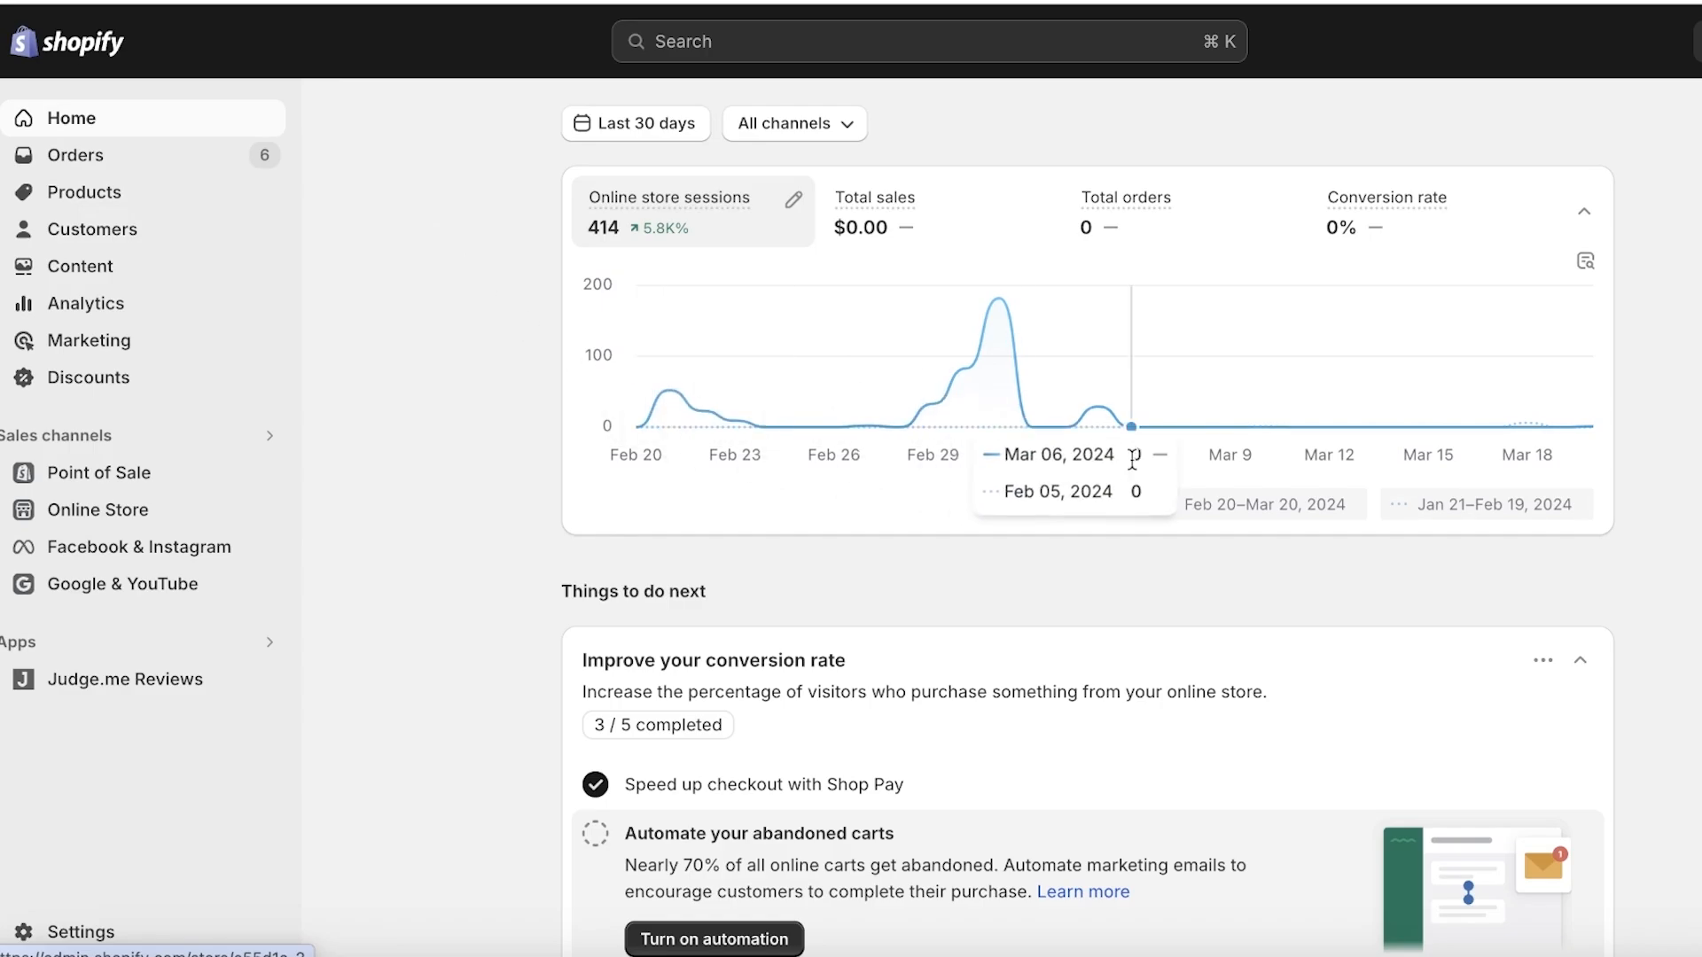
Open order #1006 ($48.04 custom name t-shirt) and expand More actions.
click(77, 154)
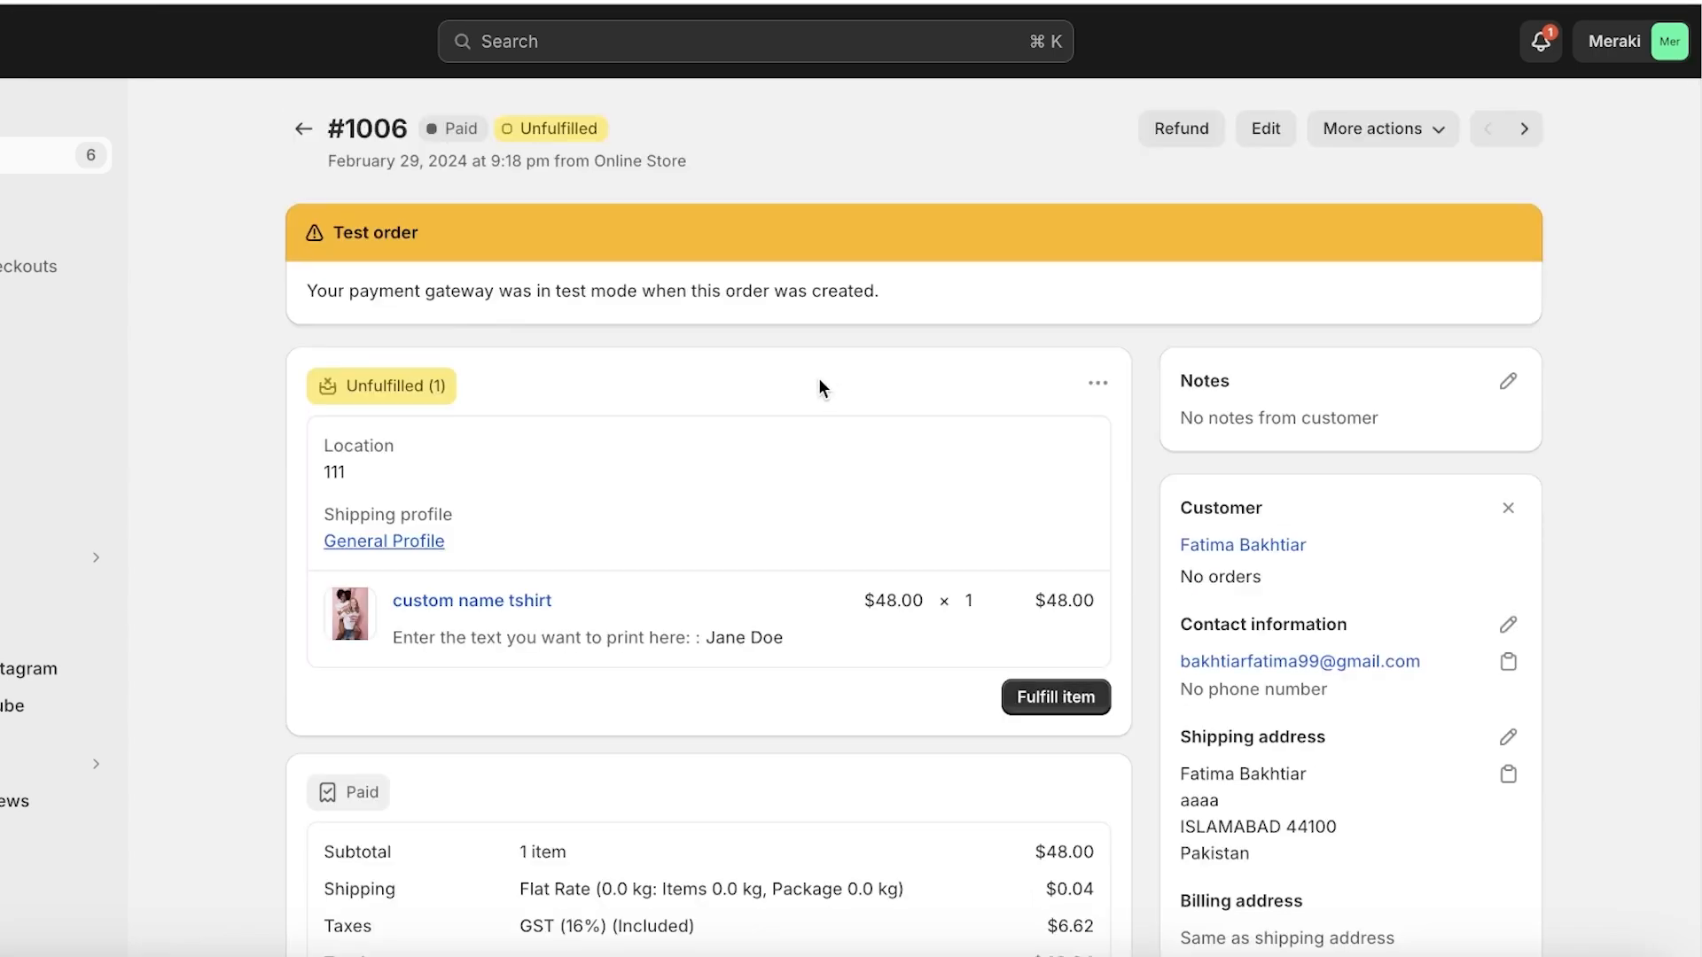
scroll(down, 3)
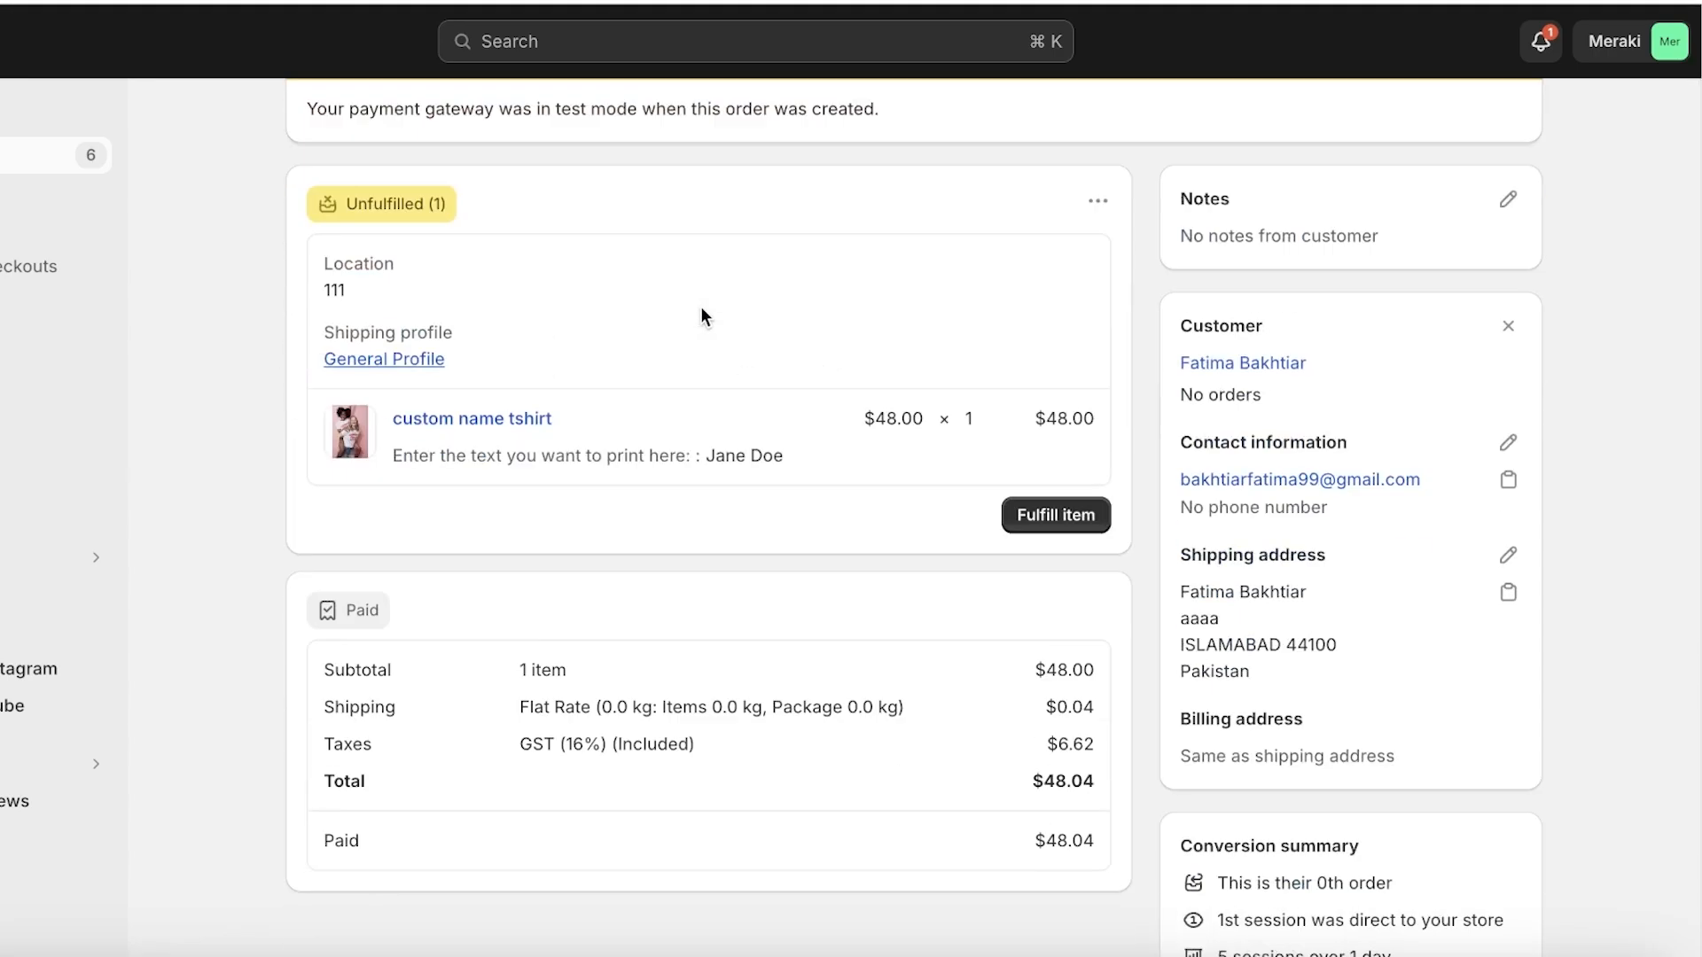
scroll(up, 3)
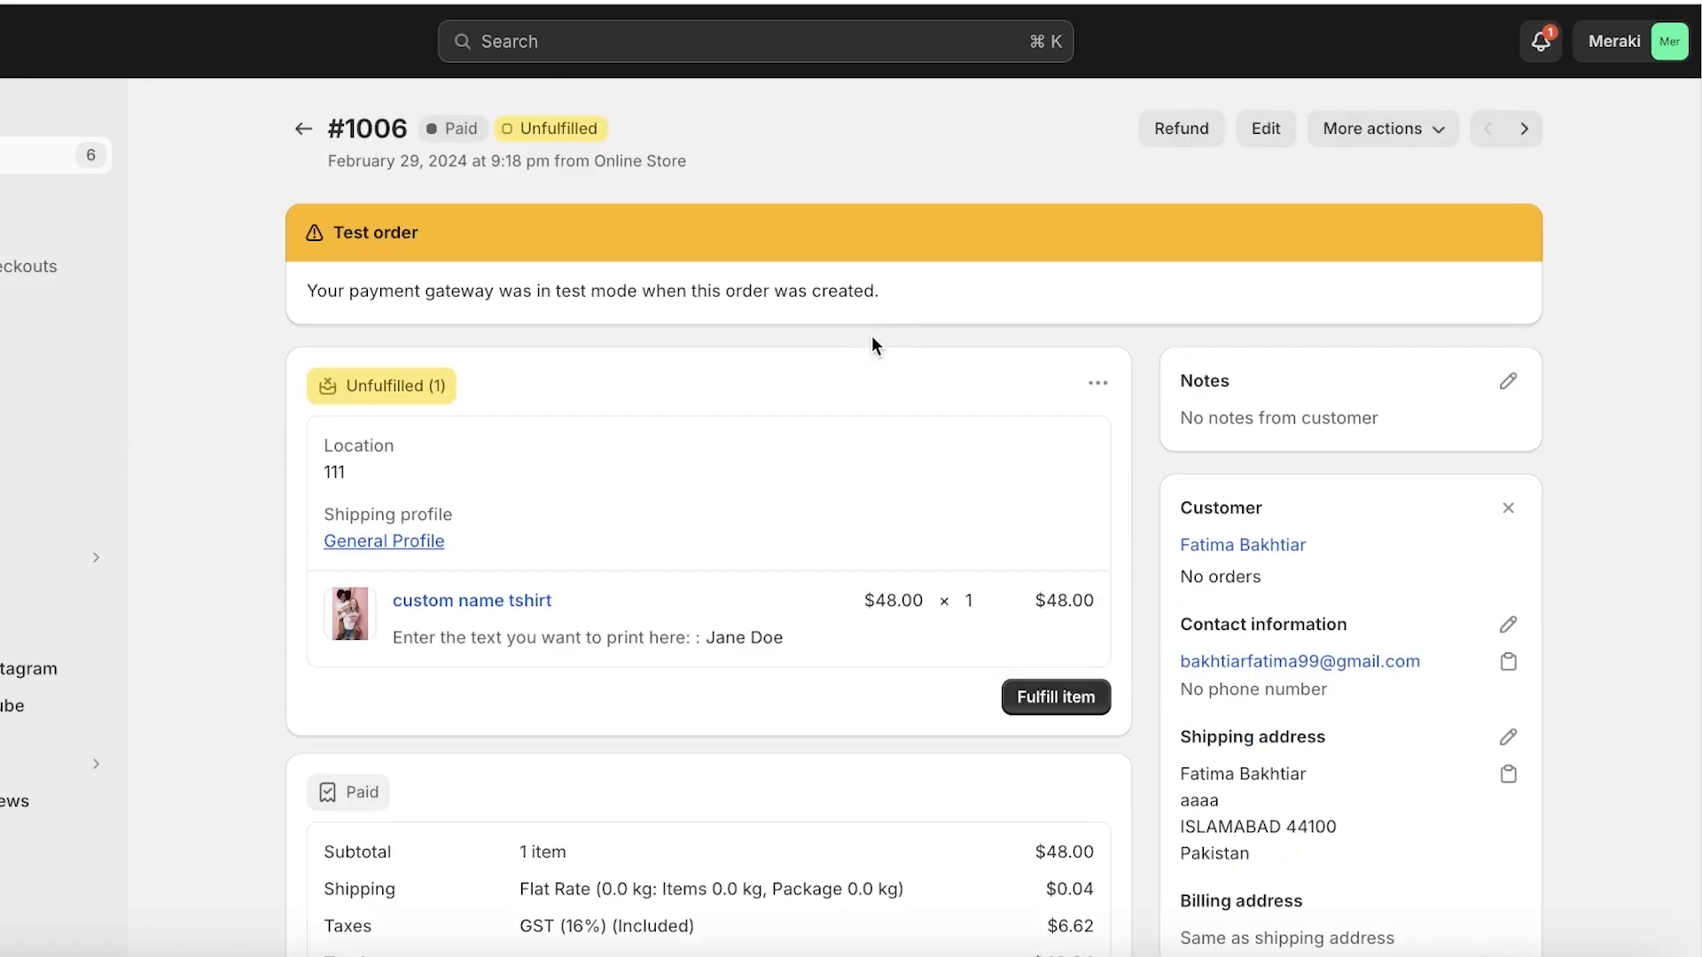
mouse_move(1495, 149)
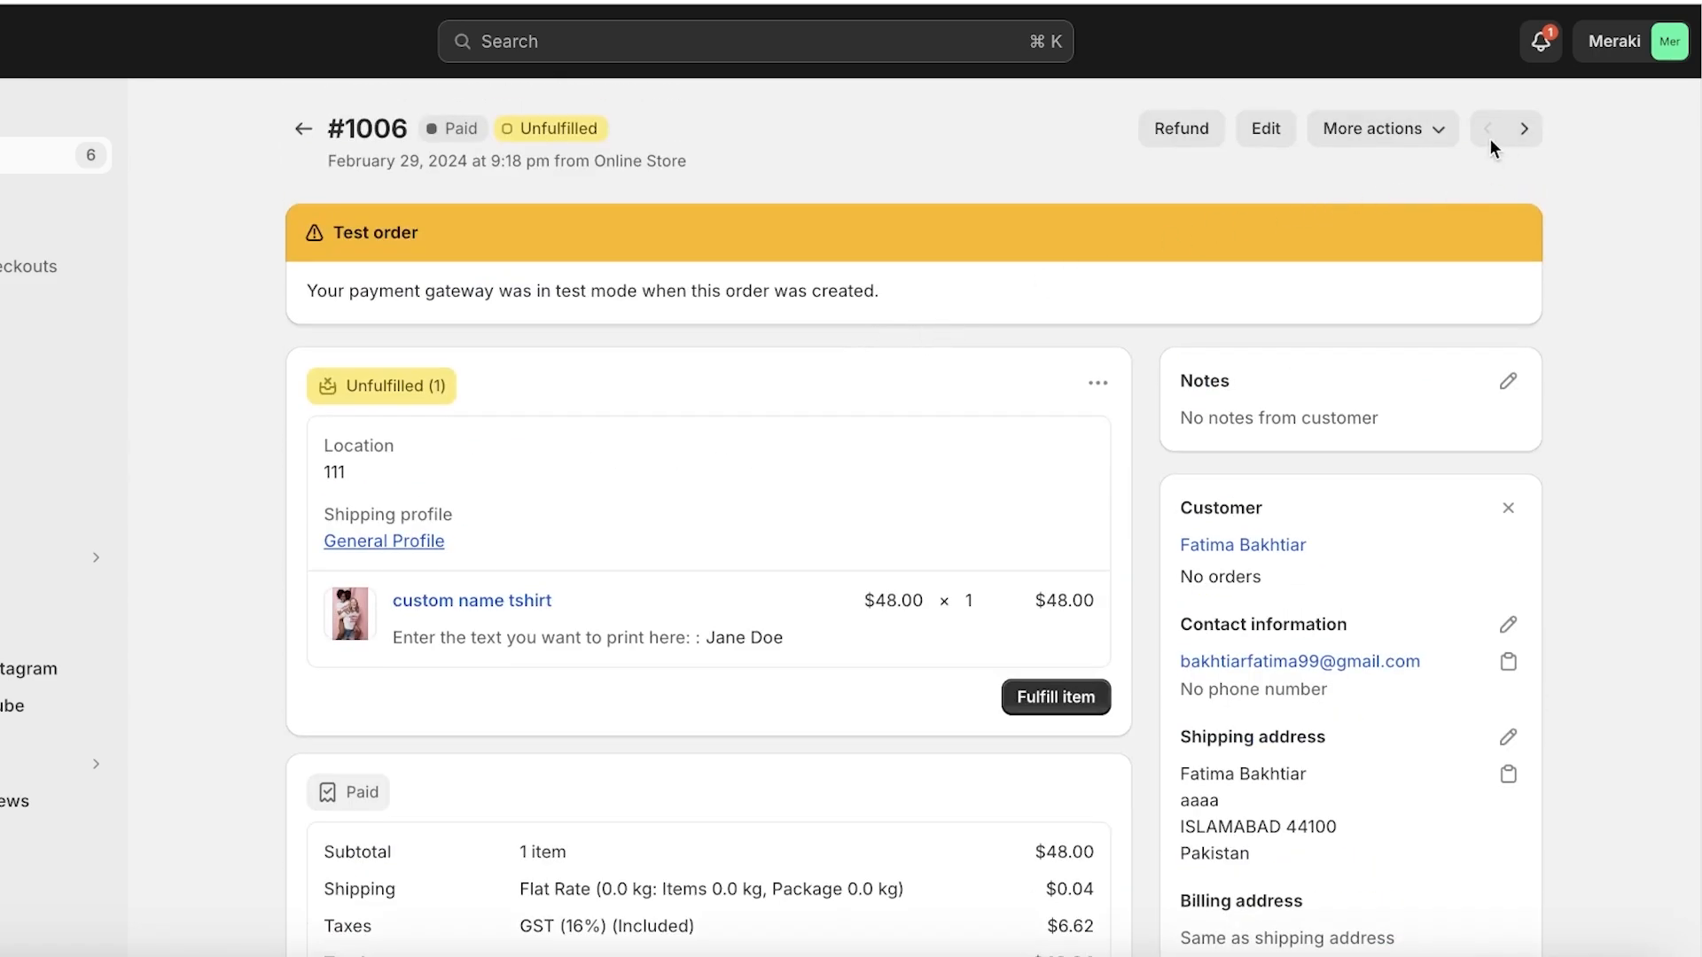
click(1381, 127)
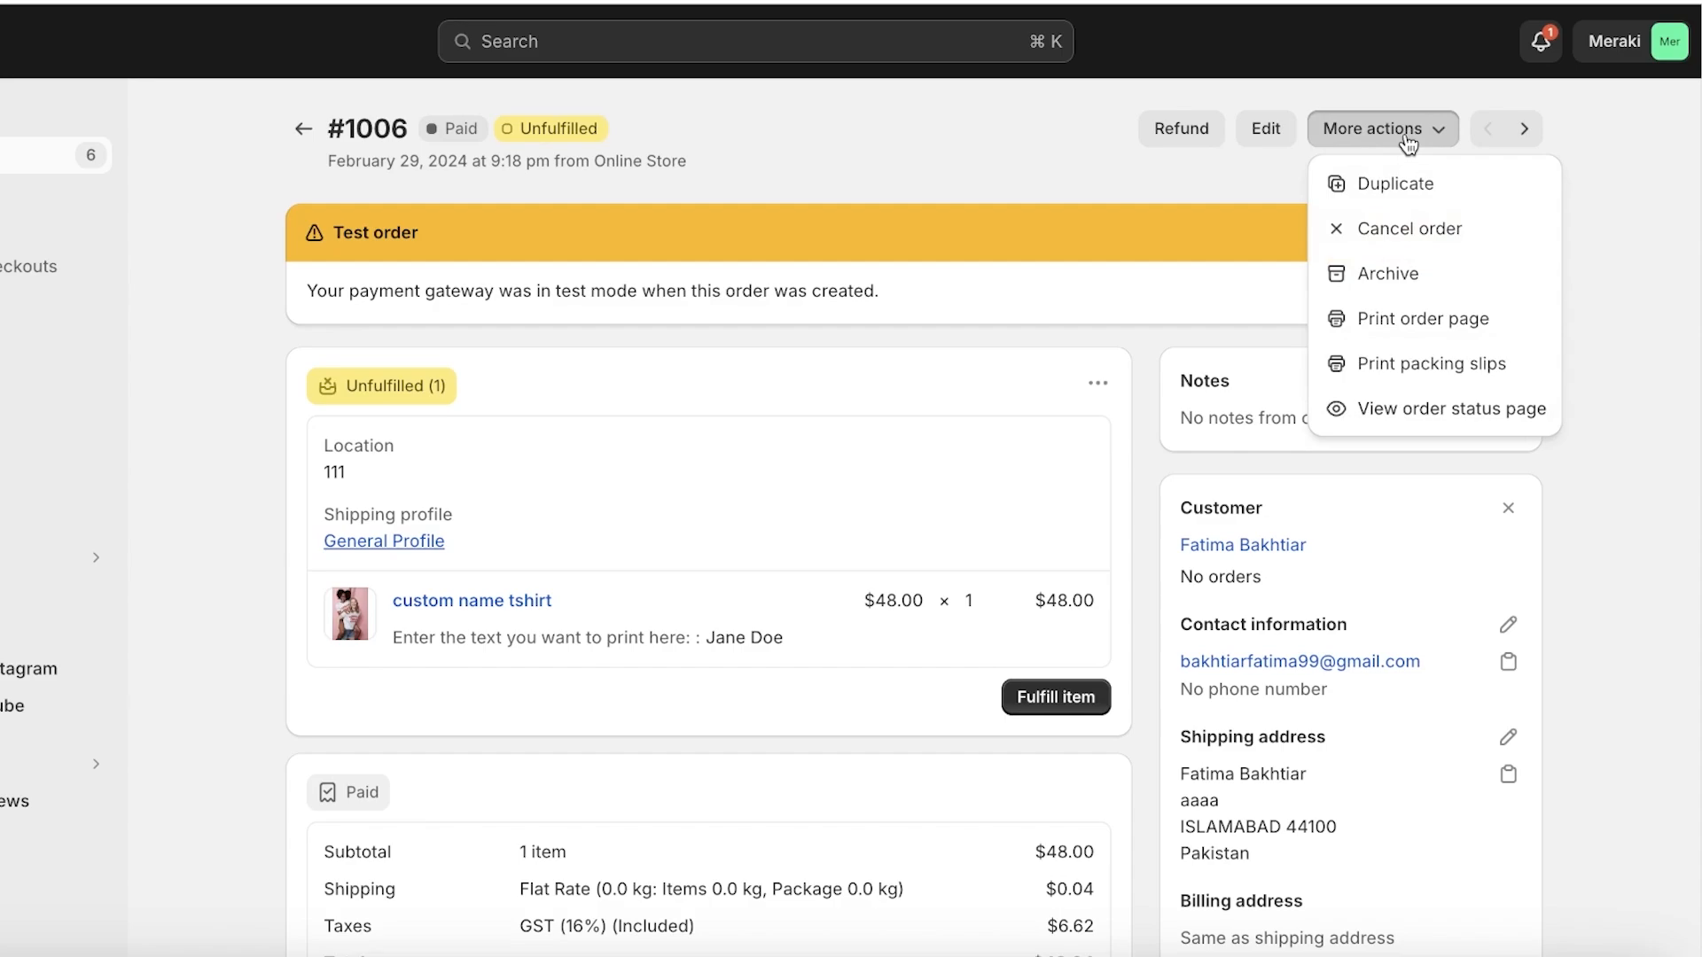
mouse_move(1338, 132)
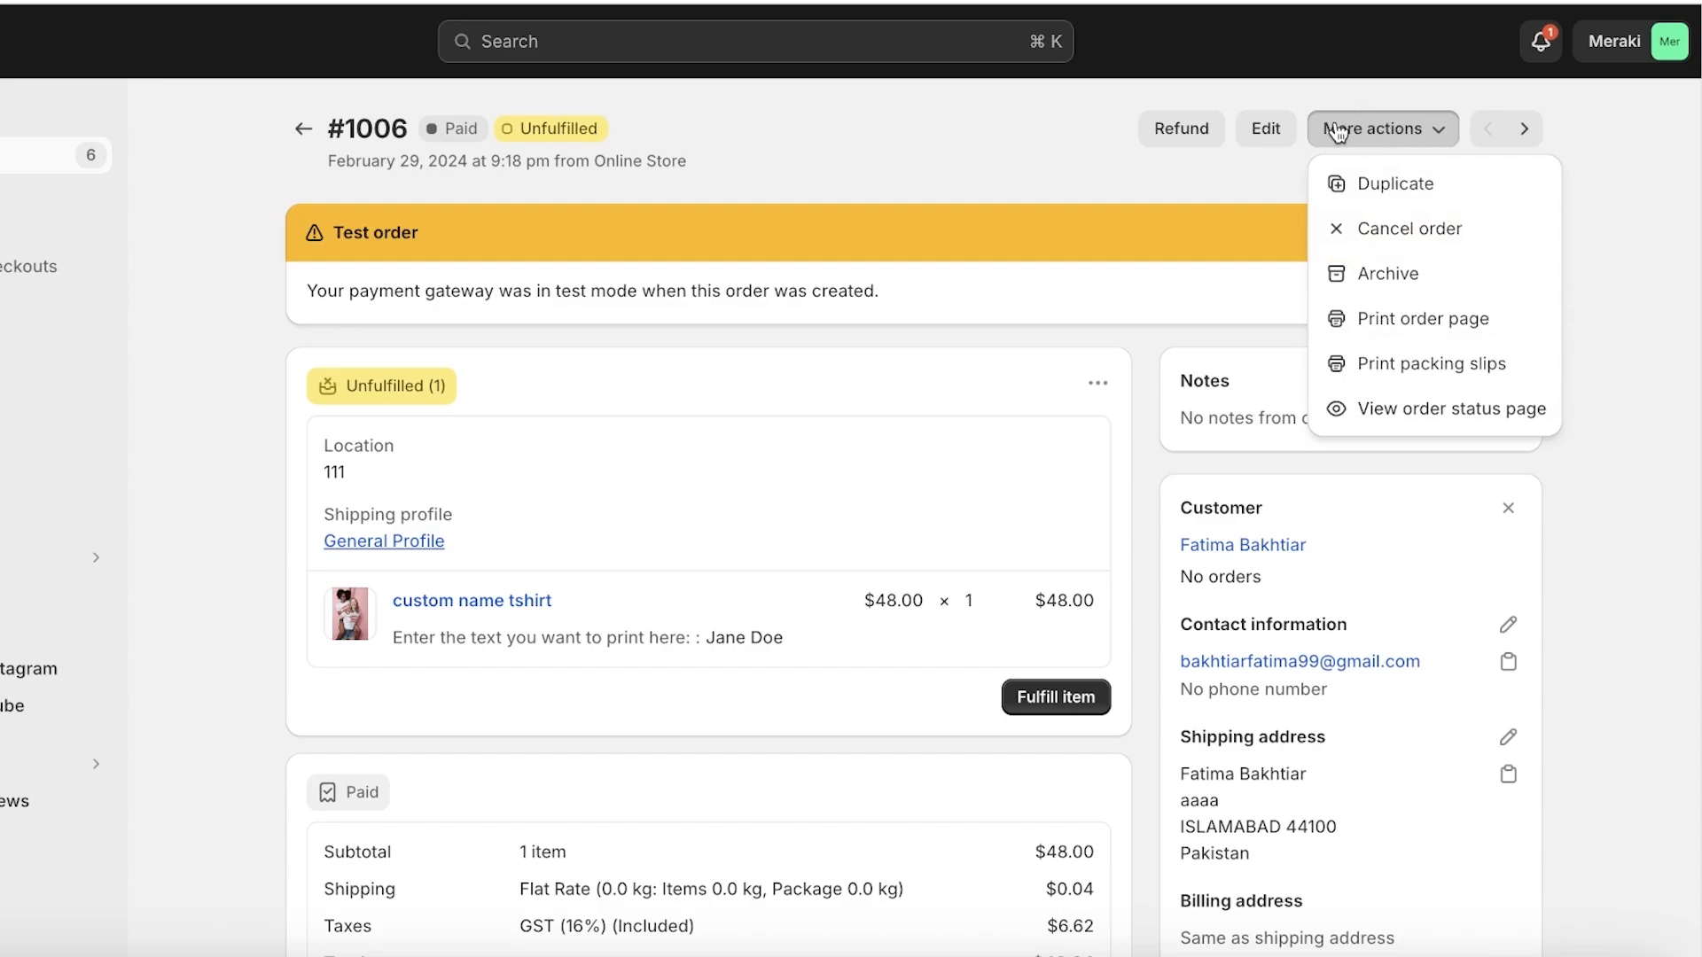
mouse_move(1433, 363)
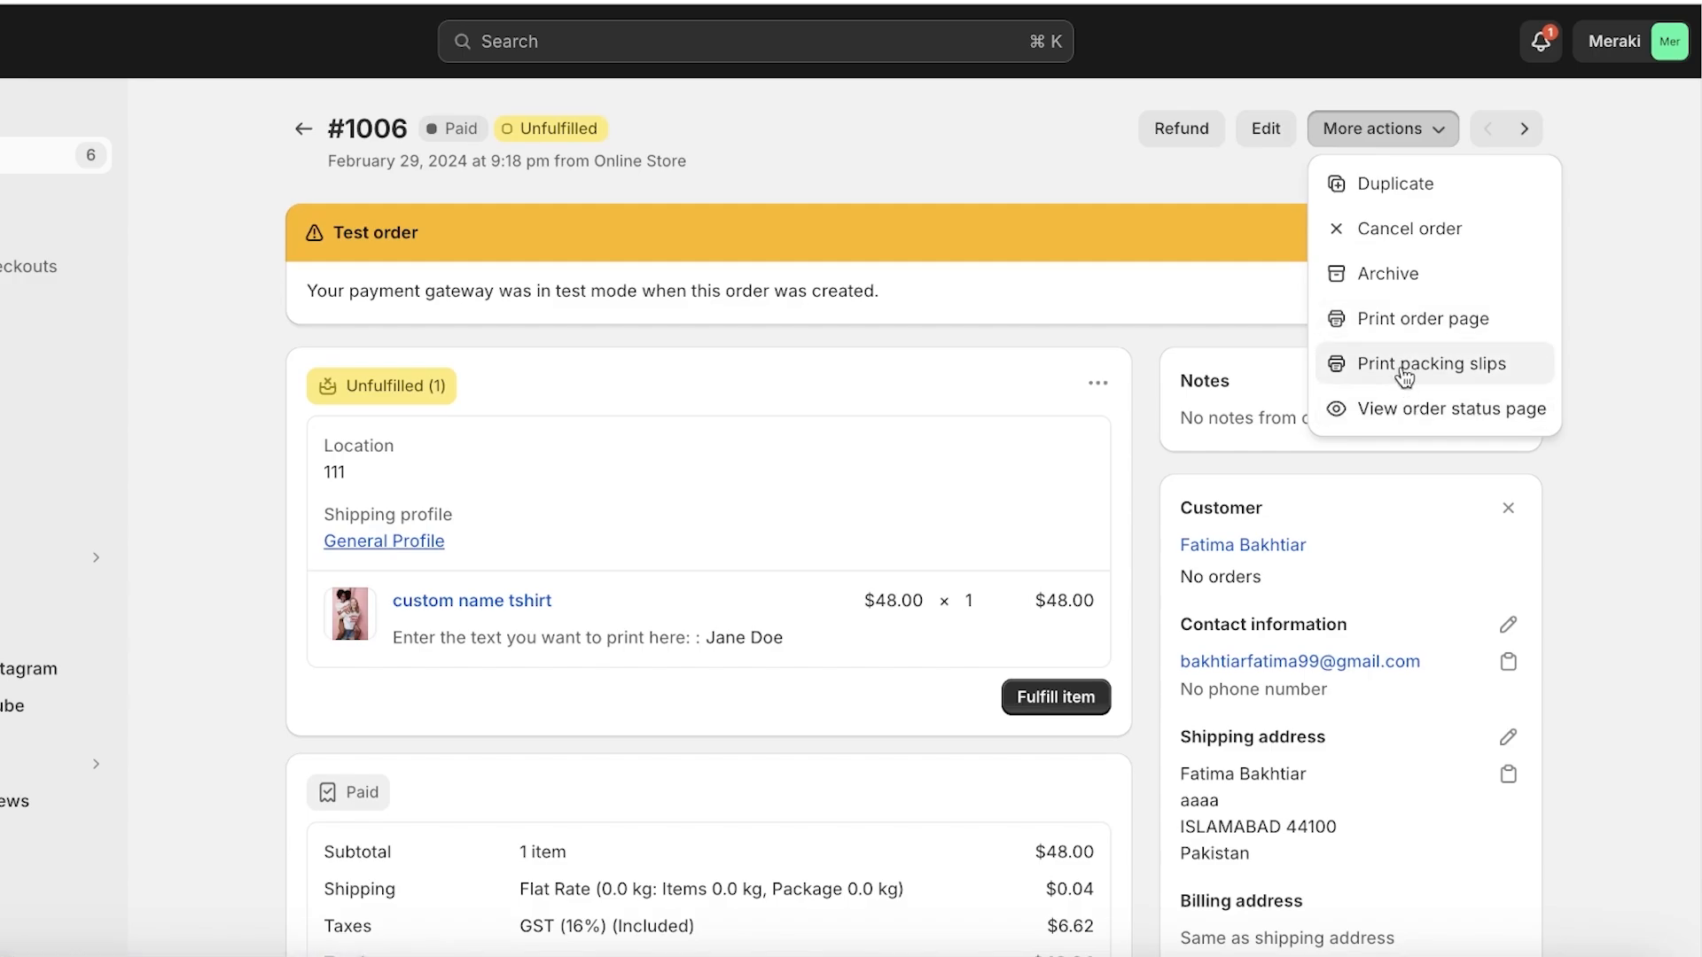
click(1432, 362)
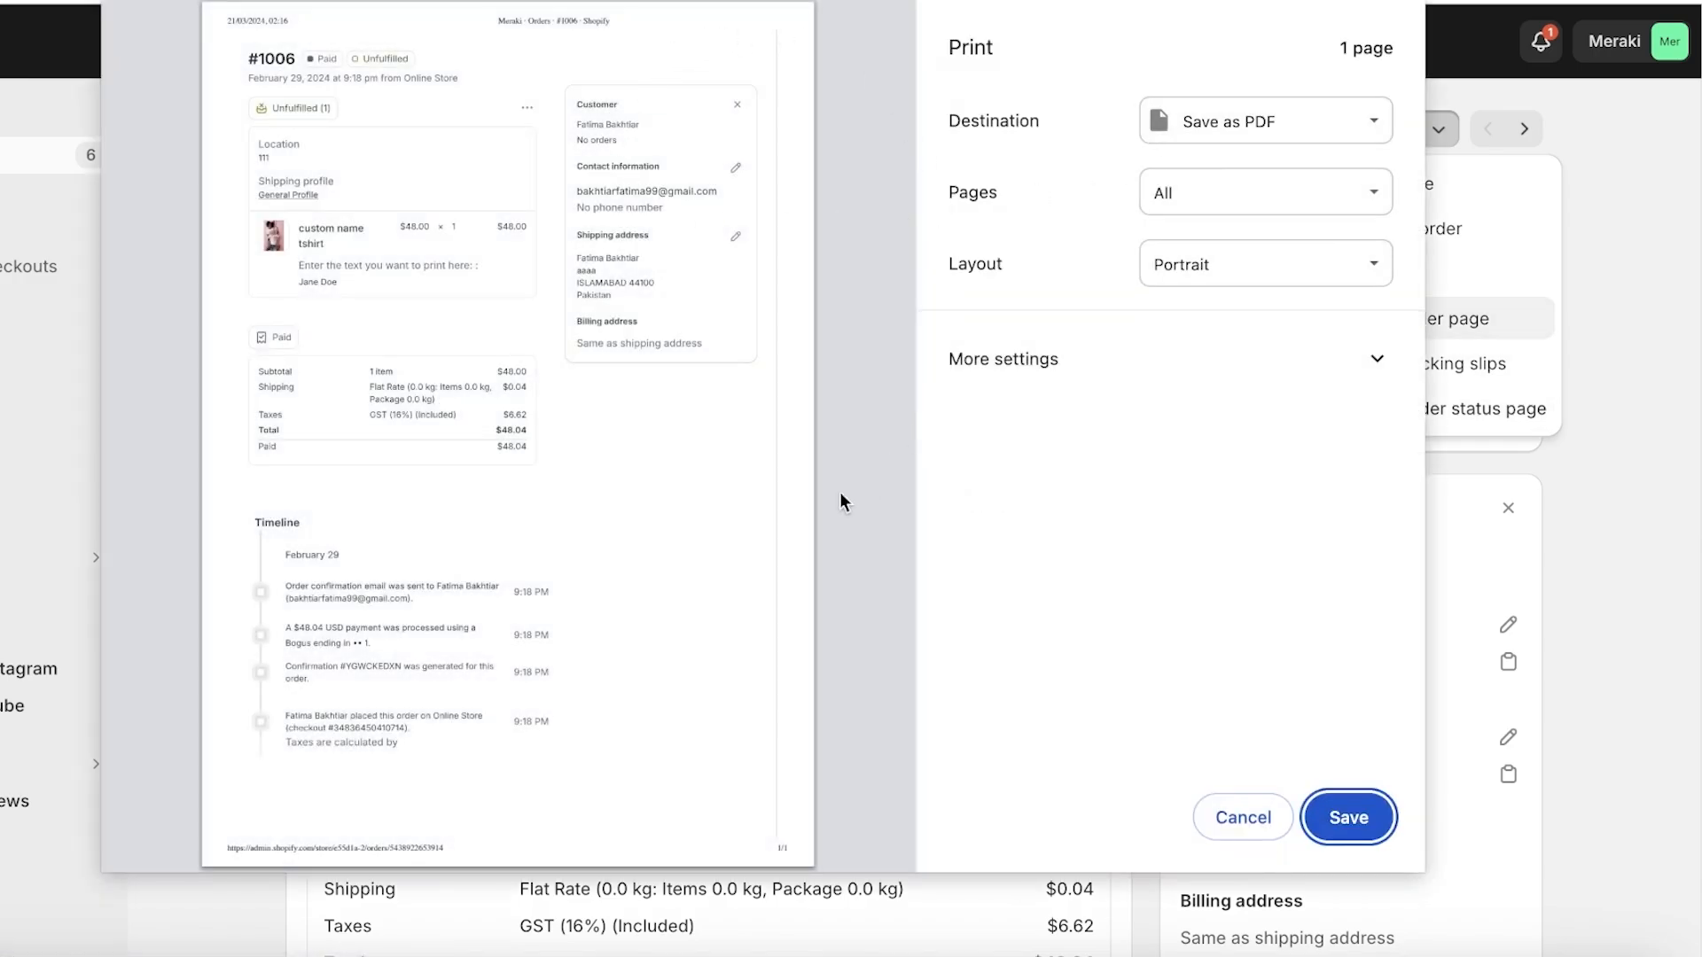
mouse_move(1323, 86)
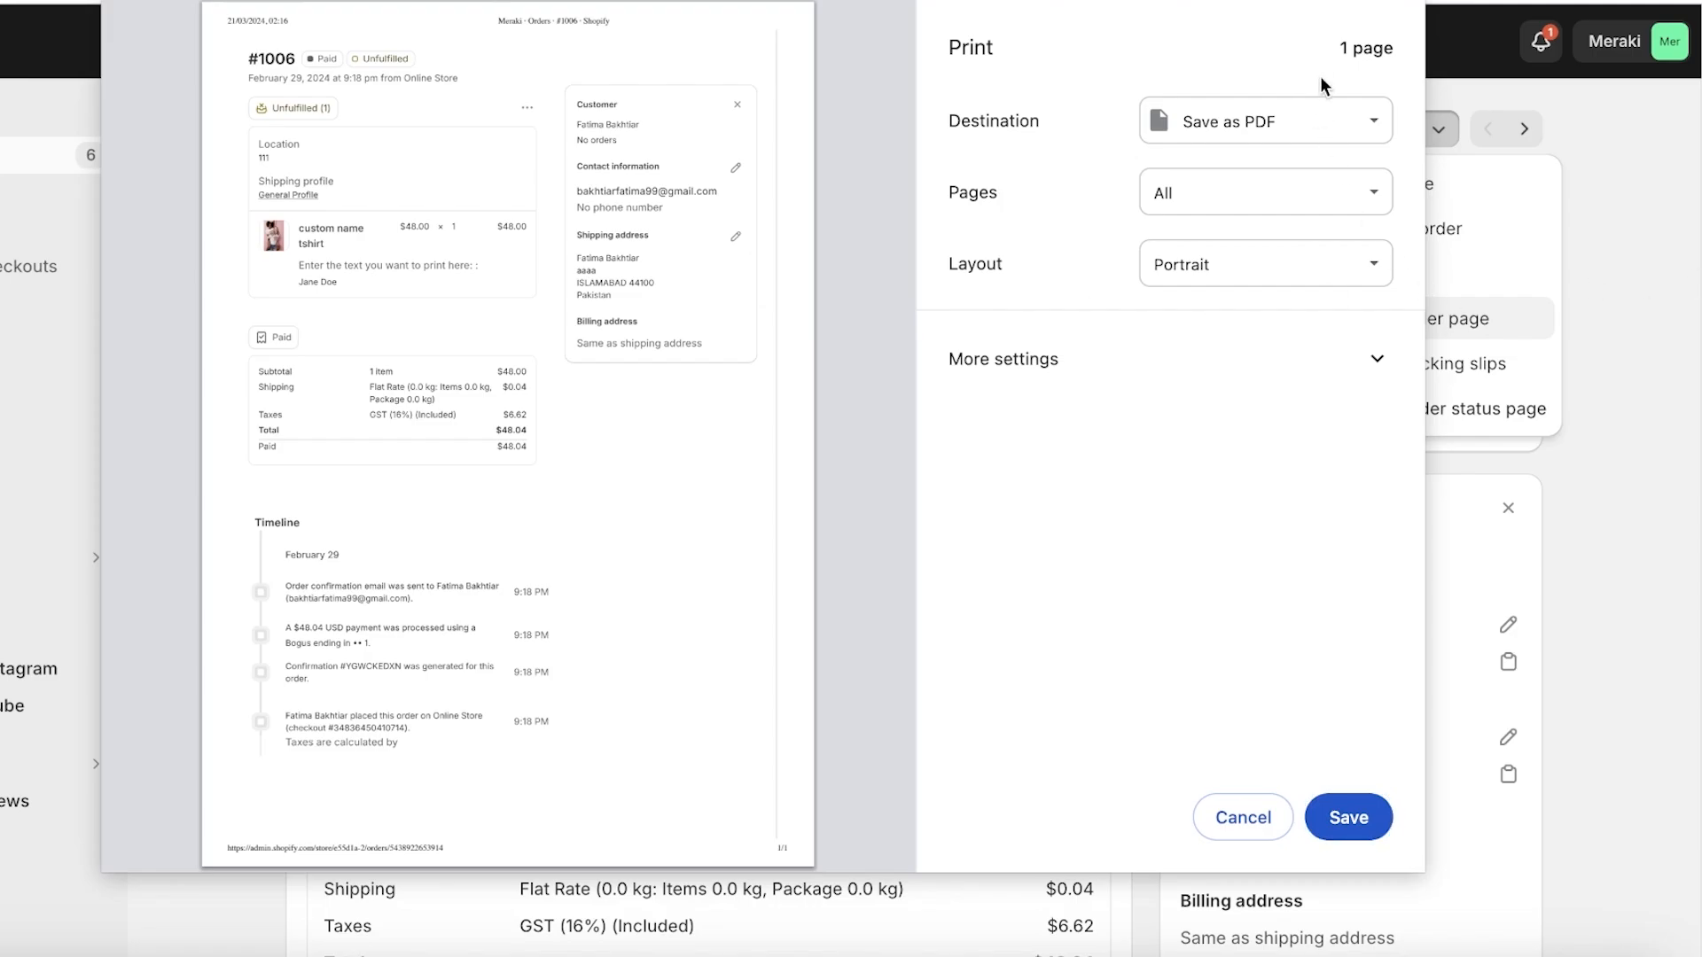
click(1241, 818)
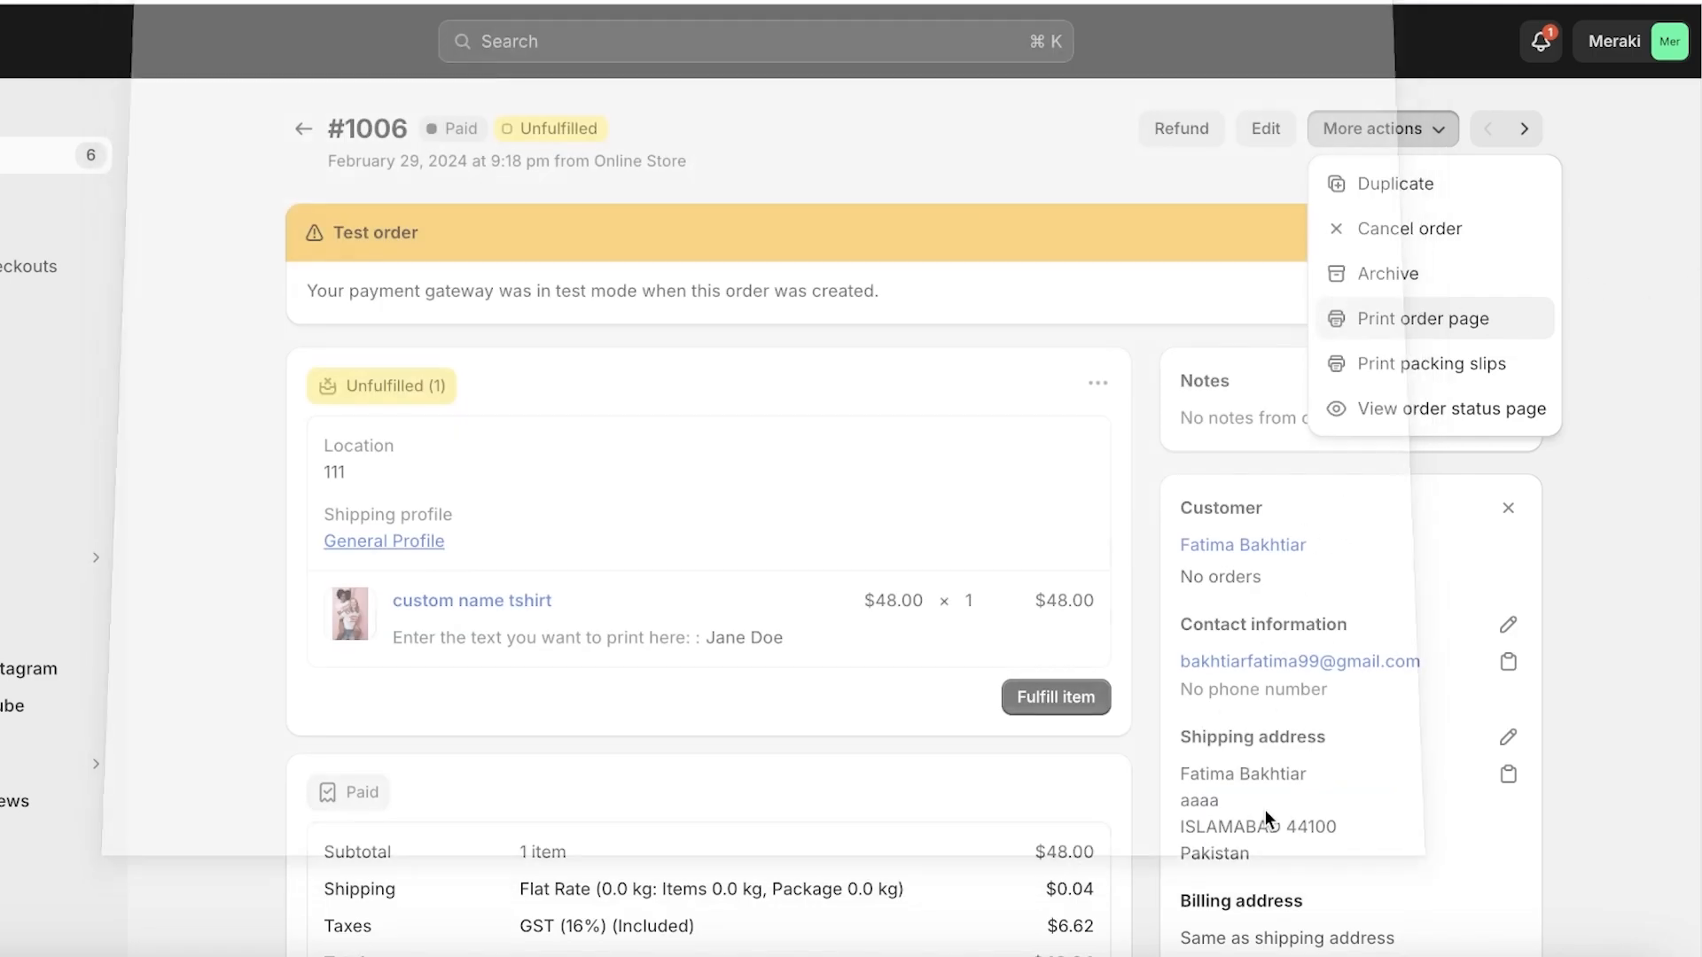
click(1380, 128)
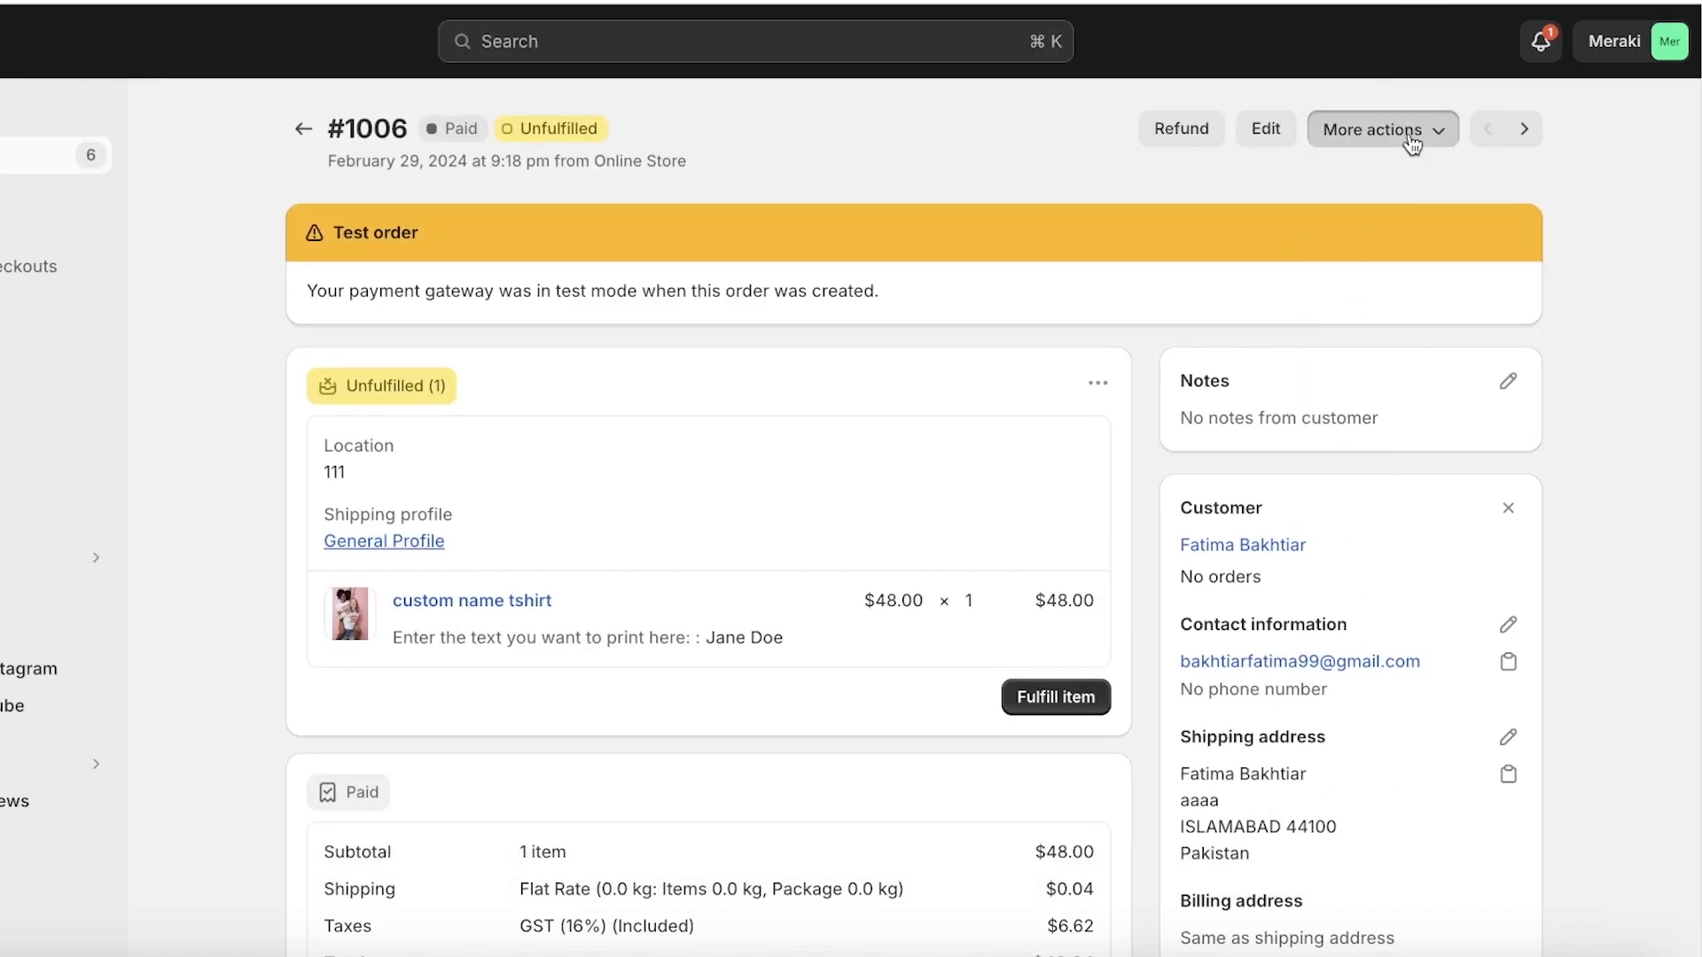
click(1382, 127)
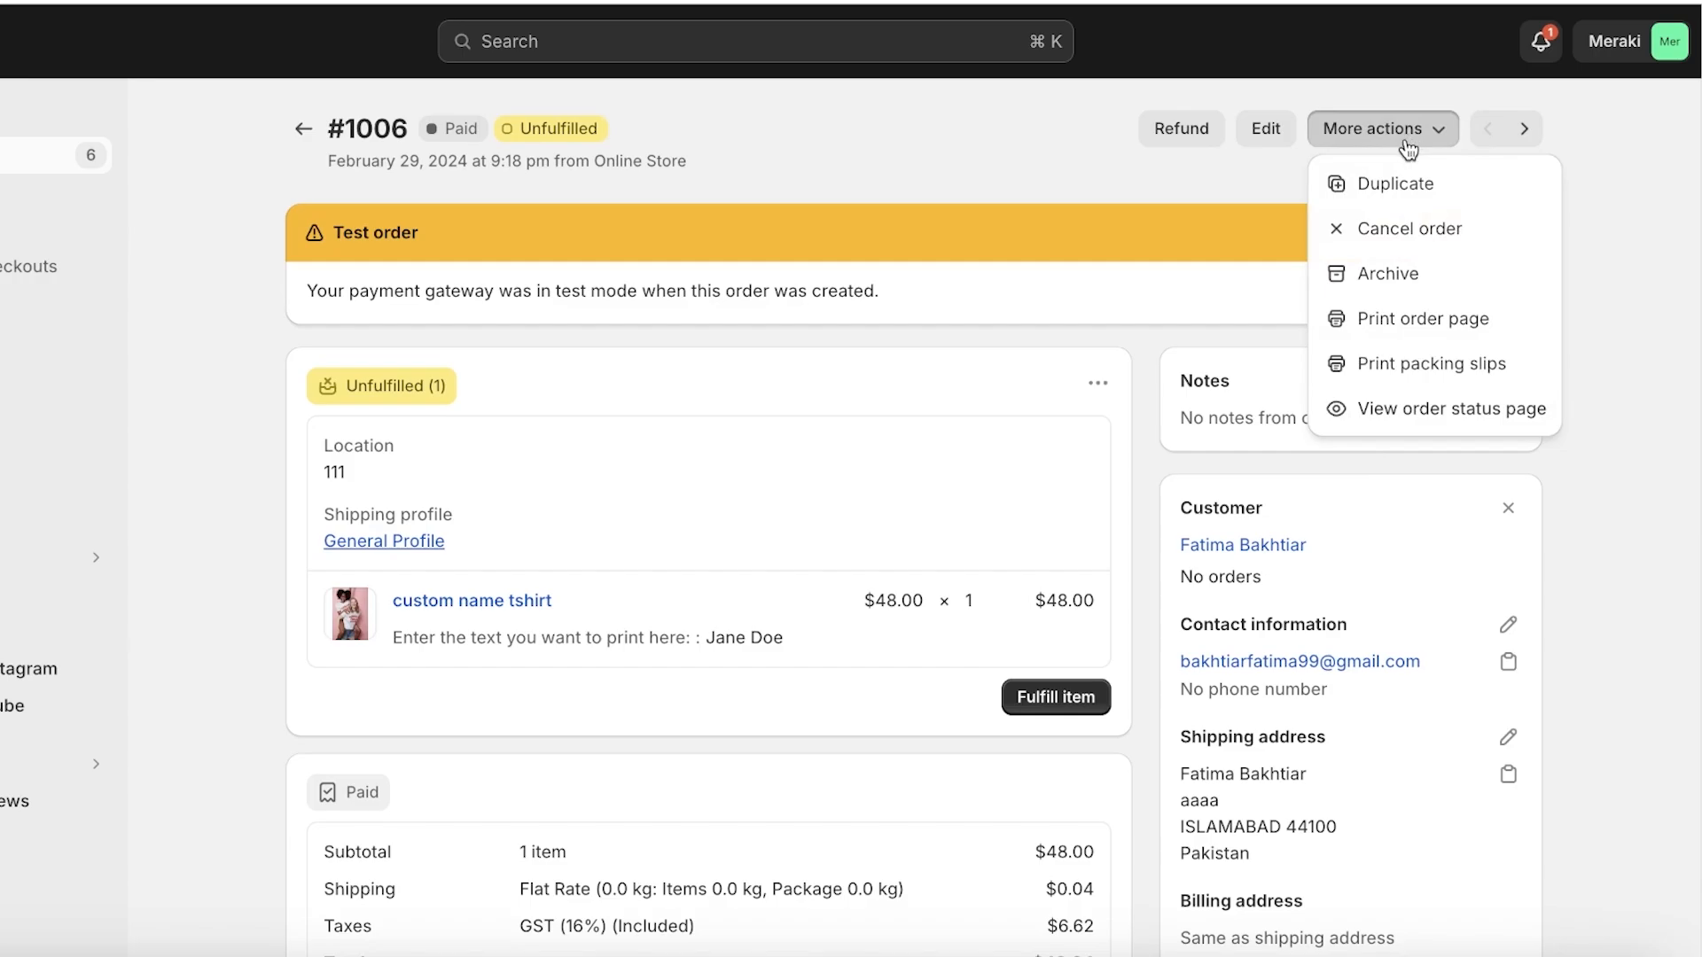
mouse_move(1378, 362)
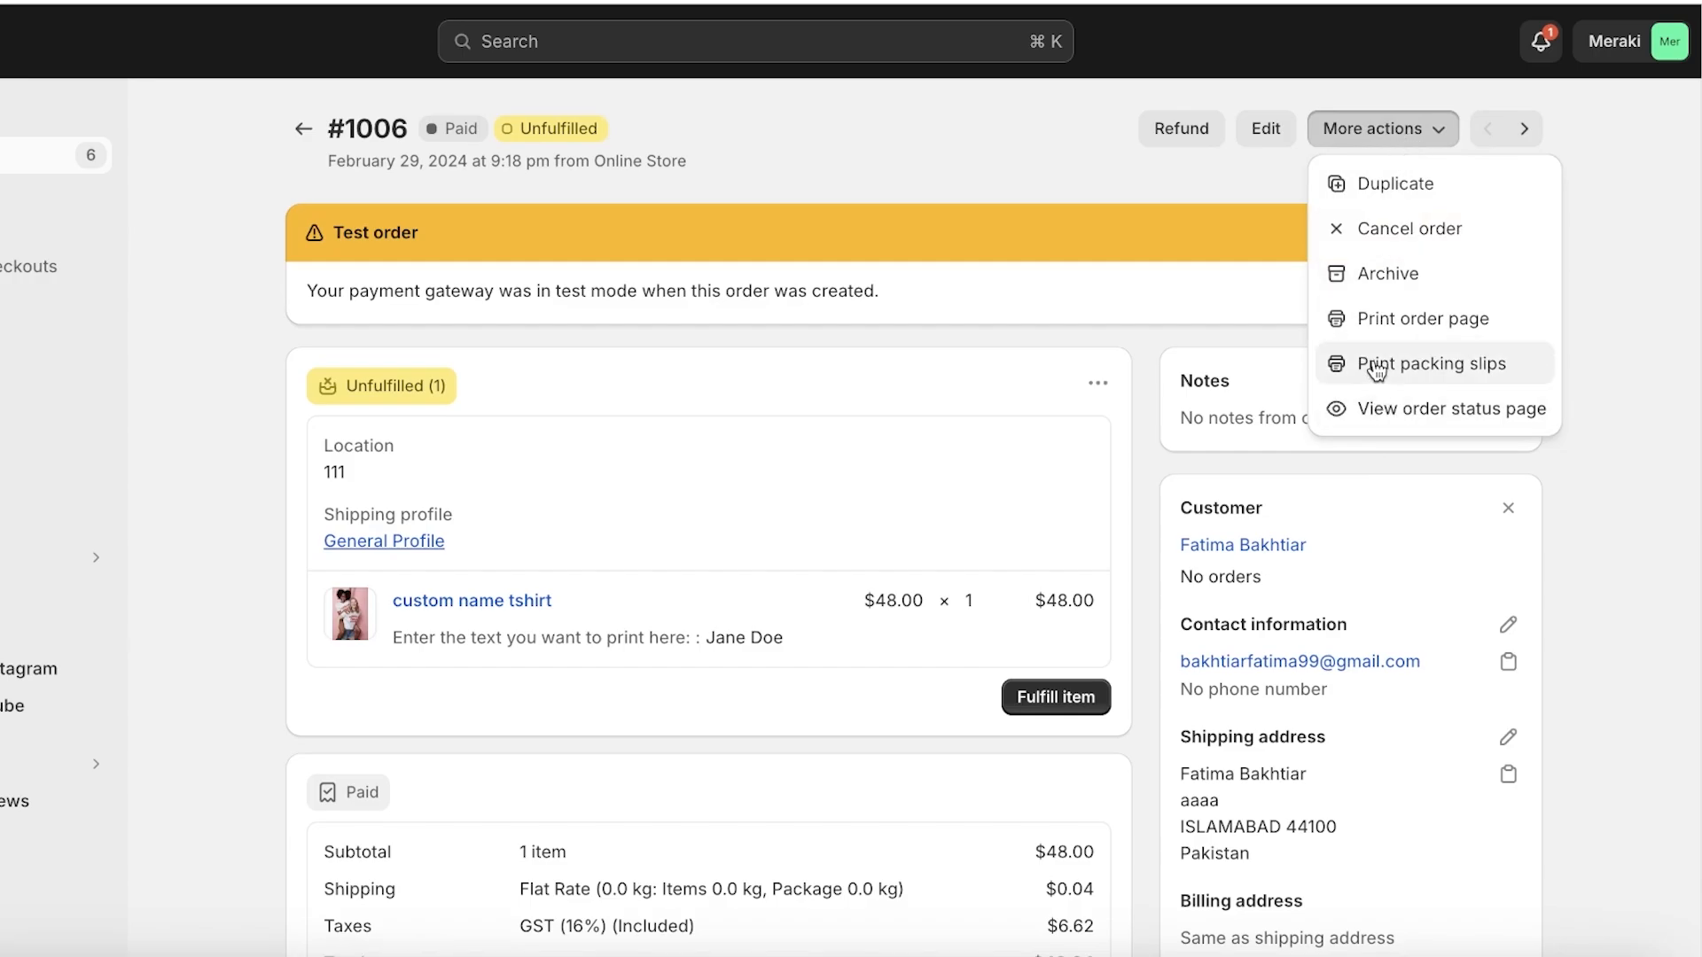
Generate order #1006's packing slip as a one-page PDF.
click(1431, 363)
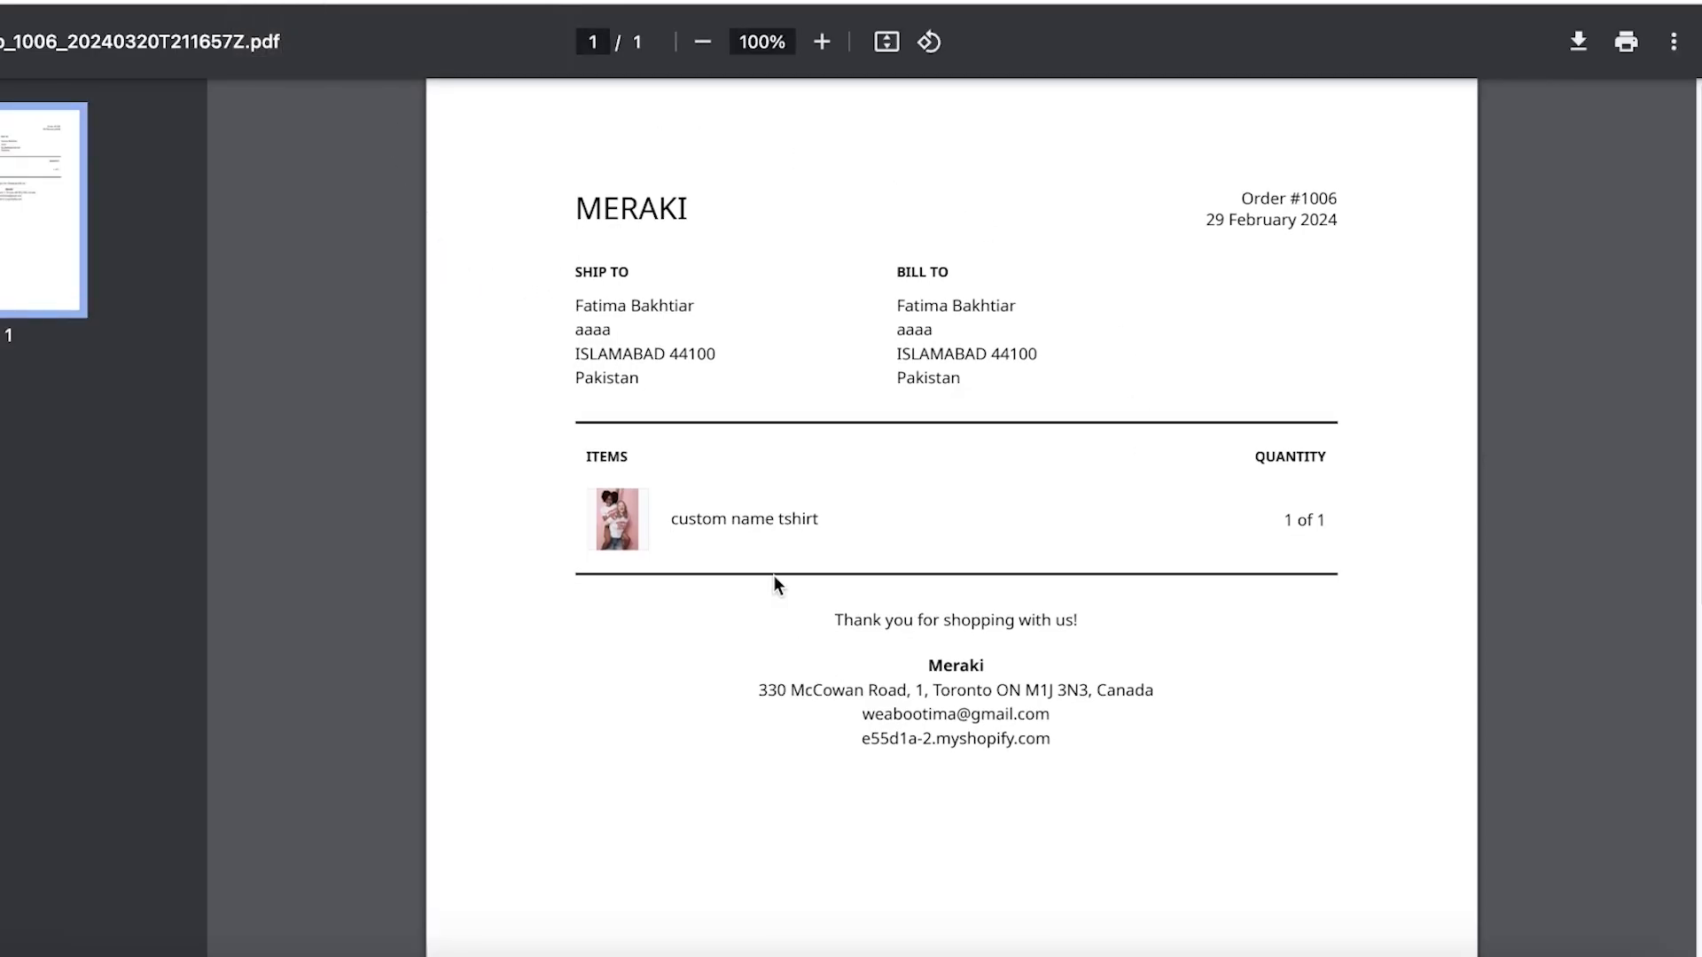
mouse_move(969, 270)
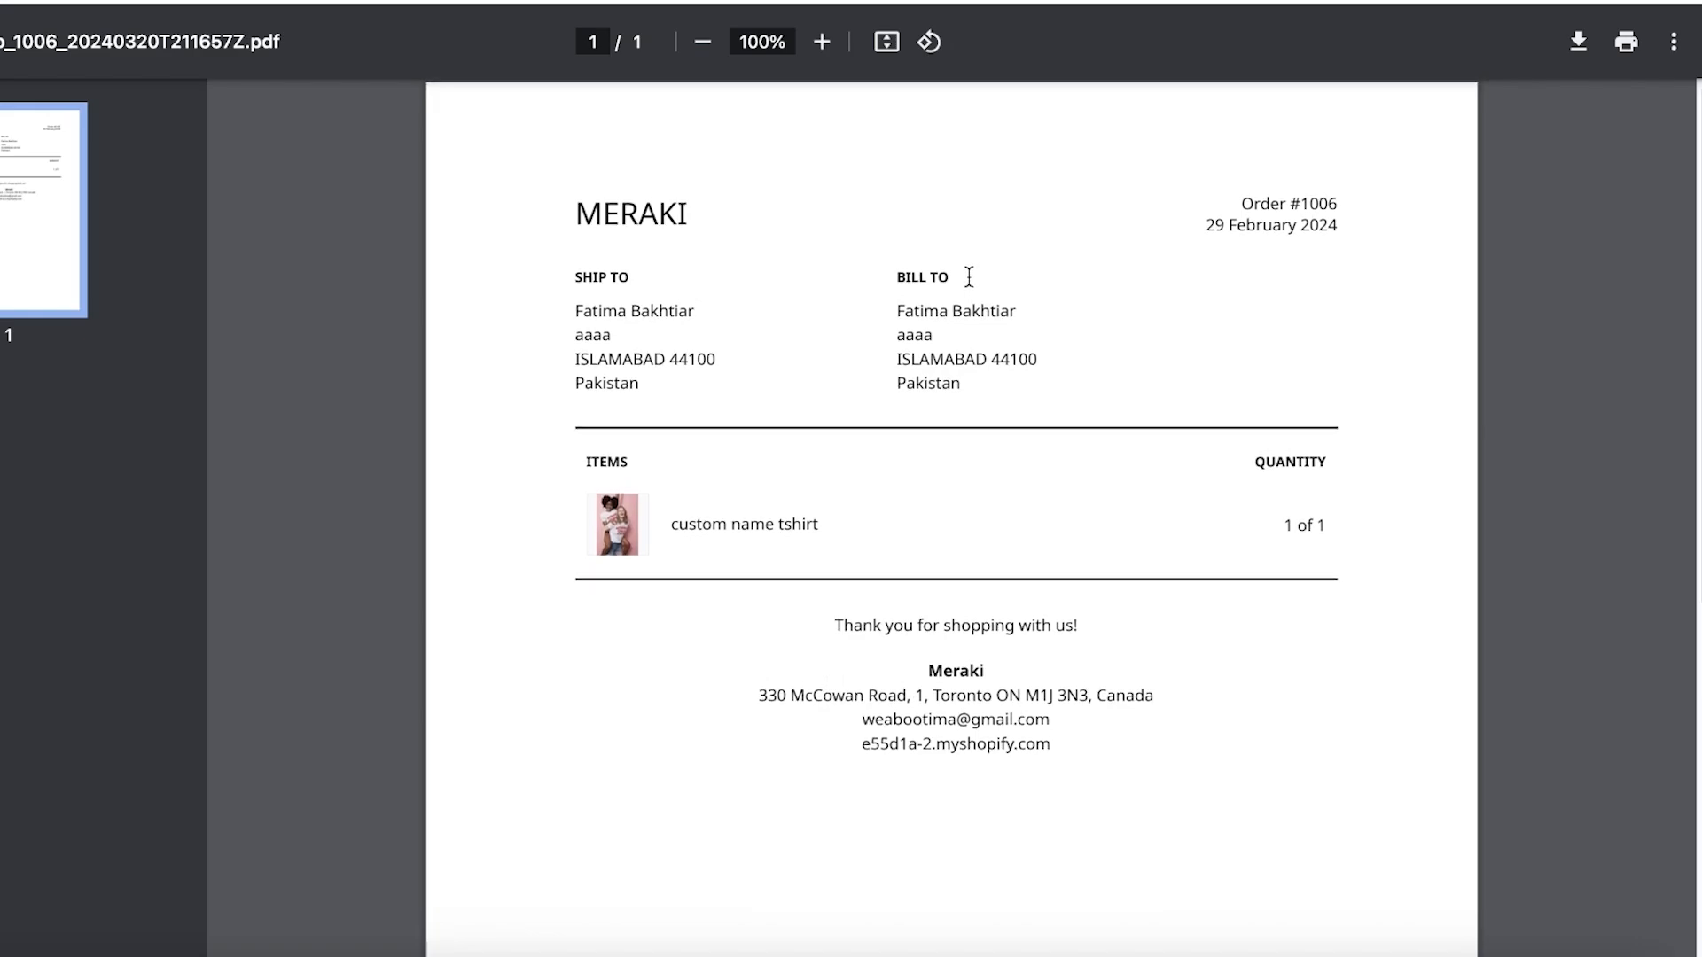
mouse_move(903, 396)
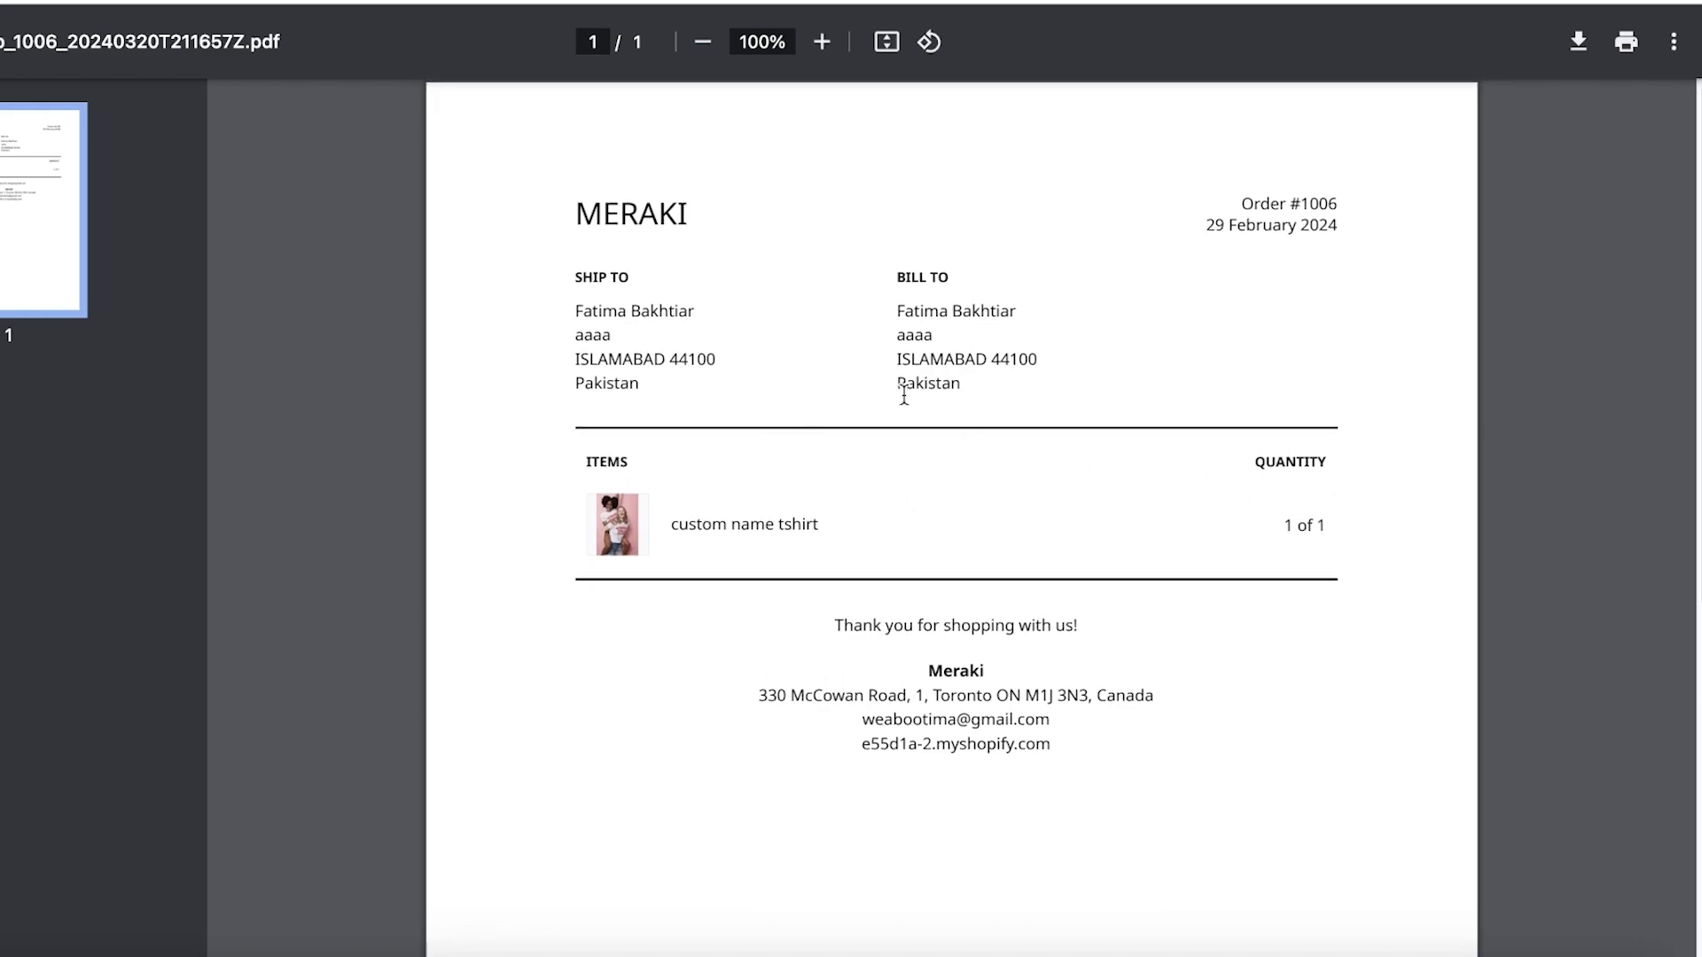
mouse_move(804, 203)
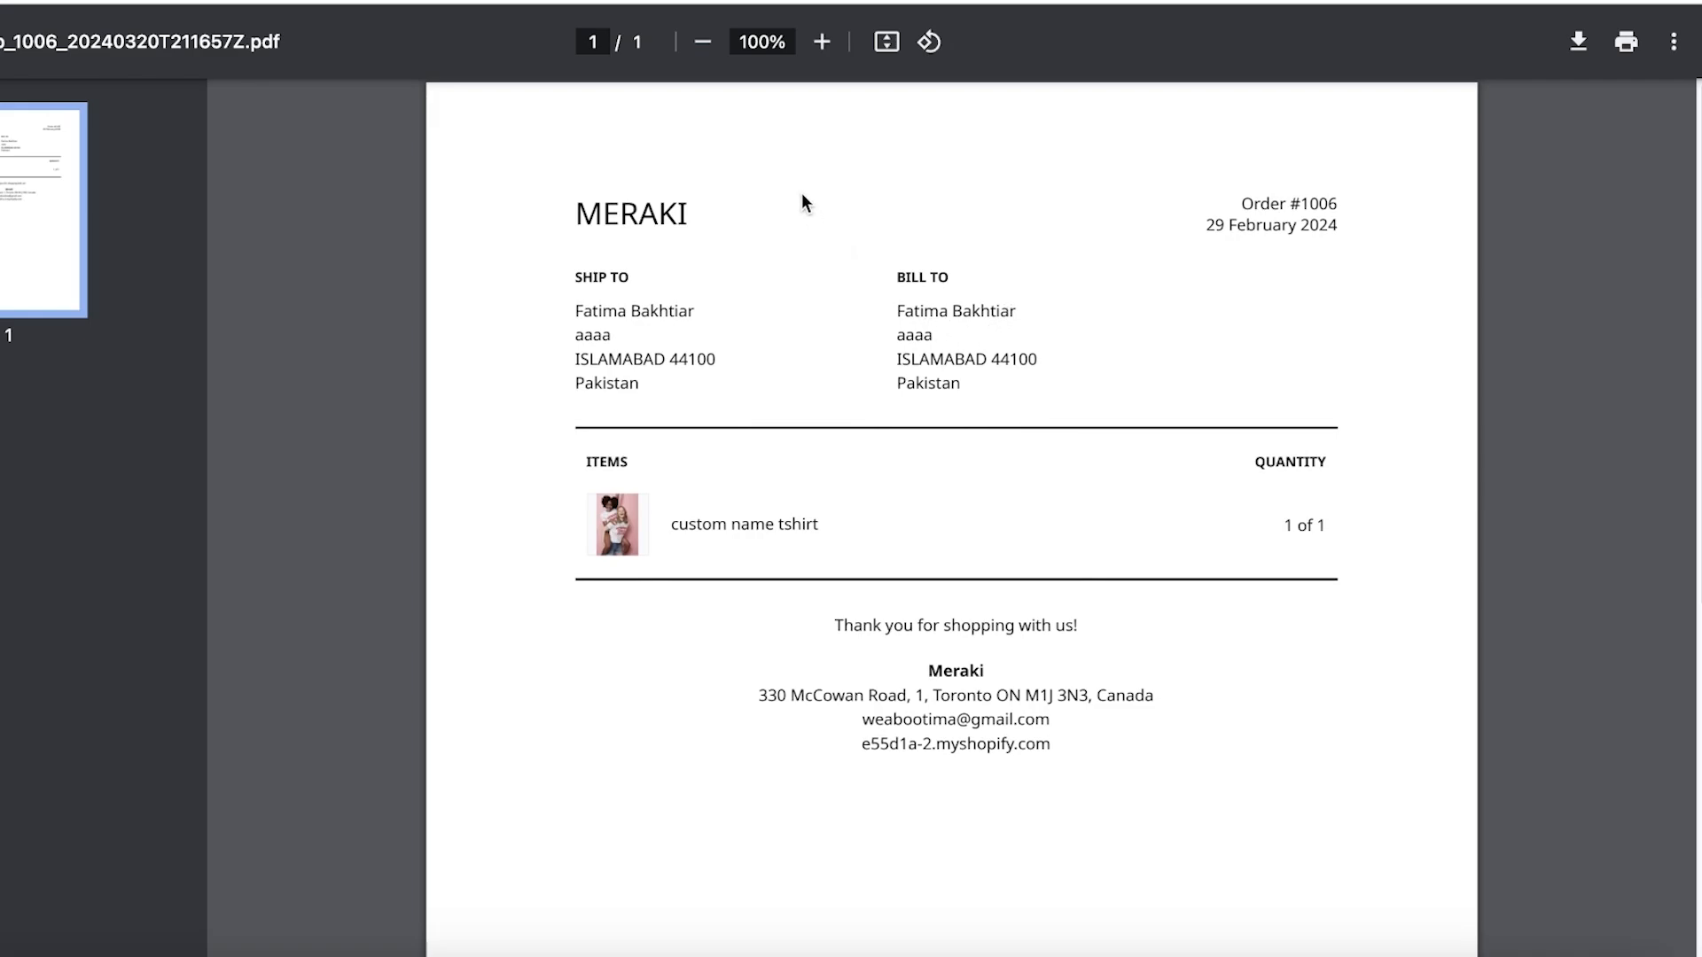
mouse_move(1382, 238)
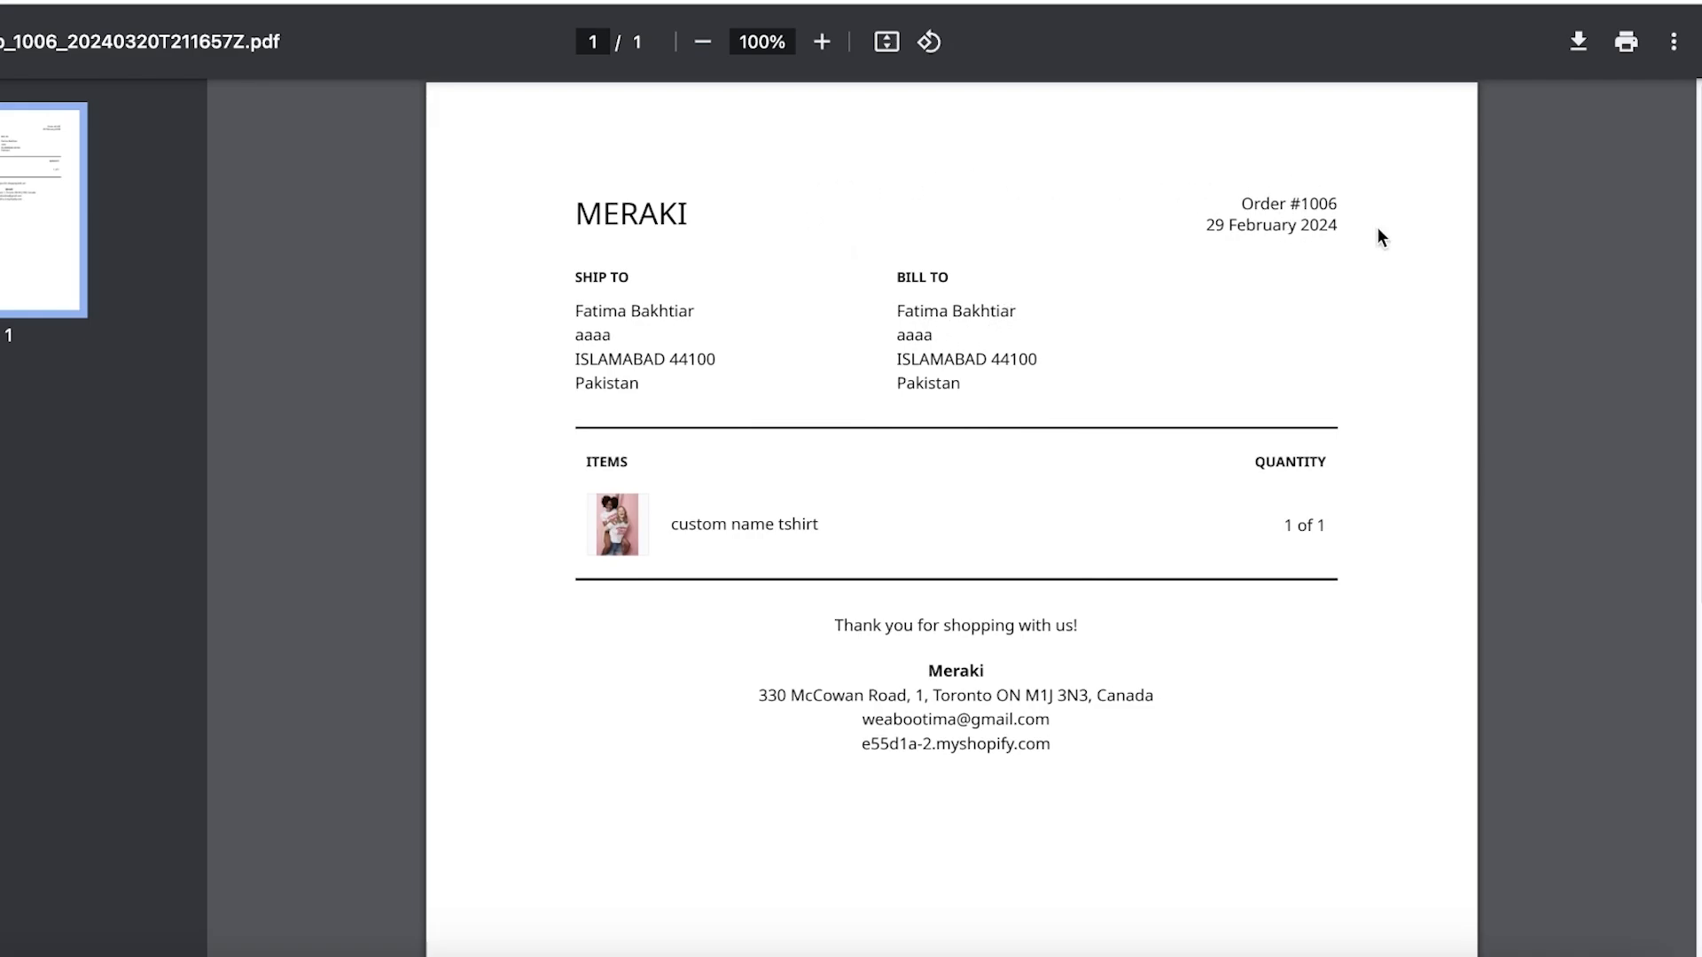
mouse_move(1019, 511)
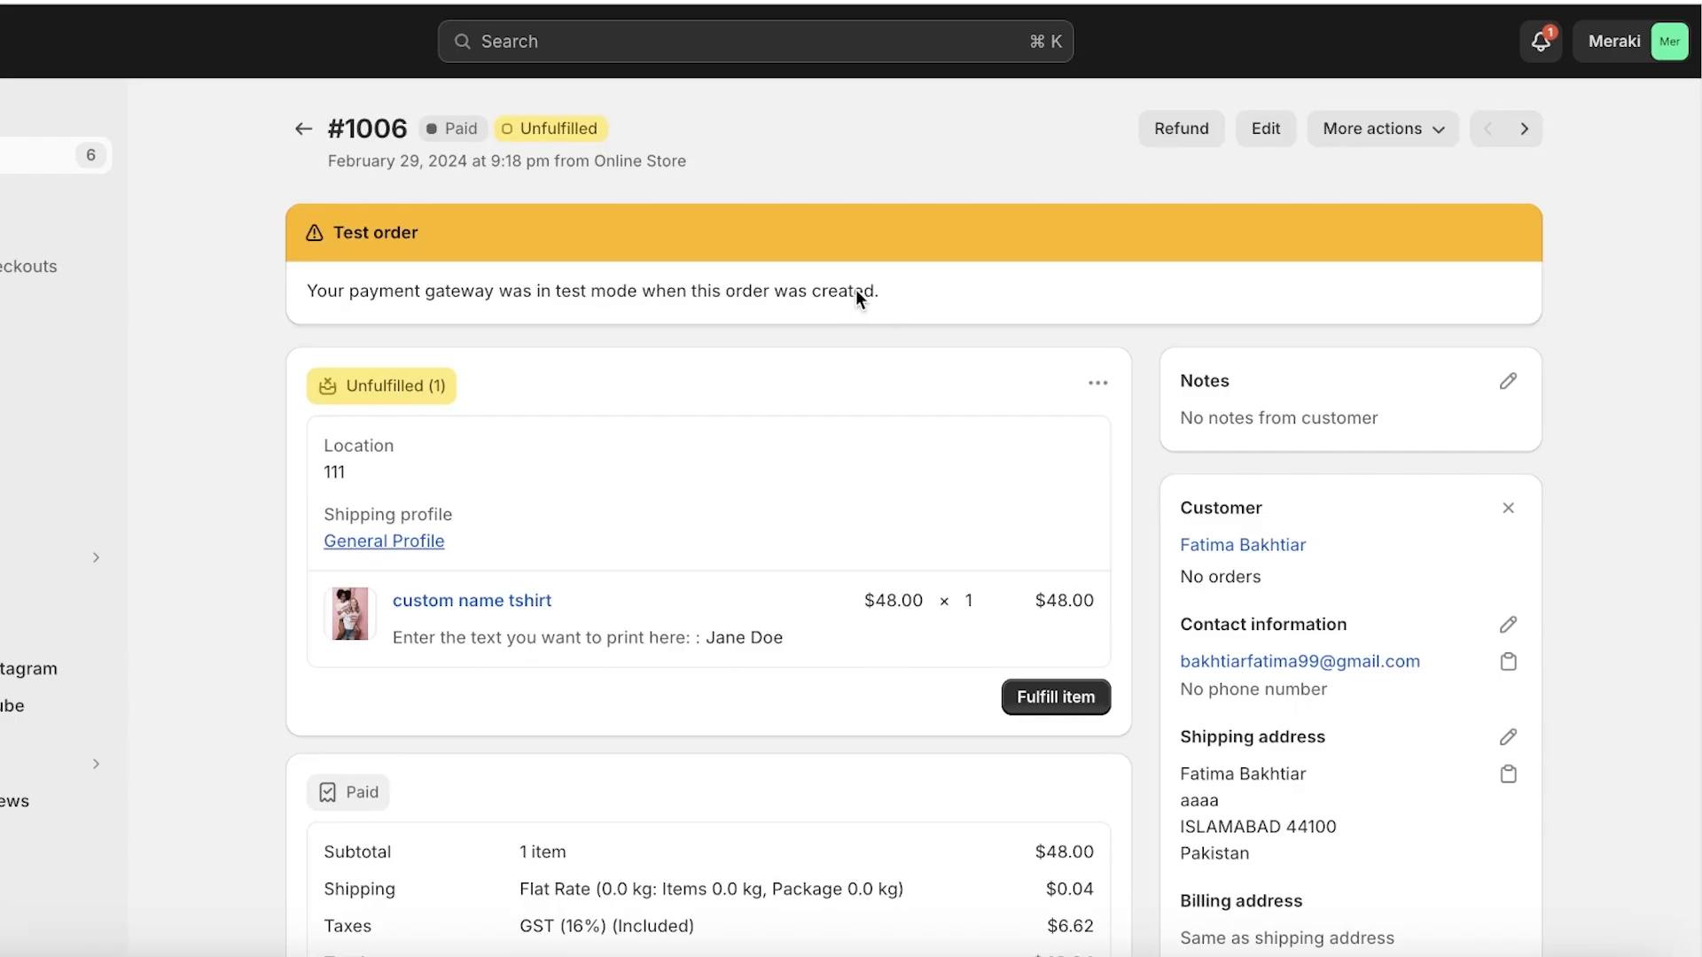
Open order #1004 and print its packing slip from More actions.
click(303, 127)
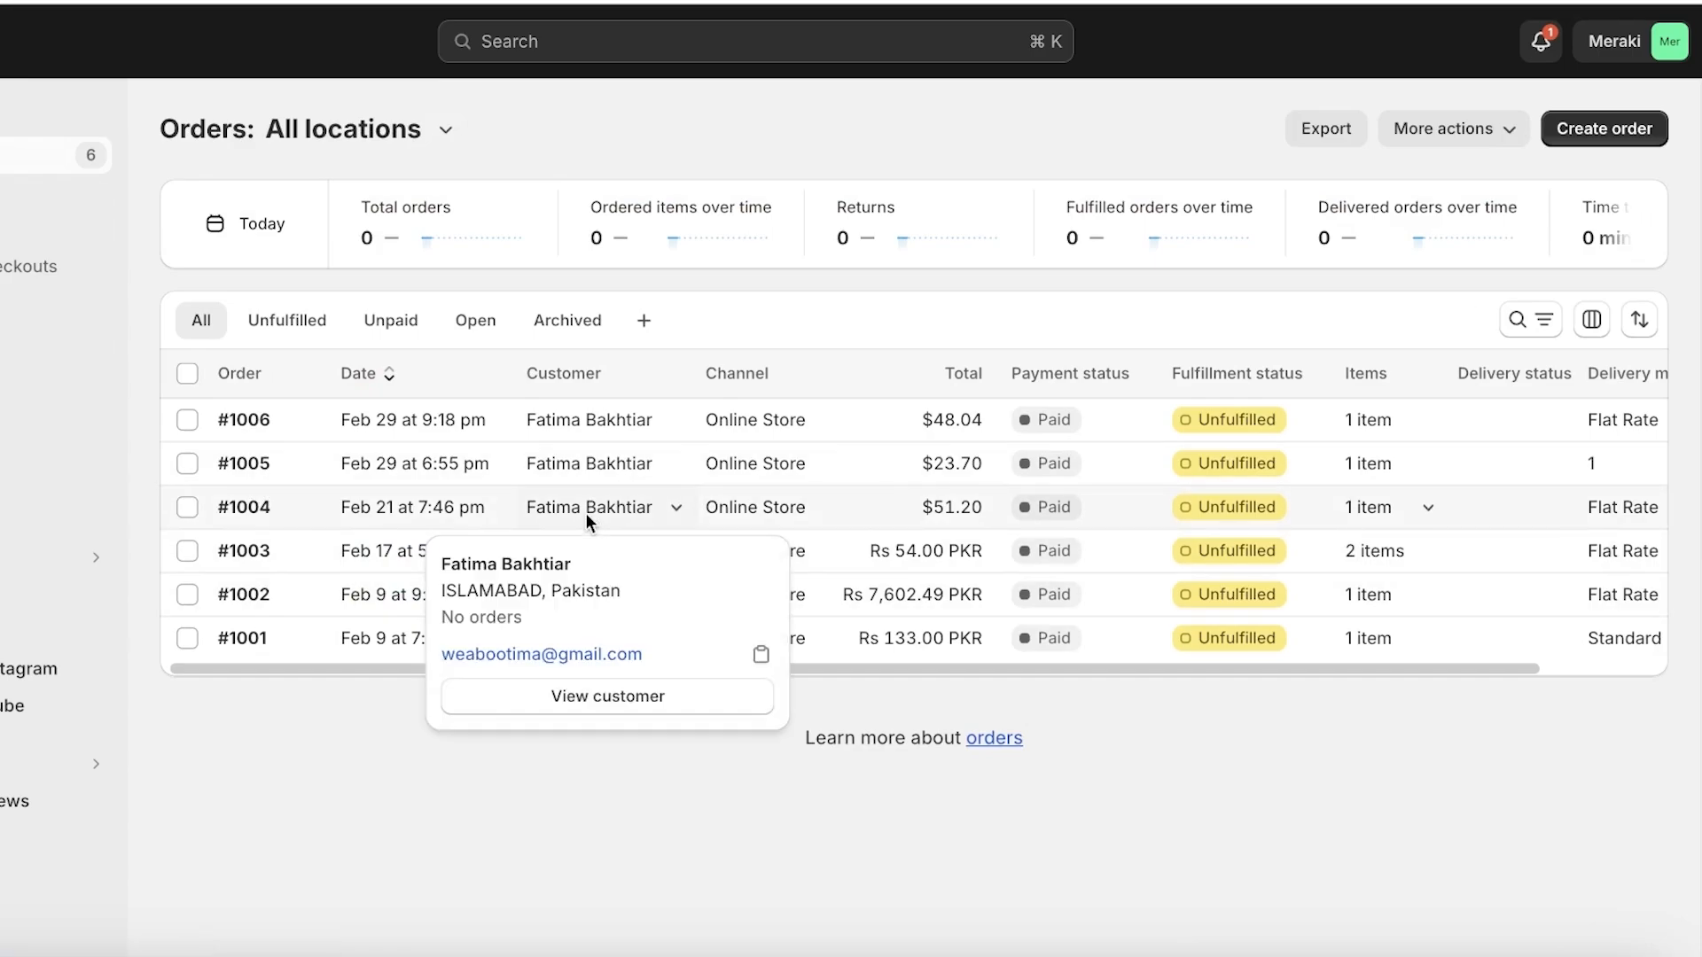
click(243, 507)
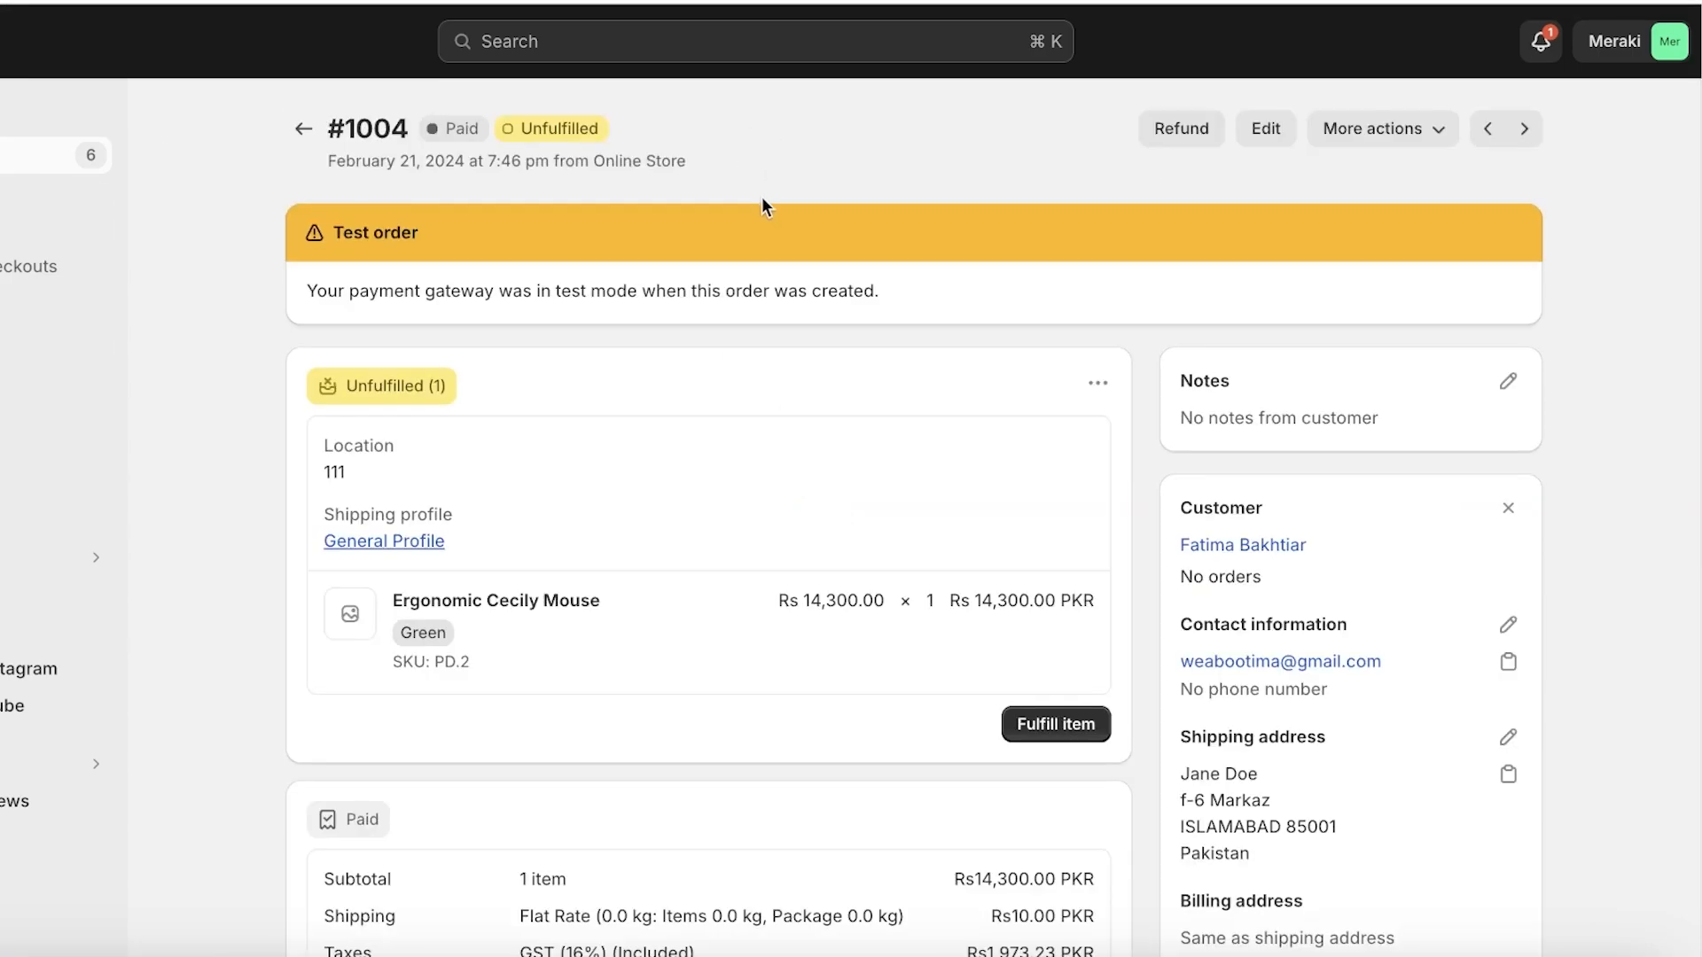
mouse_move(1378, 128)
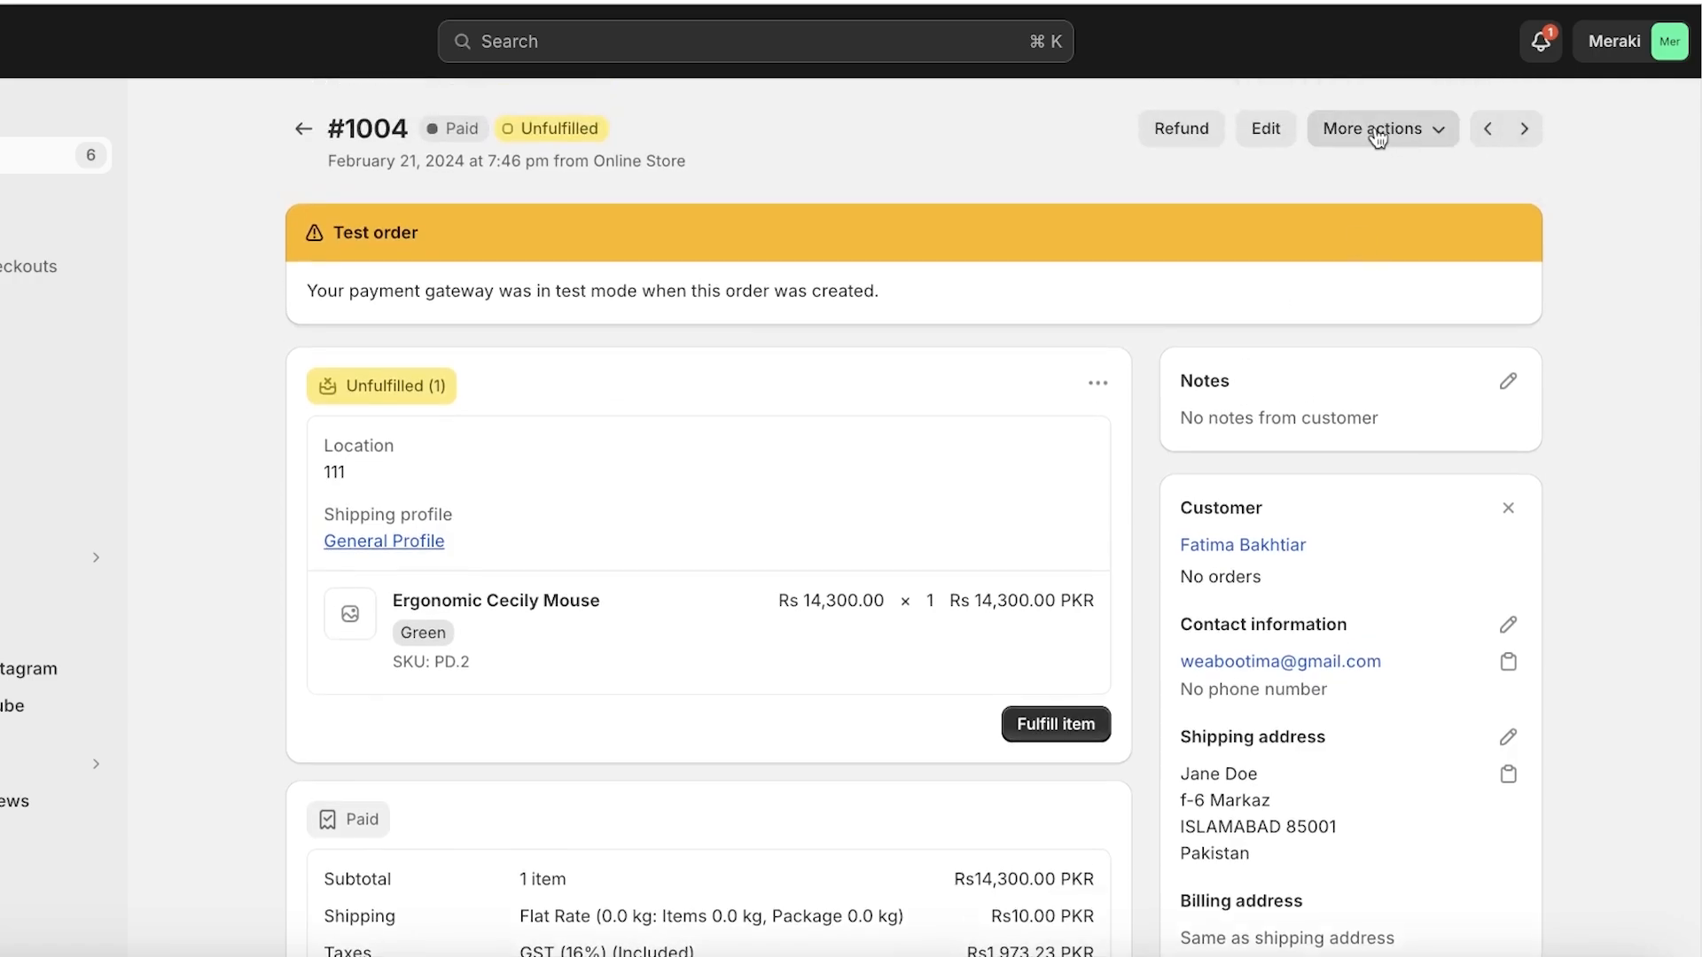
click(1382, 128)
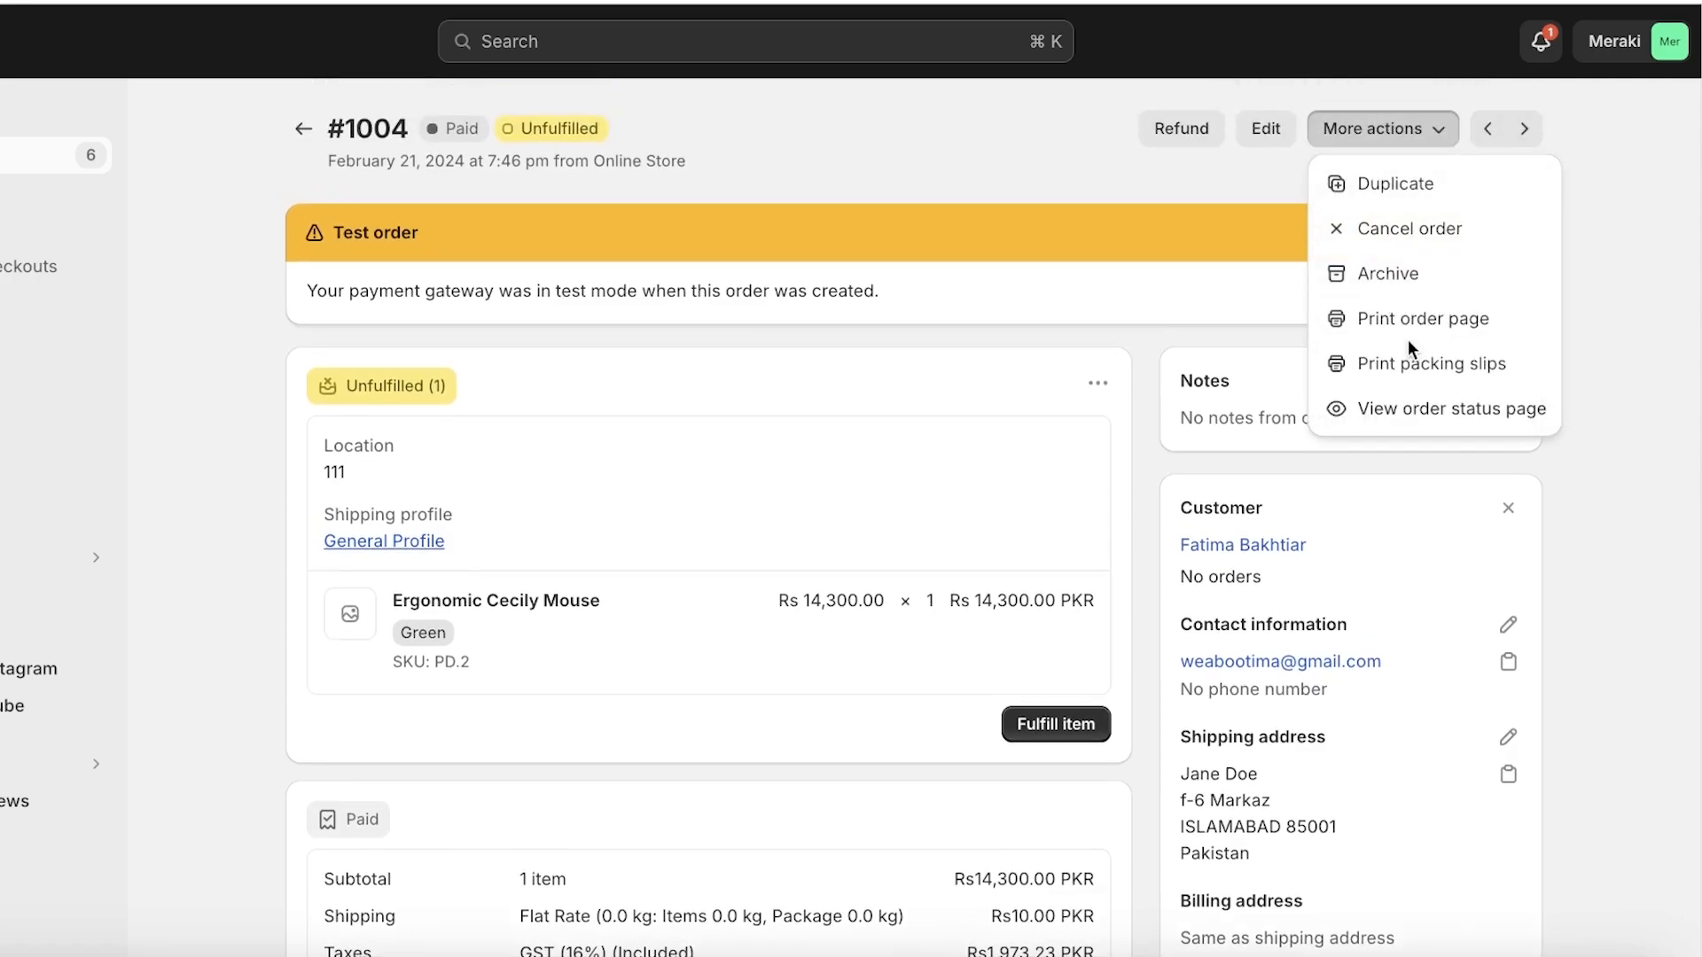
click(1431, 362)
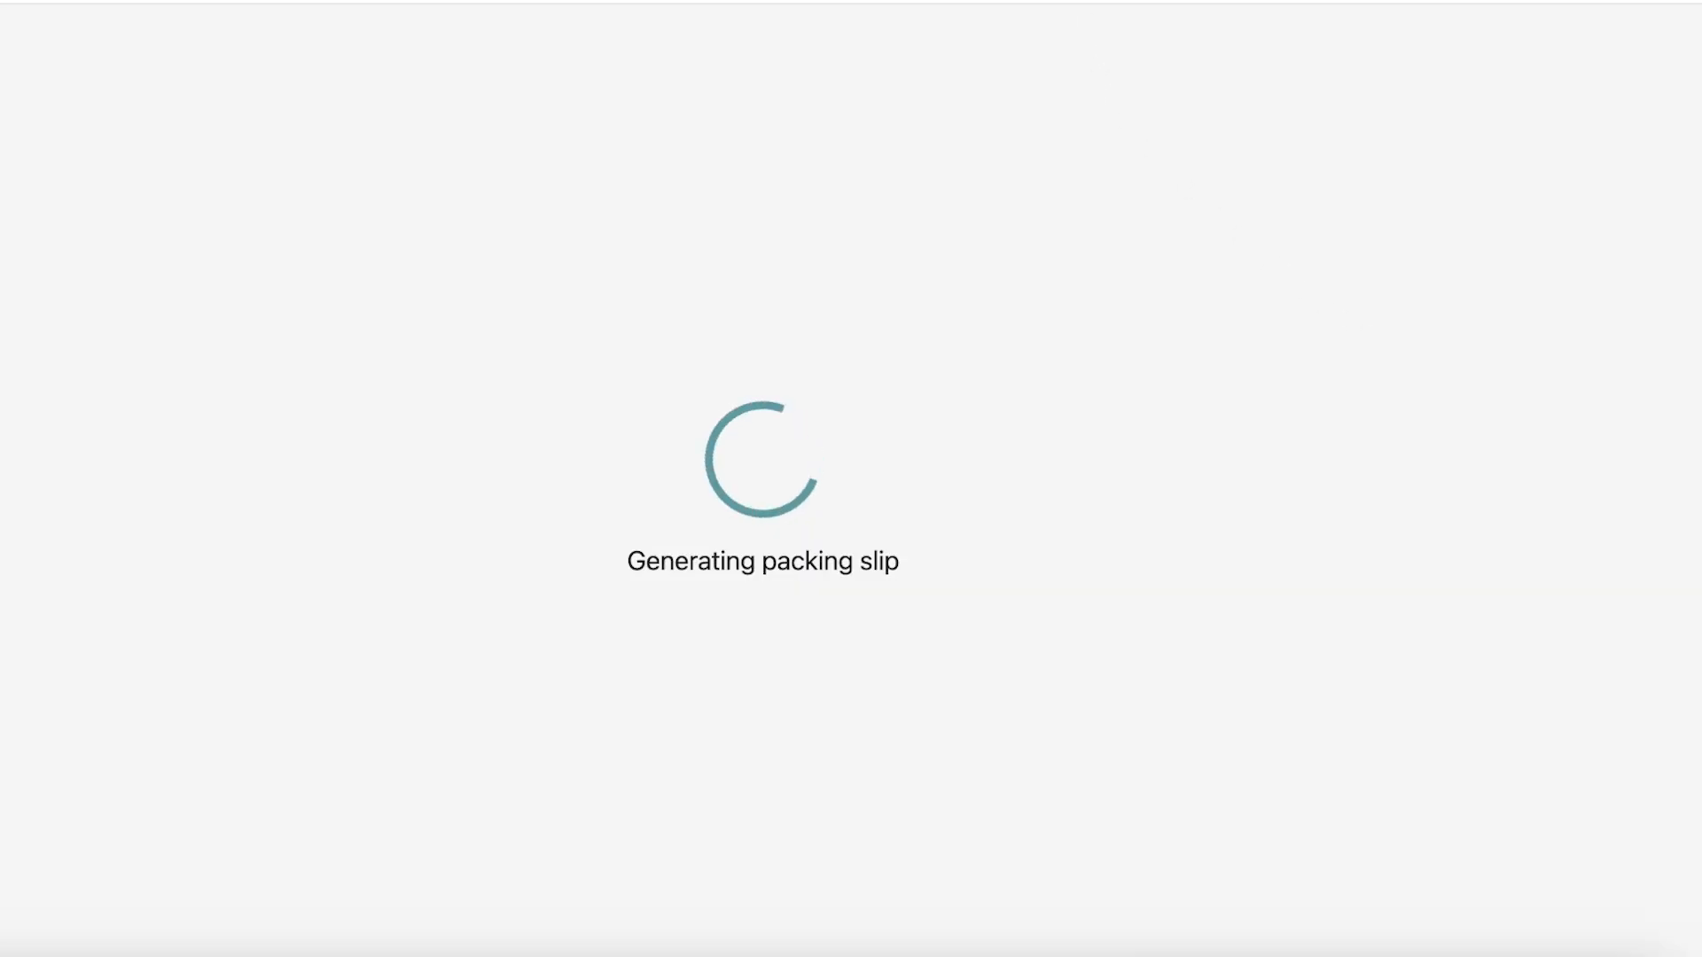
mouse_move(574, 183)
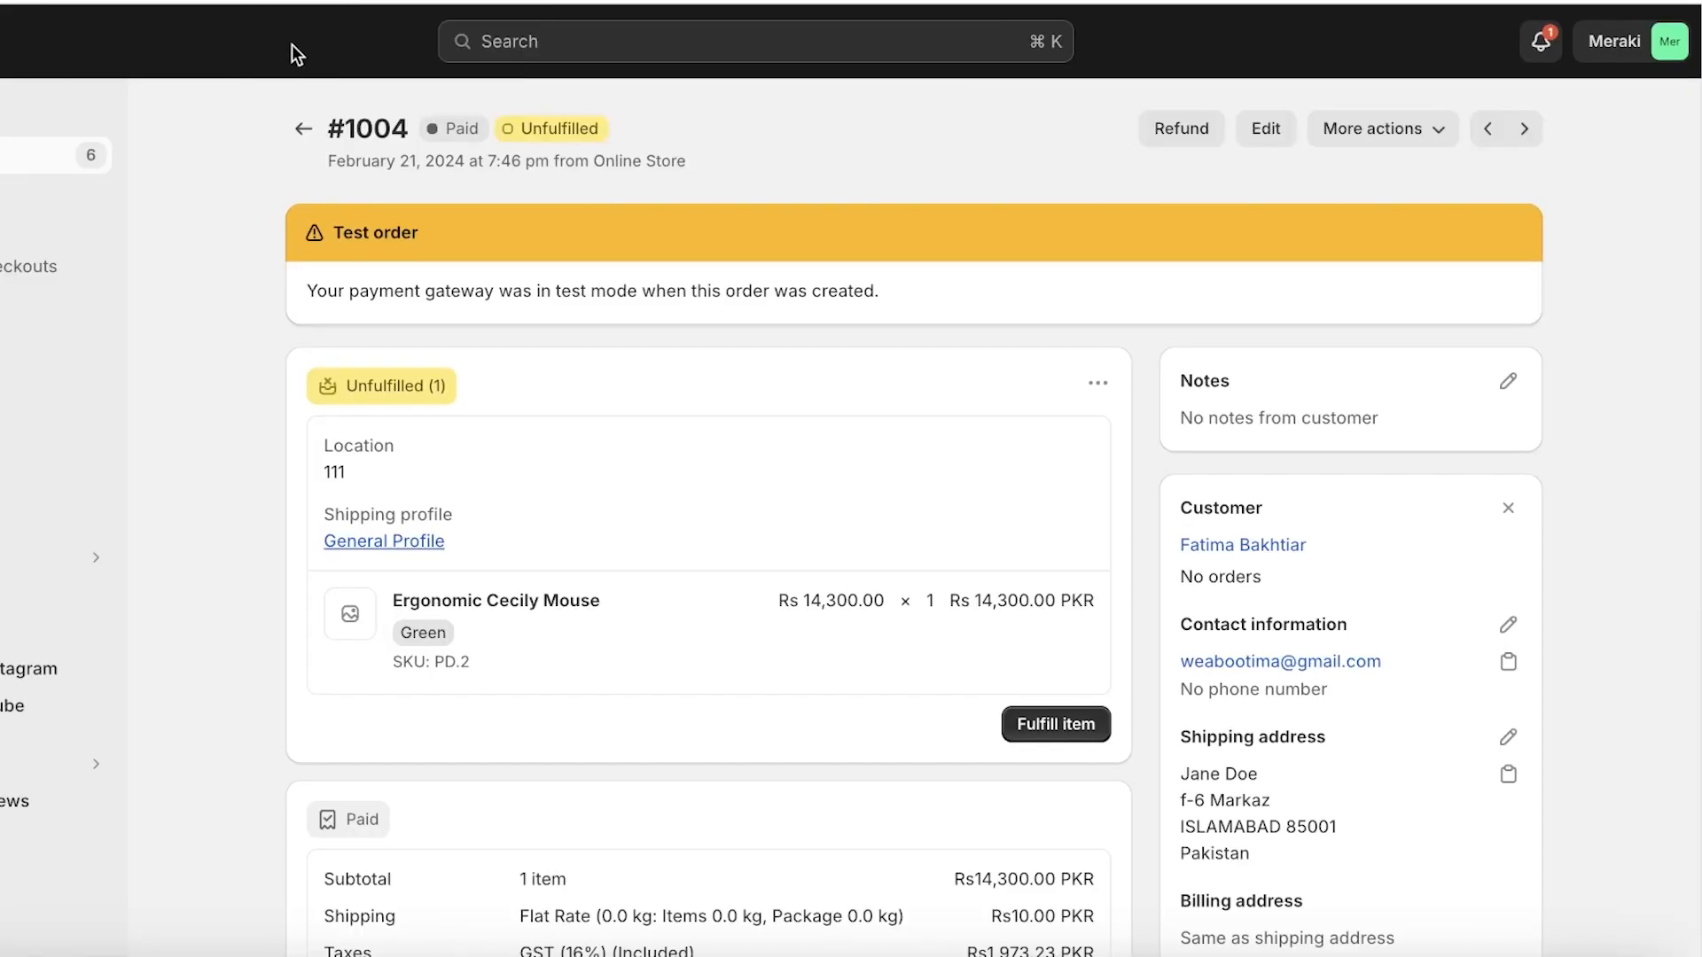
Regenerate order #1004's packing slip PDF, download it, and close the prompt.
click(1383, 128)
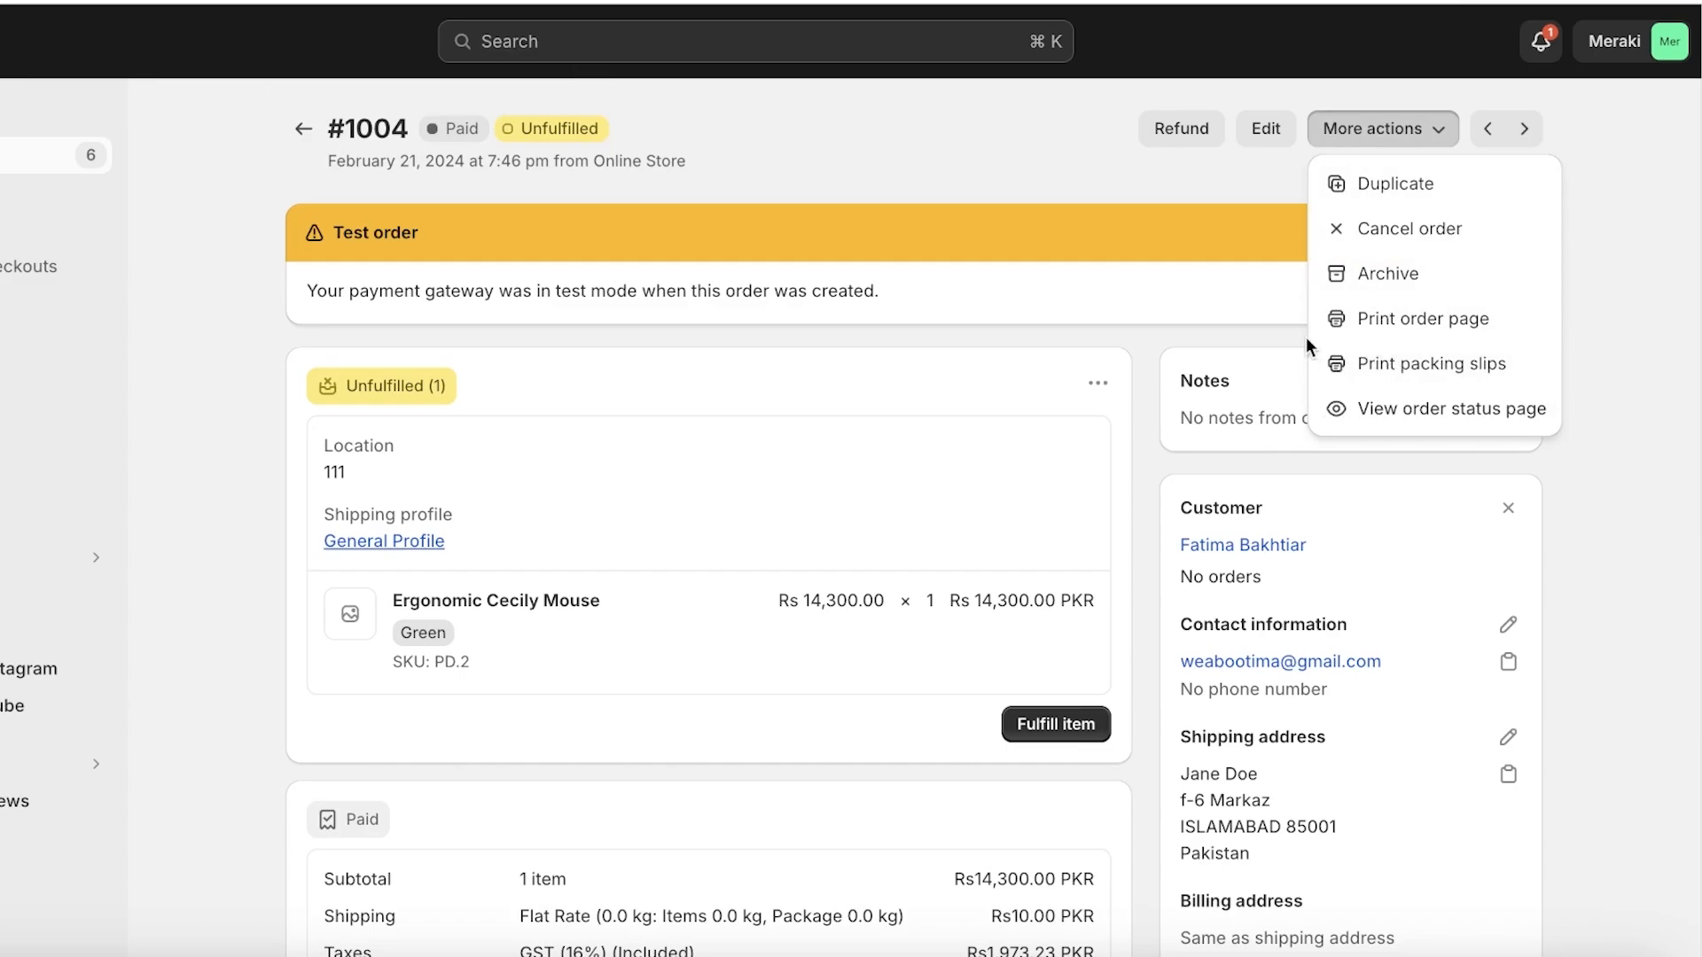
mouse_move(1135, 399)
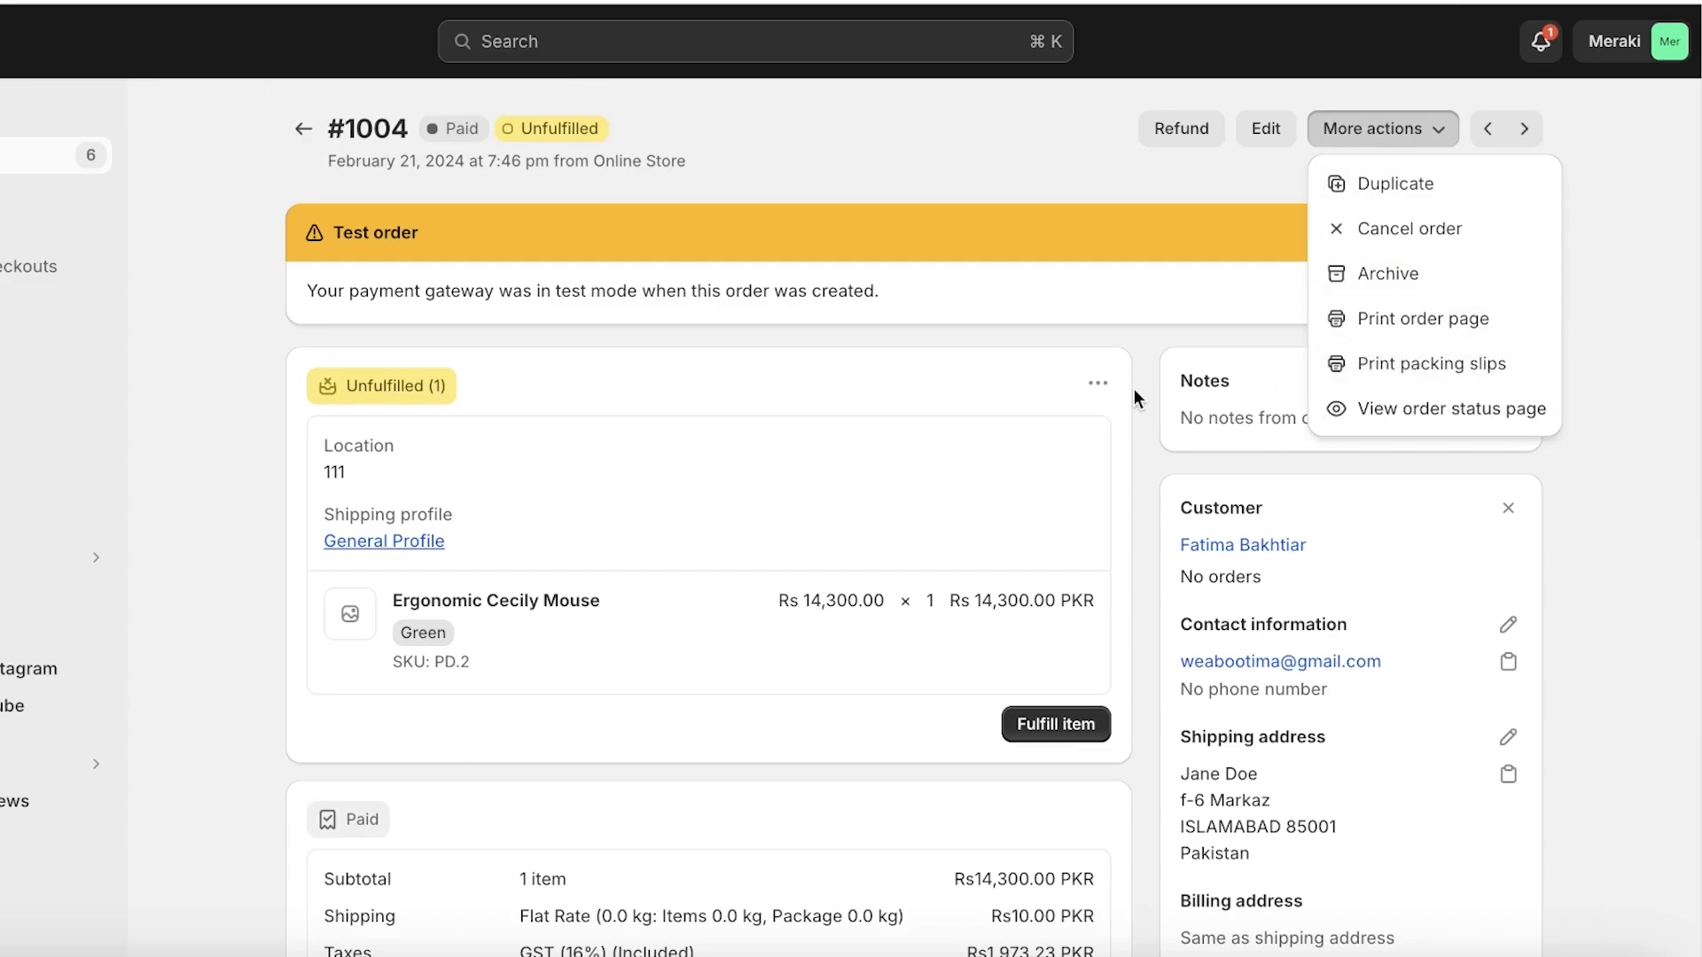
click(1432, 362)
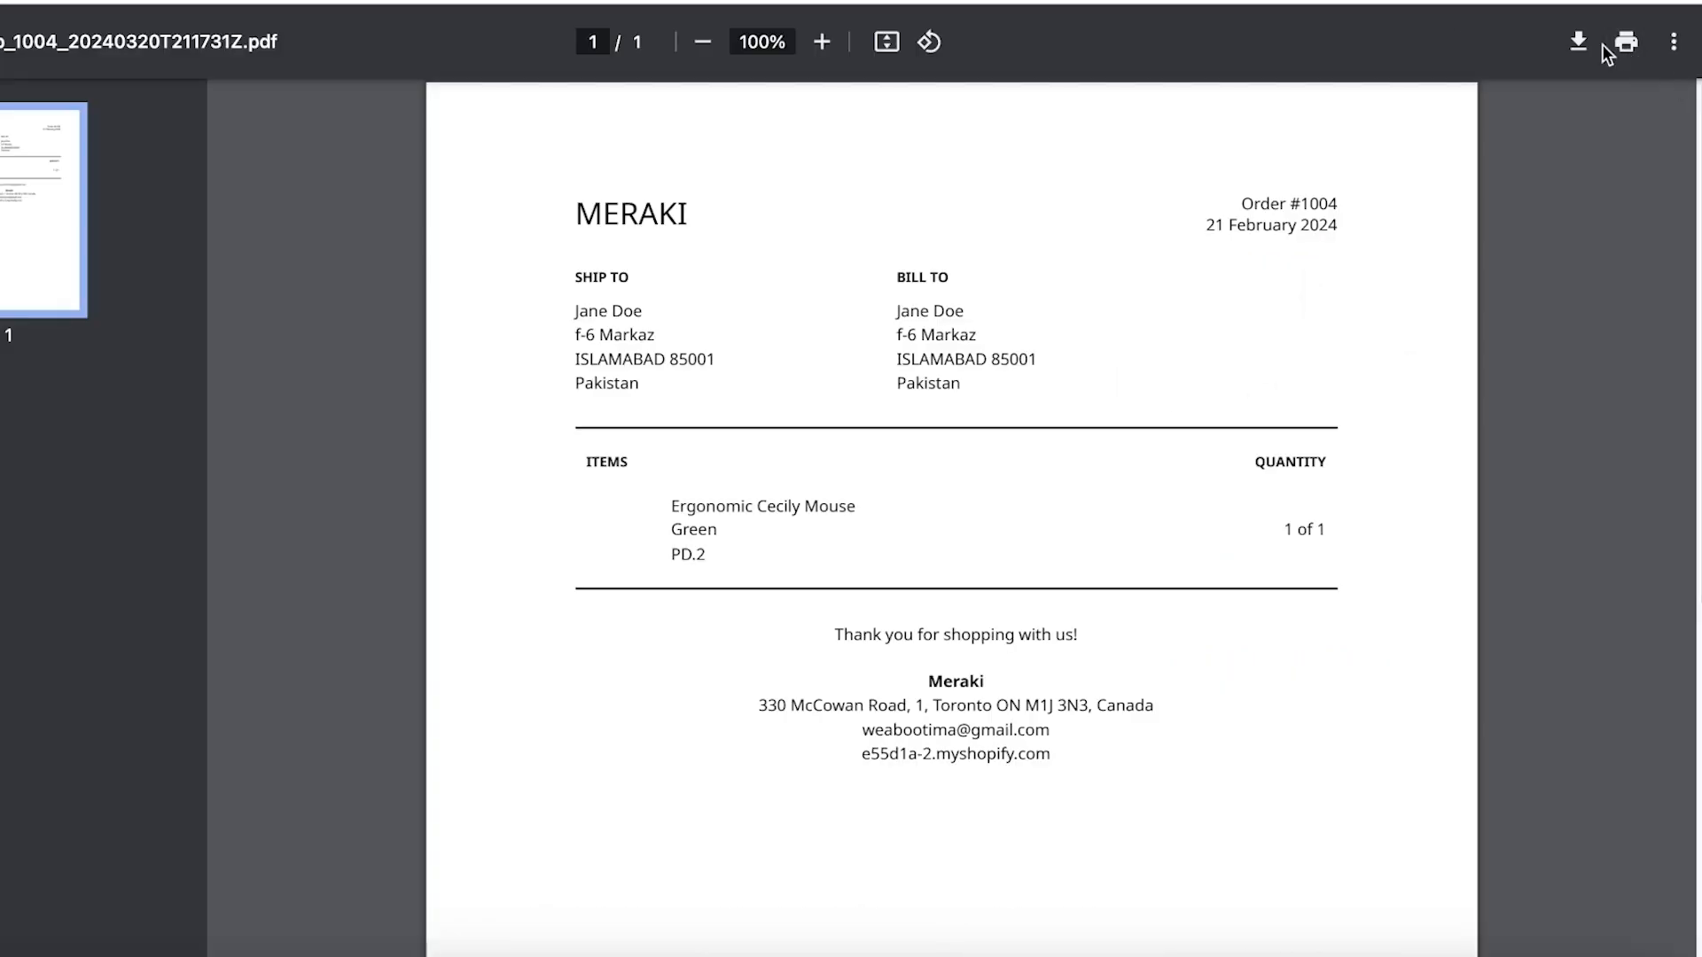
click(1577, 41)
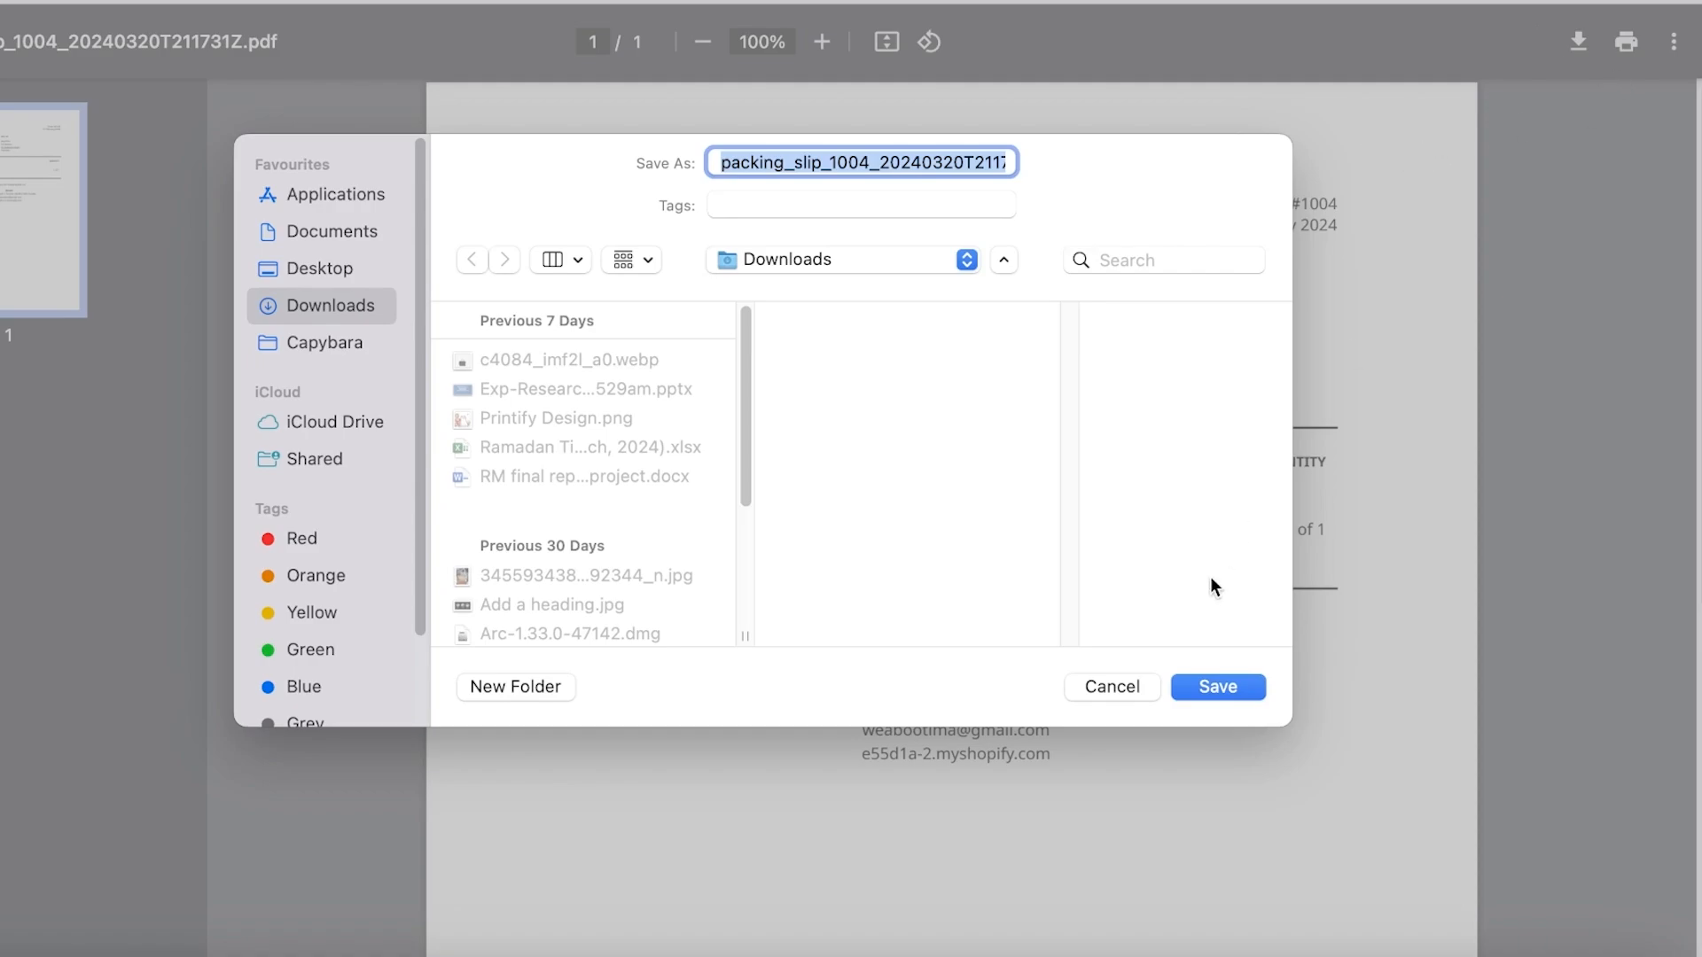
click(1218, 686)
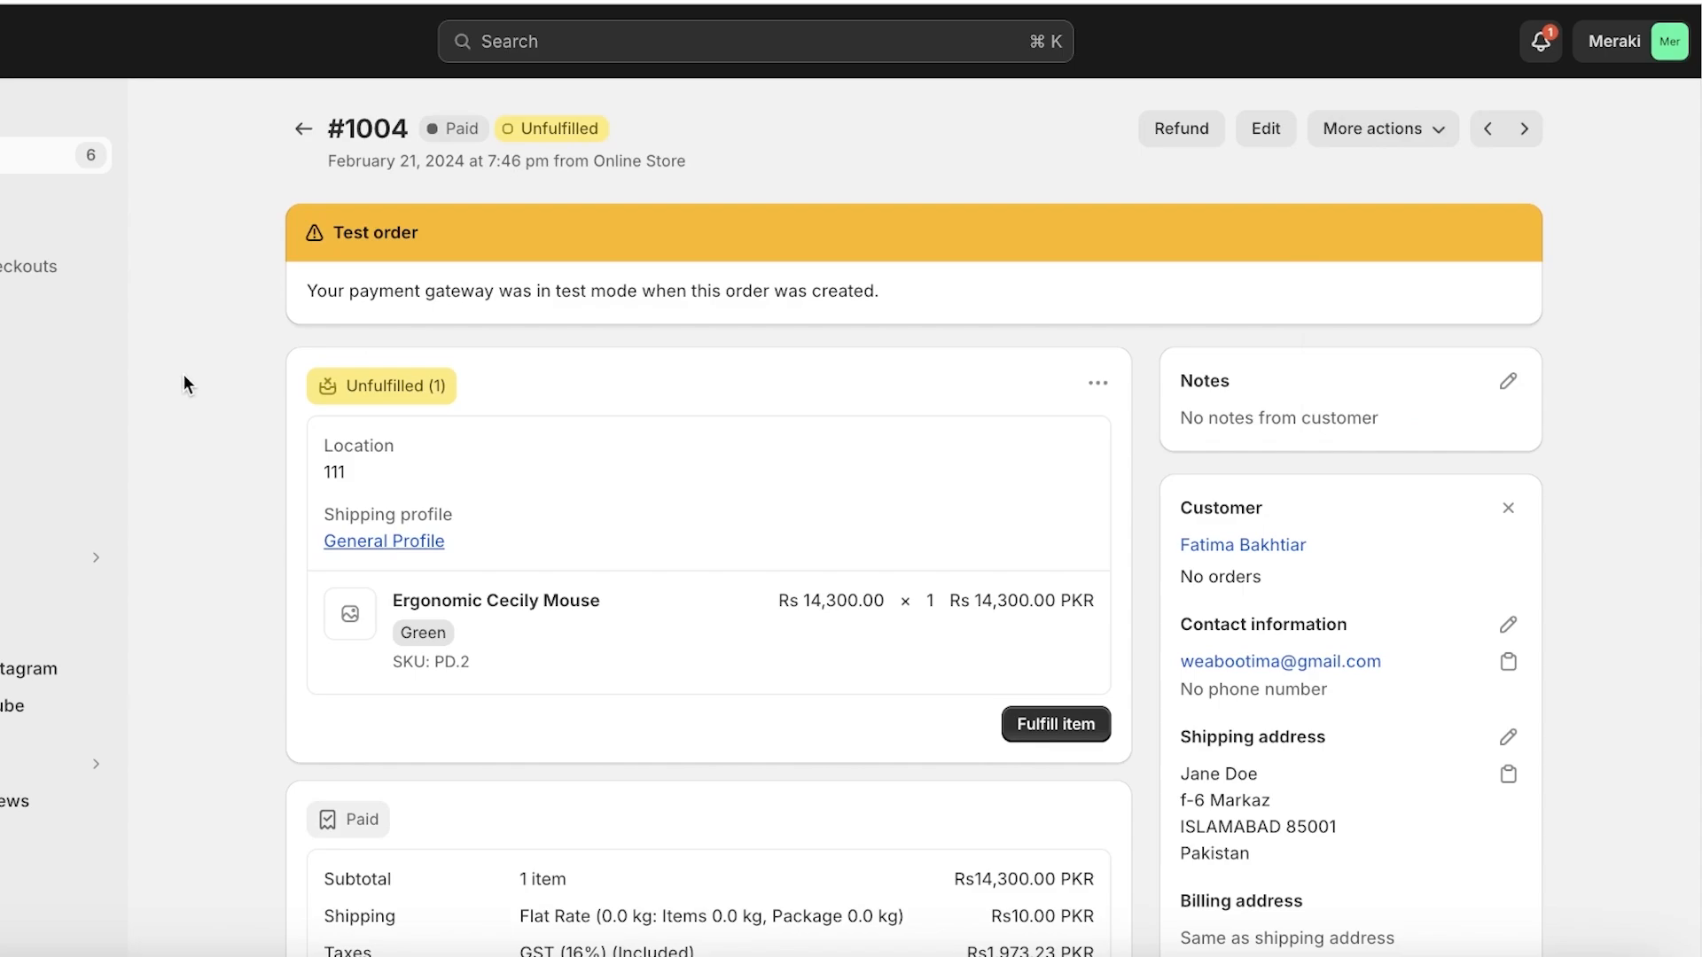
mouse_move(290, 136)
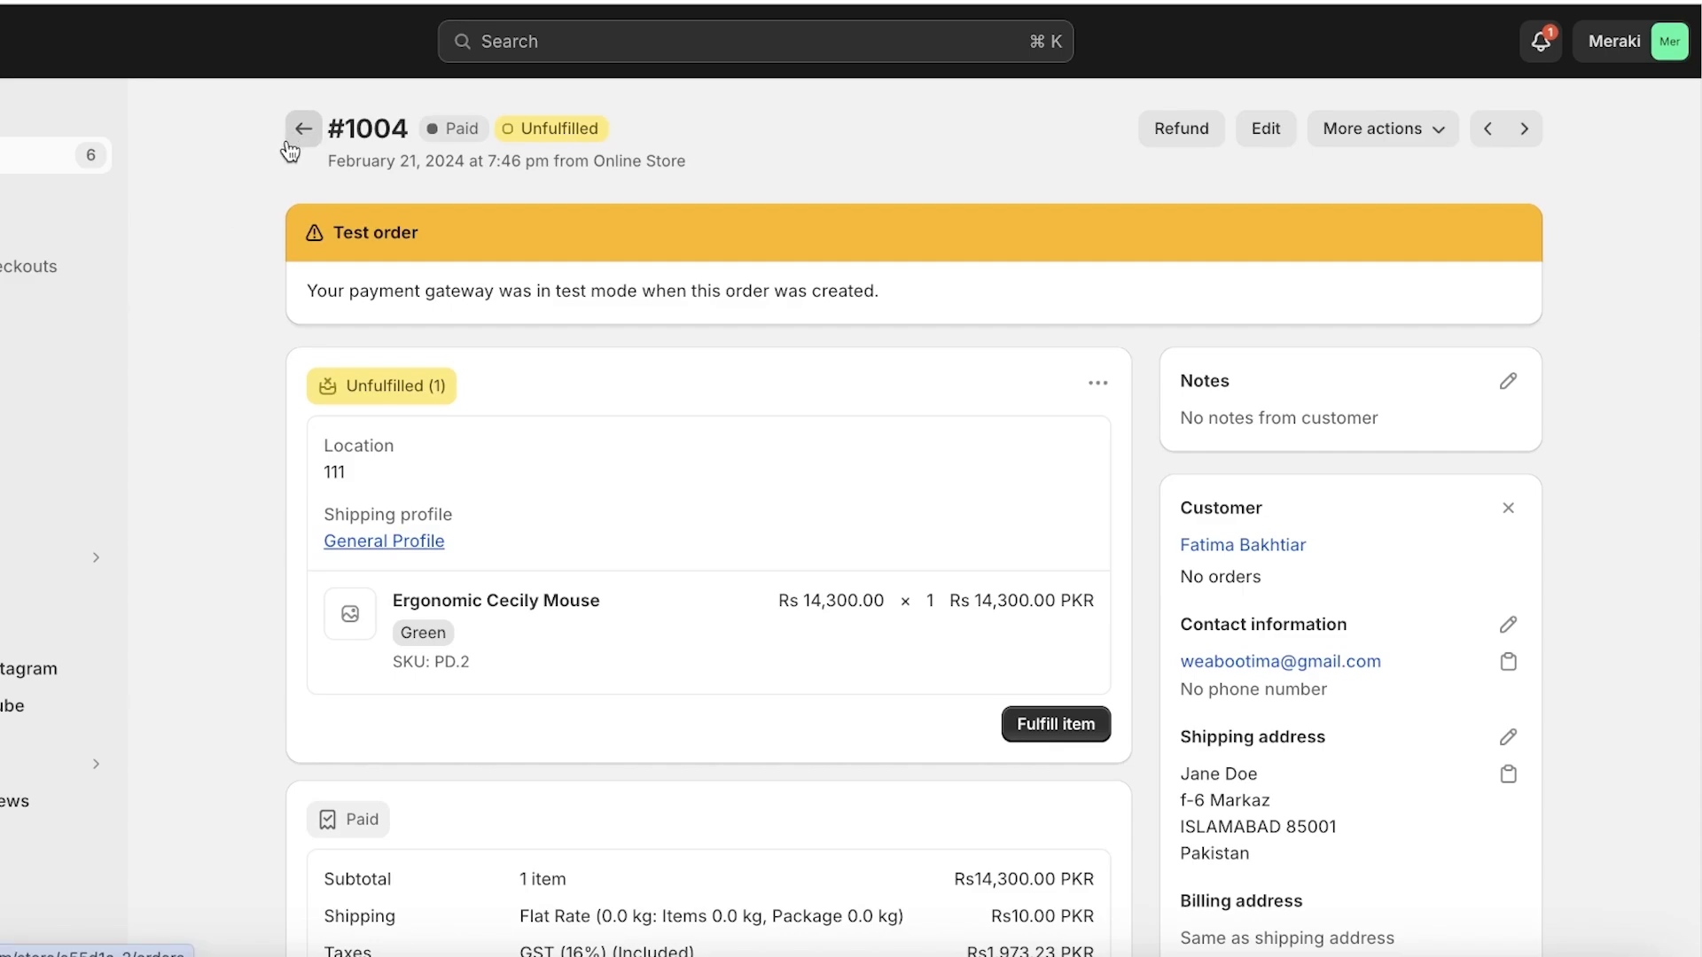
mouse_move(388, 296)
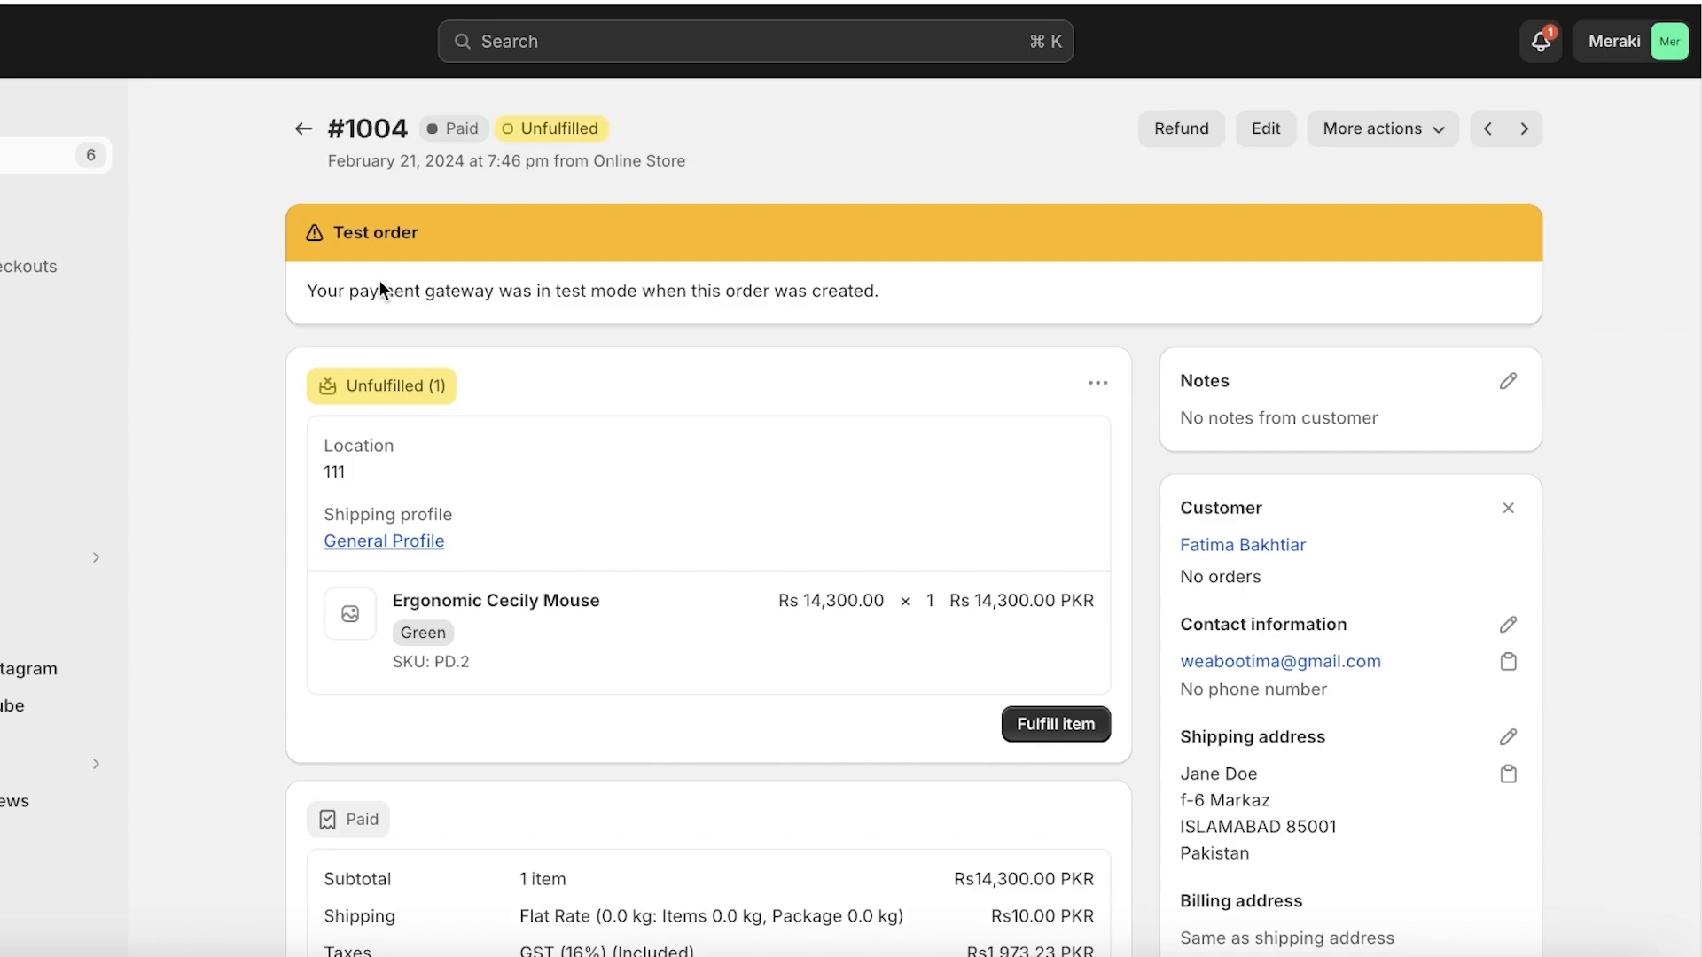
mouse_move(498, 252)
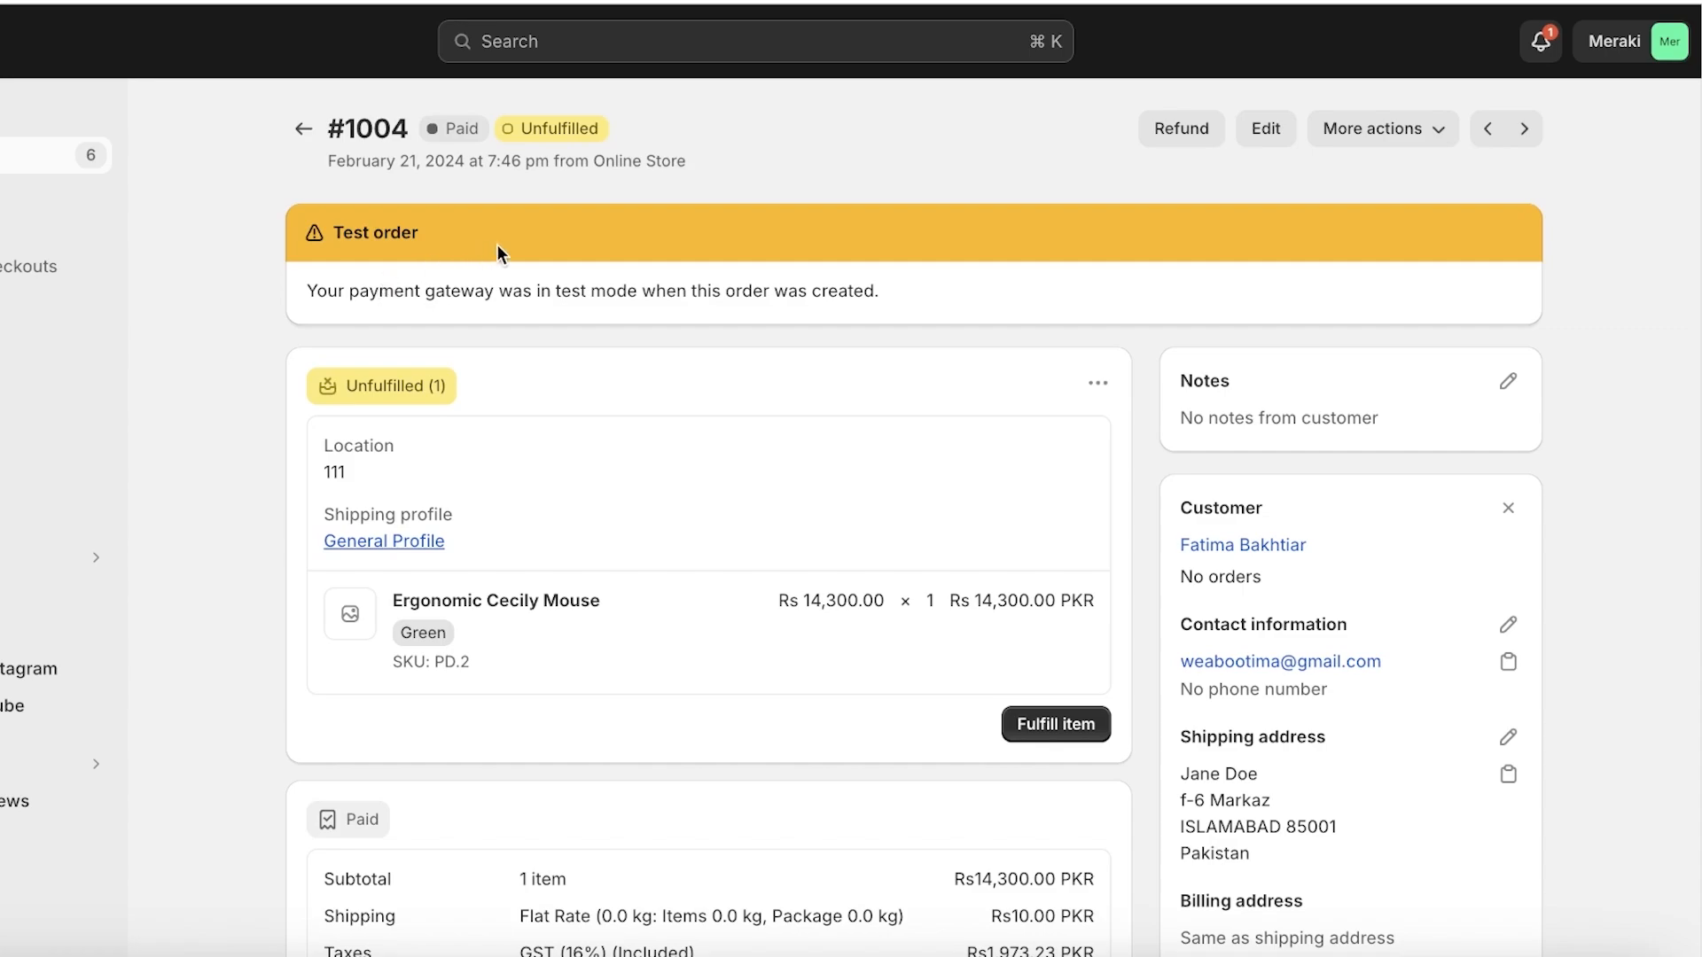
mouse_move(1009, 161)
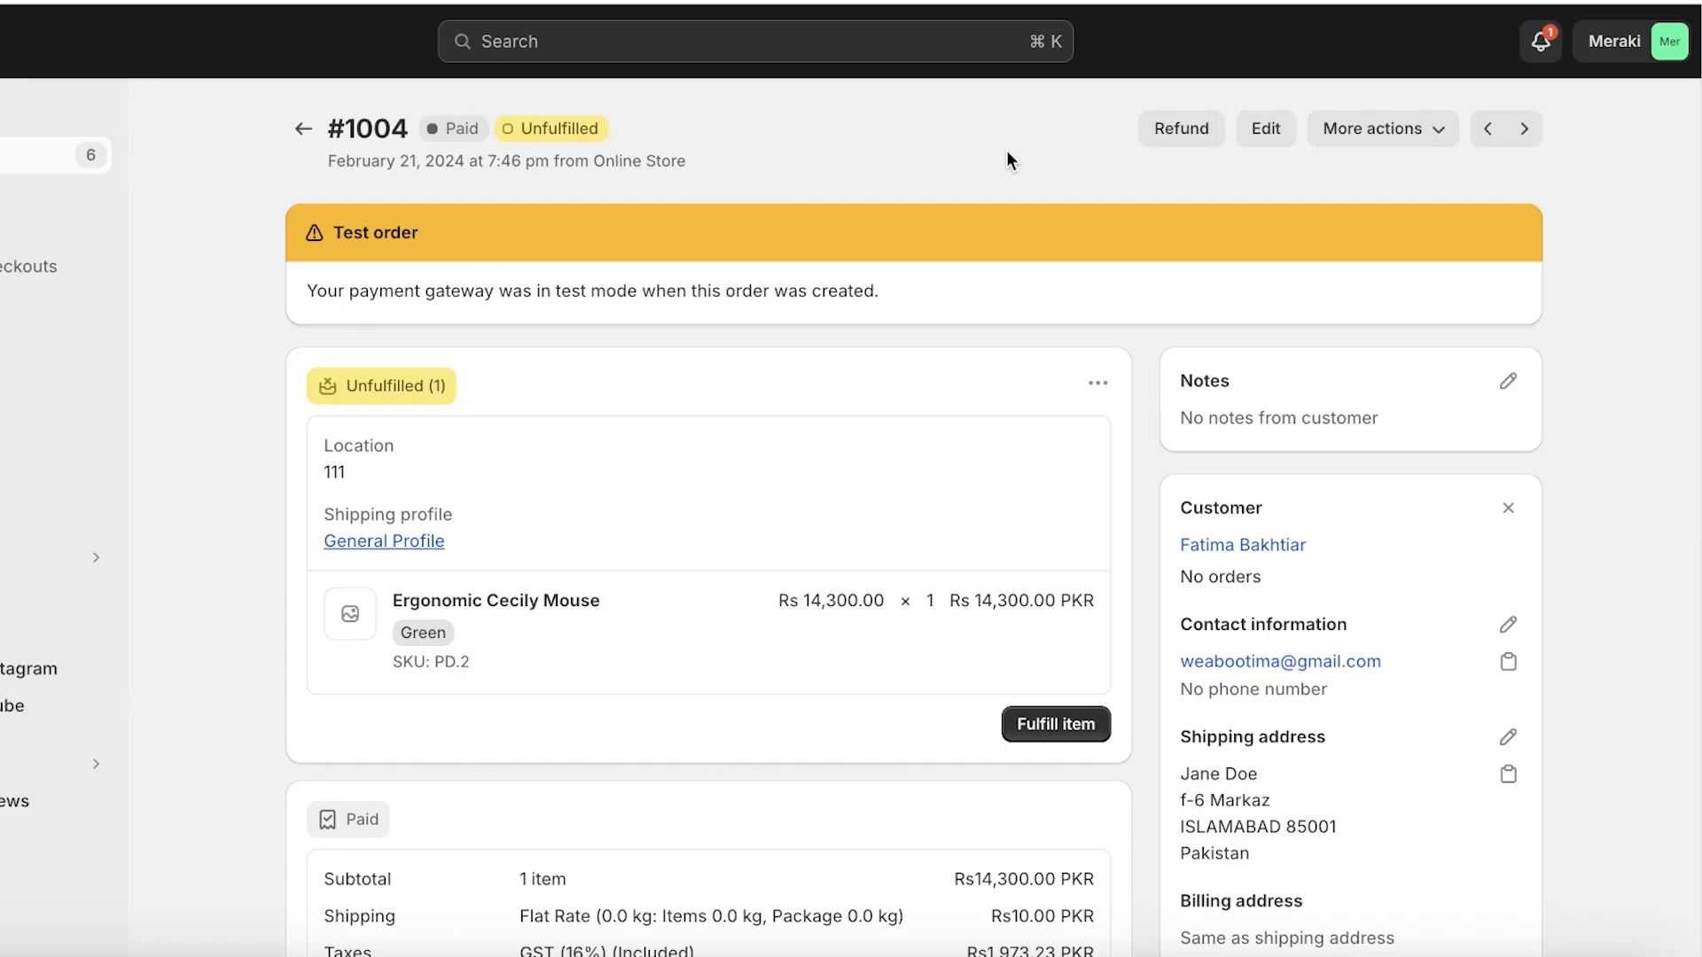
scroll(down, 3)
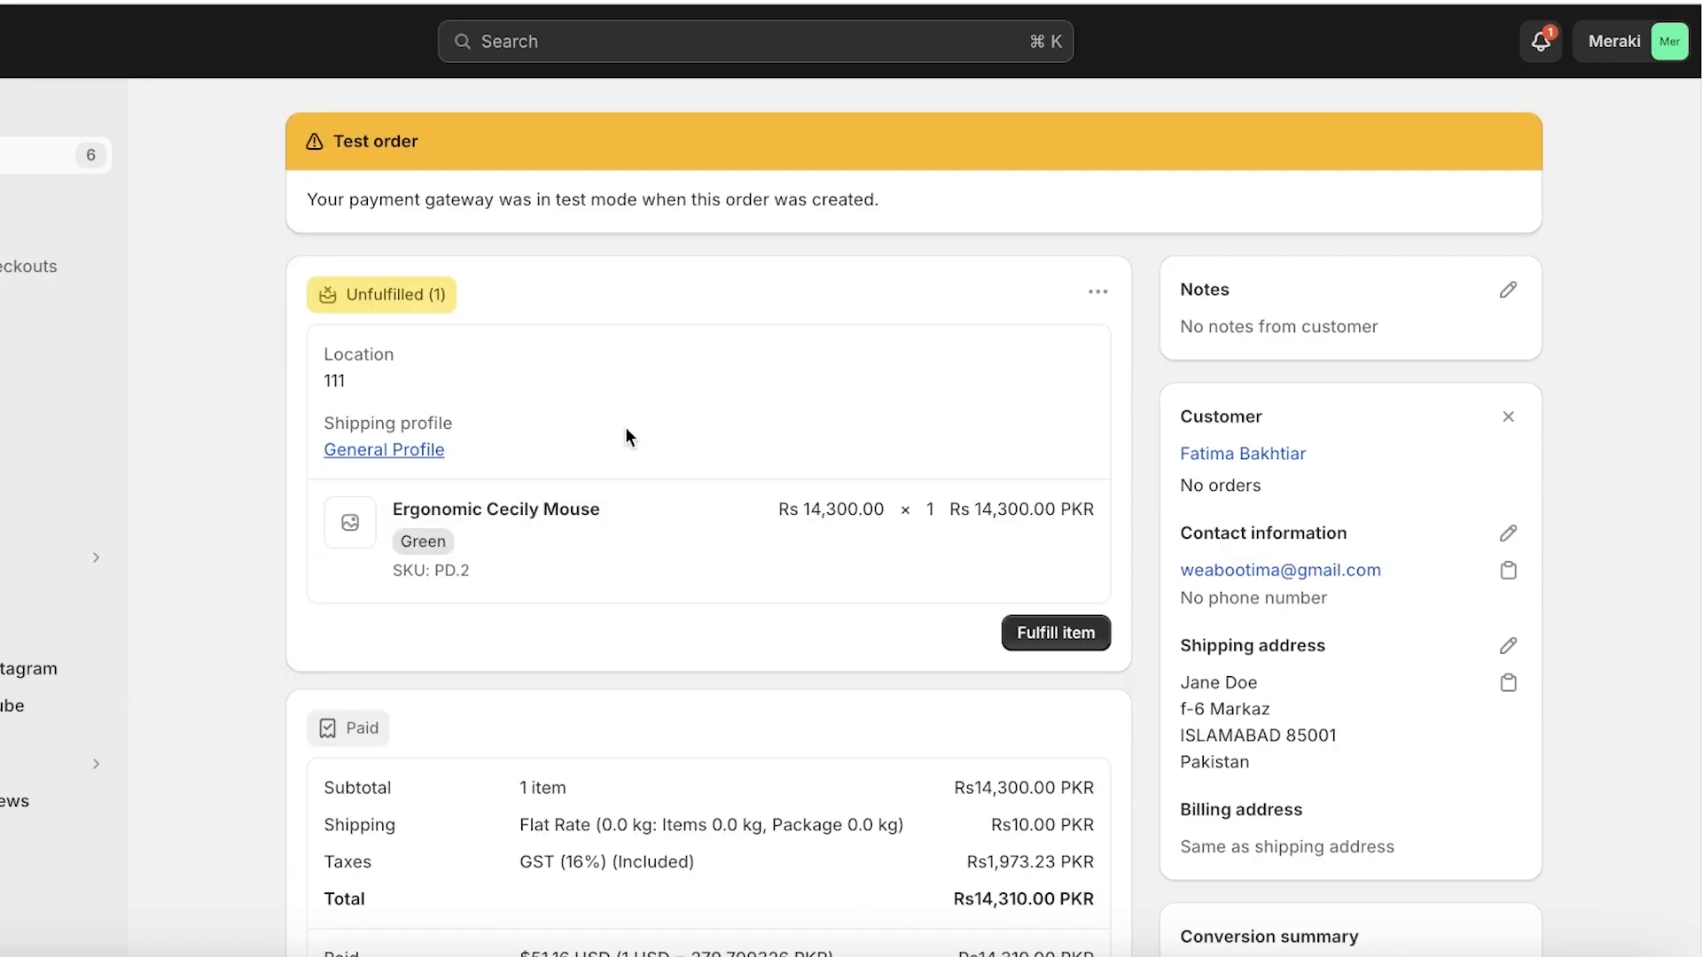
mouse_move(624, 395)
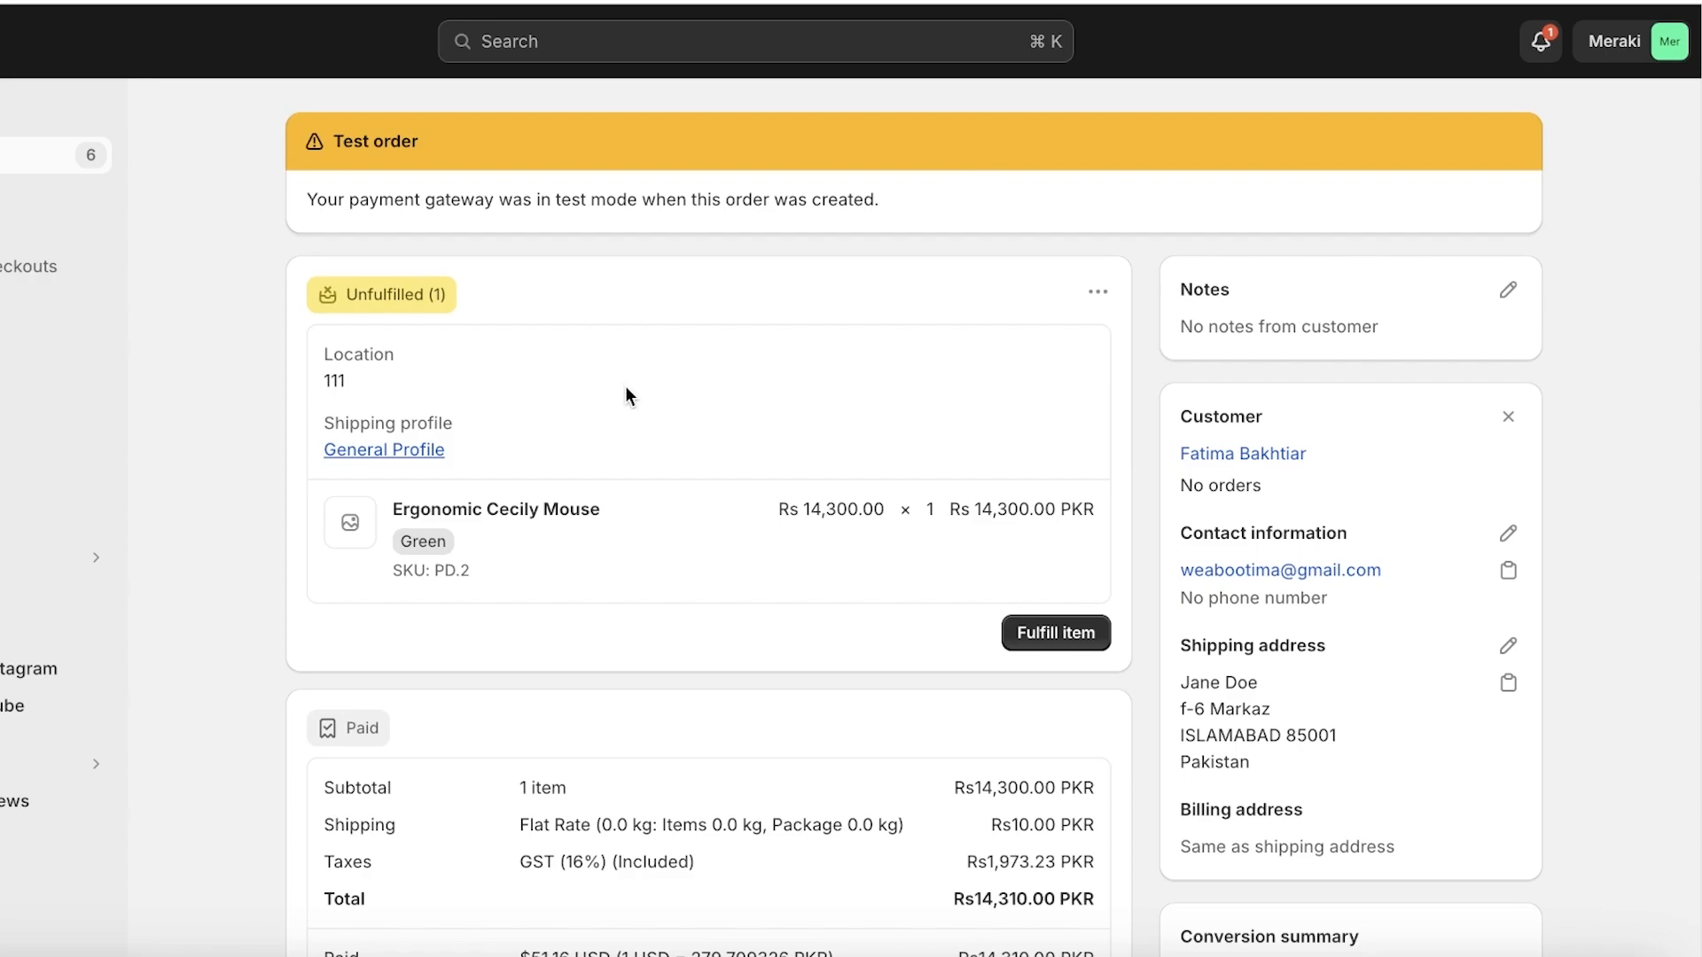
scroll(up, 3)
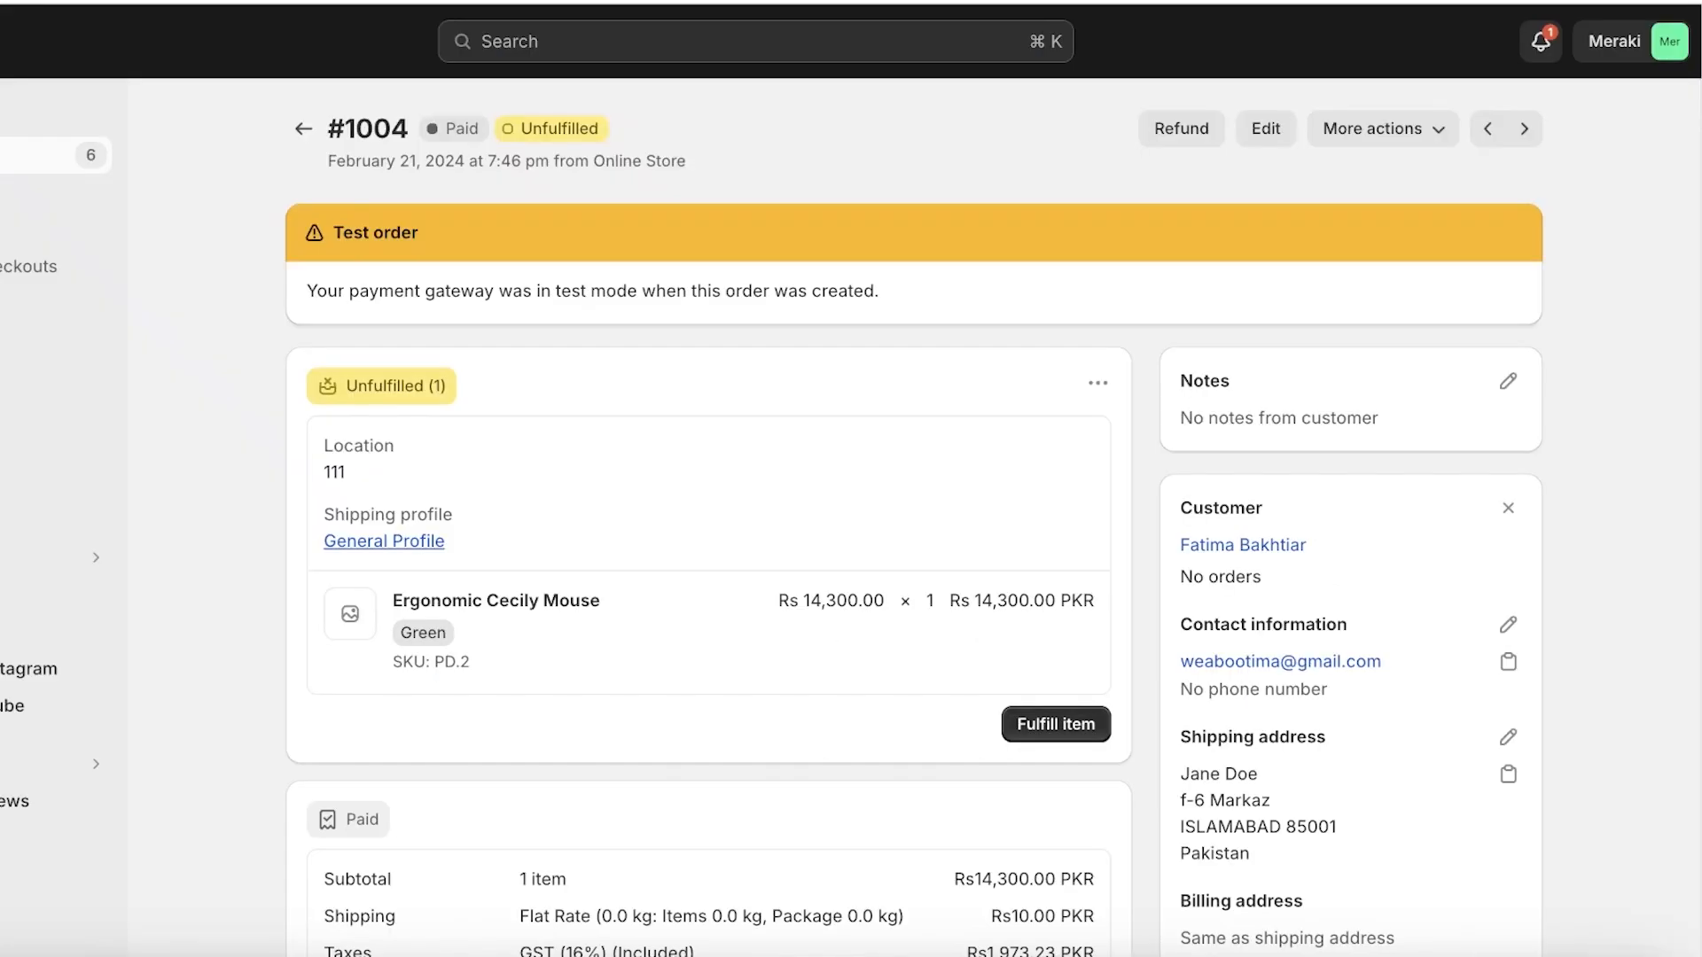
mouse_move(1381, 144)
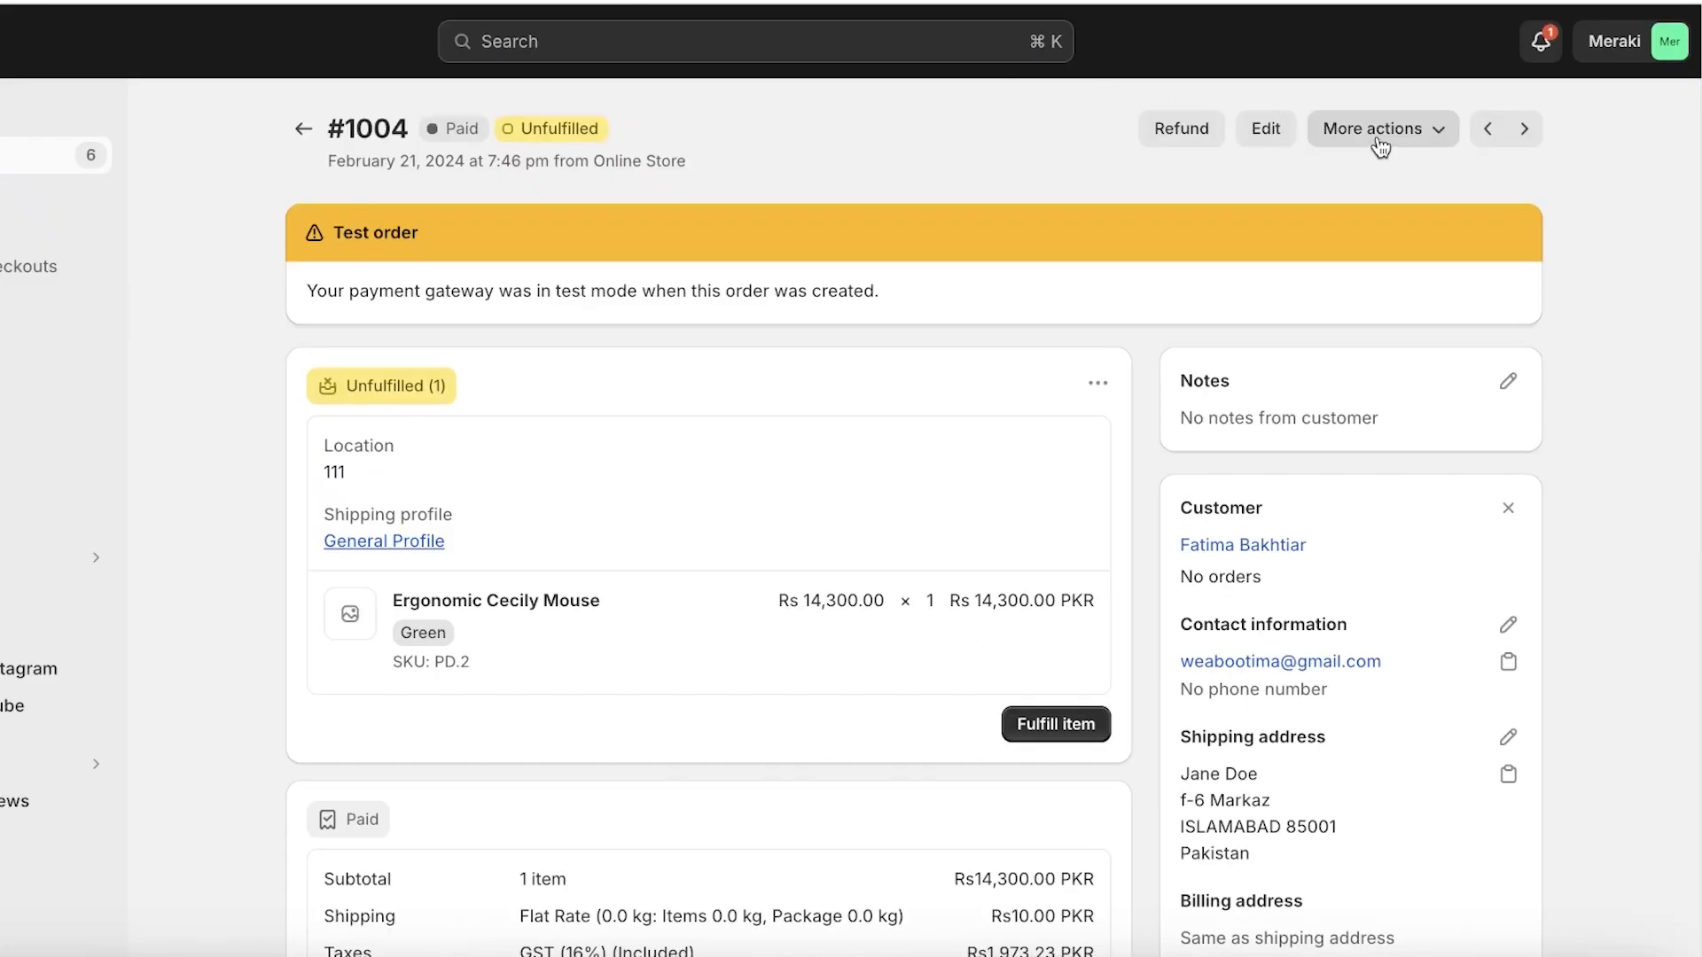
click(1381, 128)
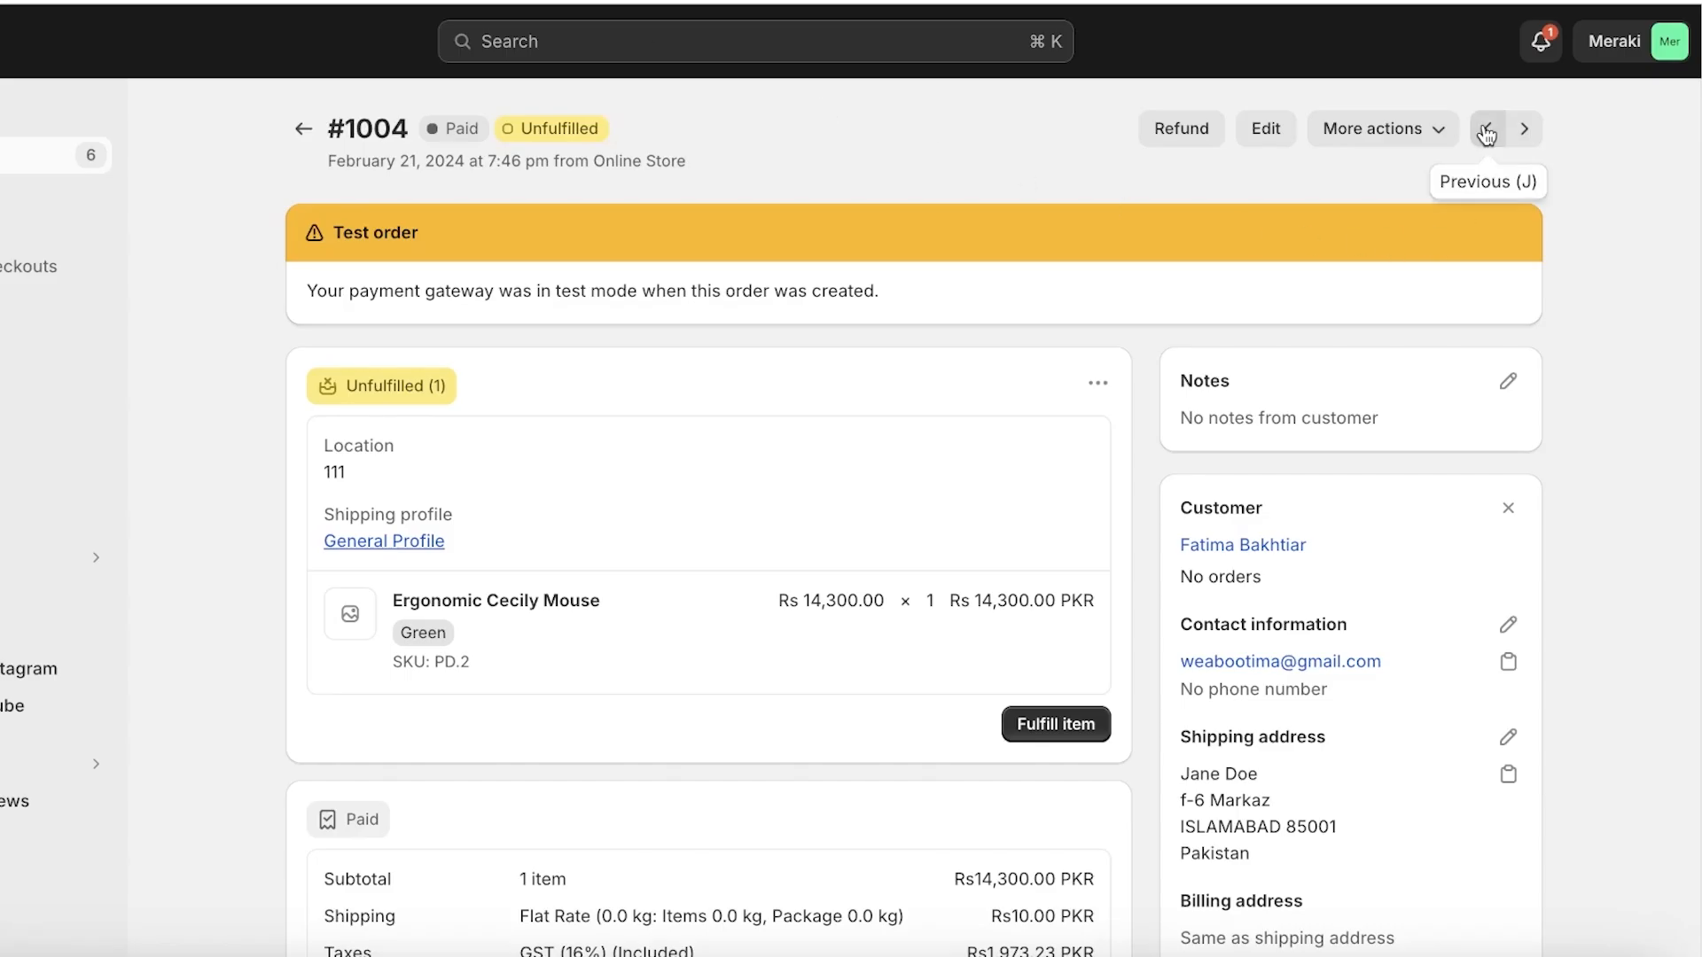
click(1382, 127)
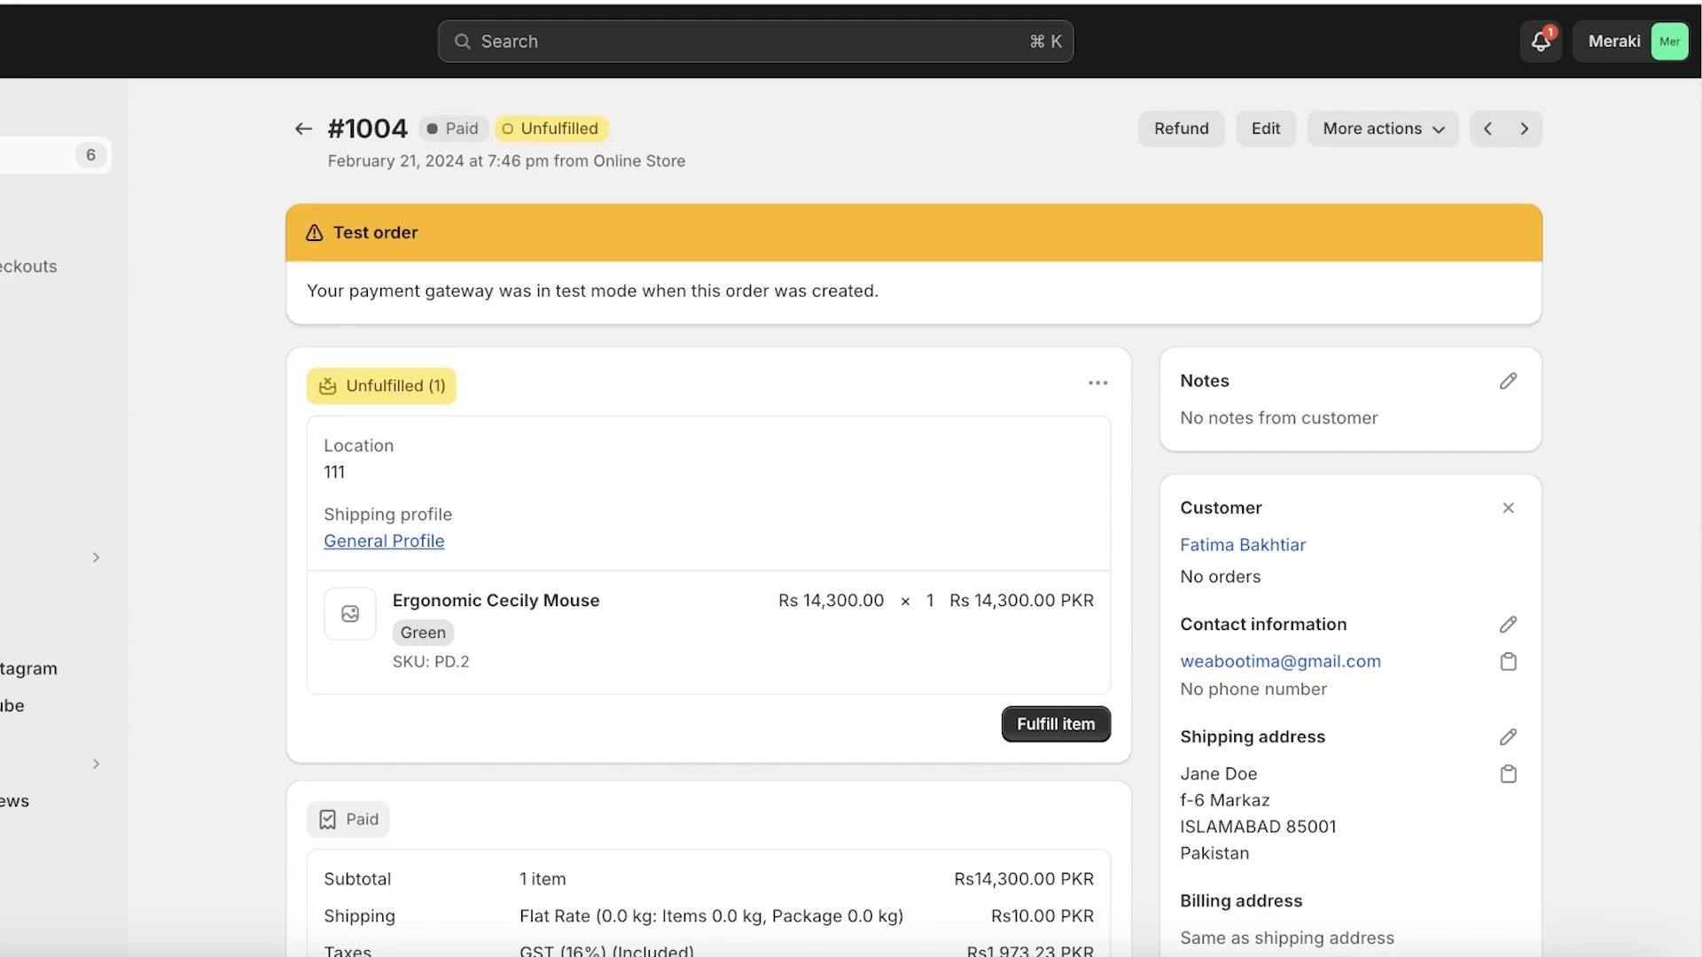
mouse_move(642, 115)
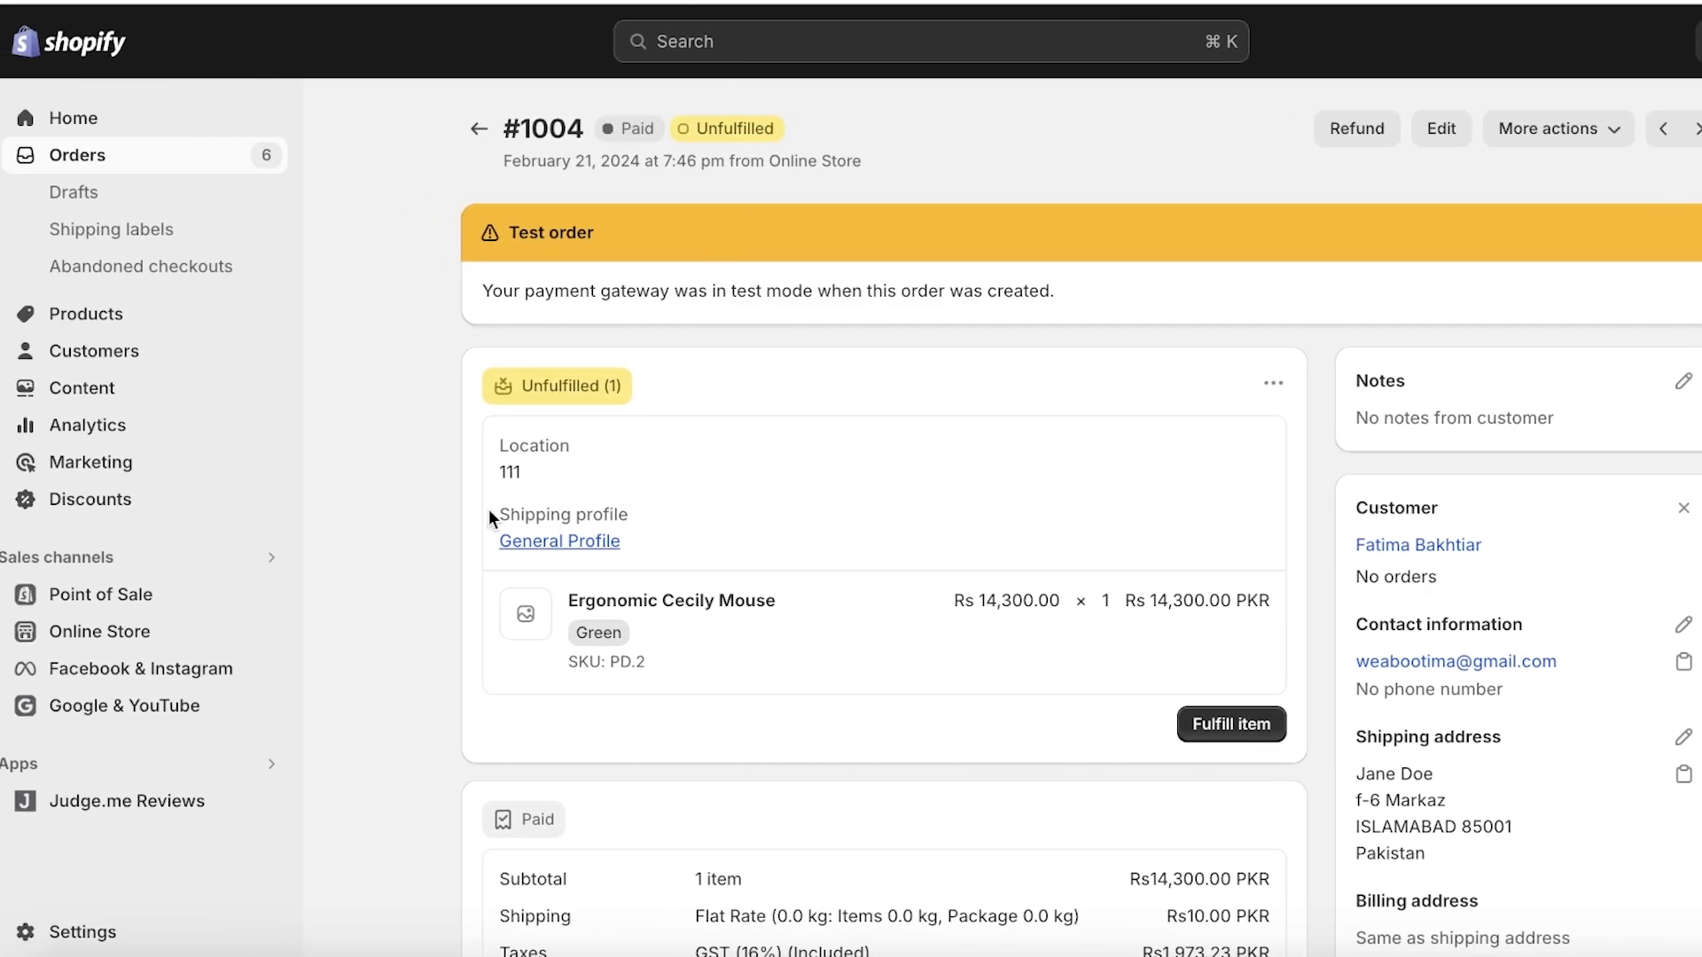
Open the Shopify App Store via Settings > Apps and sales channels.
click(81, 931)
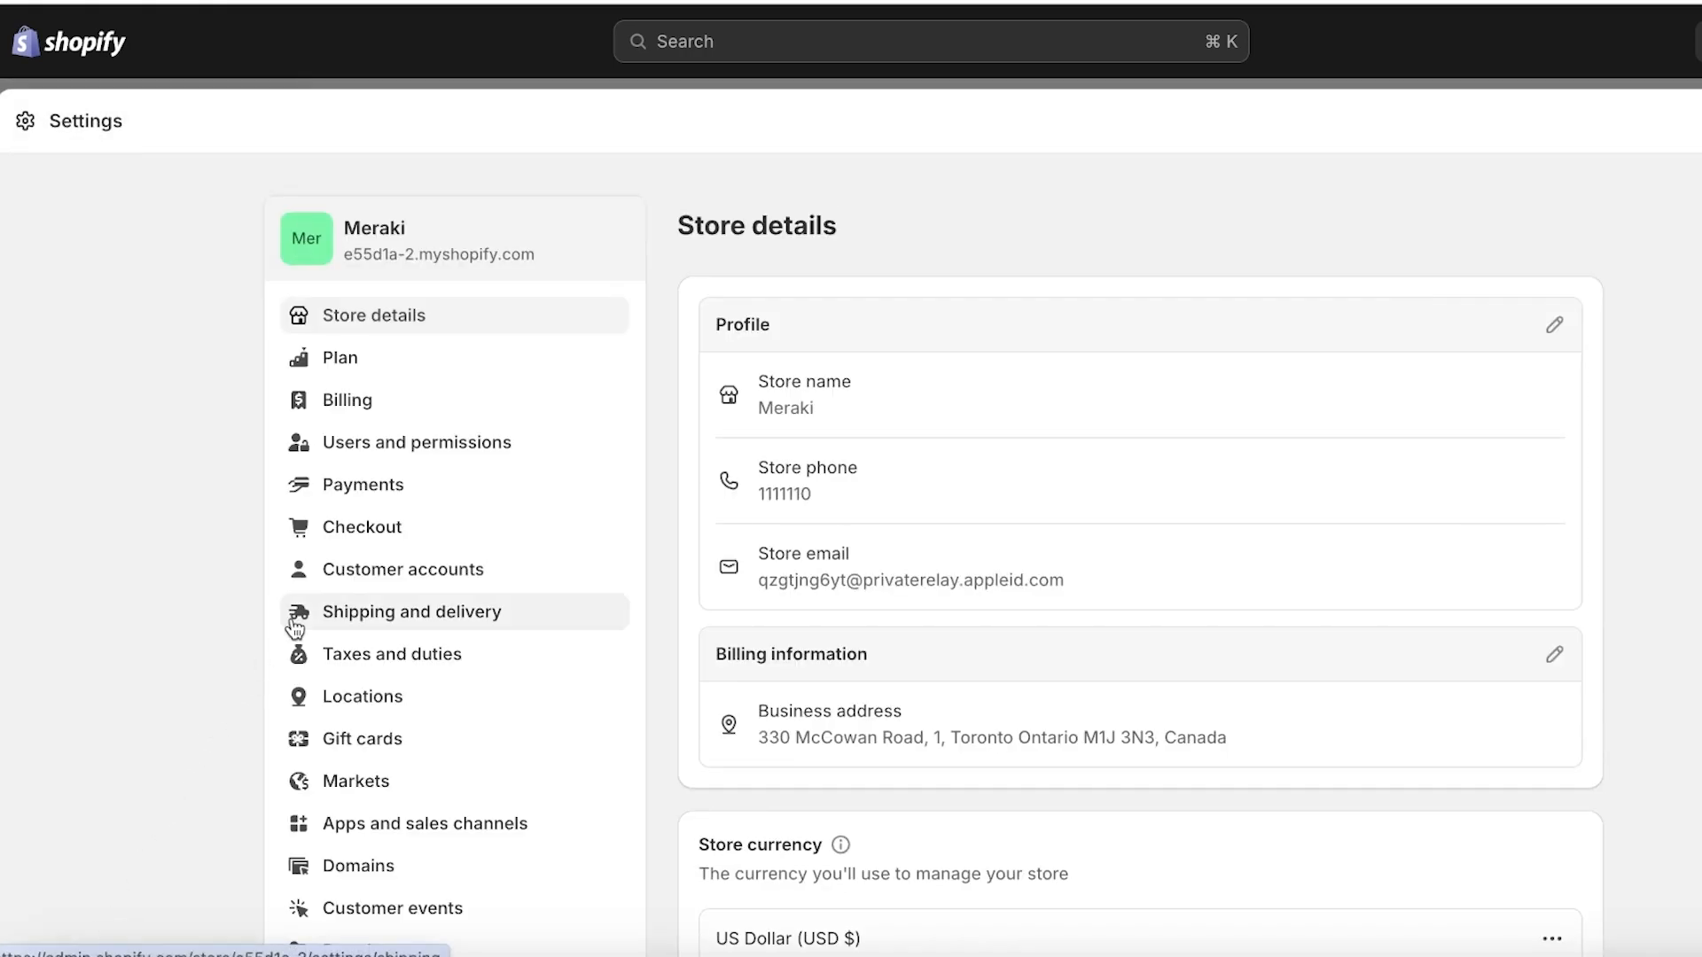
click(424, 822)
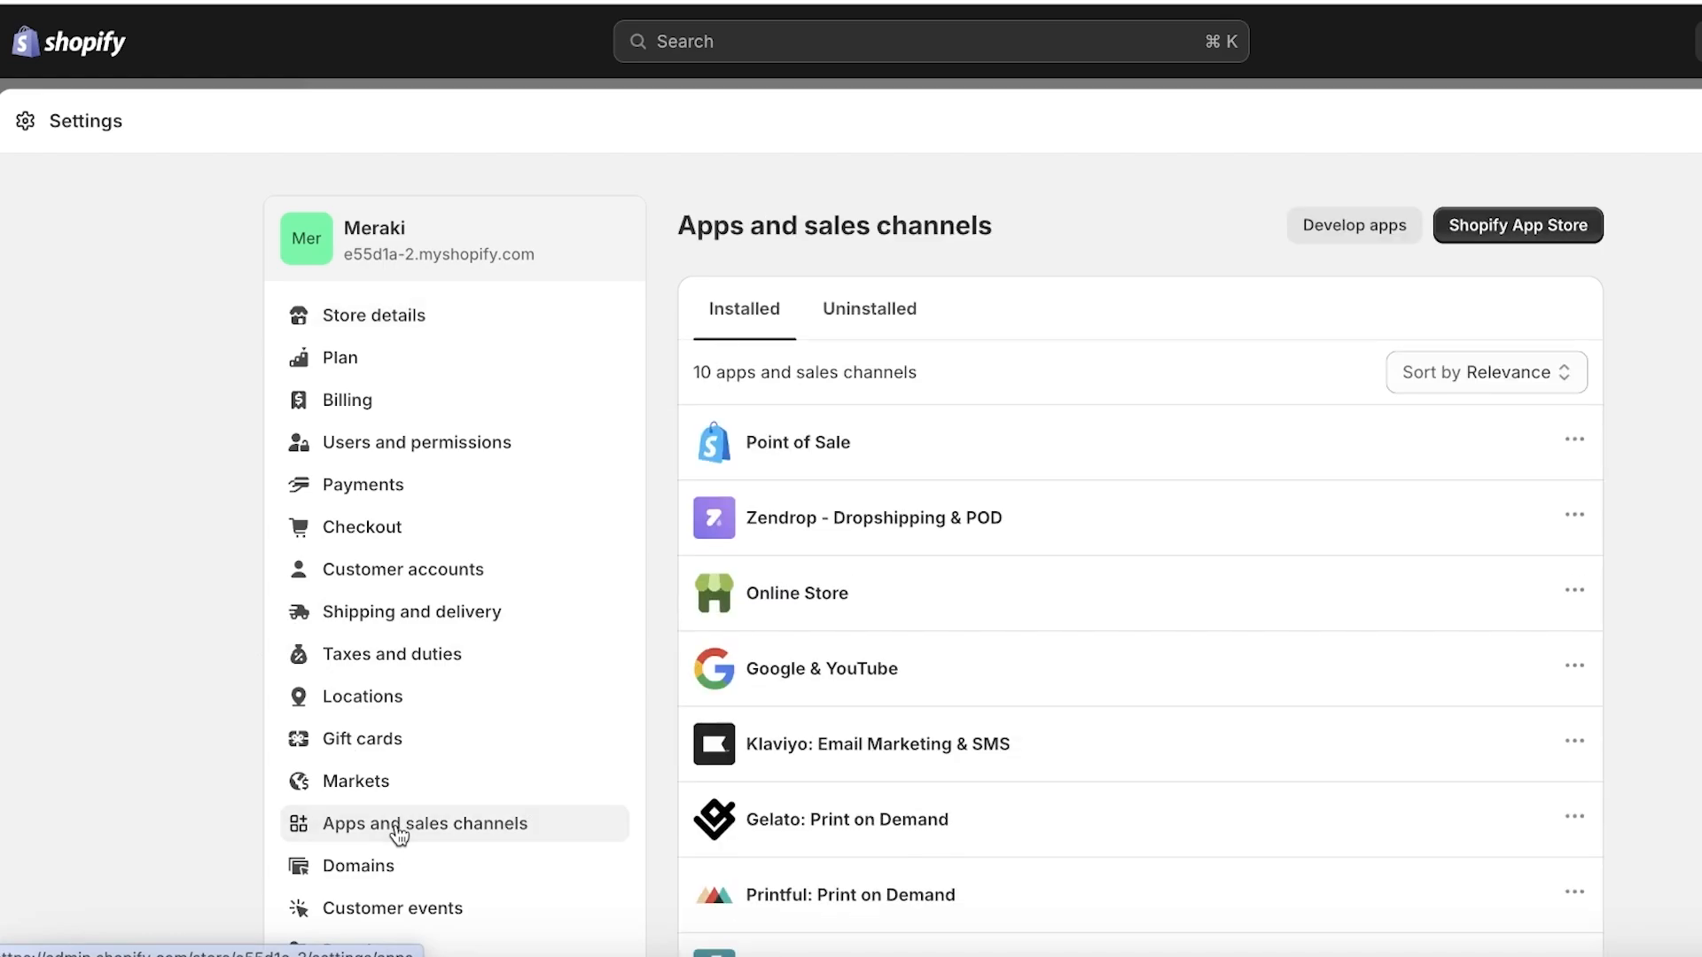
click(1517, 224)
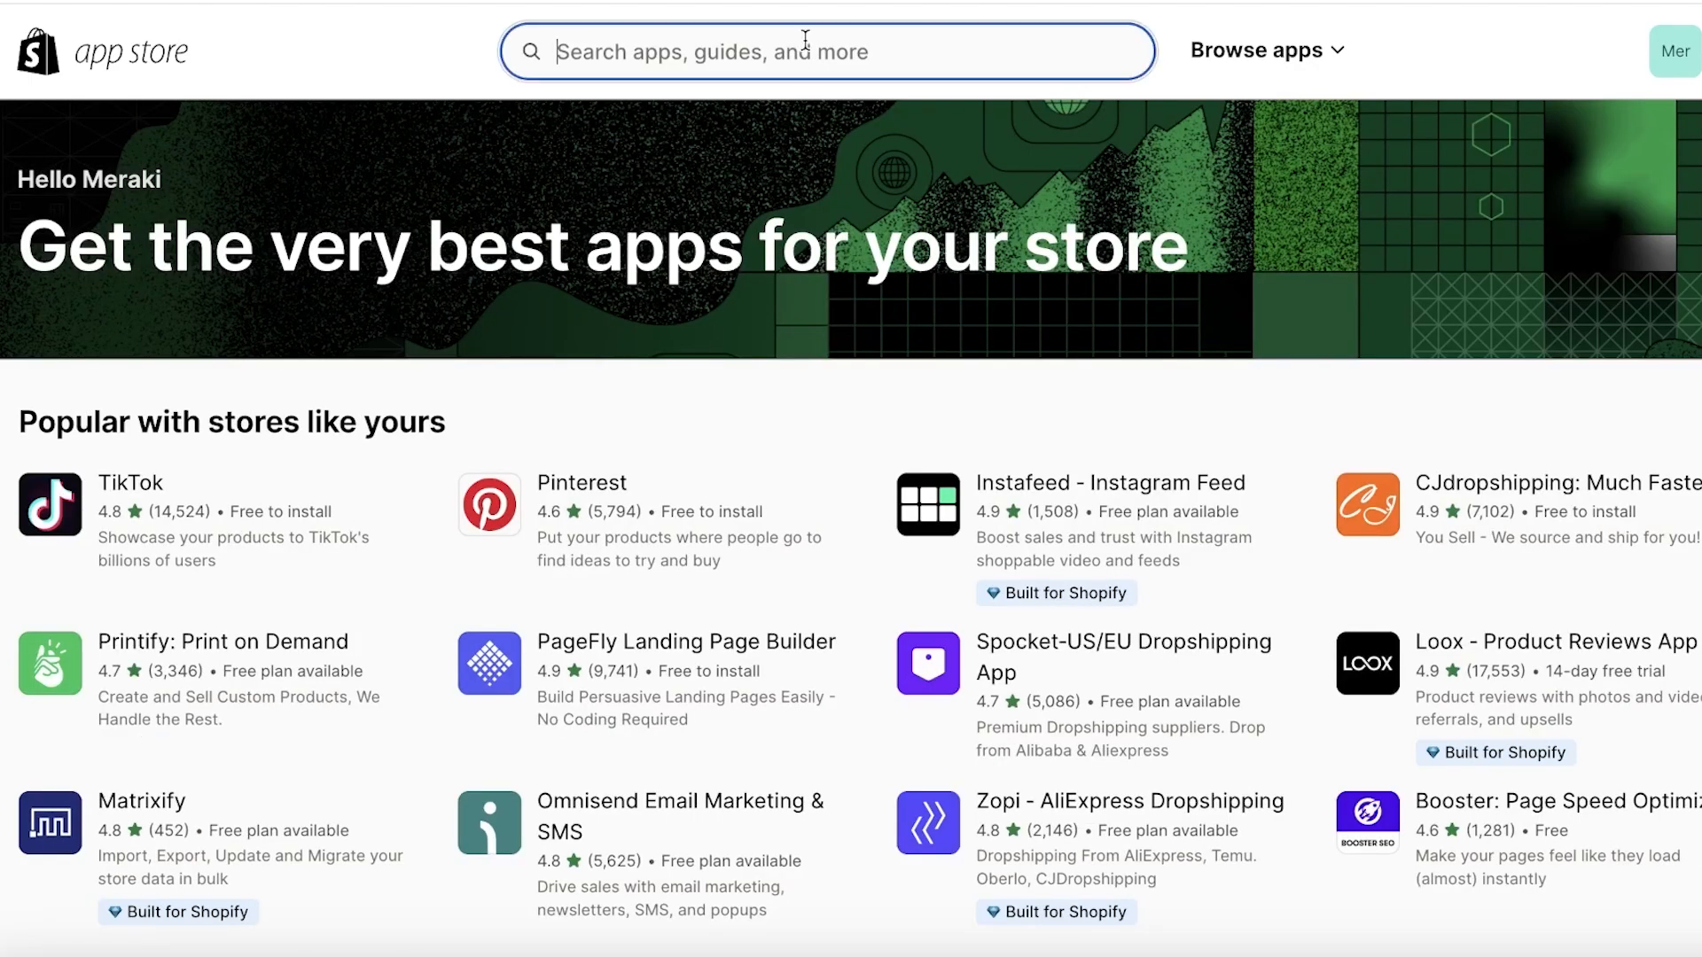
Search the App Store for 'order printer', returning 1,221 apps.
text(order)
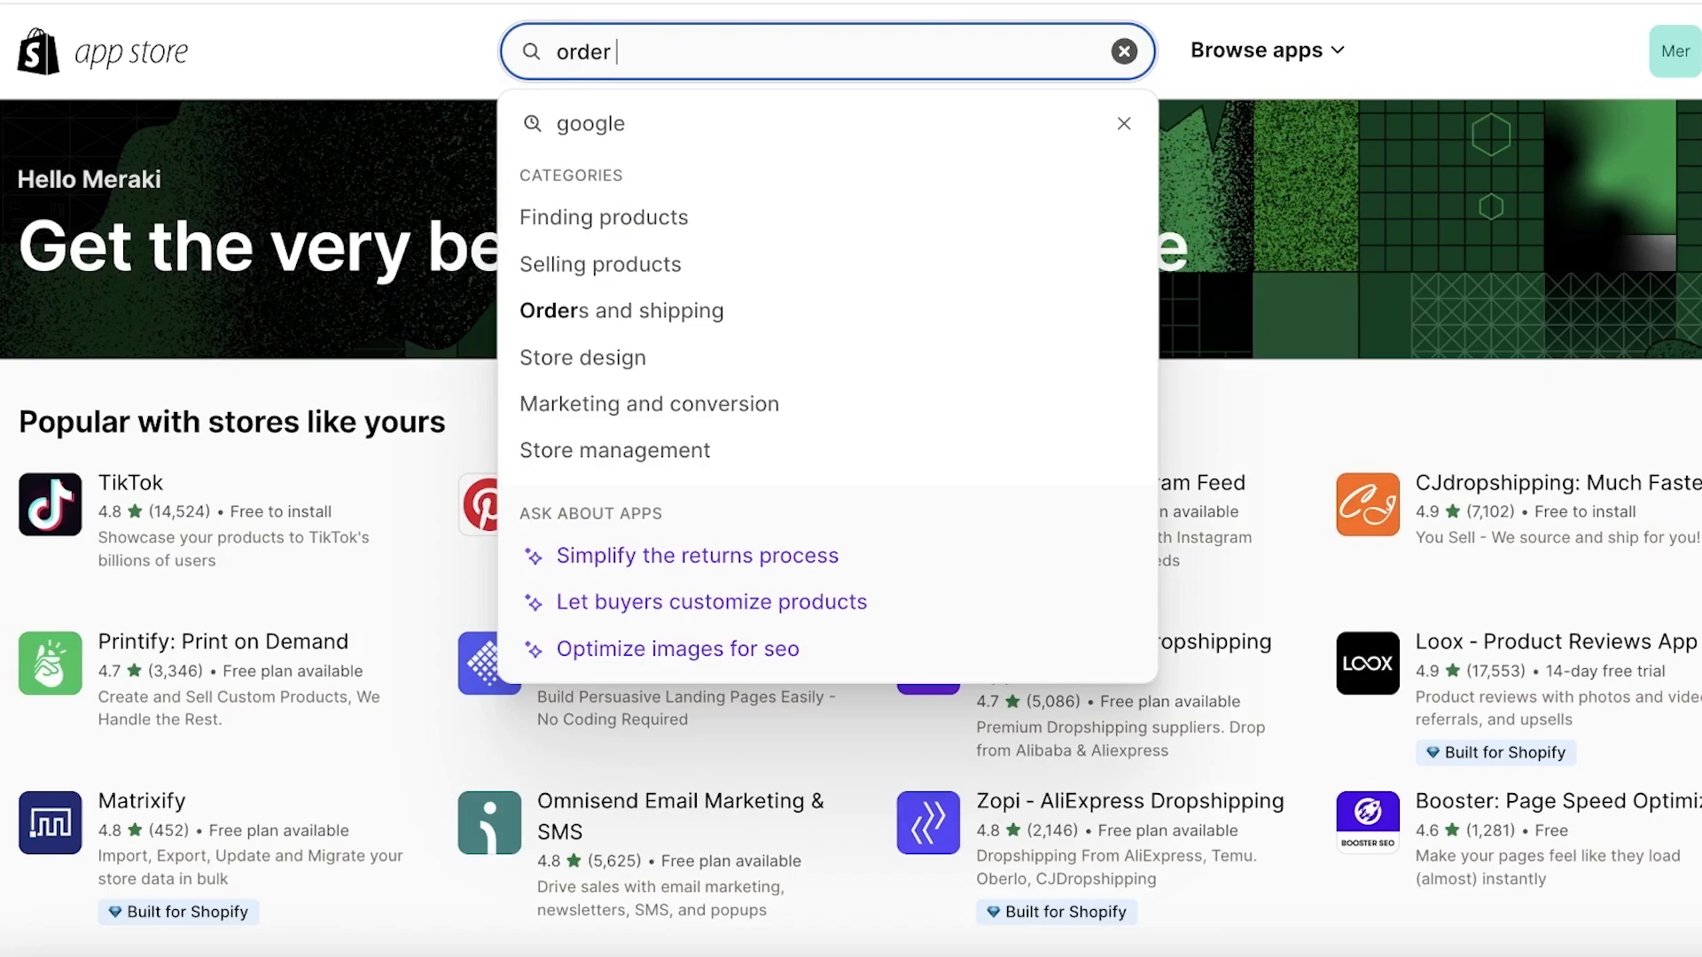
text(printr)
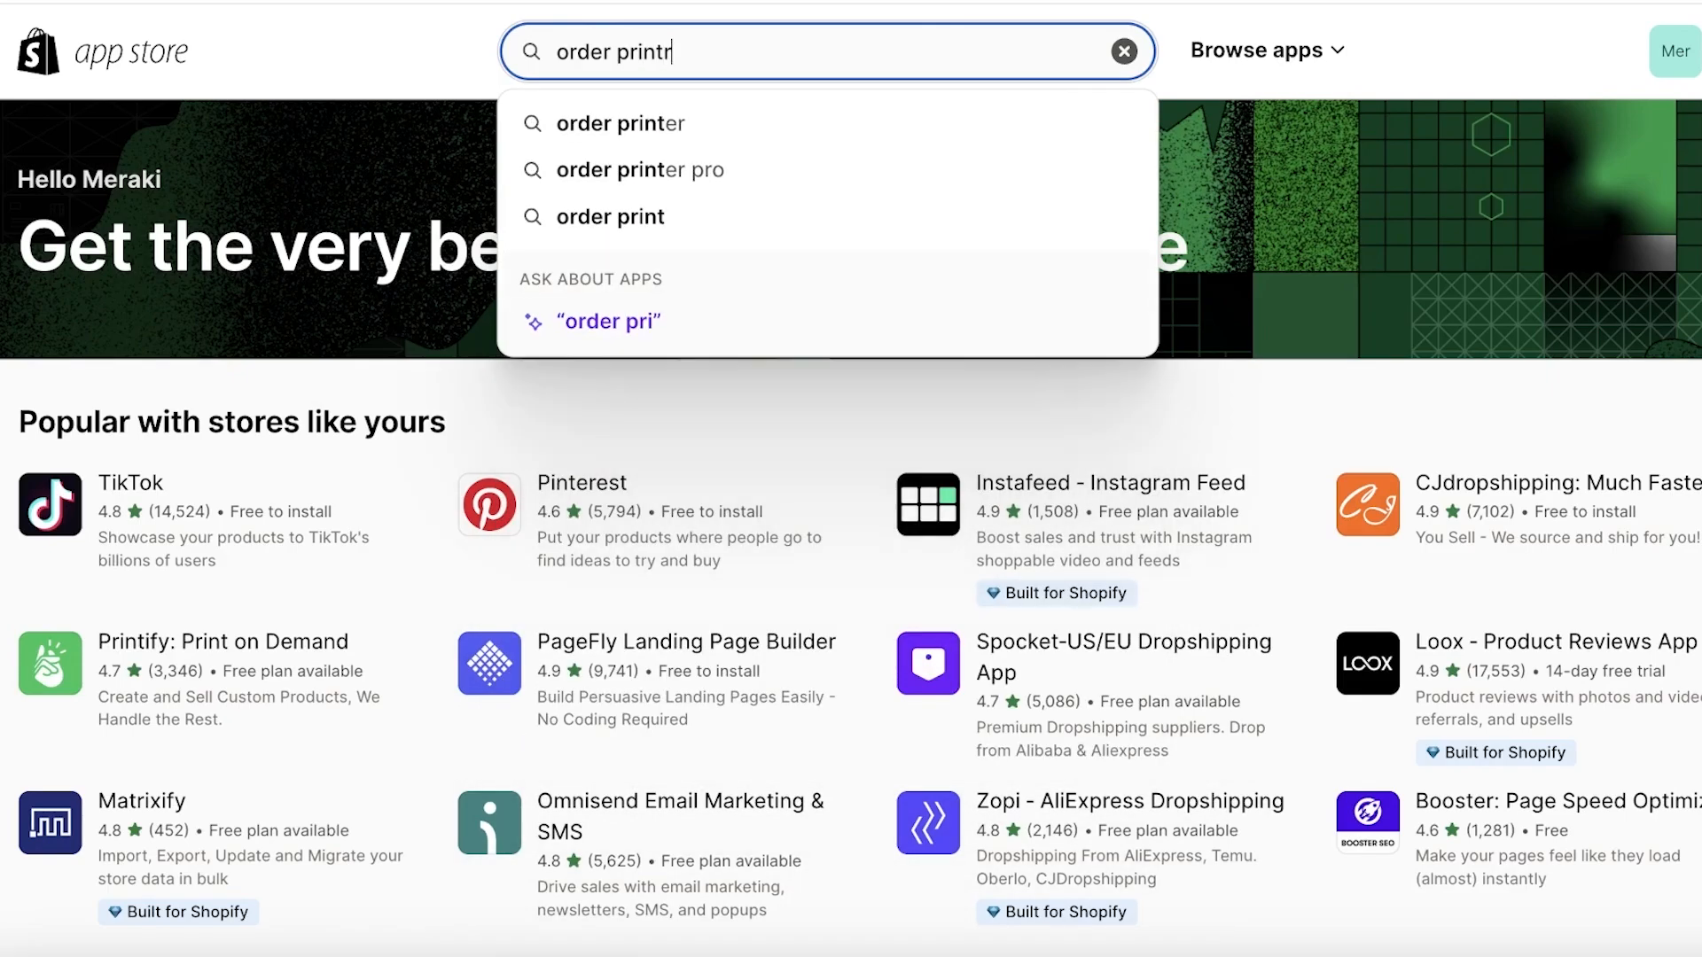
click(623, 122)
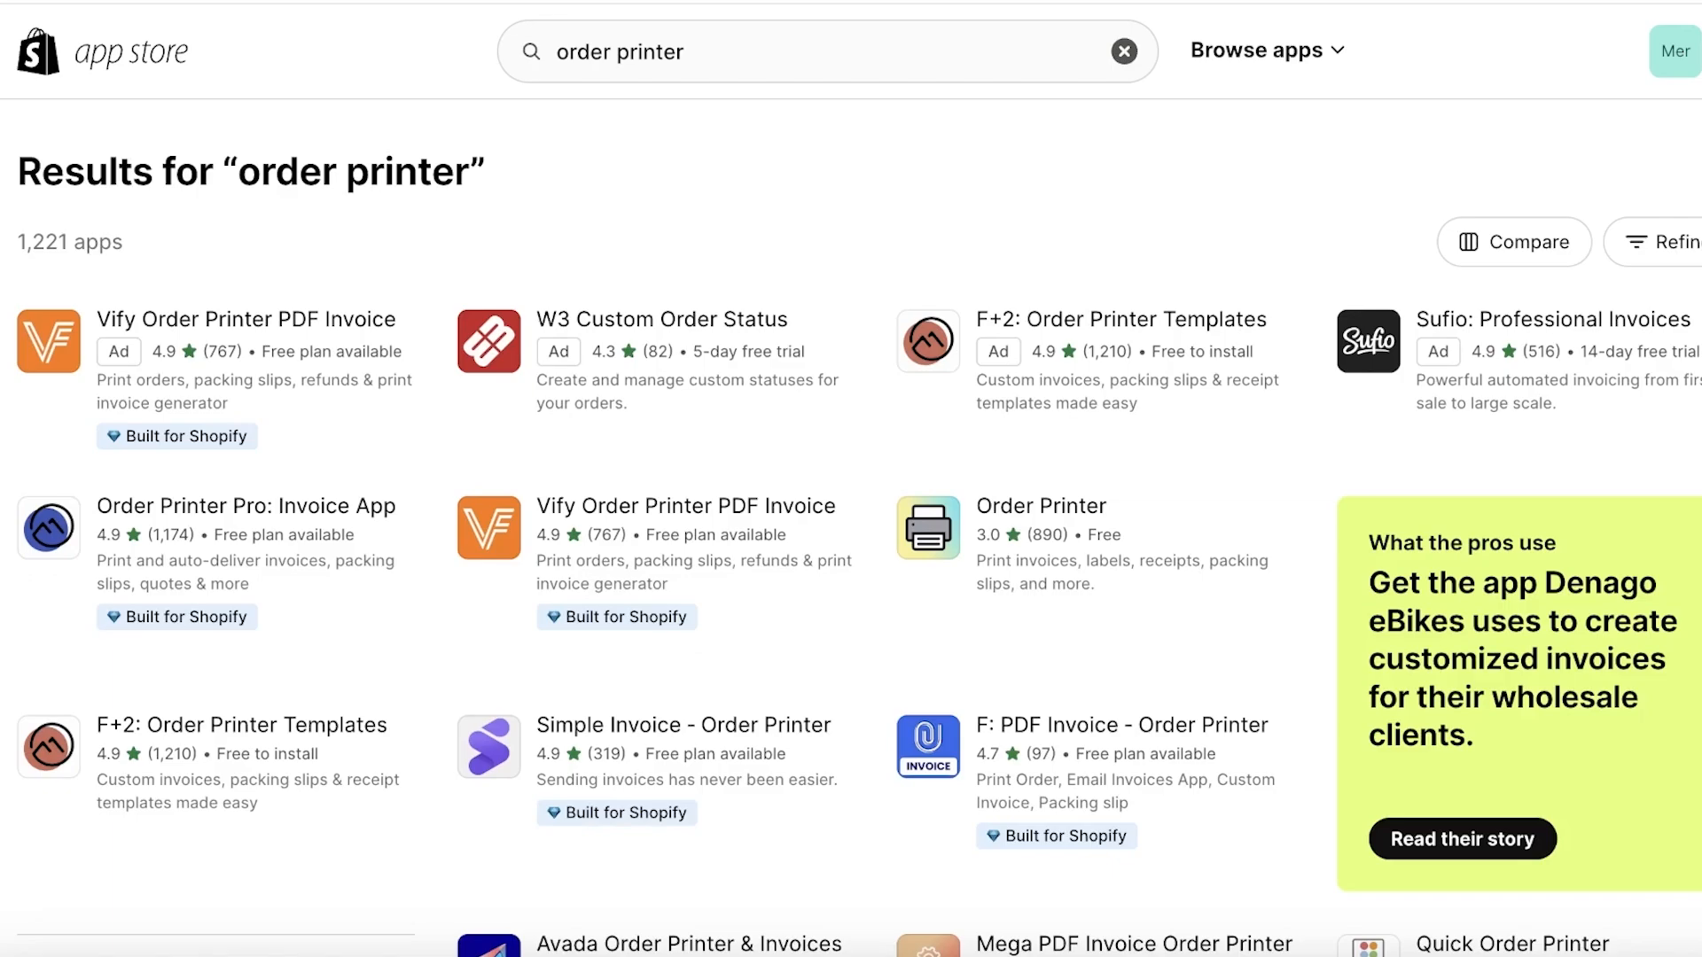
mouse_move(1472, 203)
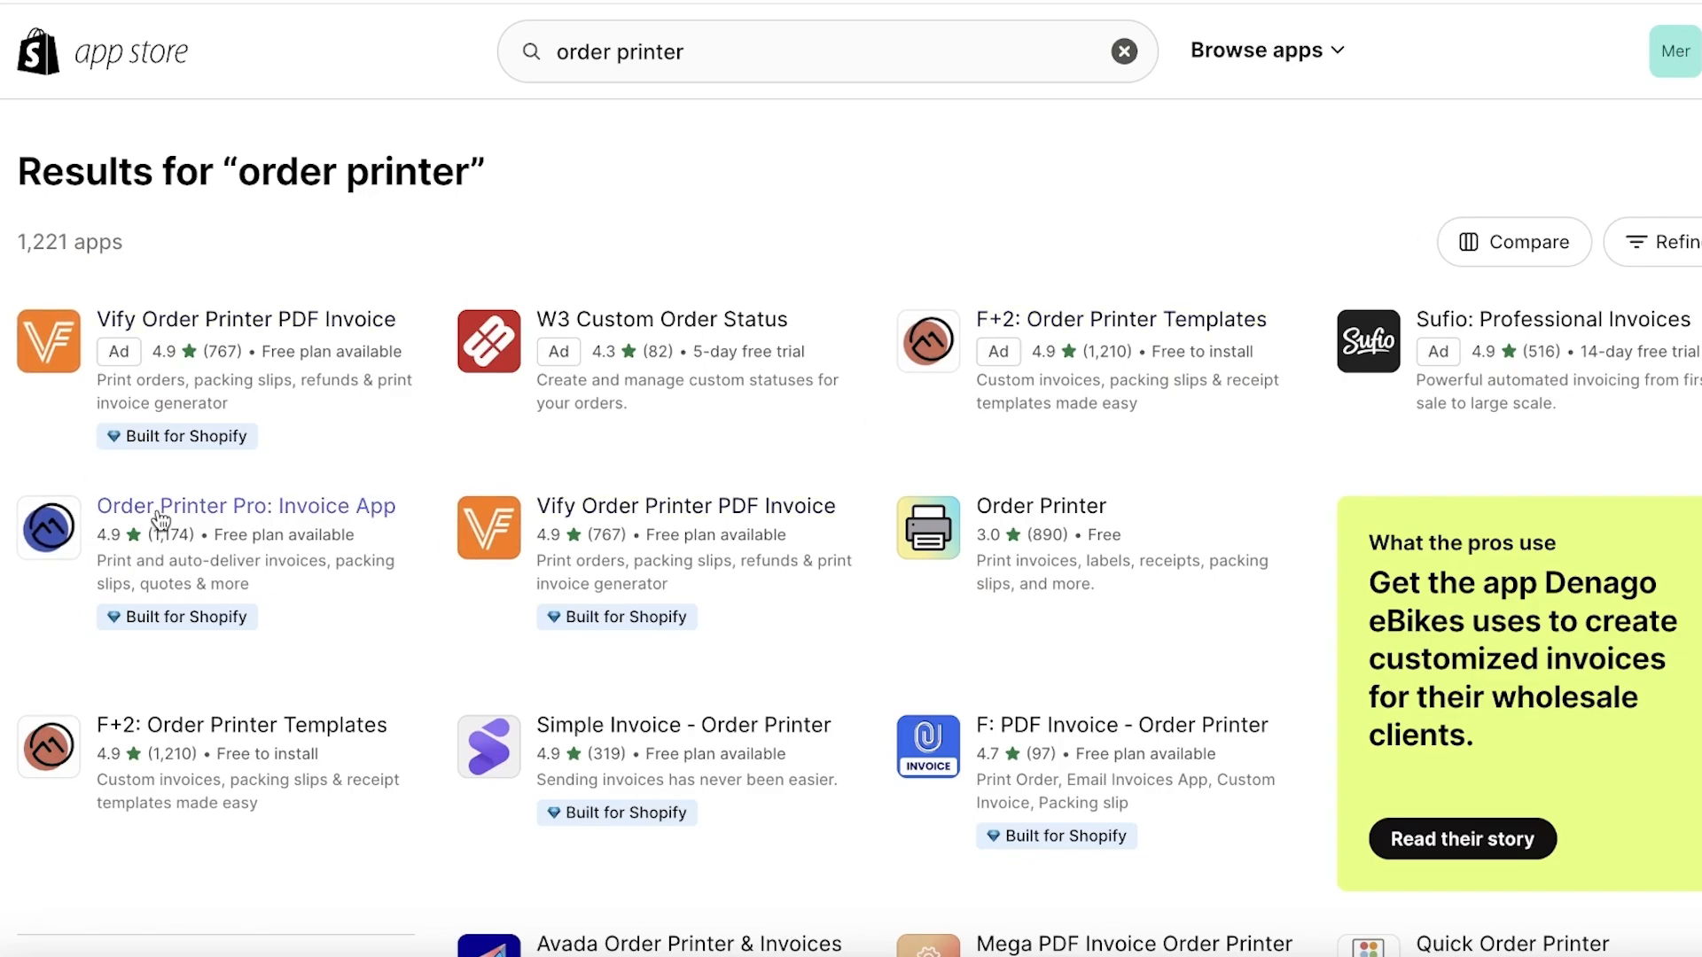
mouse_move(192, 531)
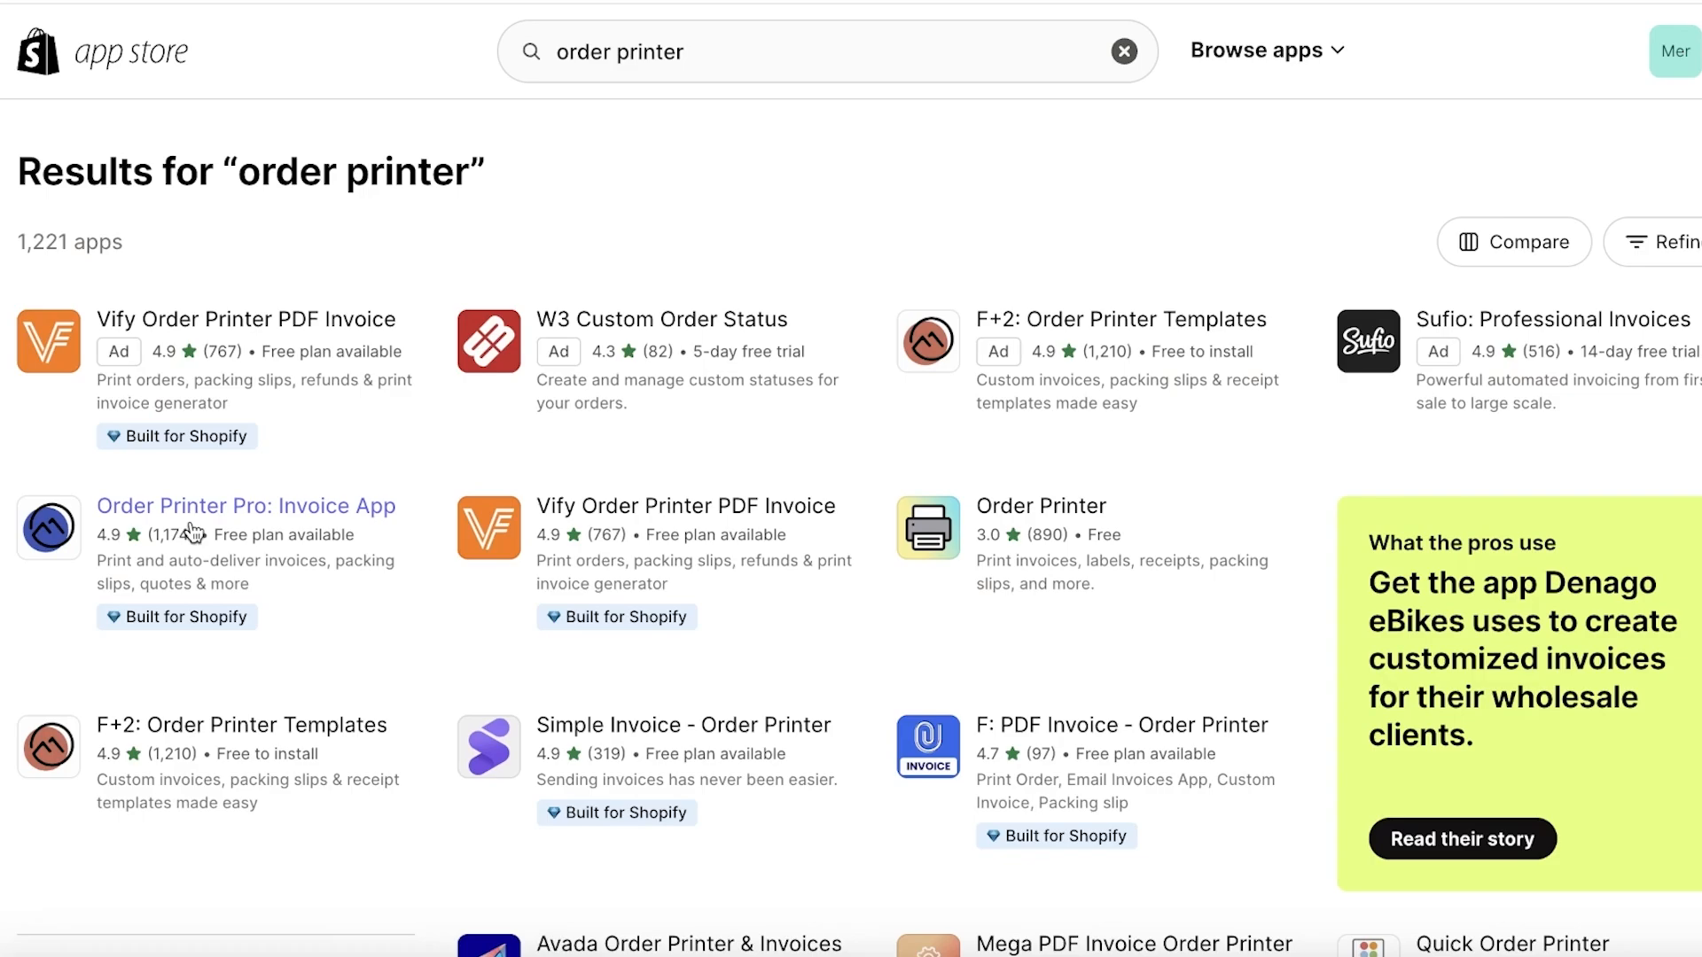
mouse_move(213, 557)
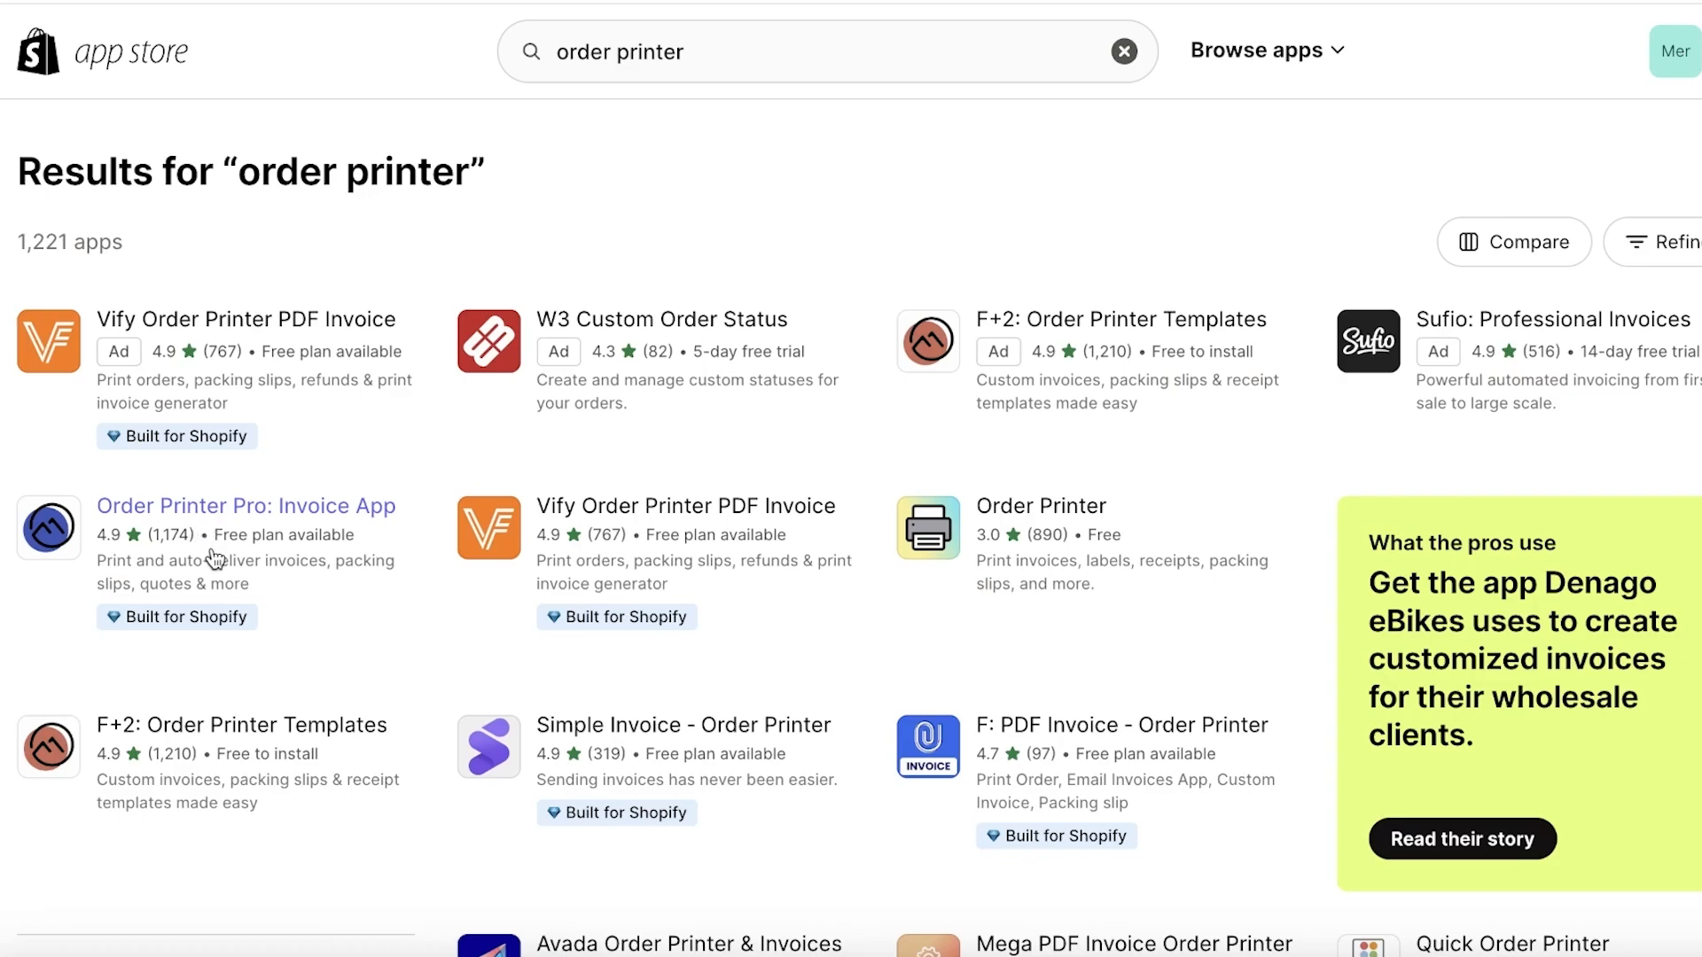
mouse_move(310, 522)
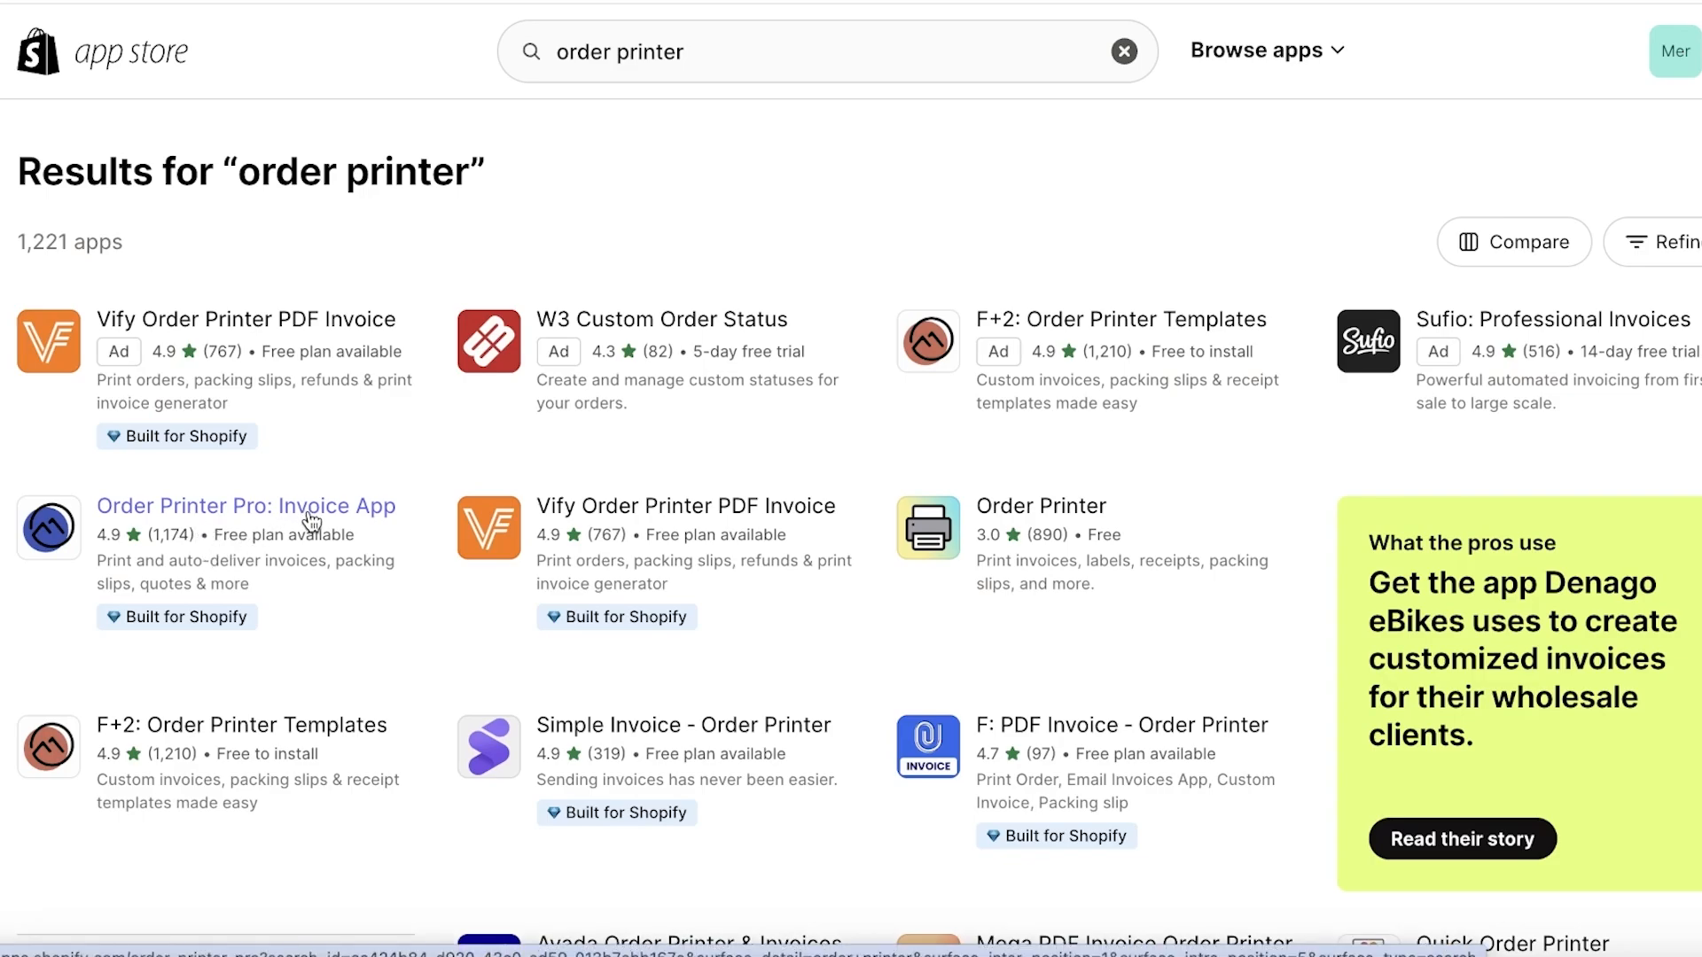
Open the Order Printer Pro: Invoice App listing and review its pricing plans.
click(245, 506)
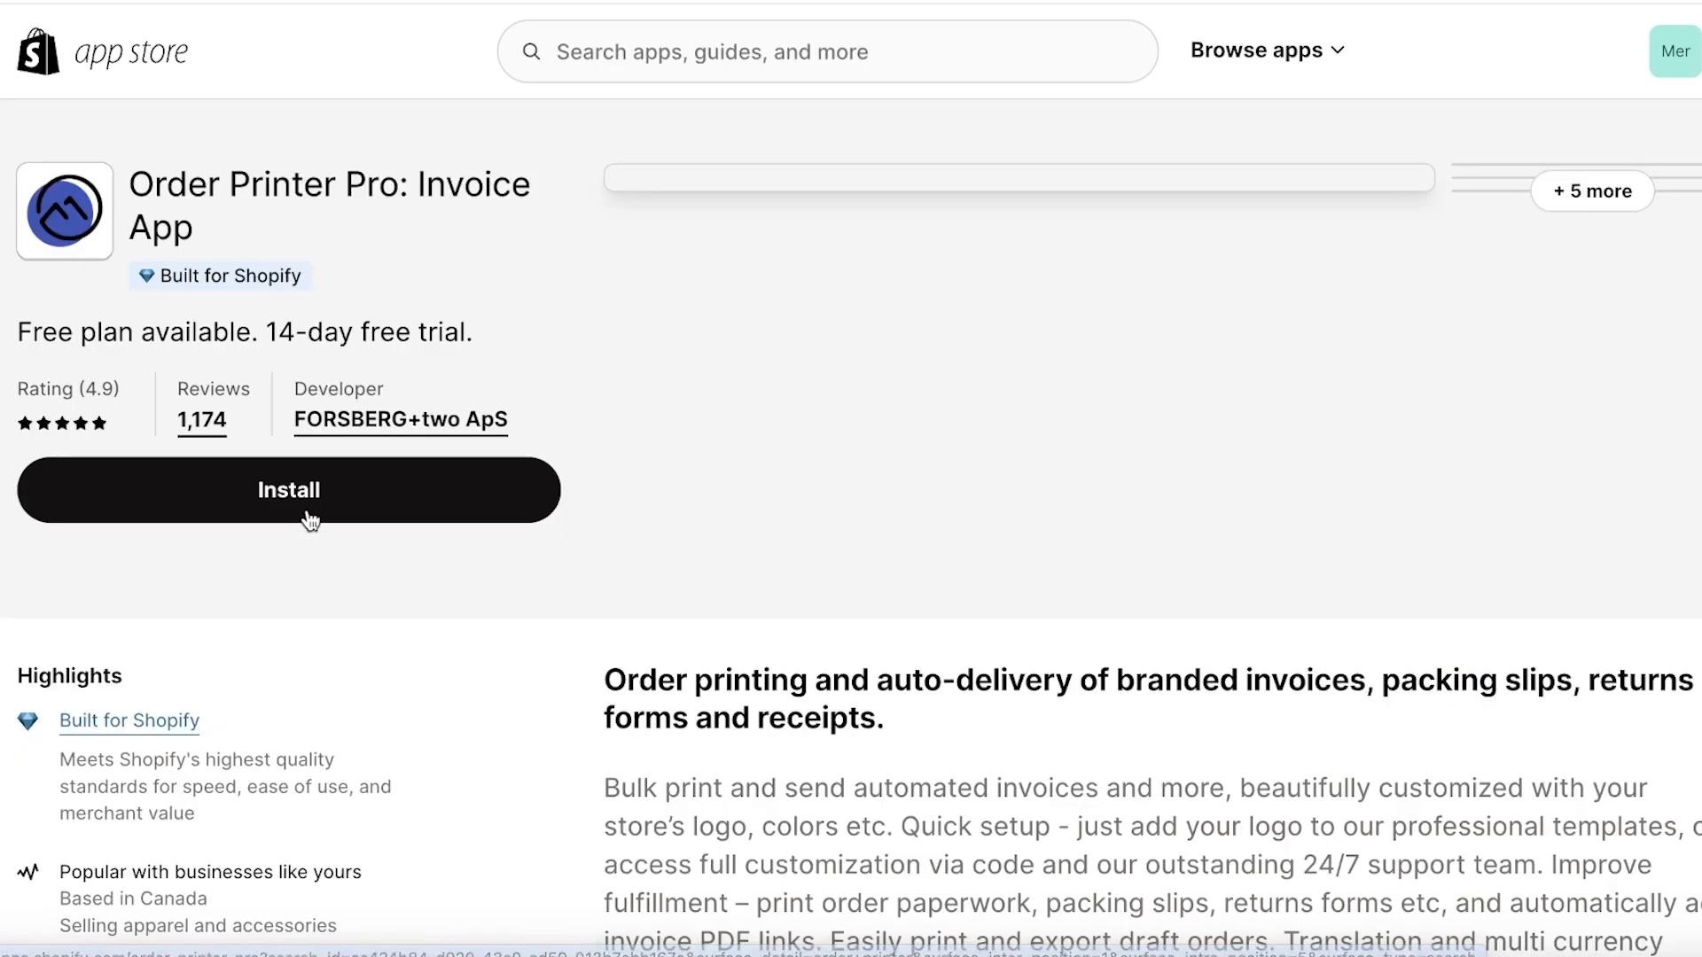
scroll(down, 3)
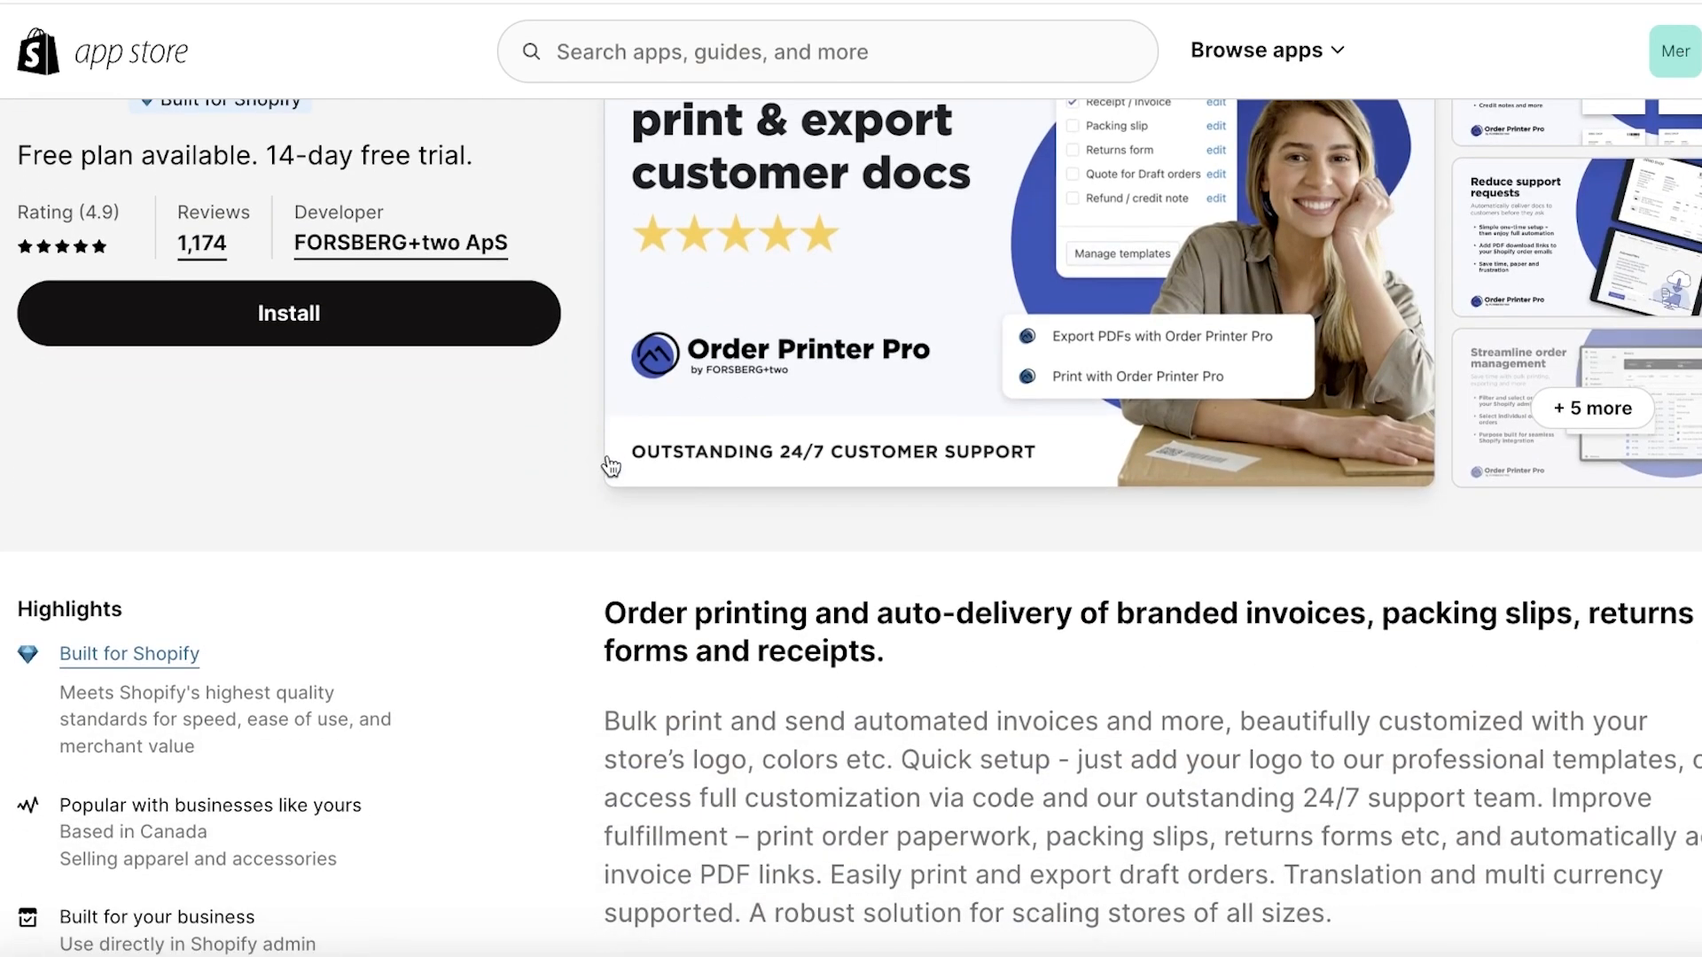
scroll(up, 3)
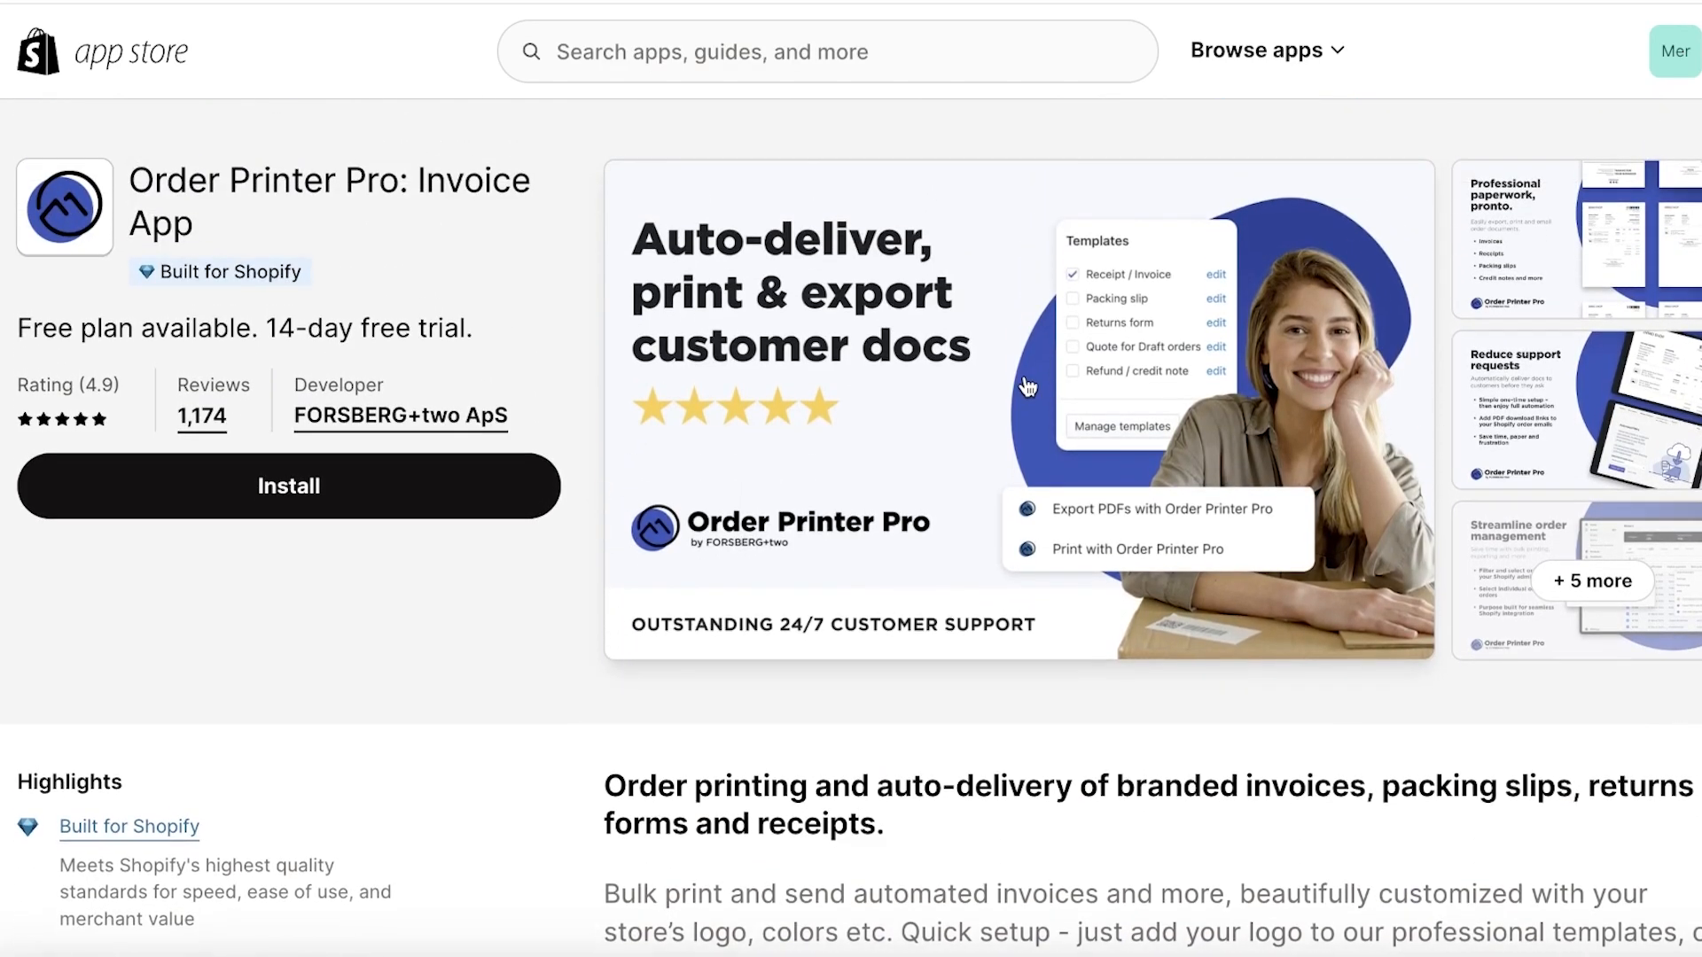
scroll(down, 3)
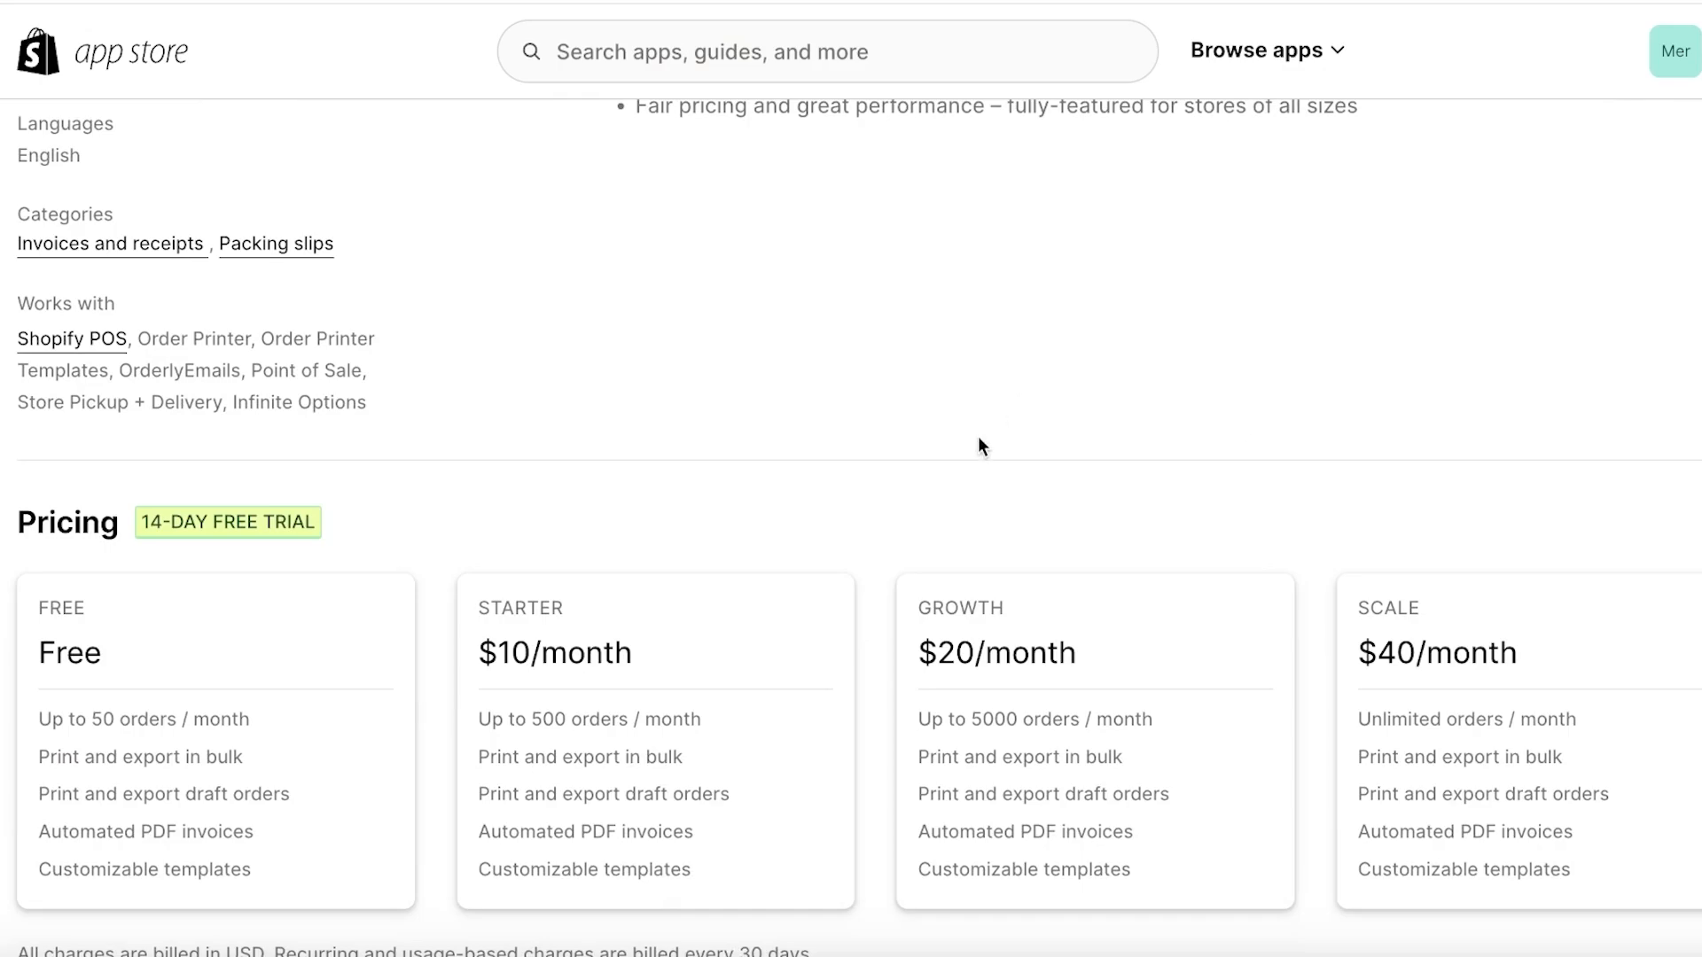
scroll(down, 3)
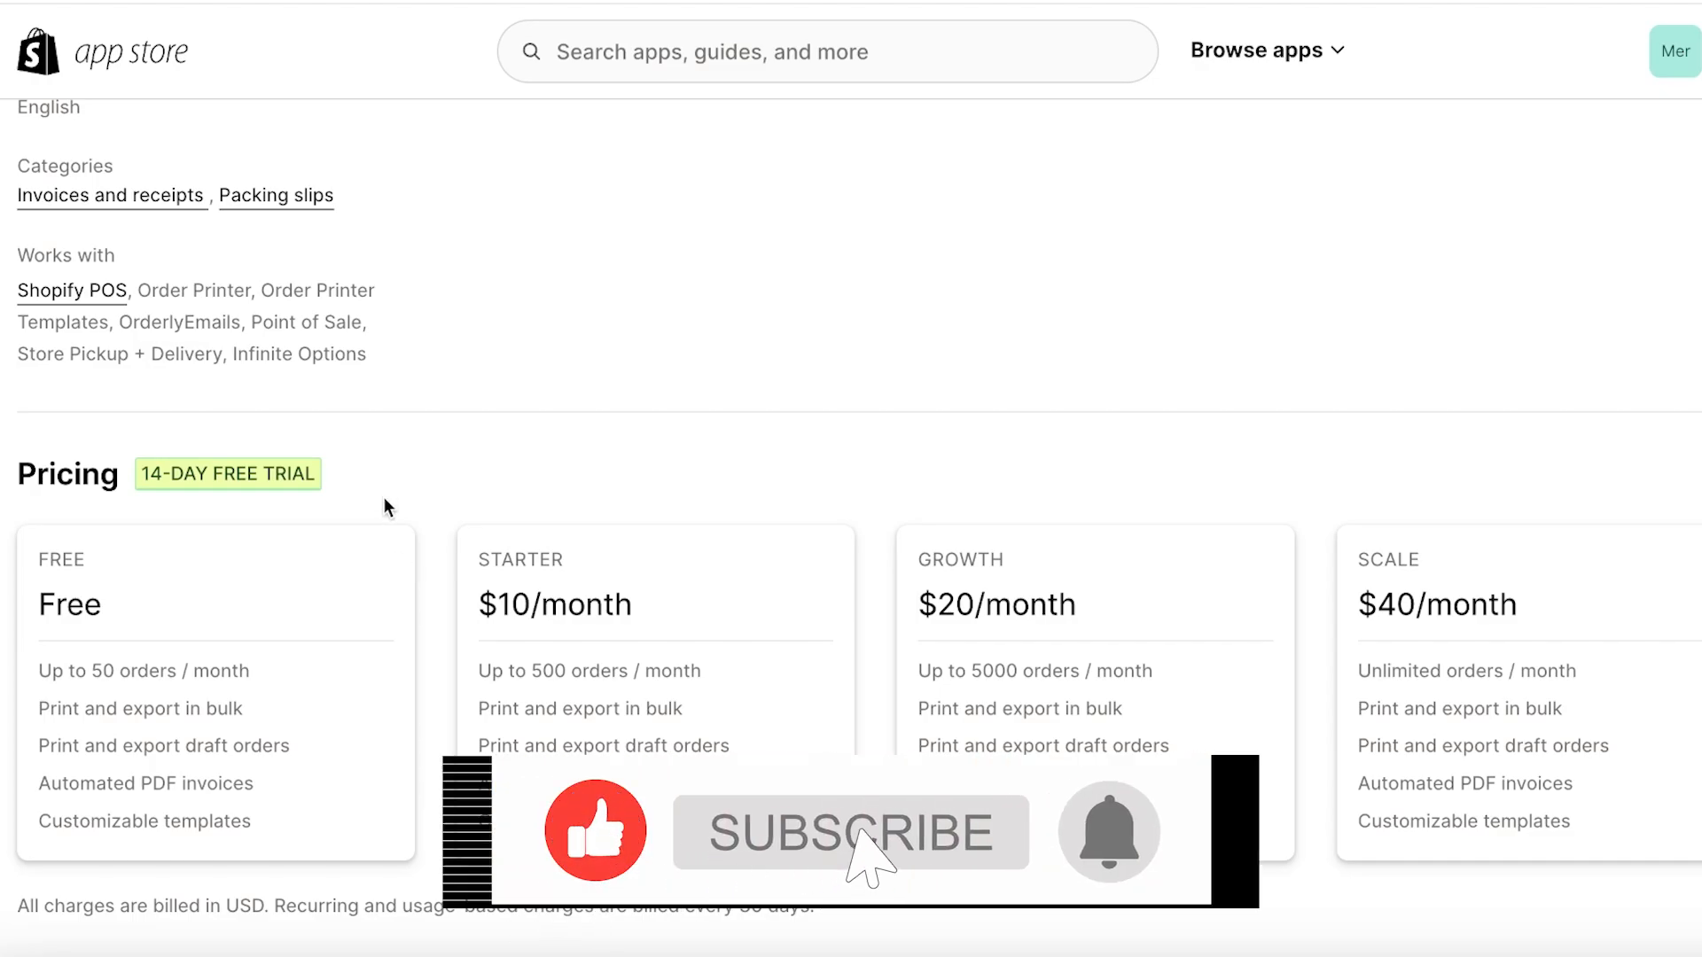
scroll(up, 3)
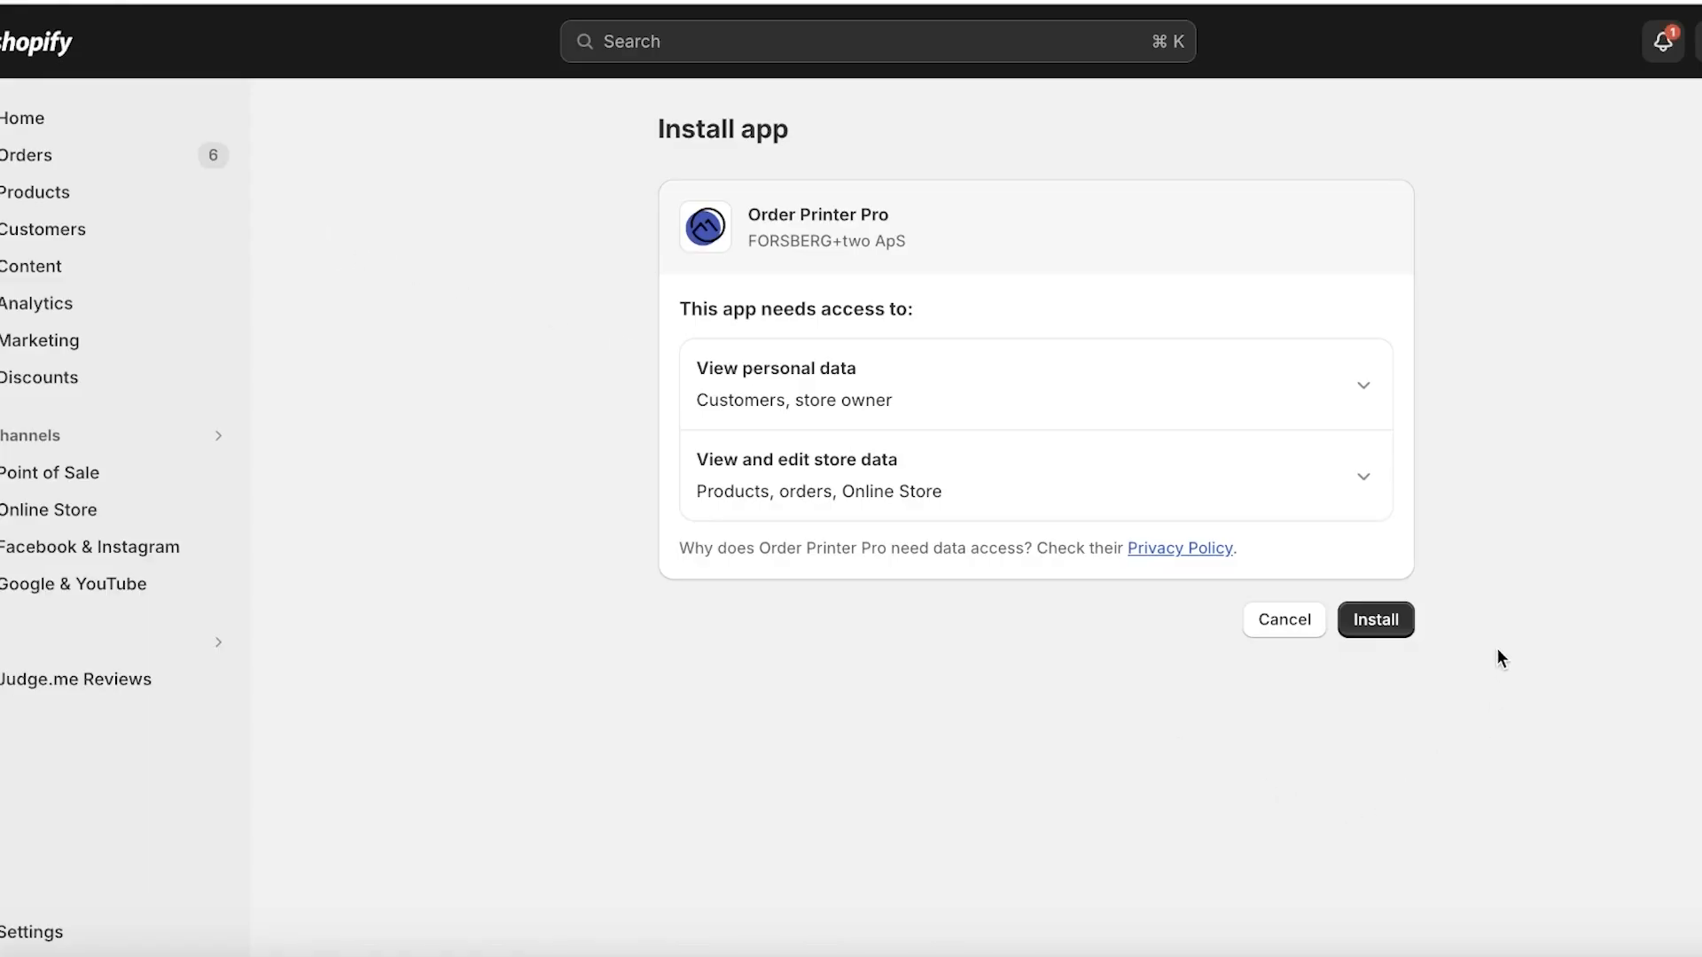
Install Order Printer Pro, pin it in the sidebar, and advance through the welcome slides.
click(1375, 619)
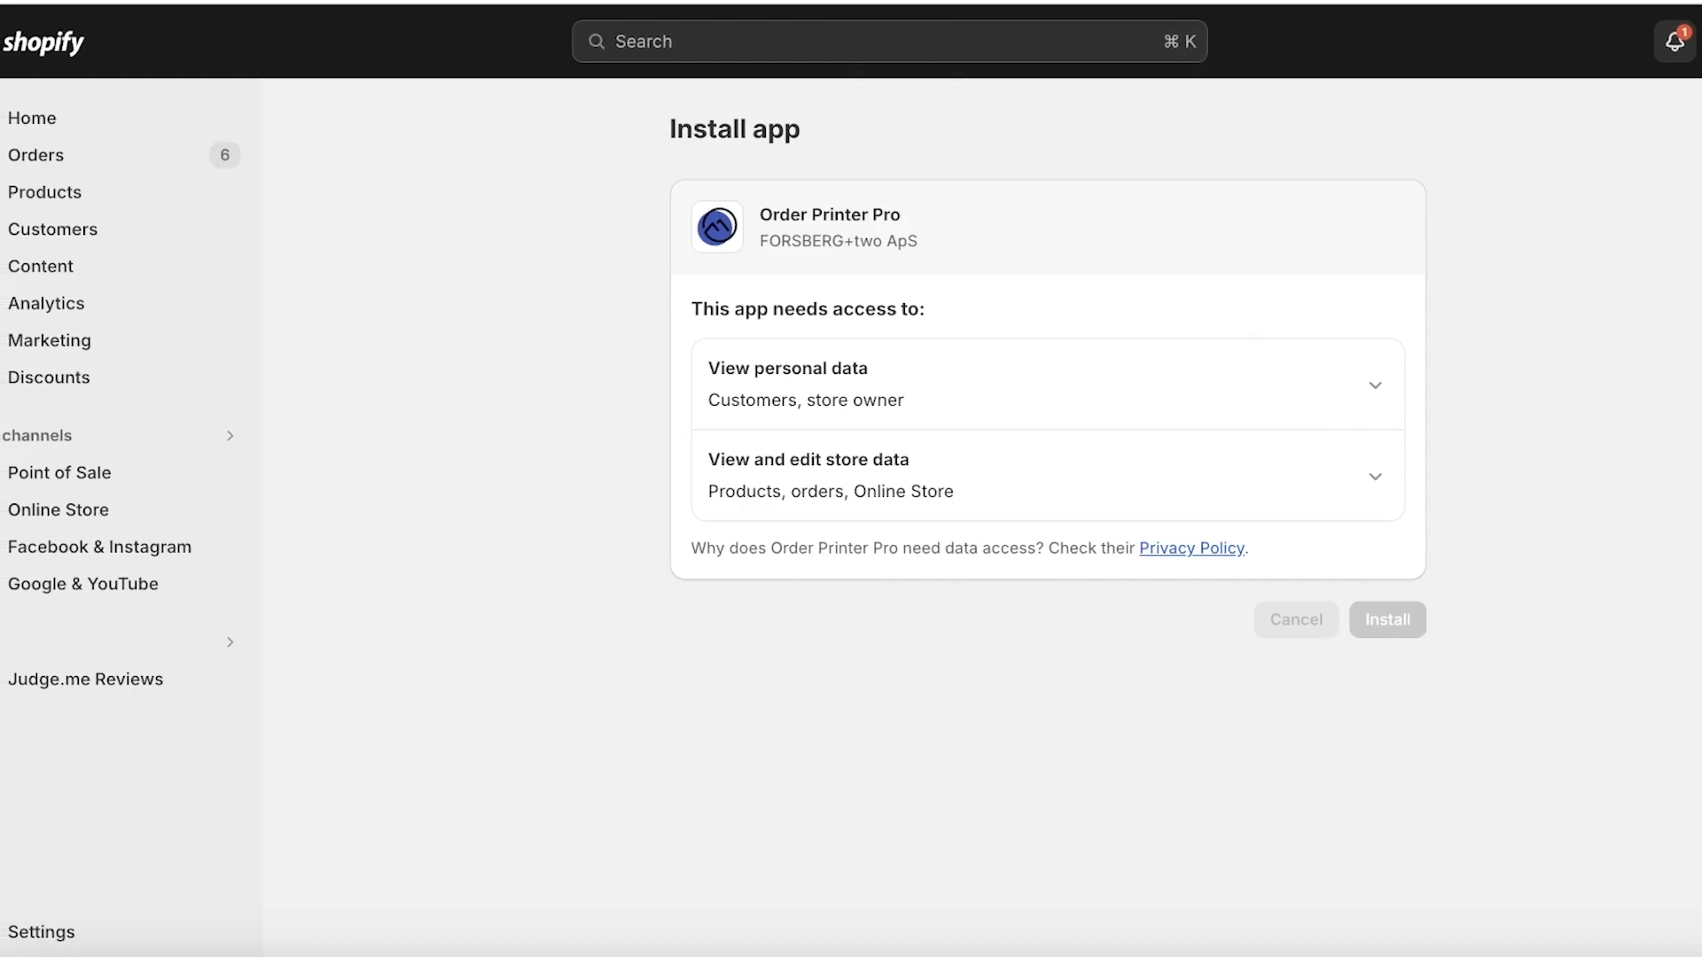
click(1386, 618)
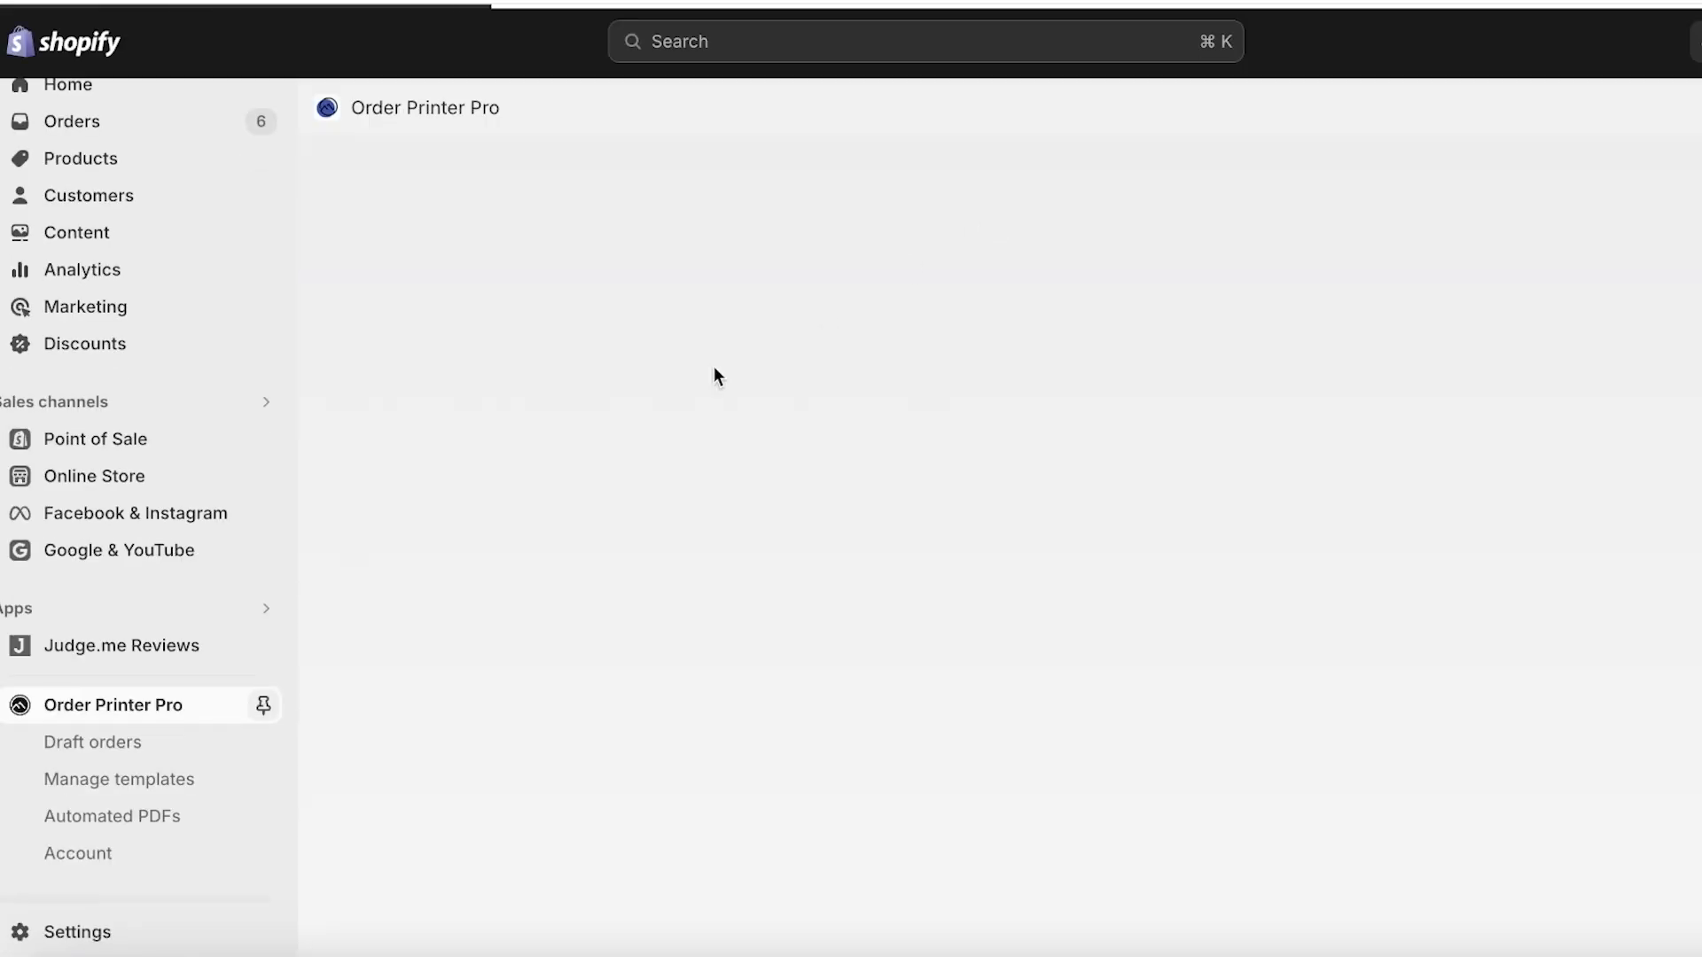
click(261, 705)
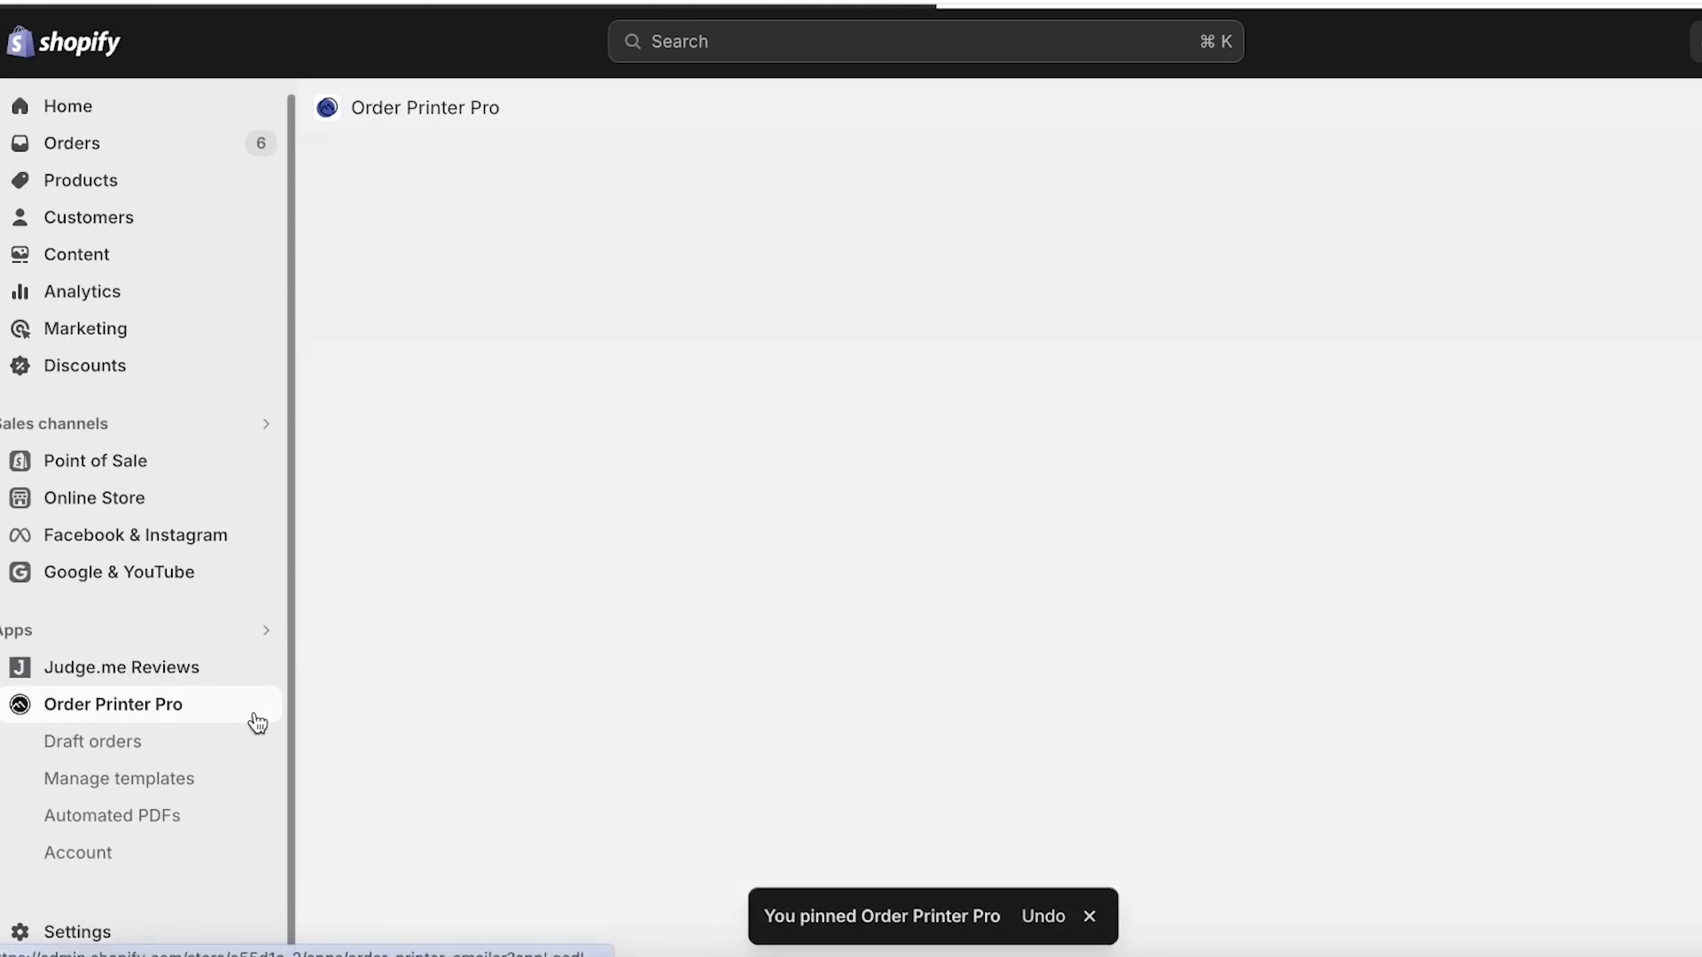
click(113, 703)
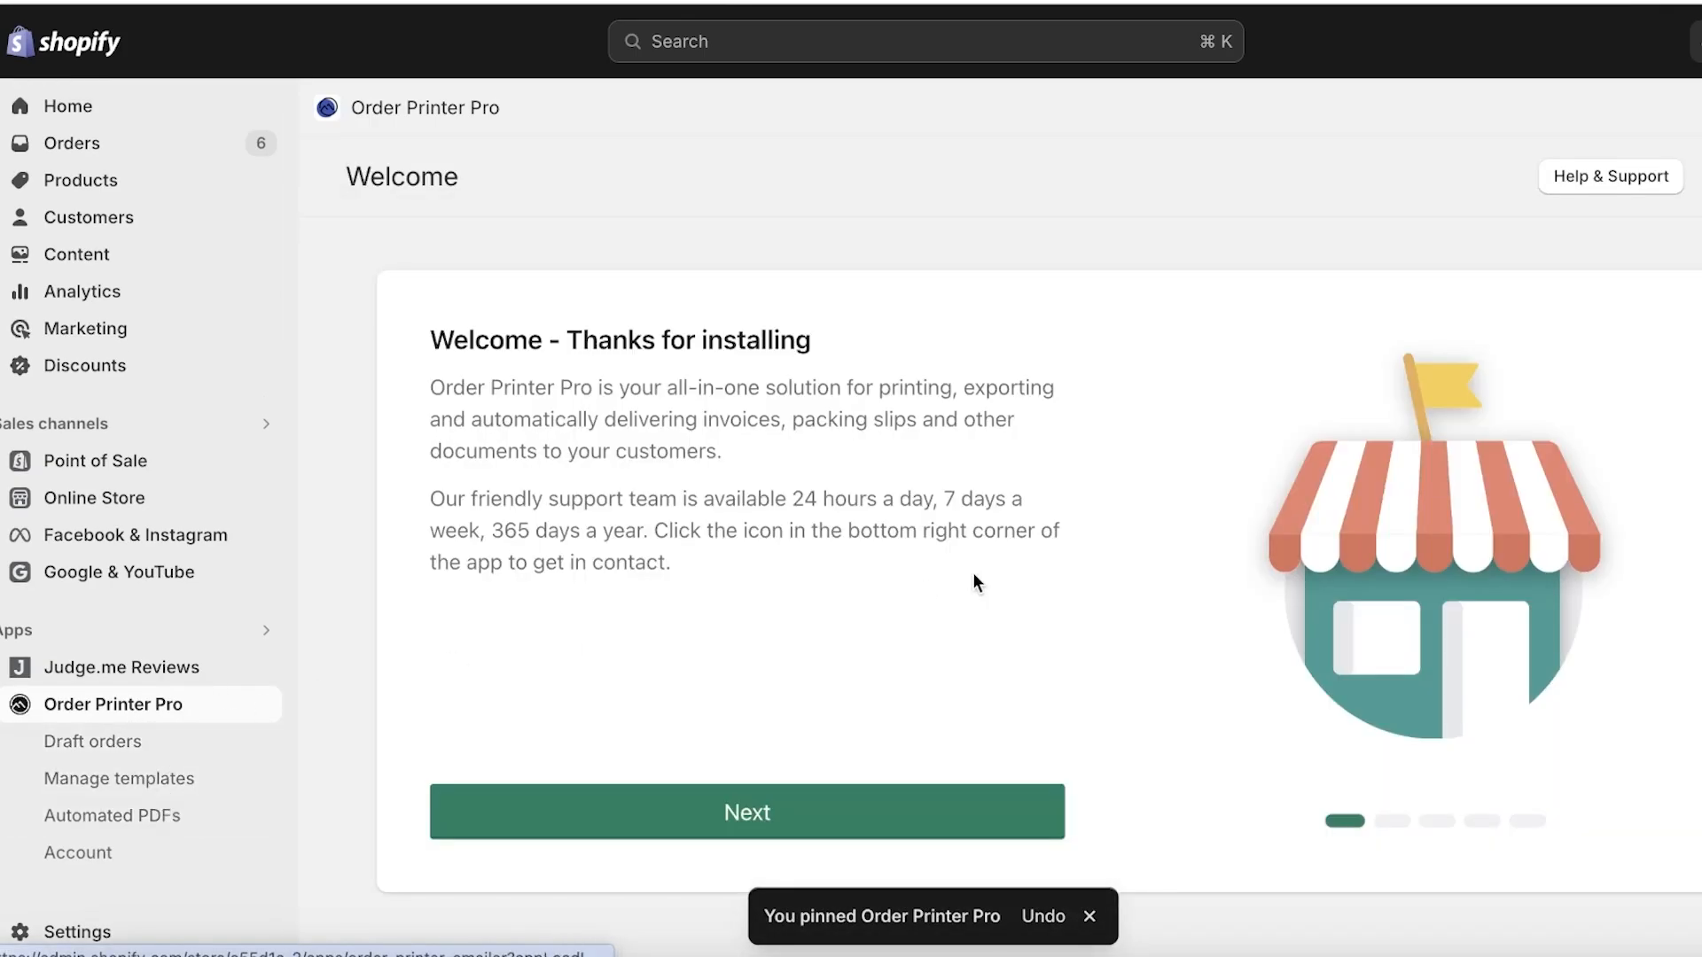
click(747, 812)
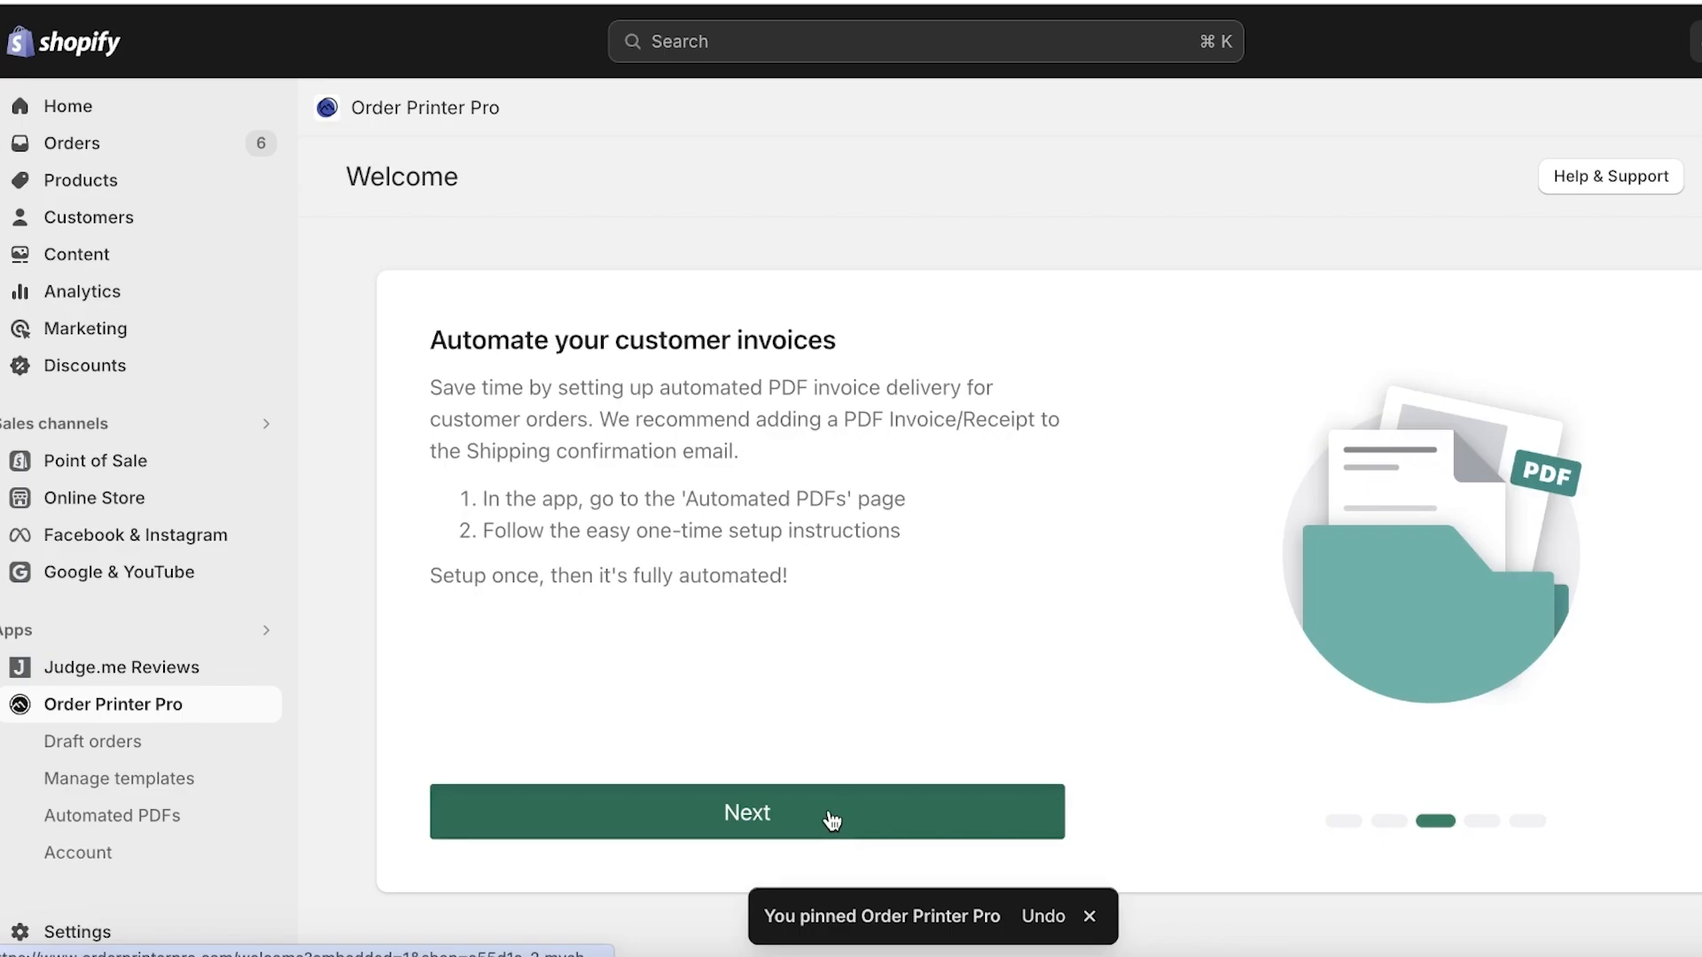
click(747, 812)
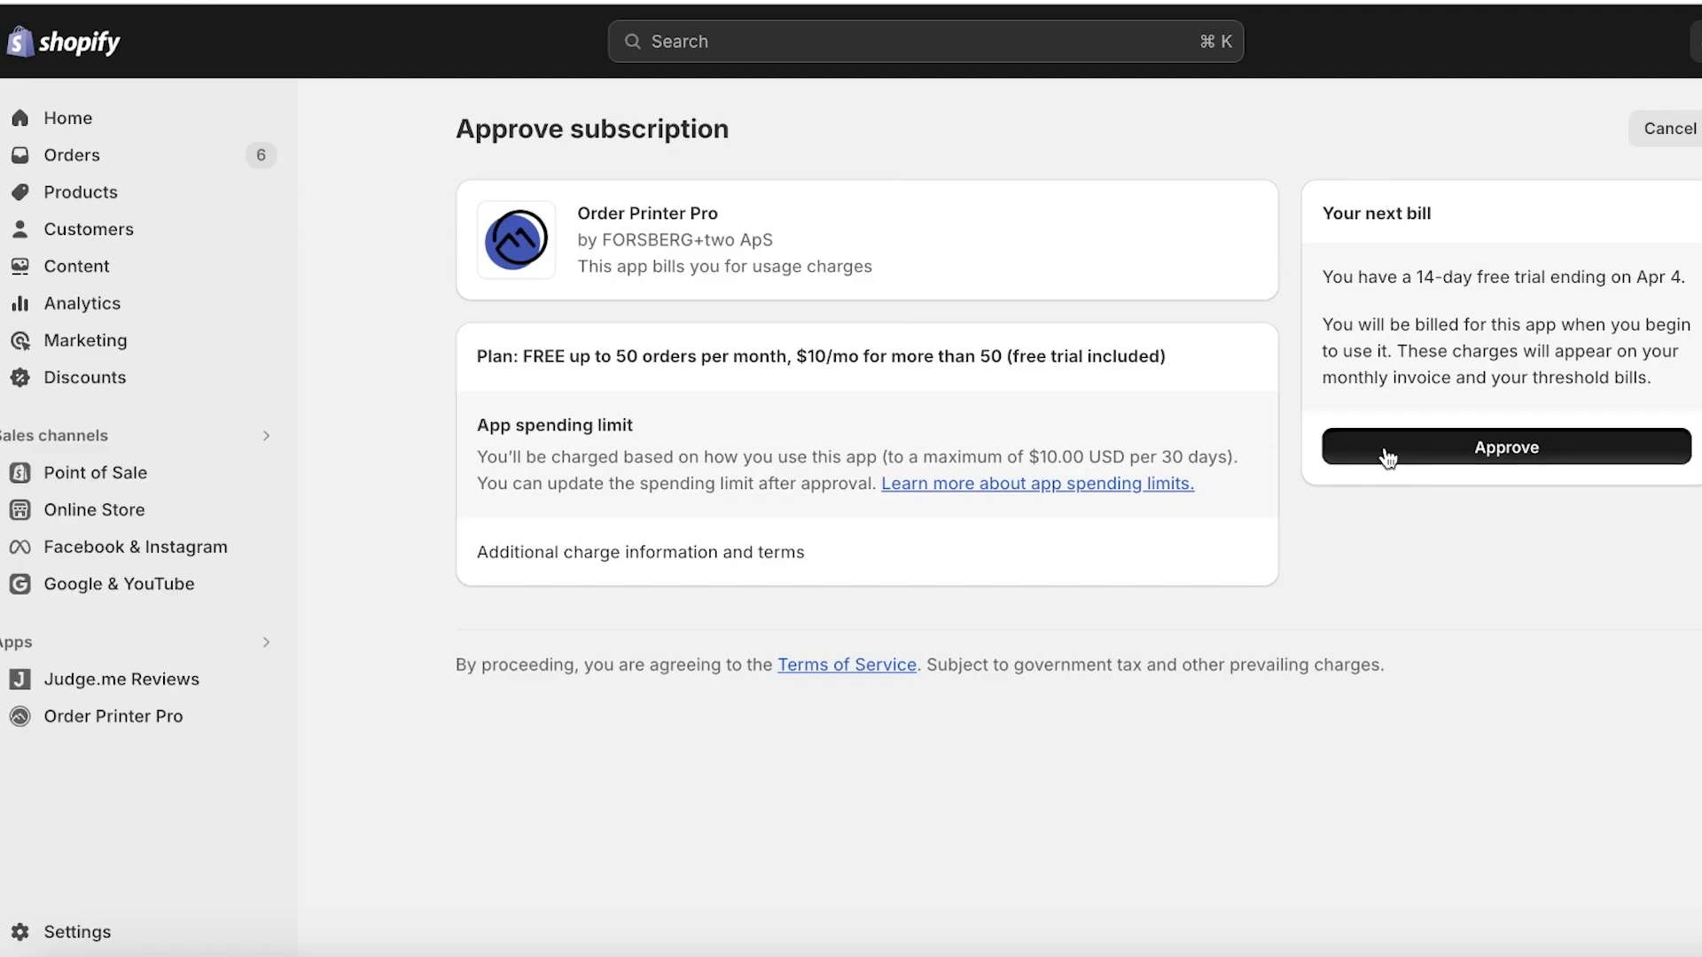
Approve the Order Printer Pro 14-day trial subscription and dismiss the support chat.
click(1504, 446)
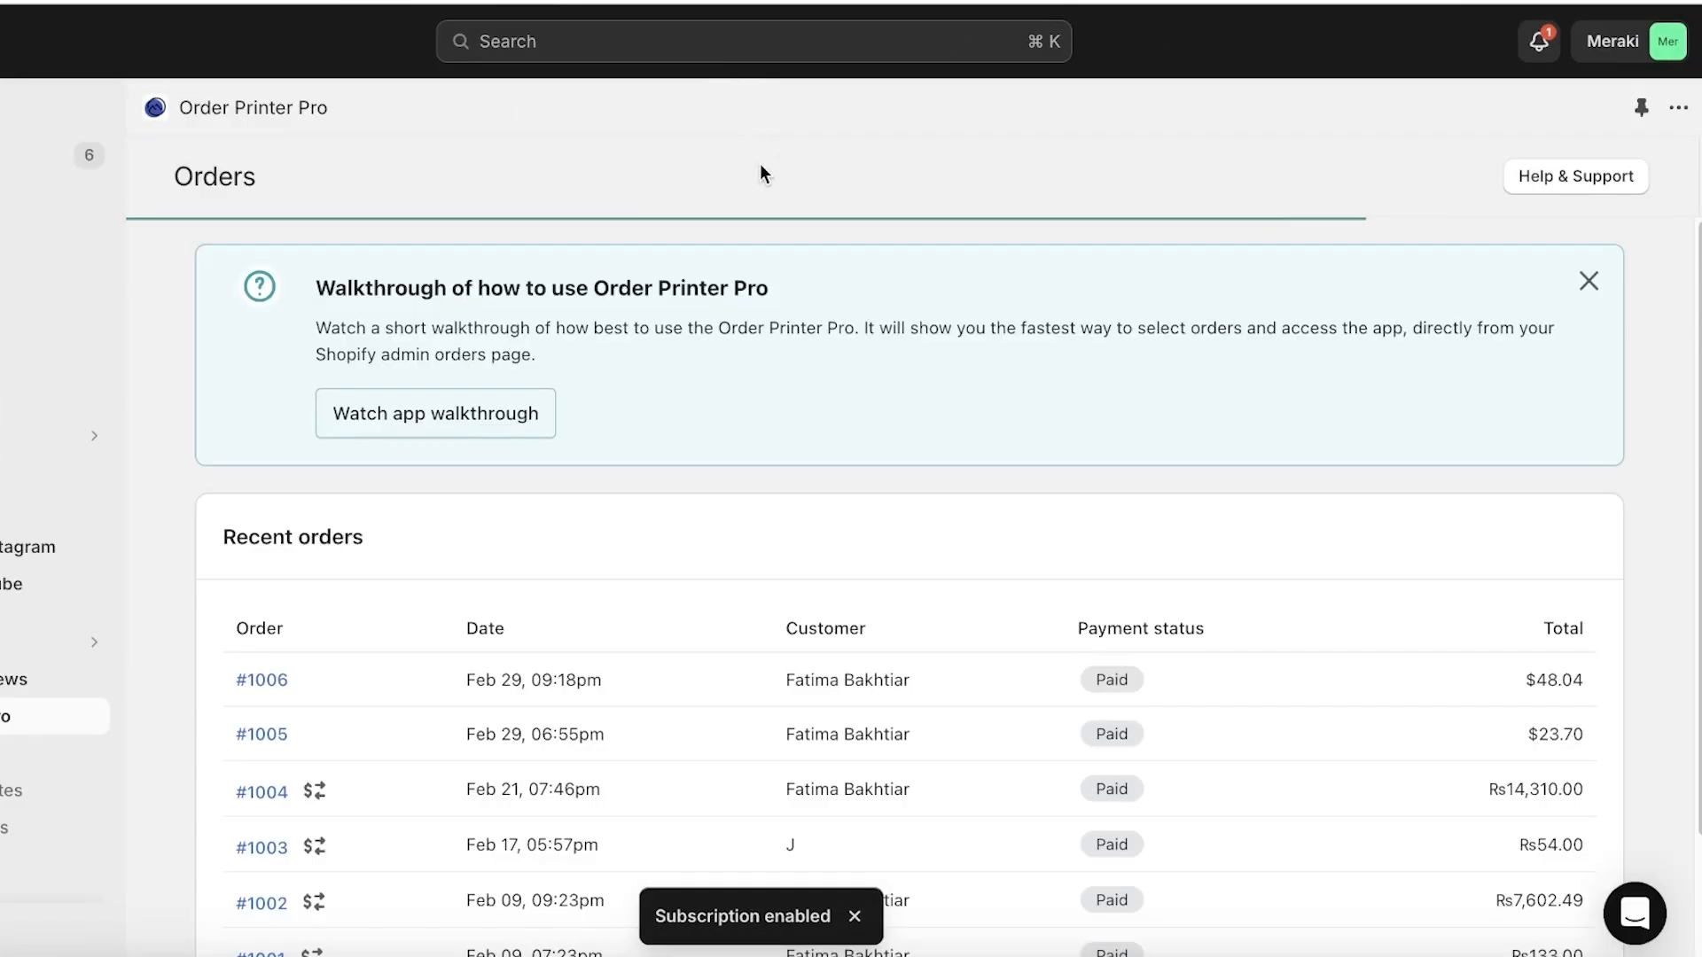
click(1633, 913)
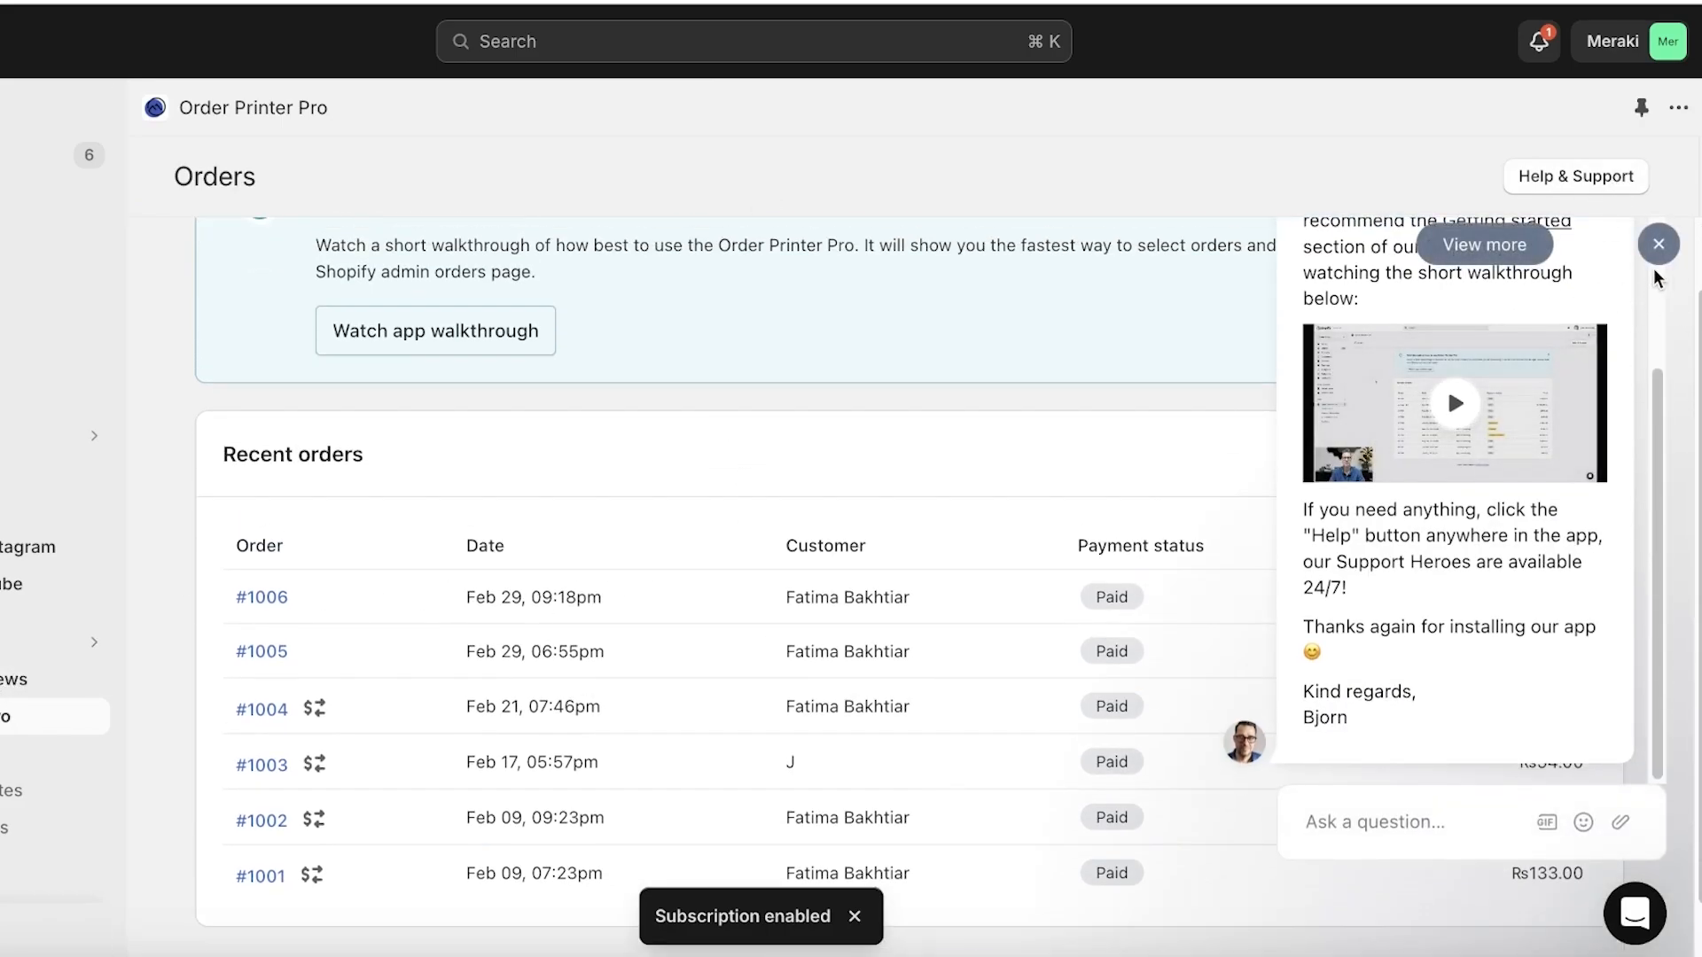
click(1657, 243)
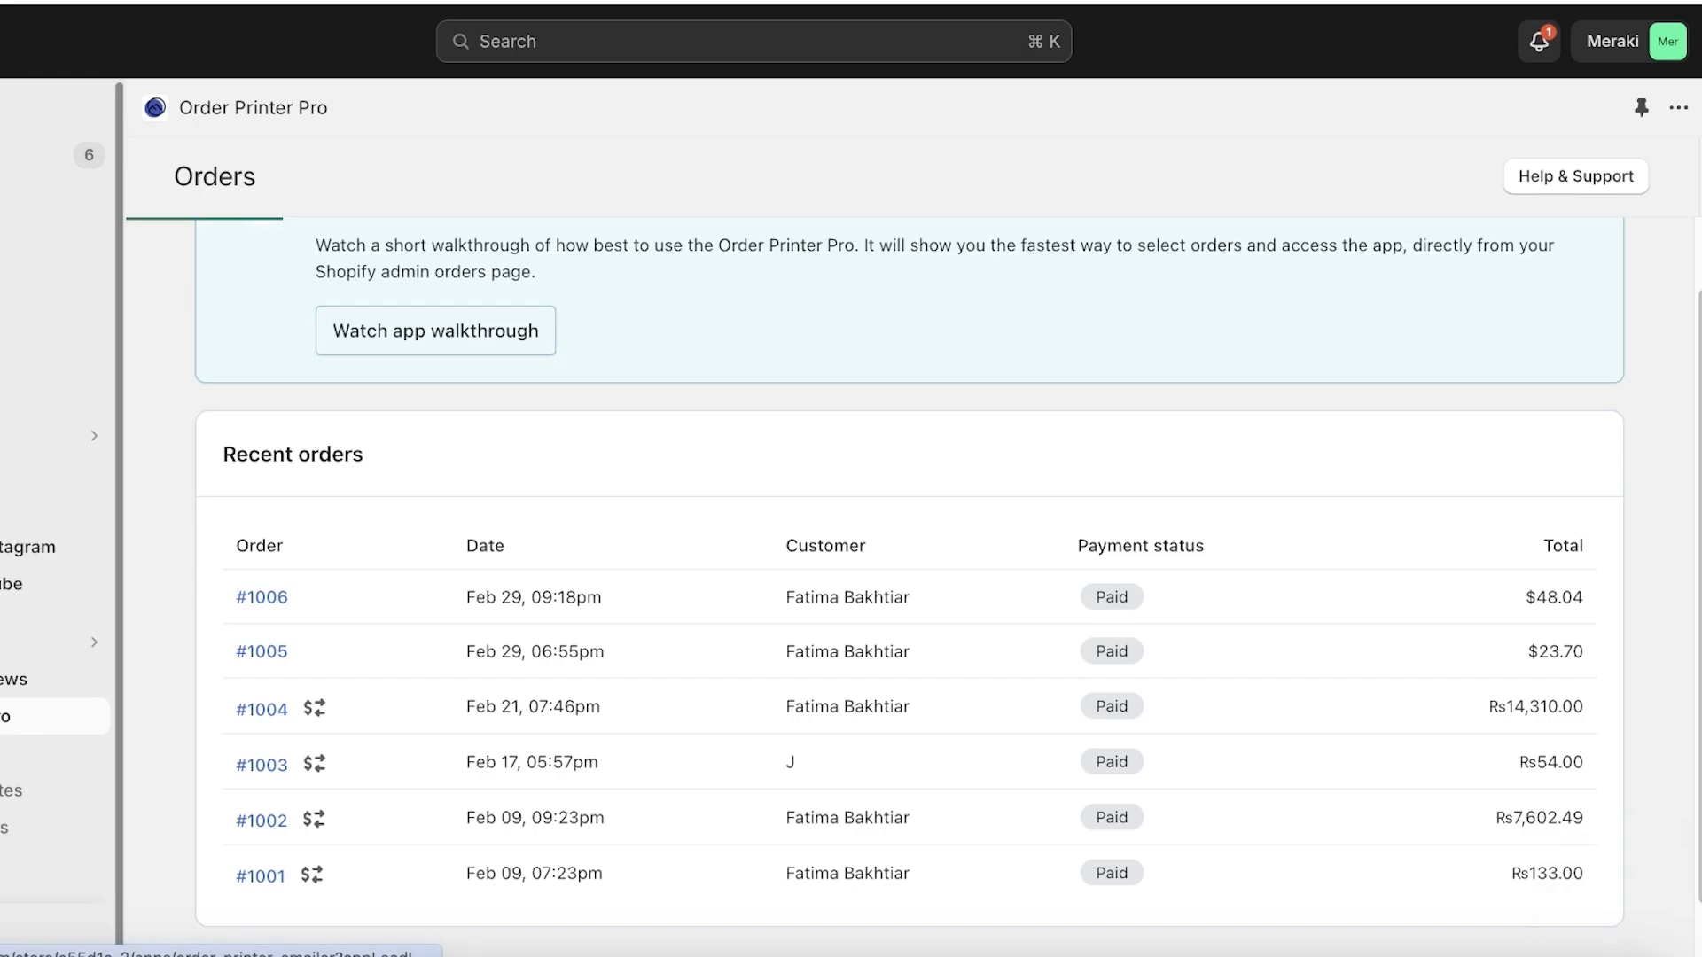
scroll(down, 3)
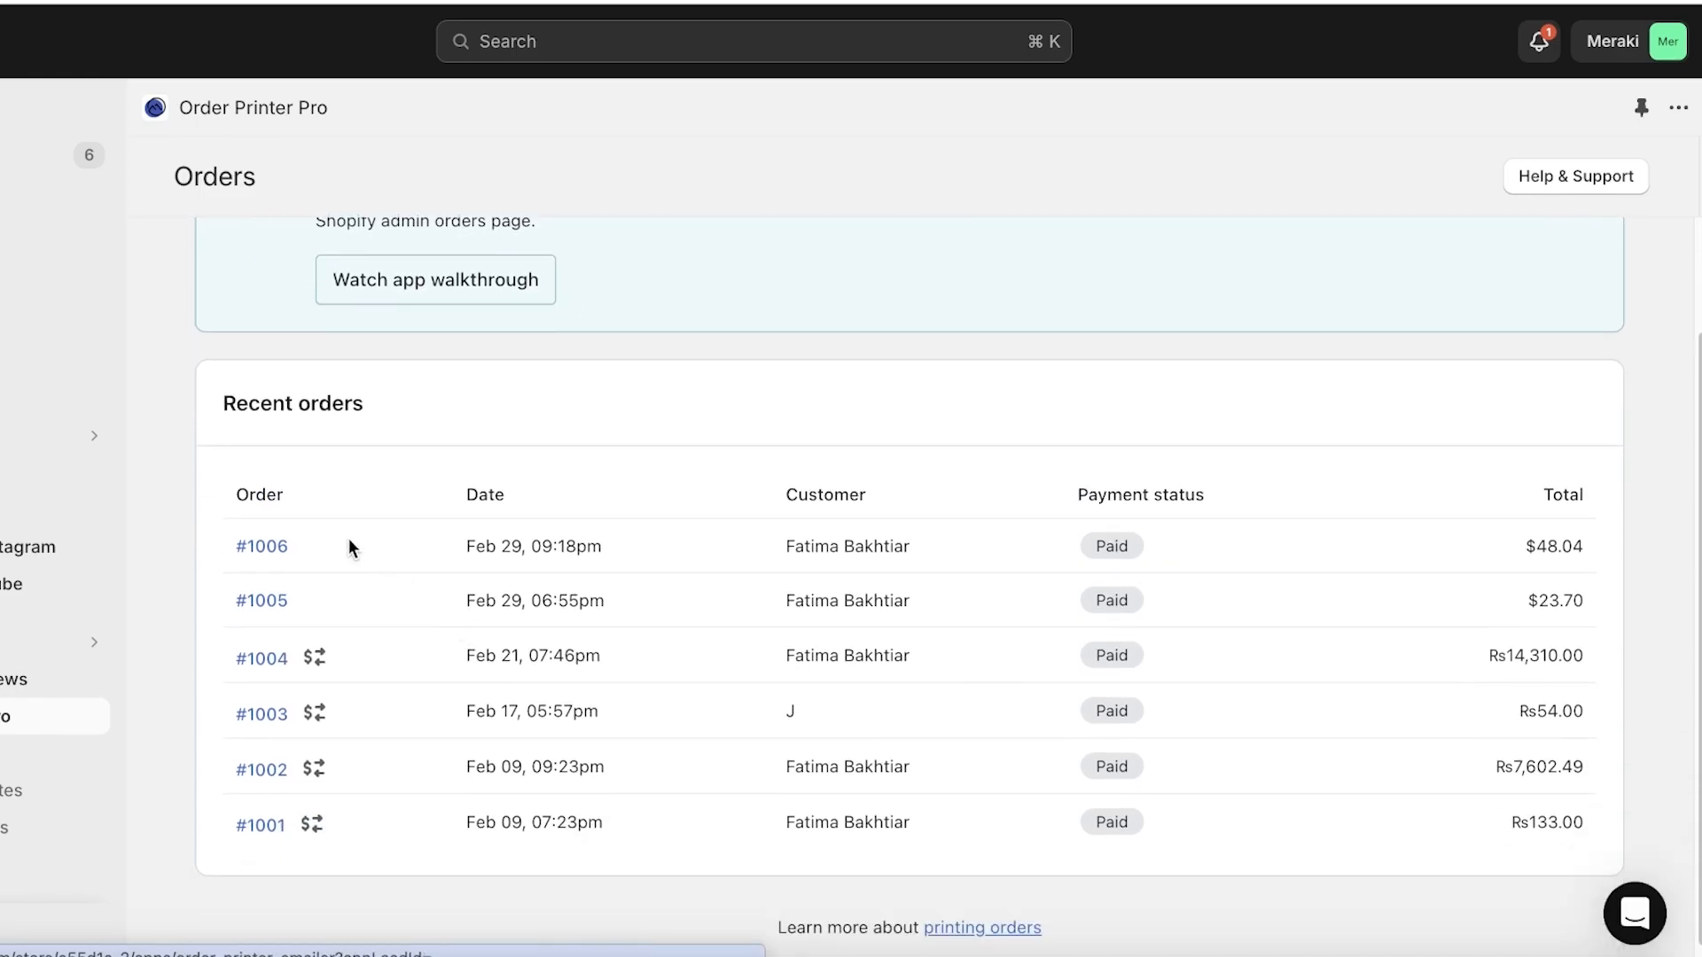
Open order #1006's Receipt / Invoice print preview and scroll through it, including the Packing slip.
click(260, 546)
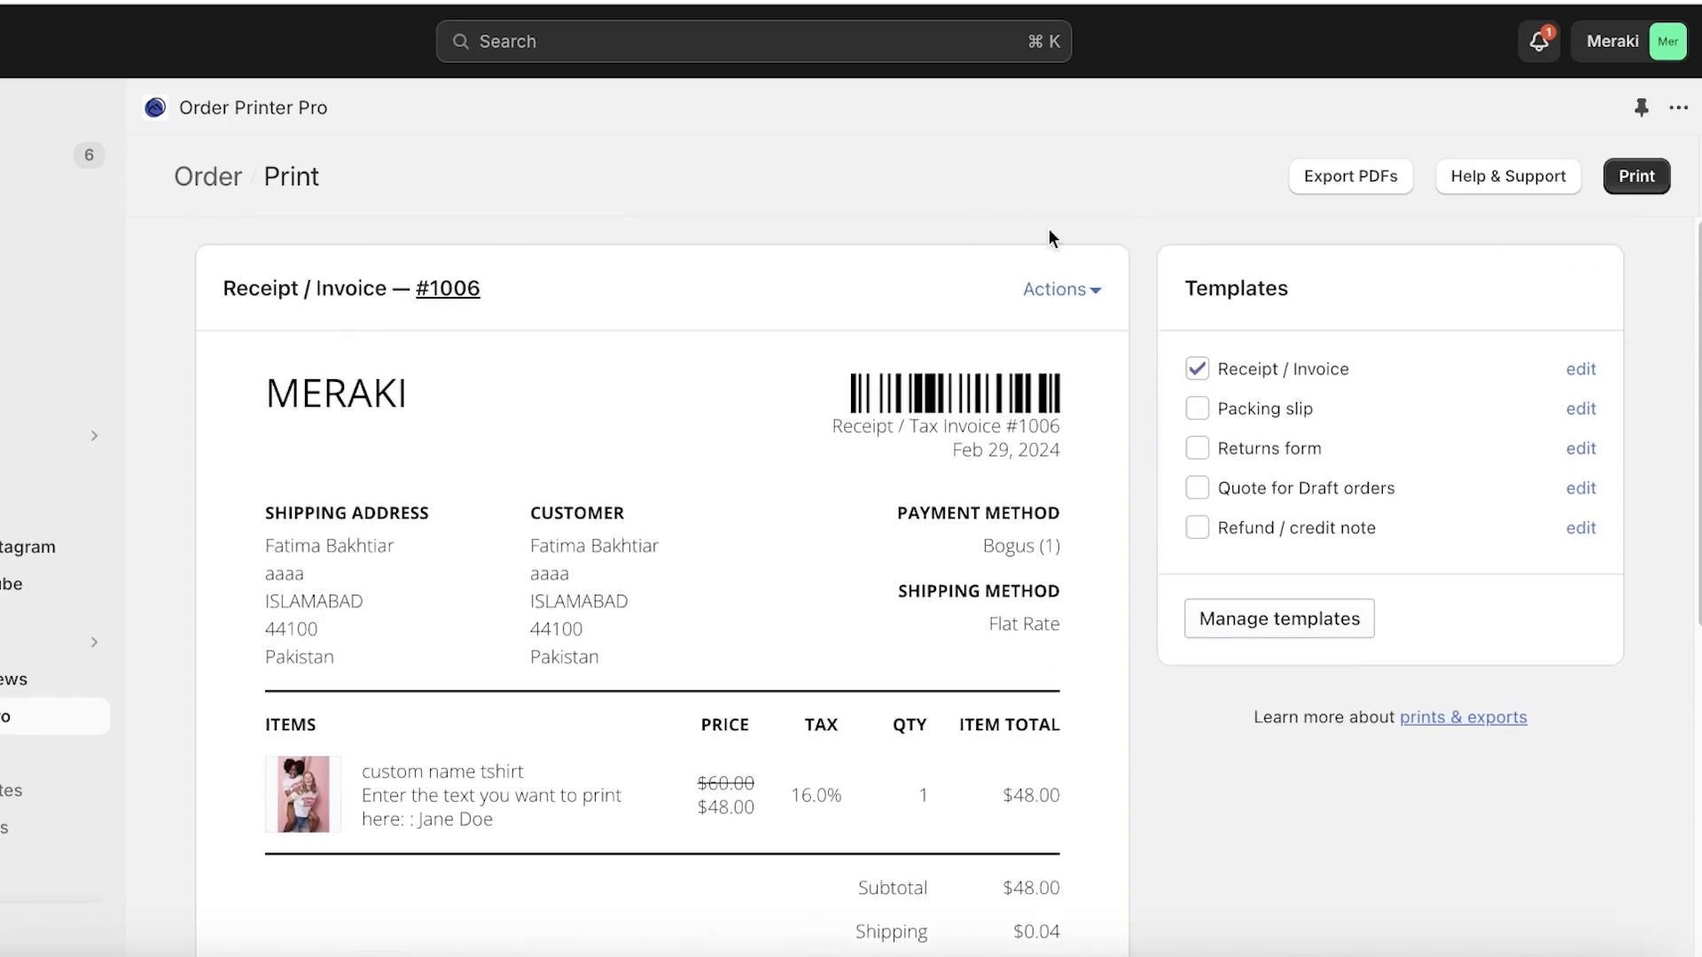
scroll(down, 3)
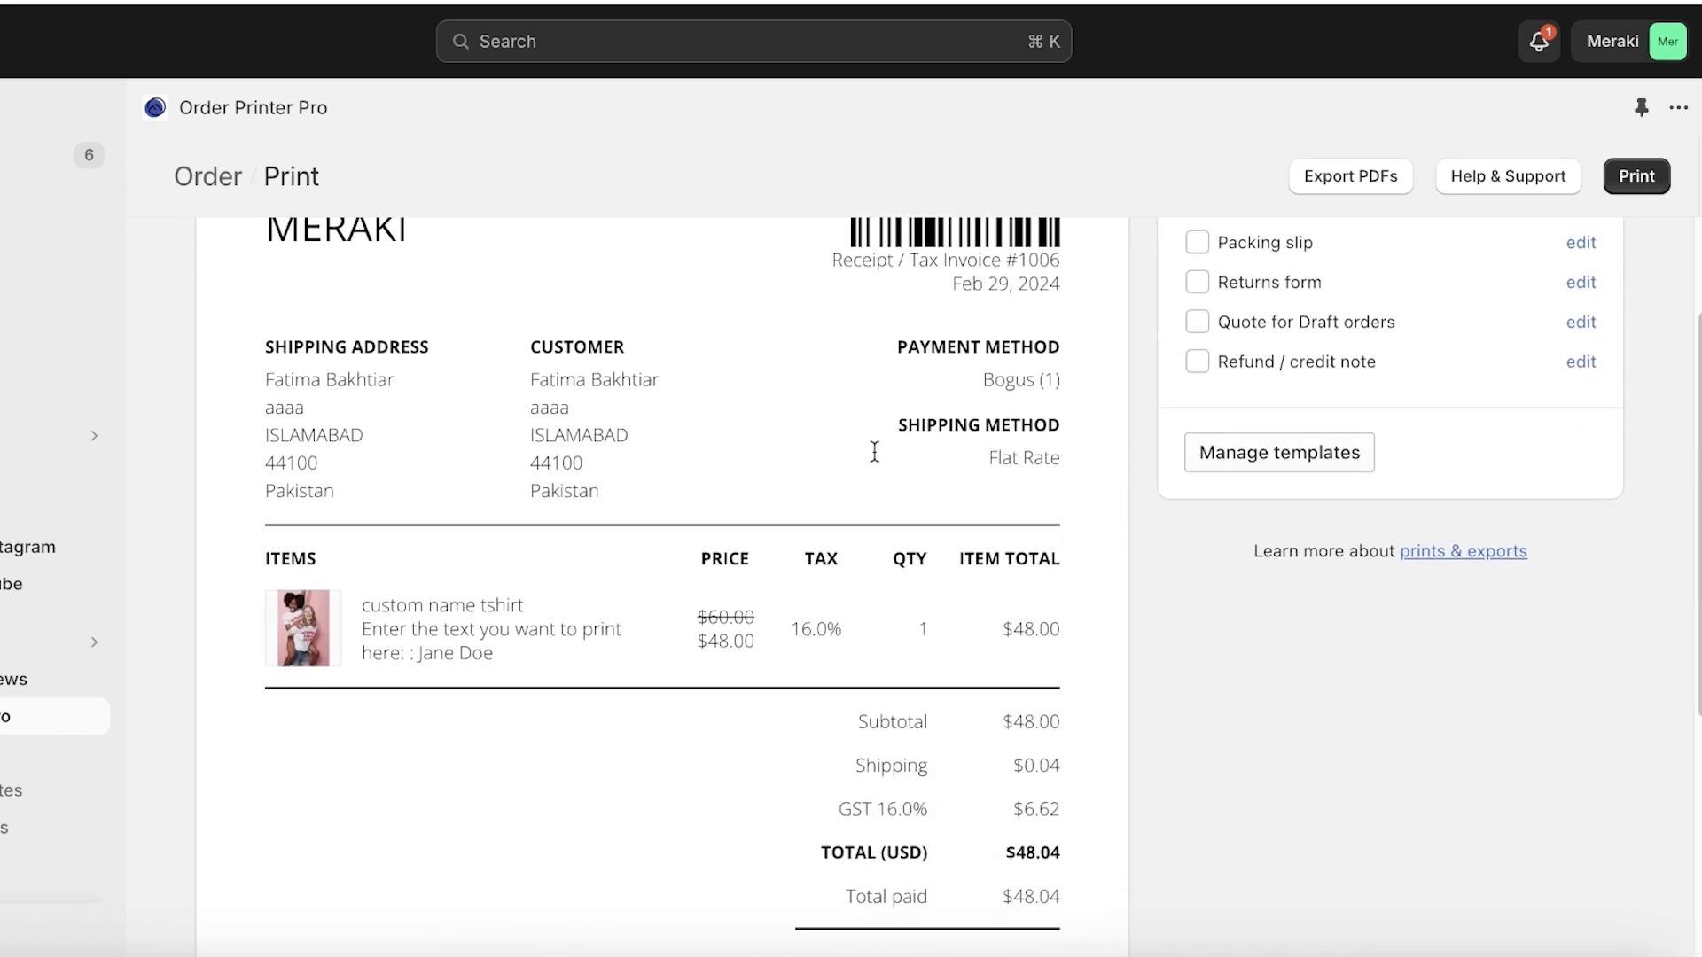
scroll(up, 3)
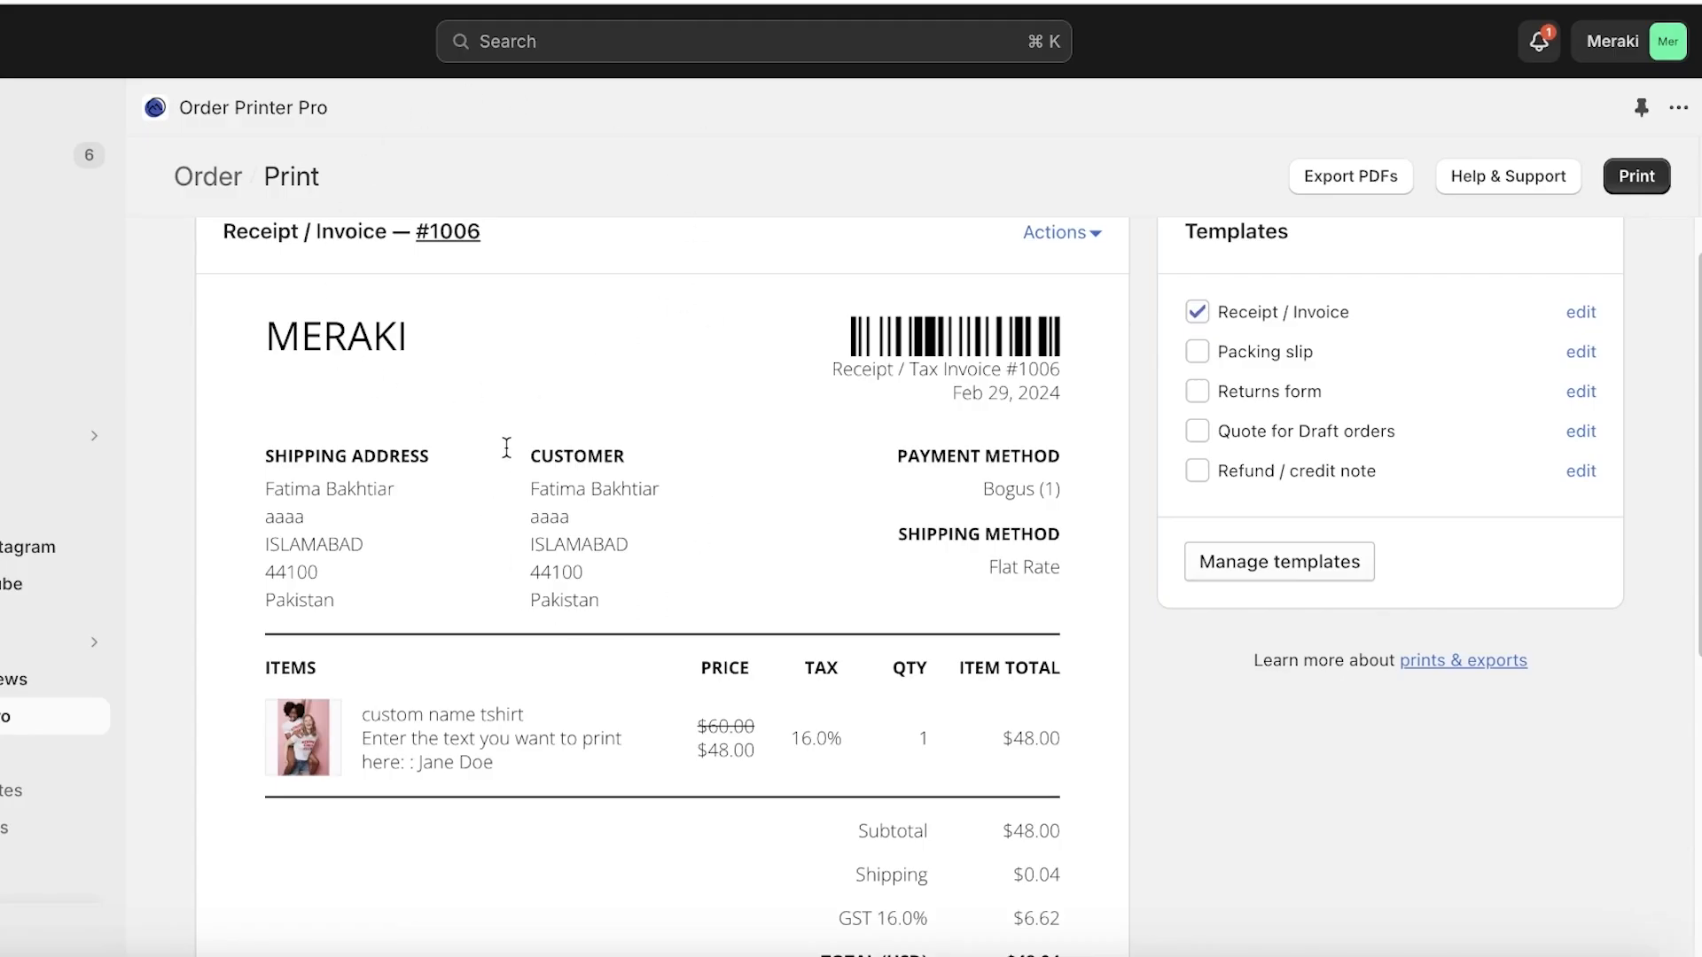
mouse_move(473, 788)
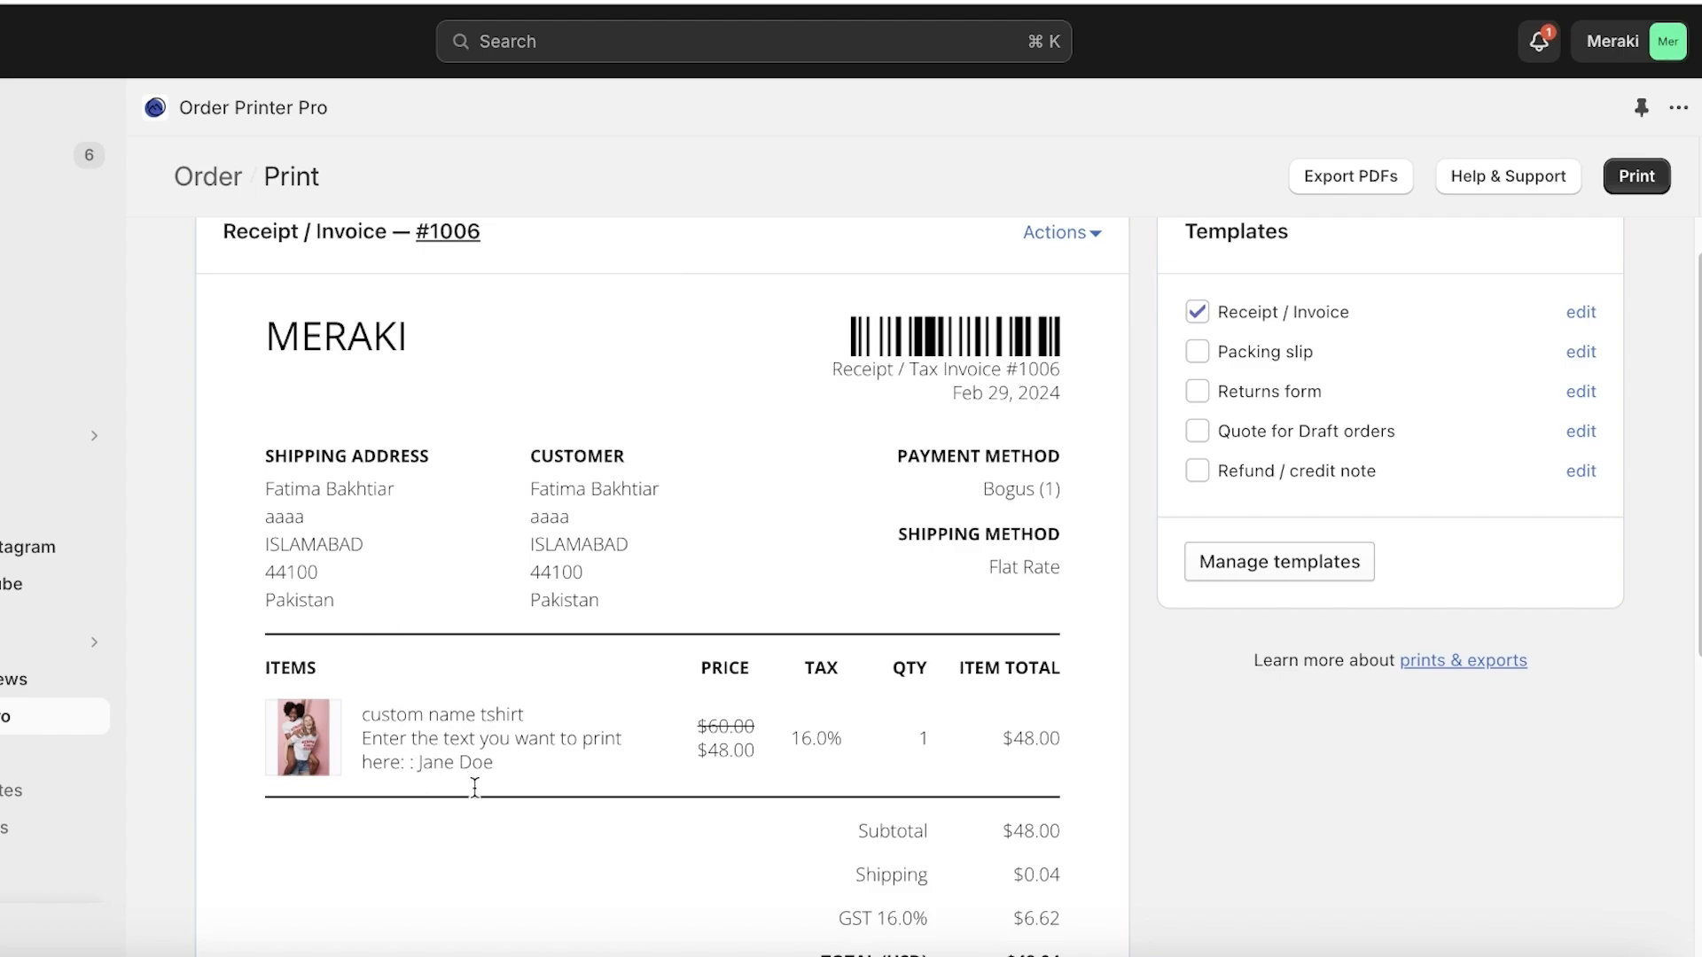
mouse_move(747, 711)
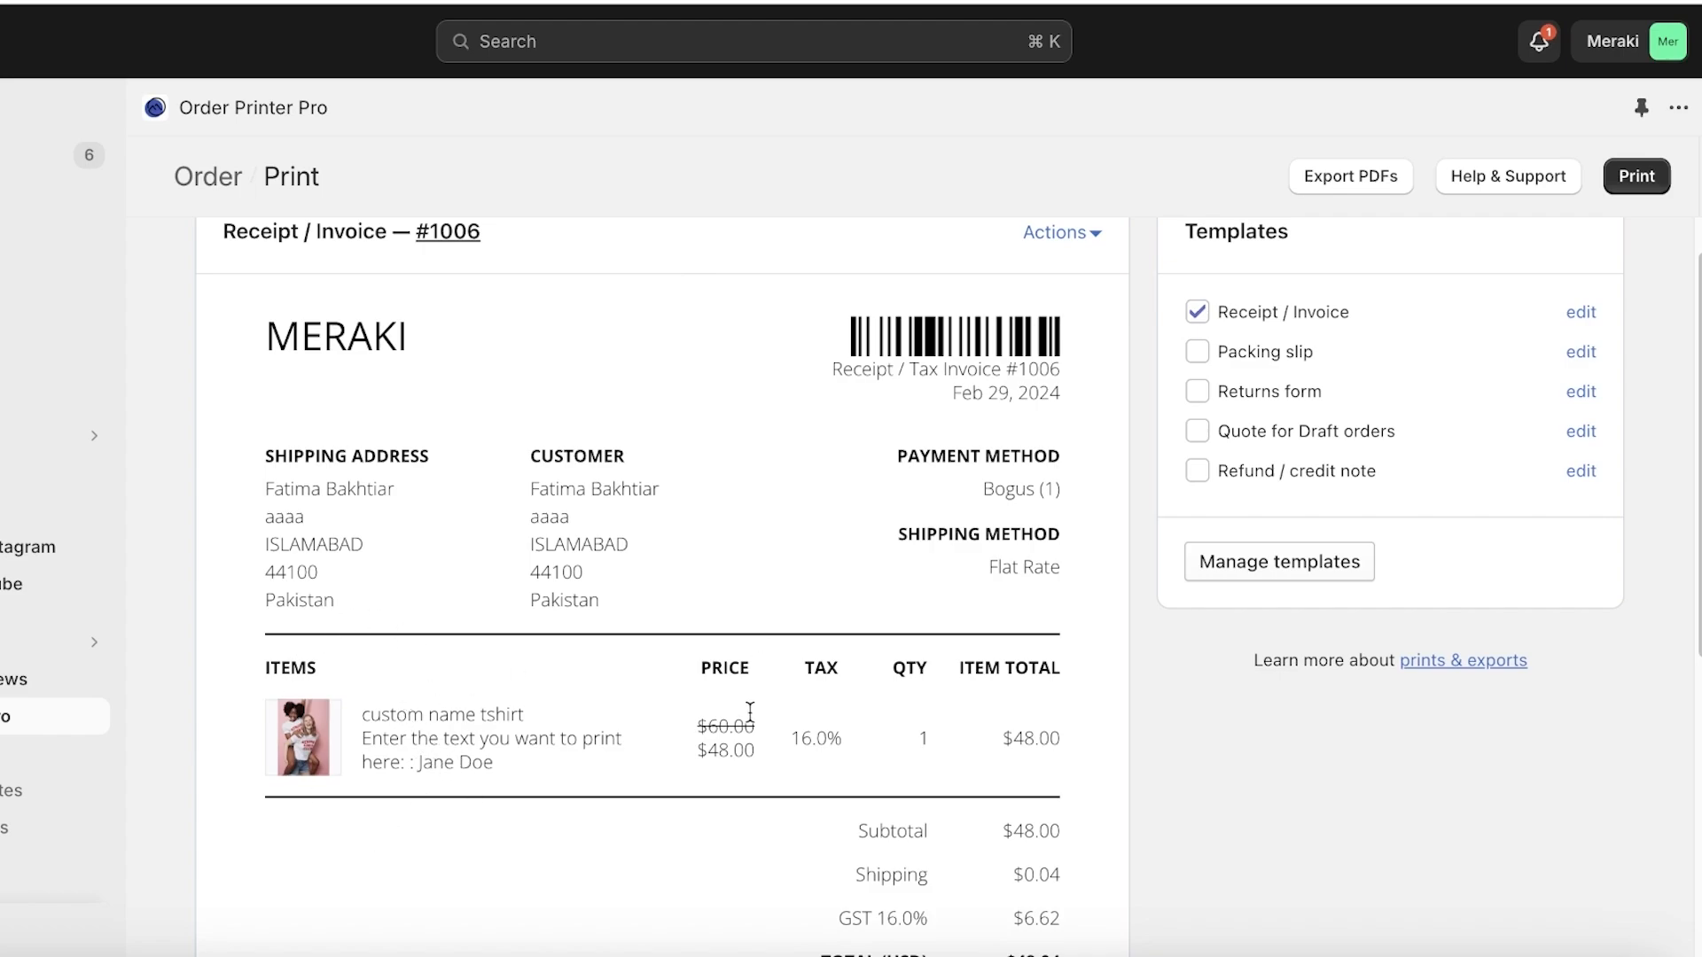
scroll(down, 3)
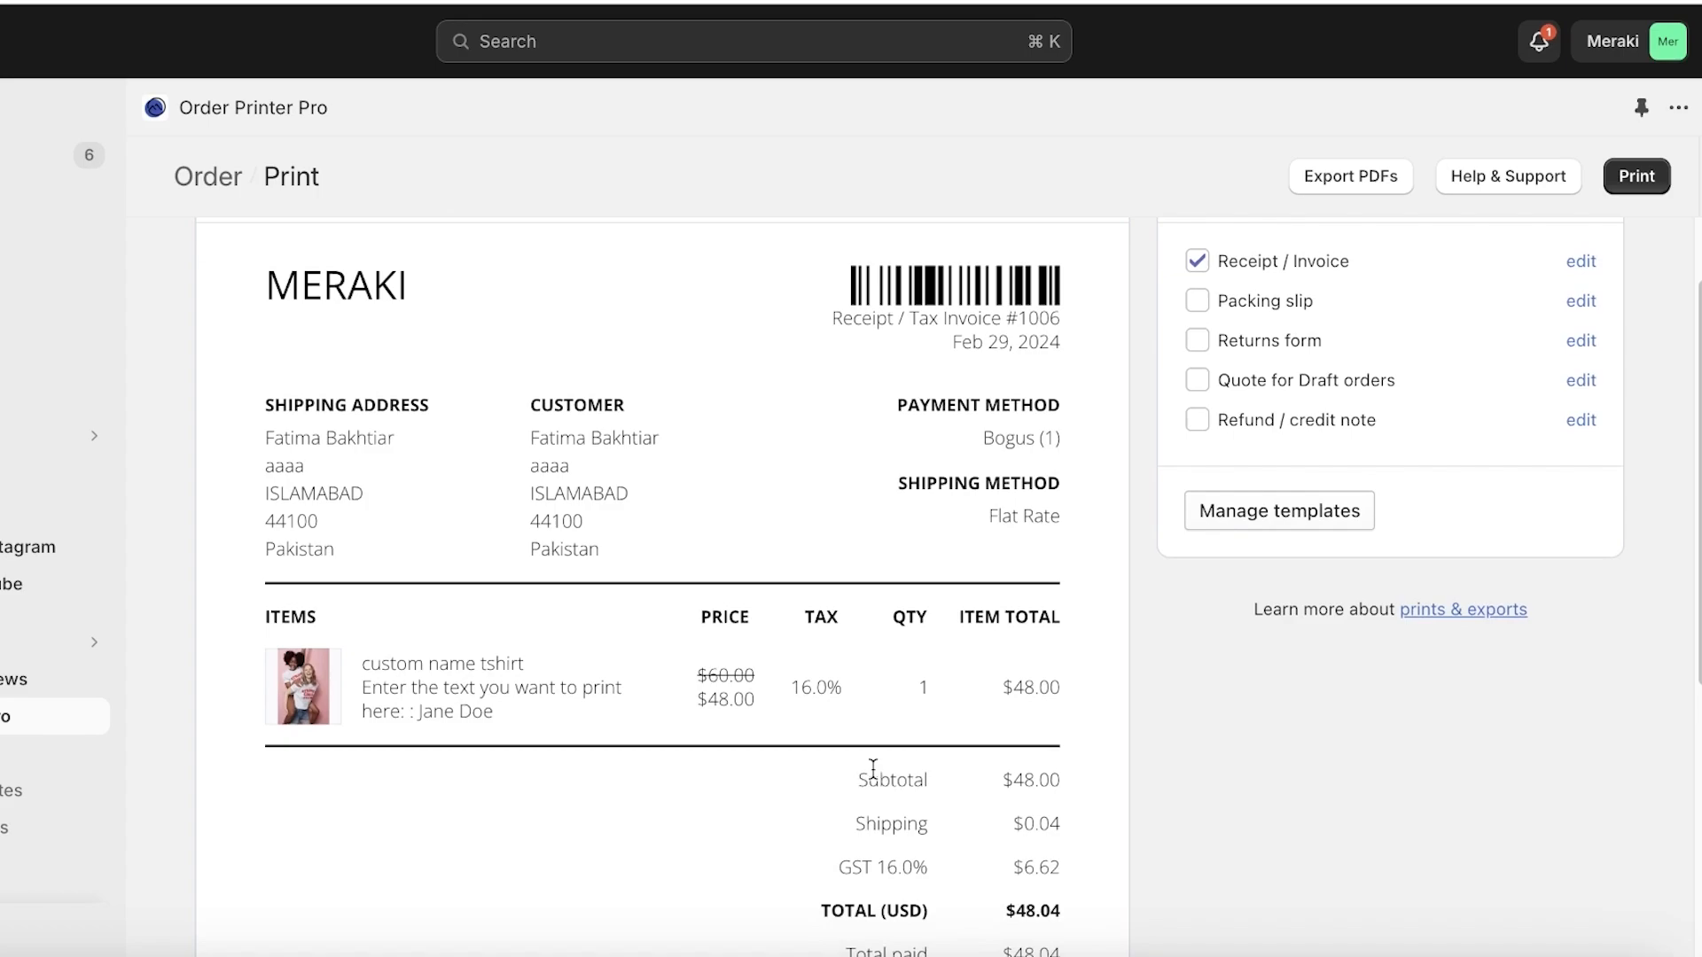
scroll(down, 3)
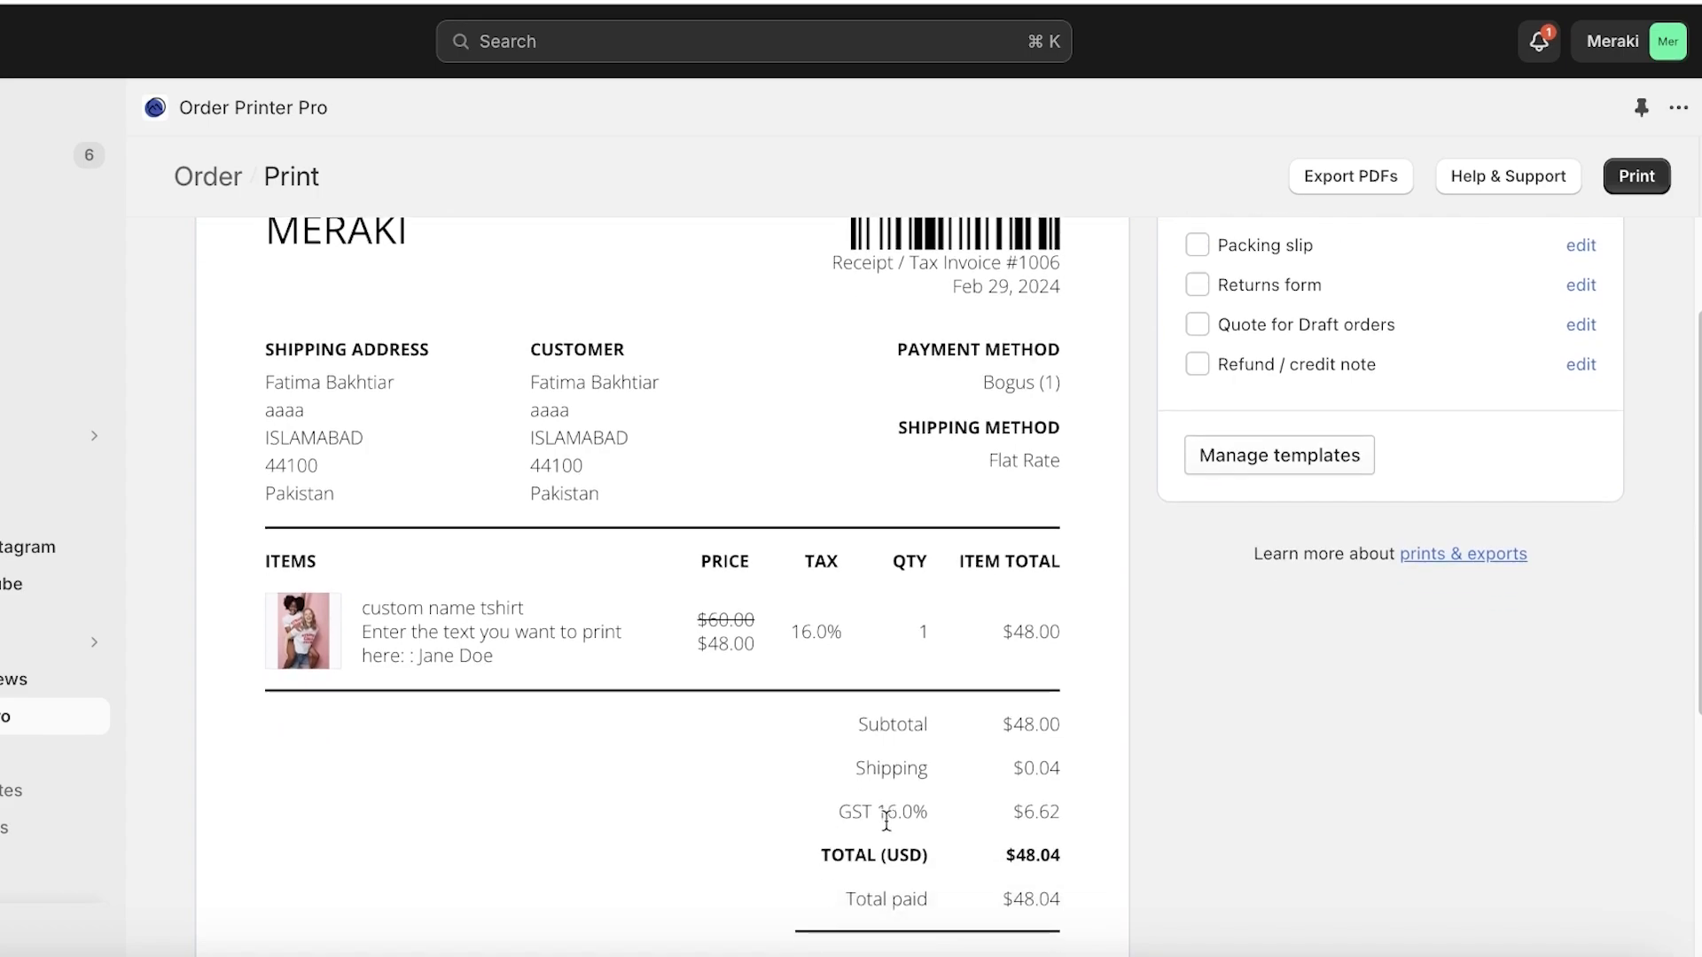
mouse_move(953, 846)
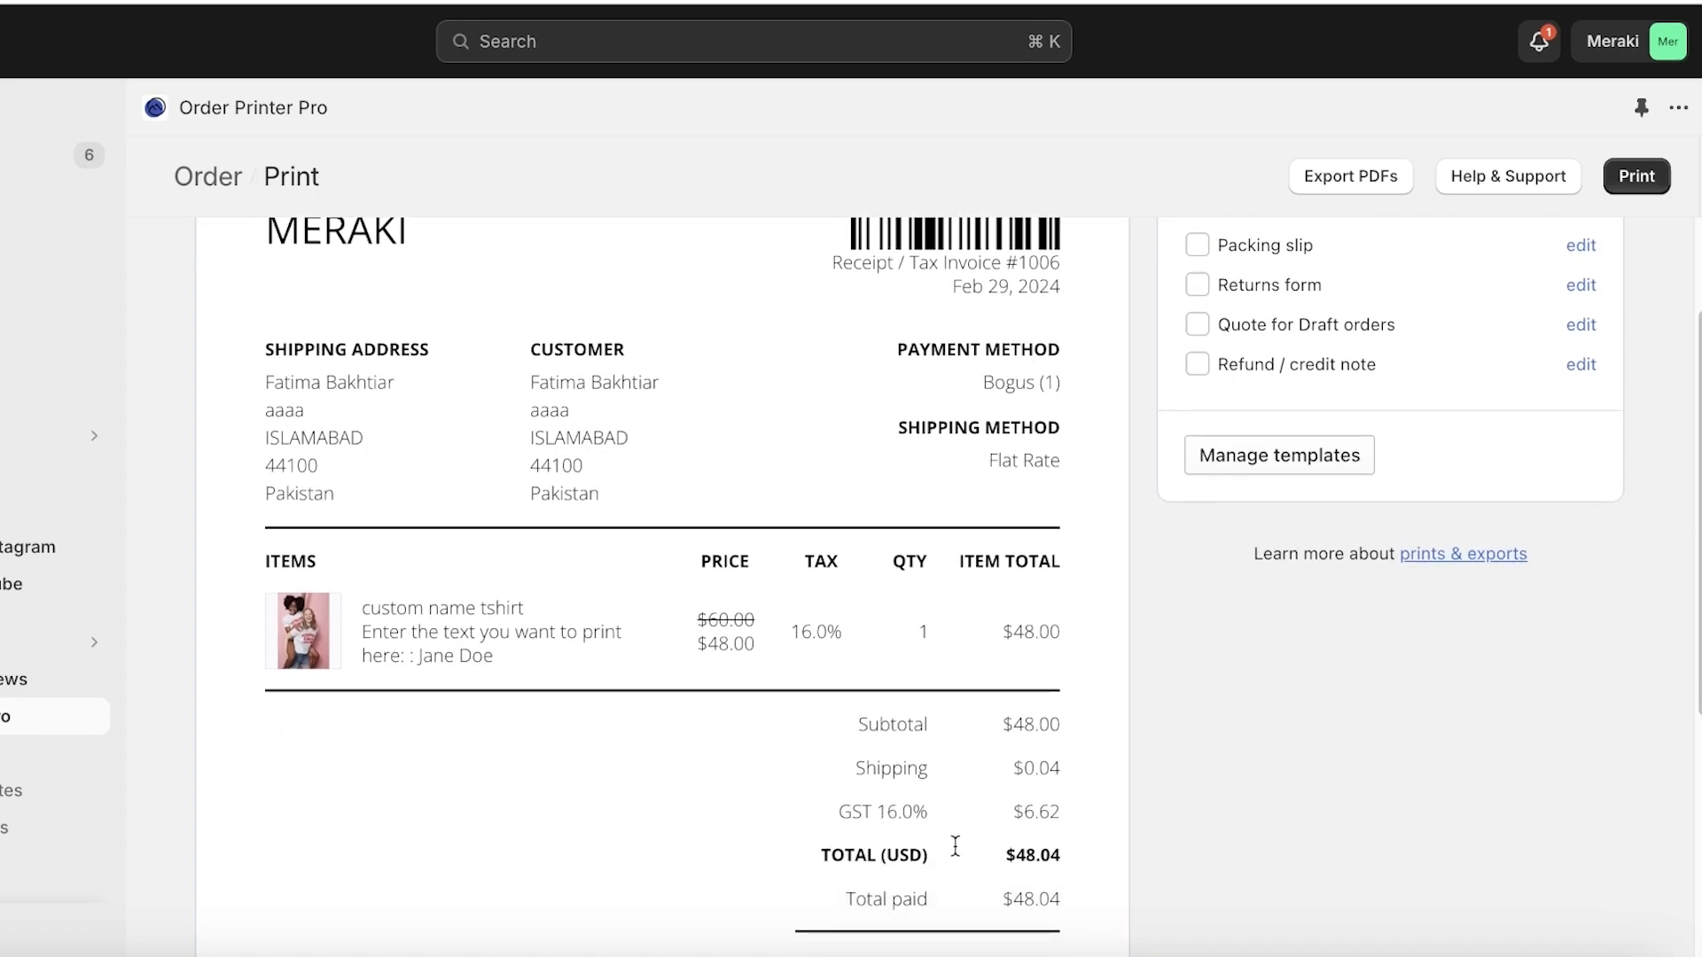
scroll(down, 3)
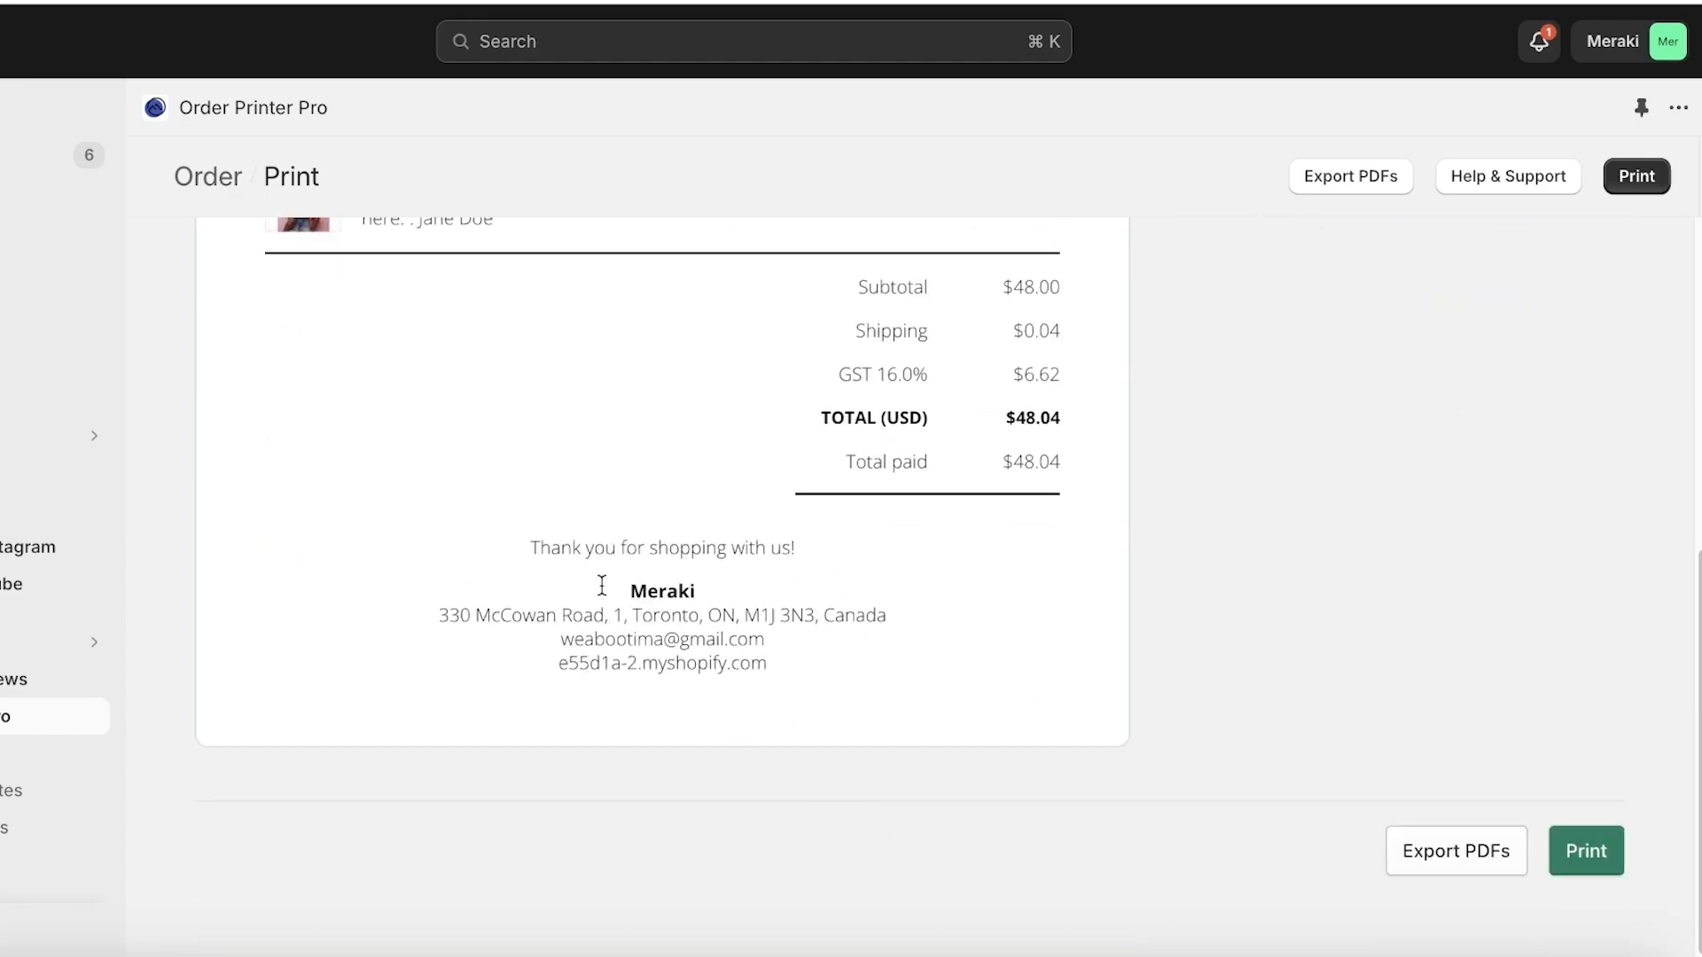
scroll(down, 3)
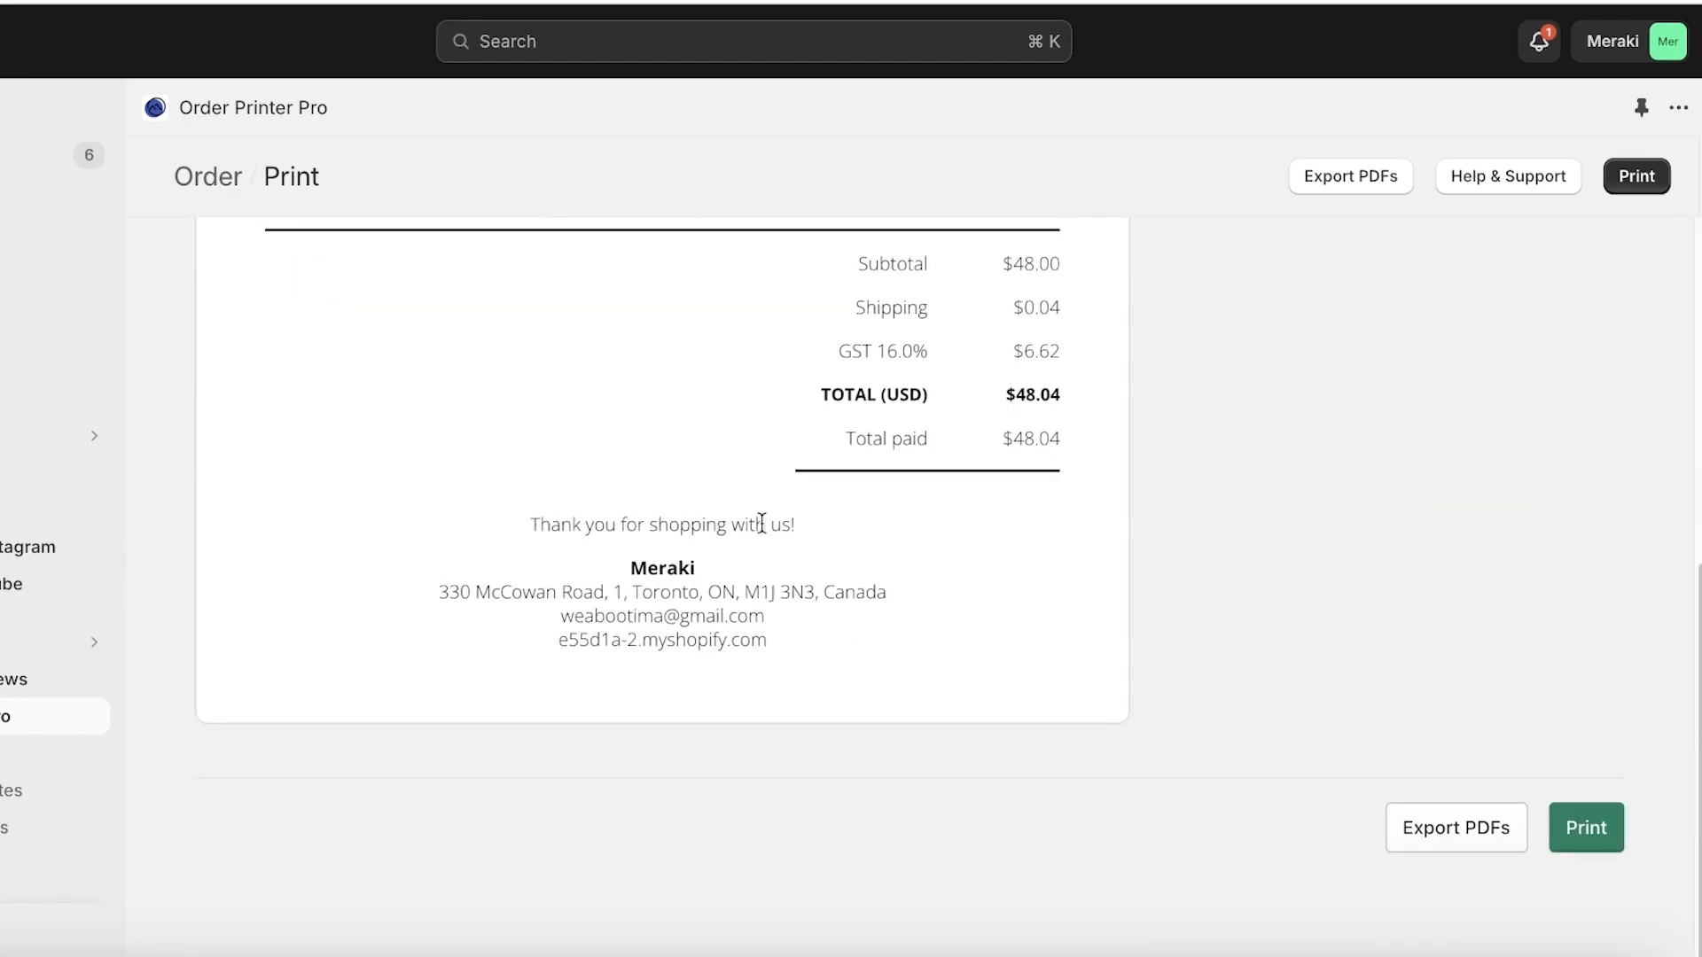
scroll(up, 3)
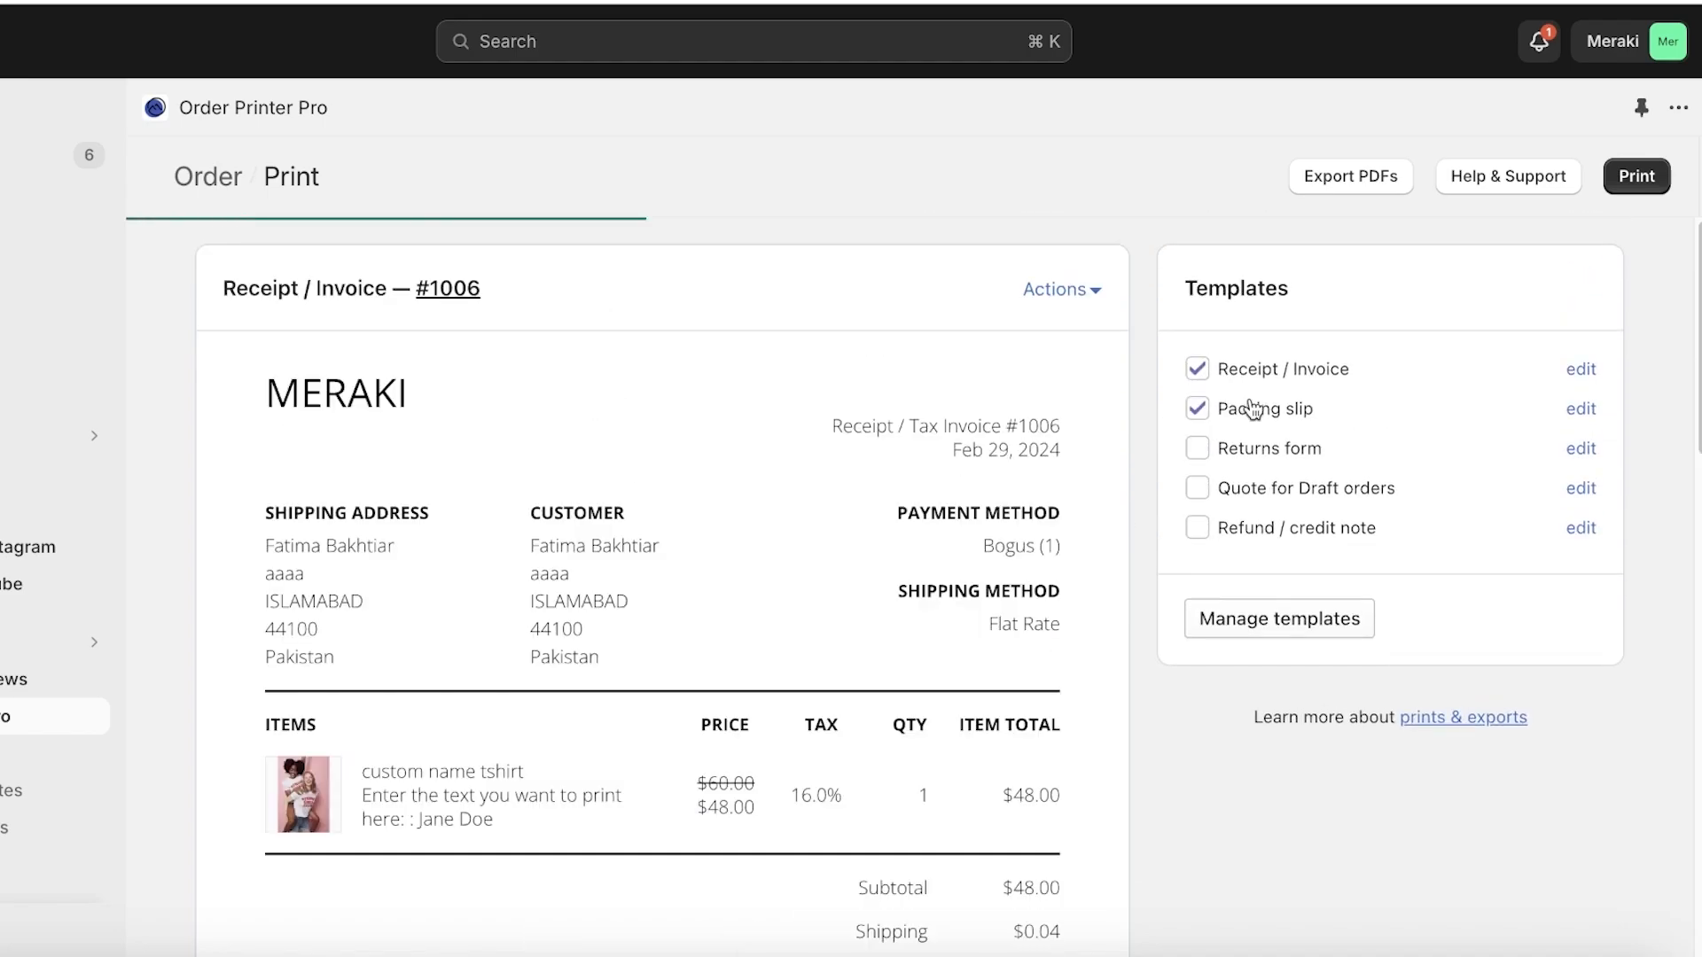
Toggle Receipt / Invoice off and on, then untick Packing slip to keep only the receipt.
click(1195, 369)
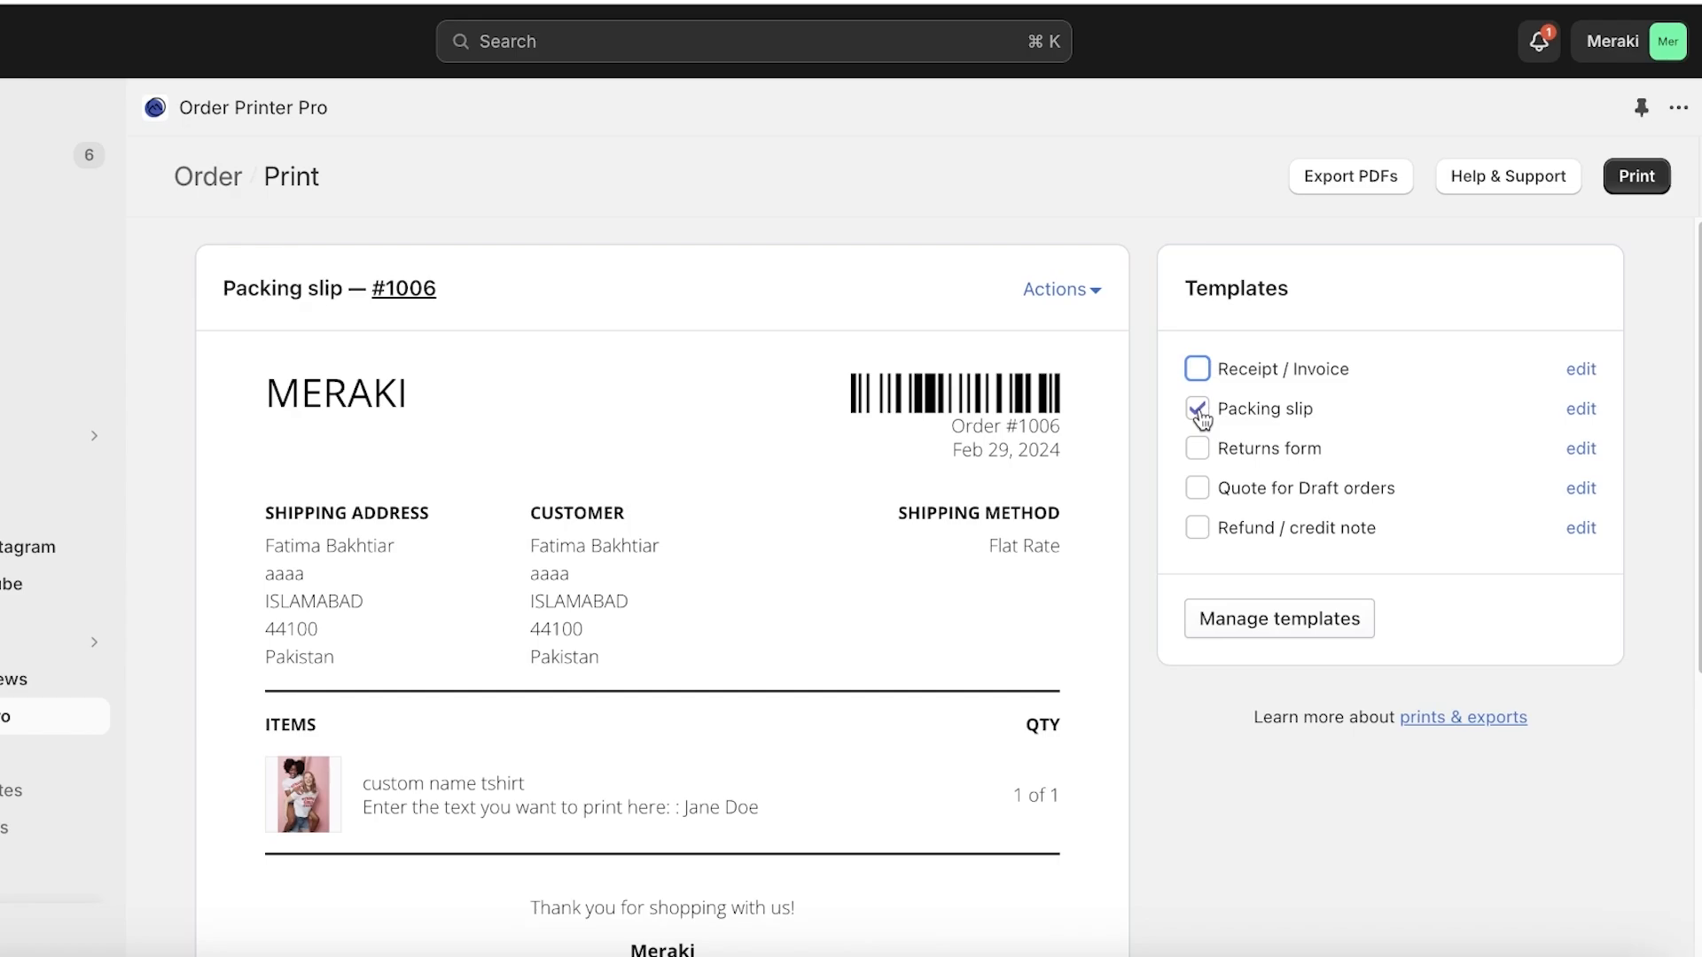
click(1198, 368)
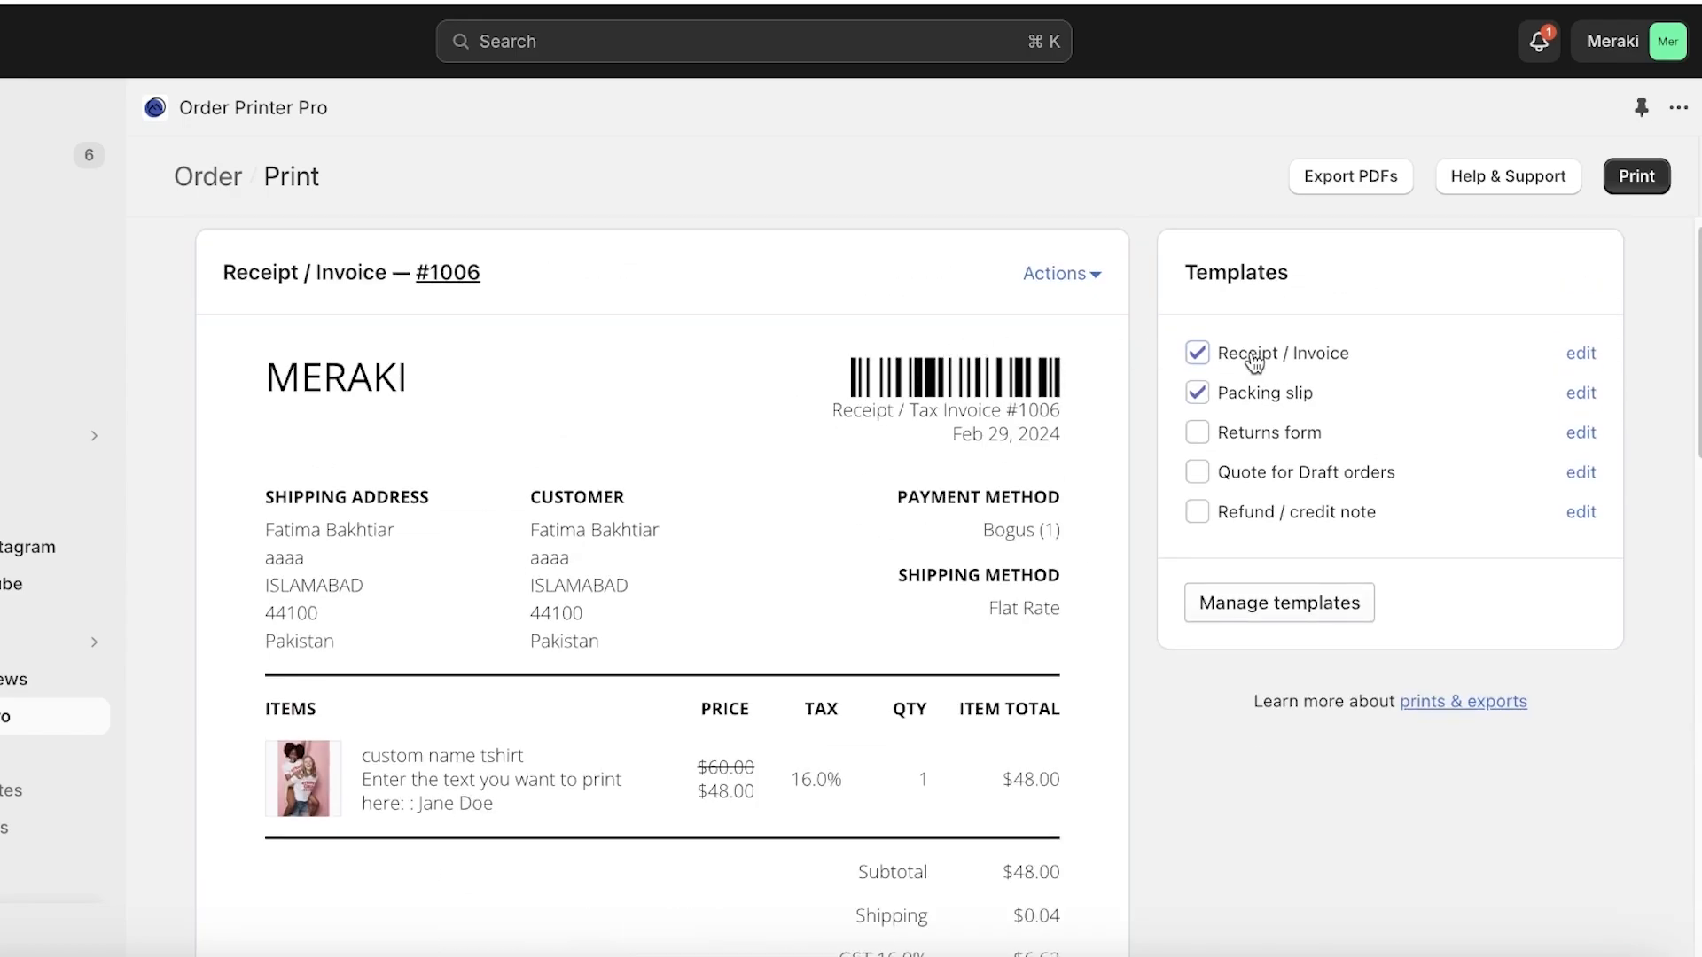
click(1196, 392)
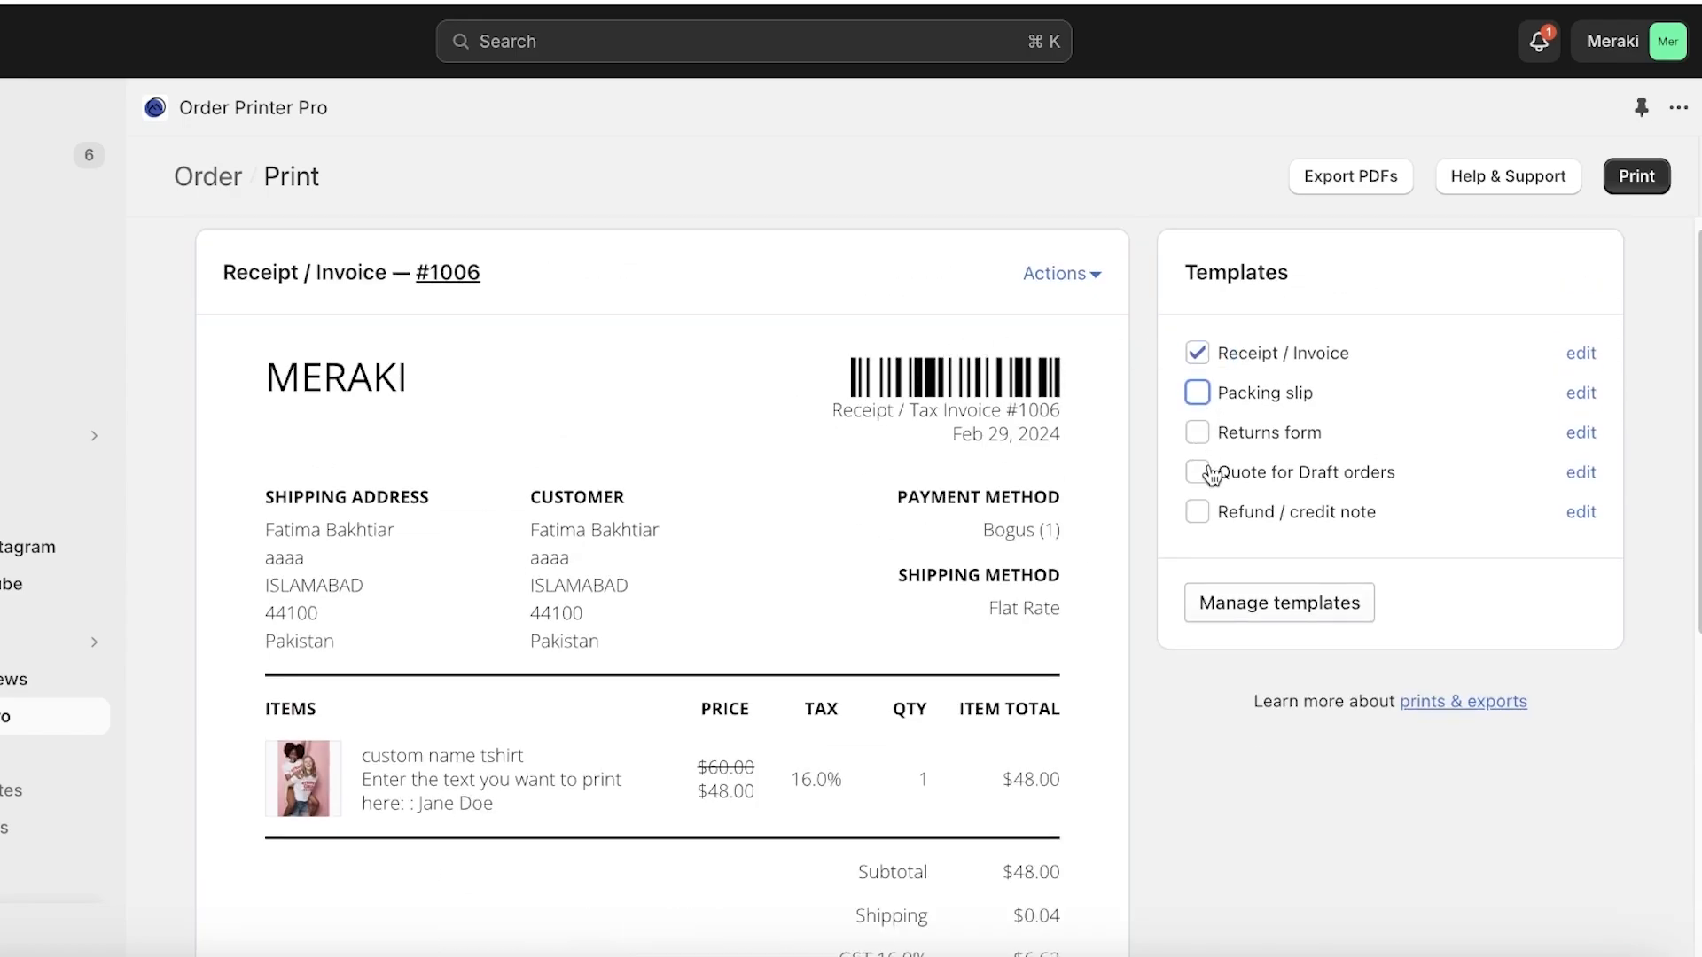
mouse_move(1208, 518)
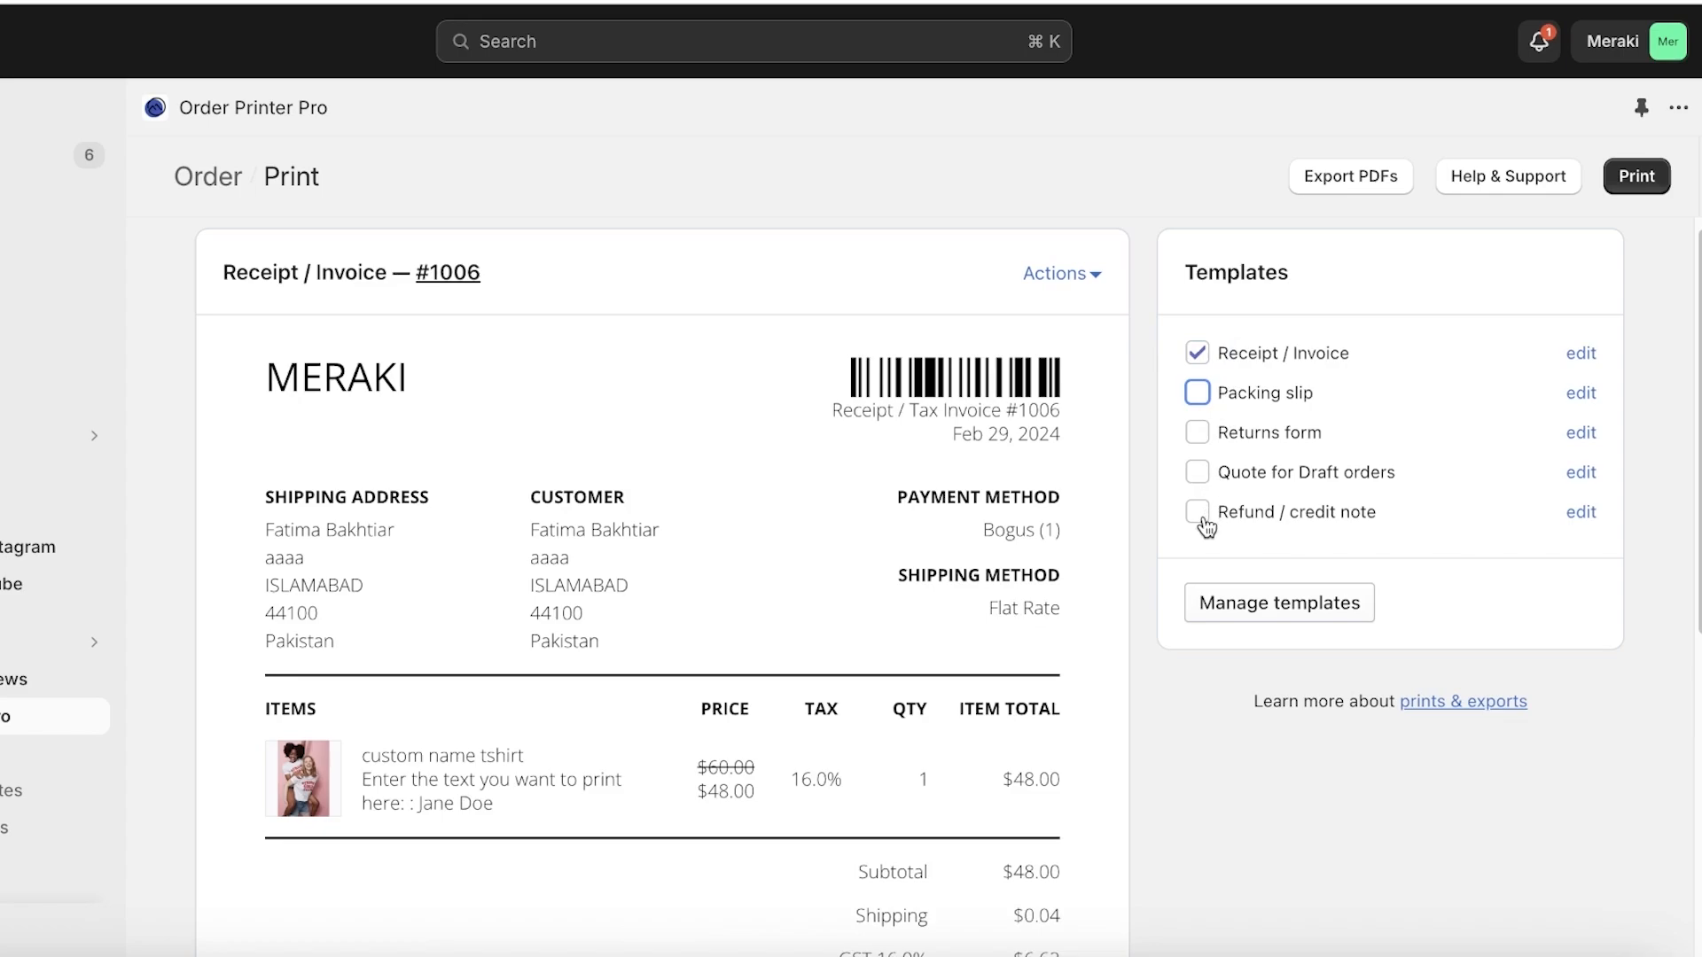
click(1061, 272)
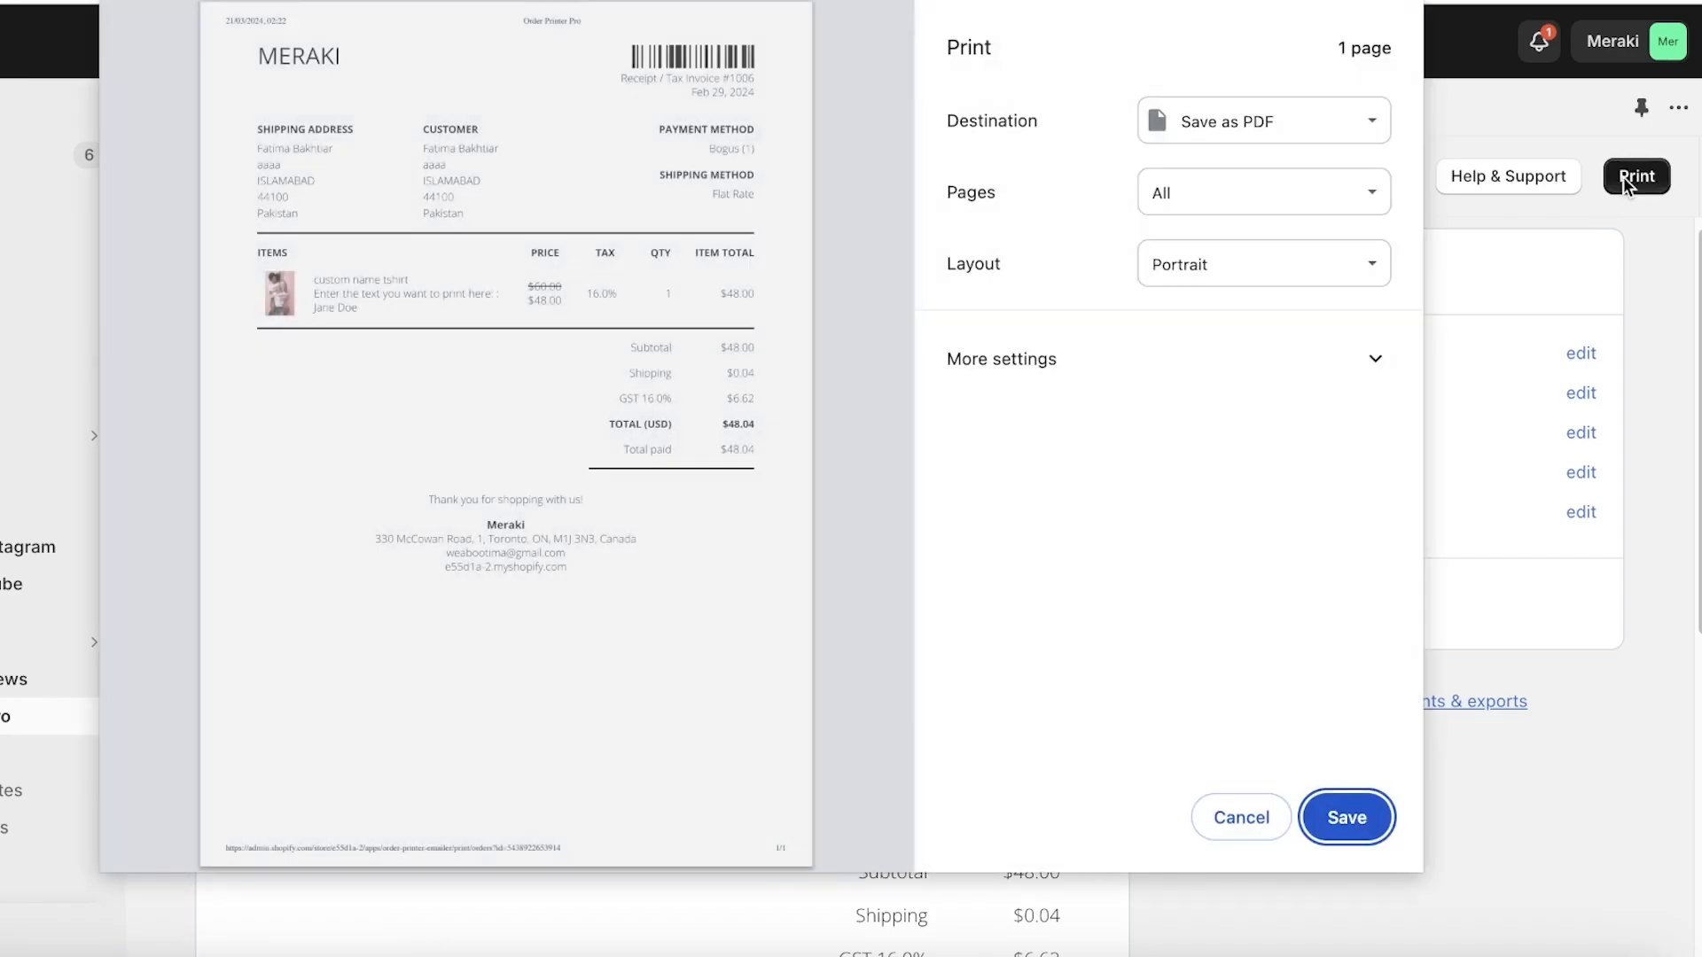
Dismiss the print dialog for the #1006 receipt.
click(1239, 818)
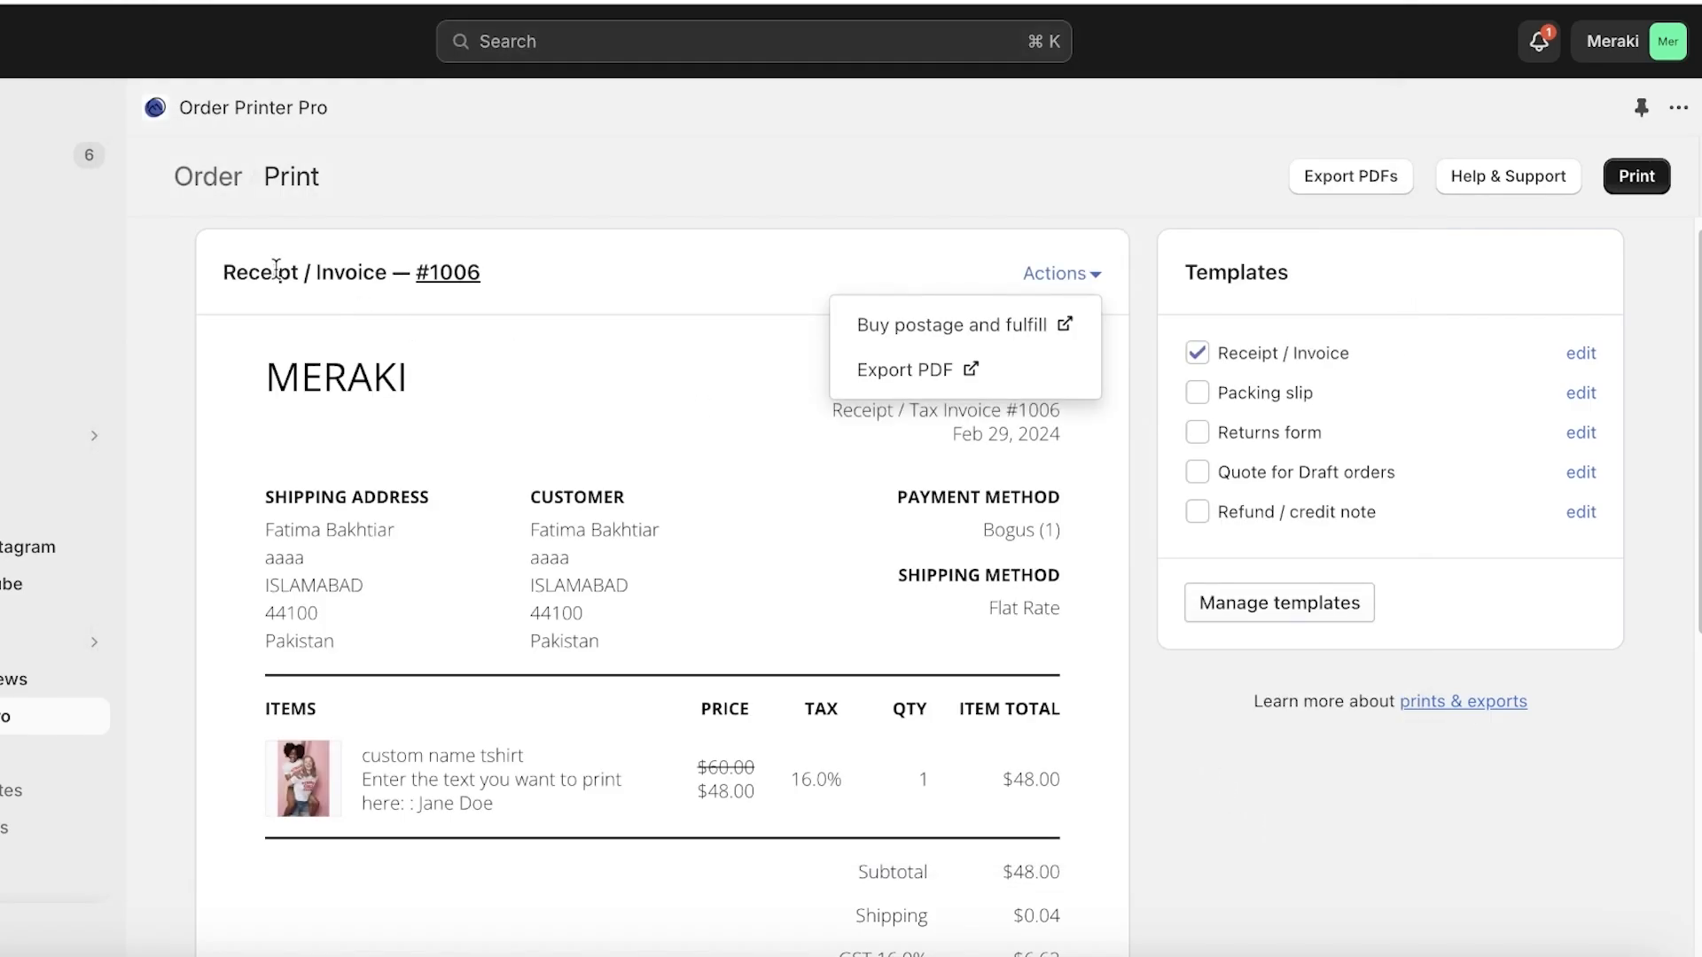
mouse_move(501, 221)
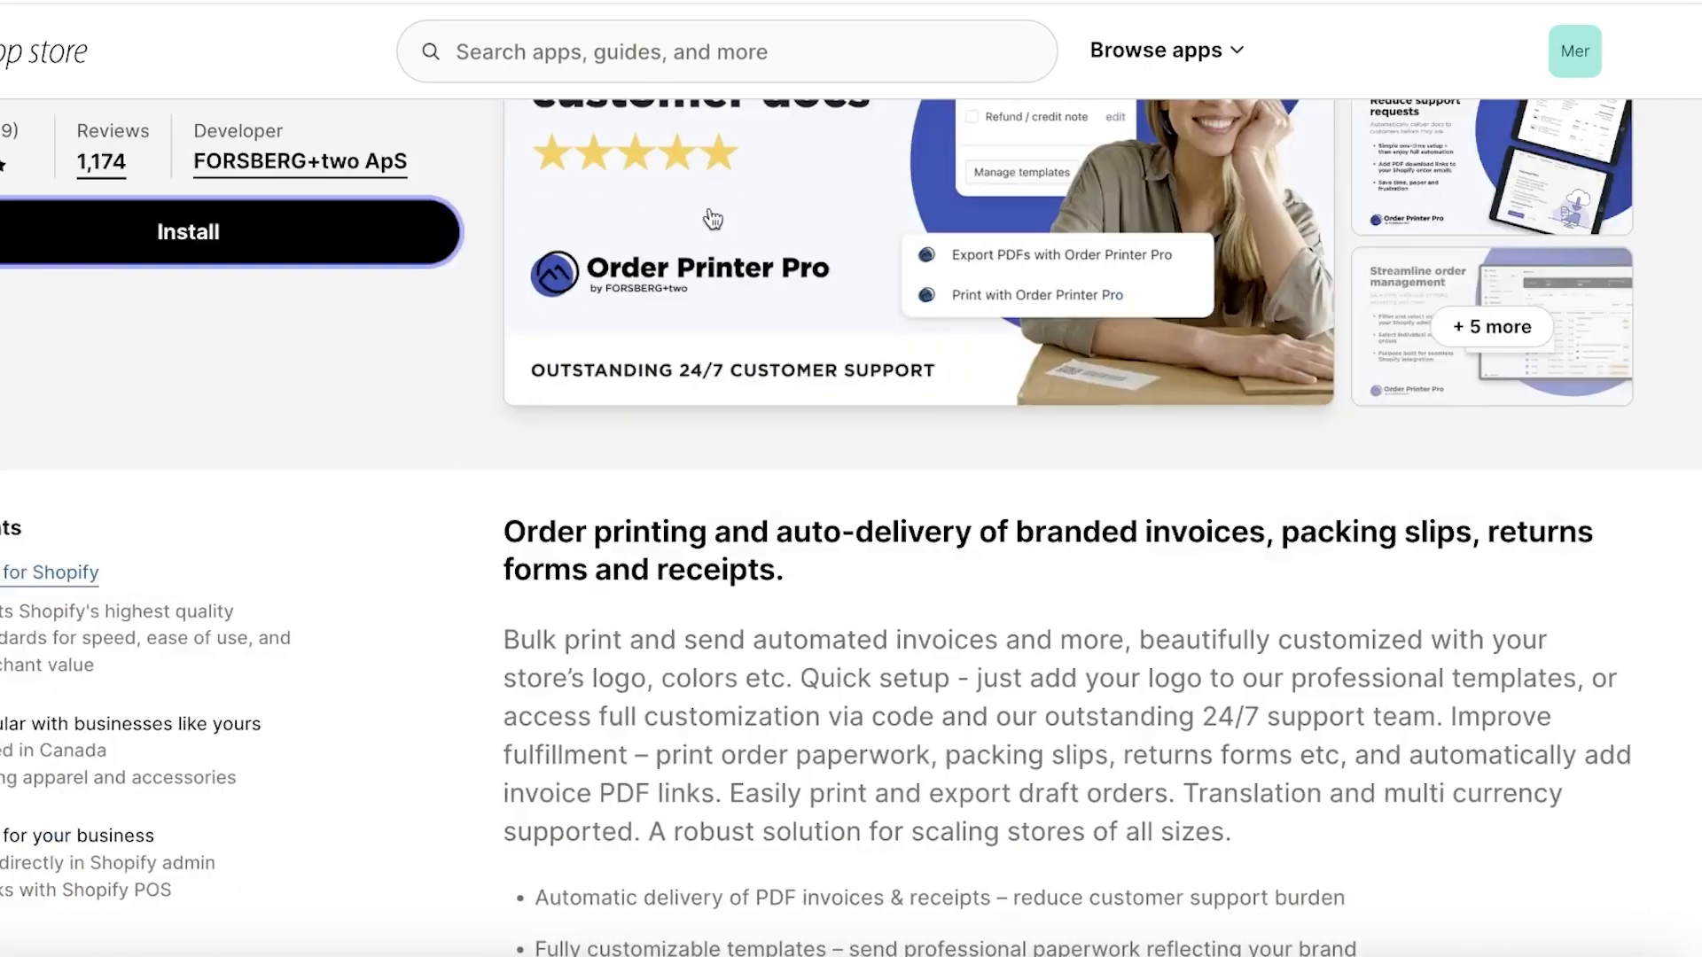
Open the Vify Order Printer PDF Invoice listing from 'More apps like this' and browse it.
scroll(down, 3)
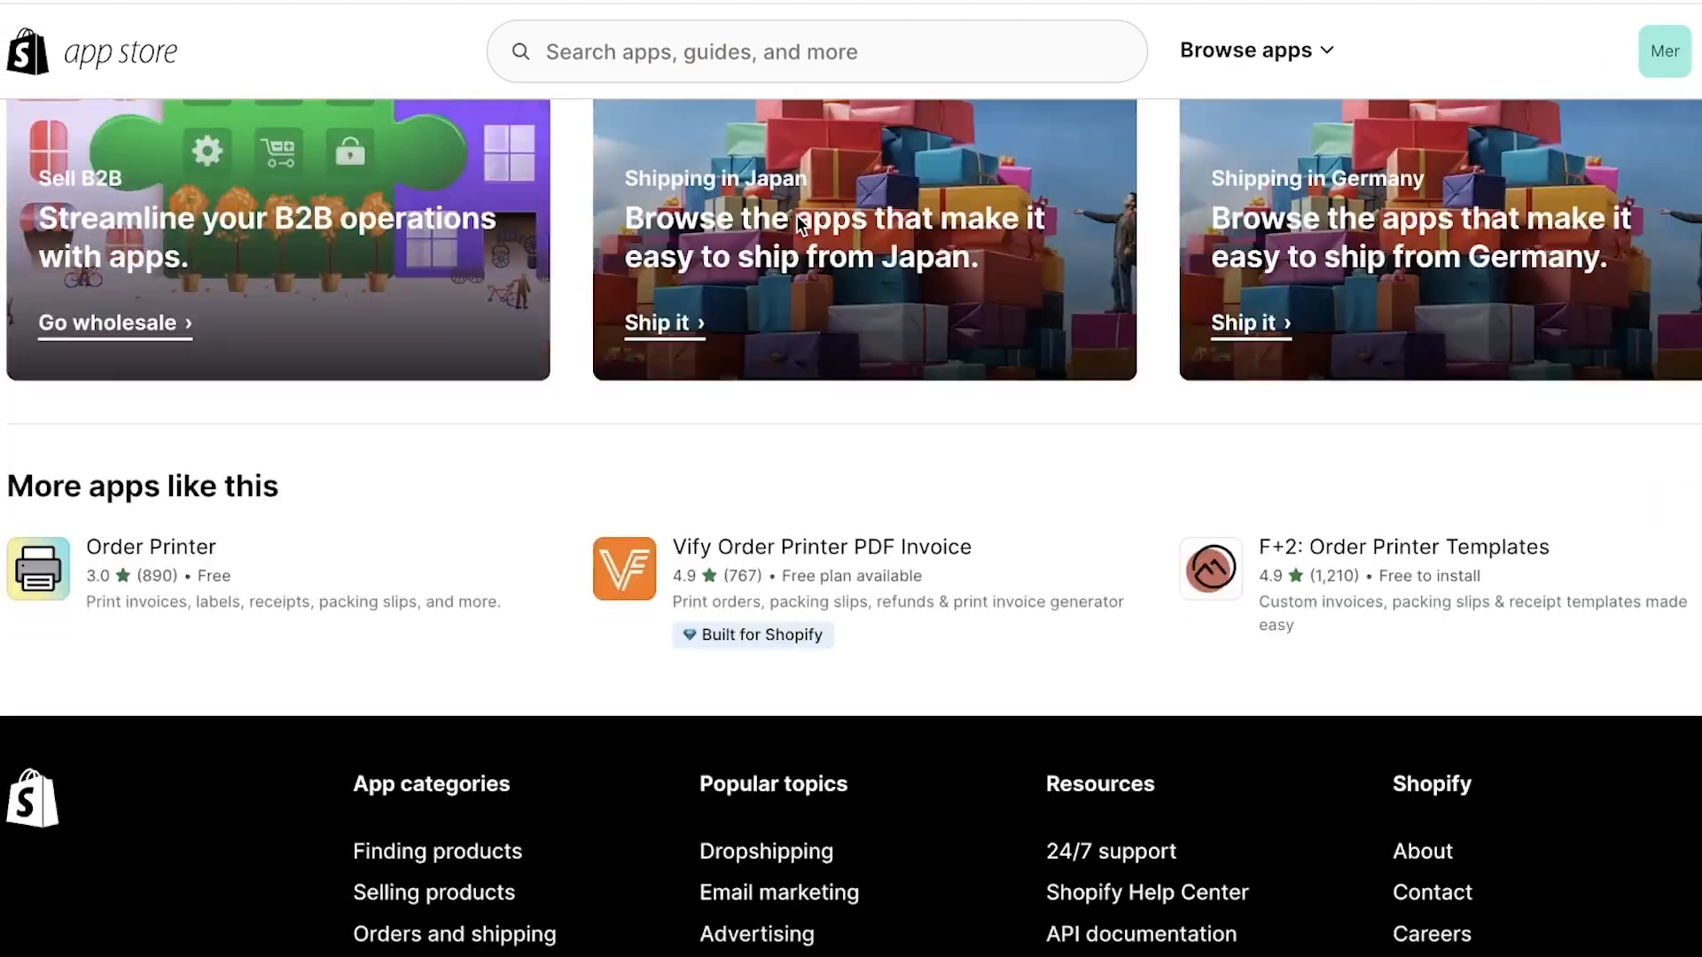
scroll(down, 3)
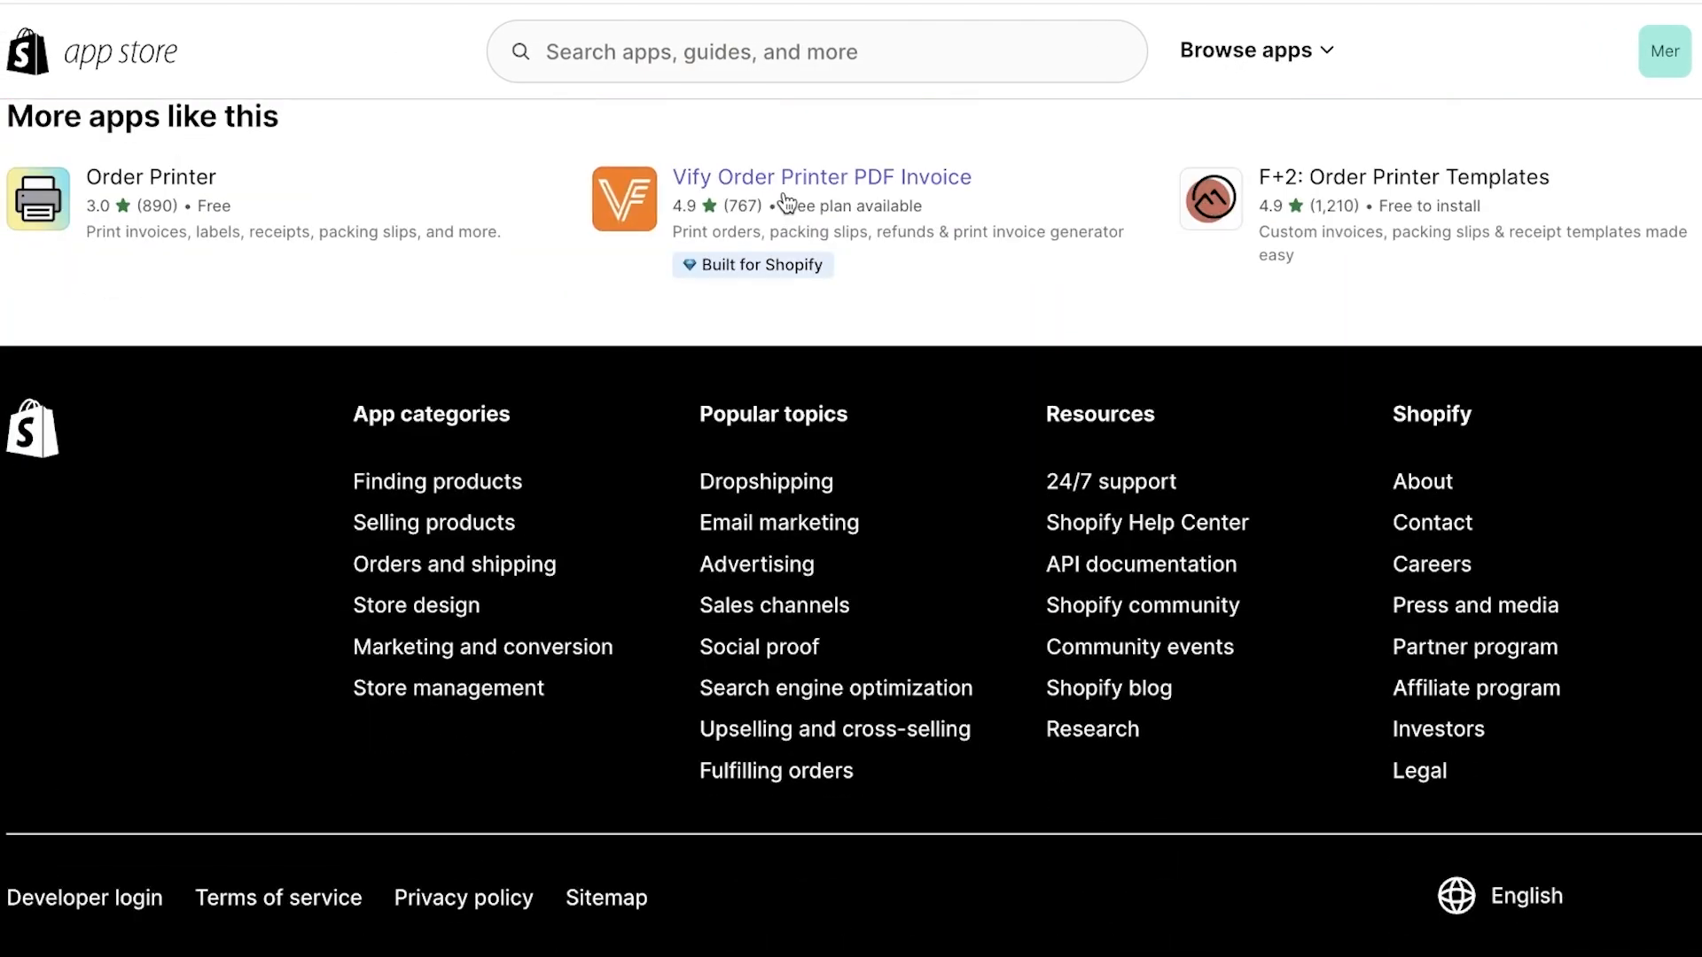
click(821, 178)
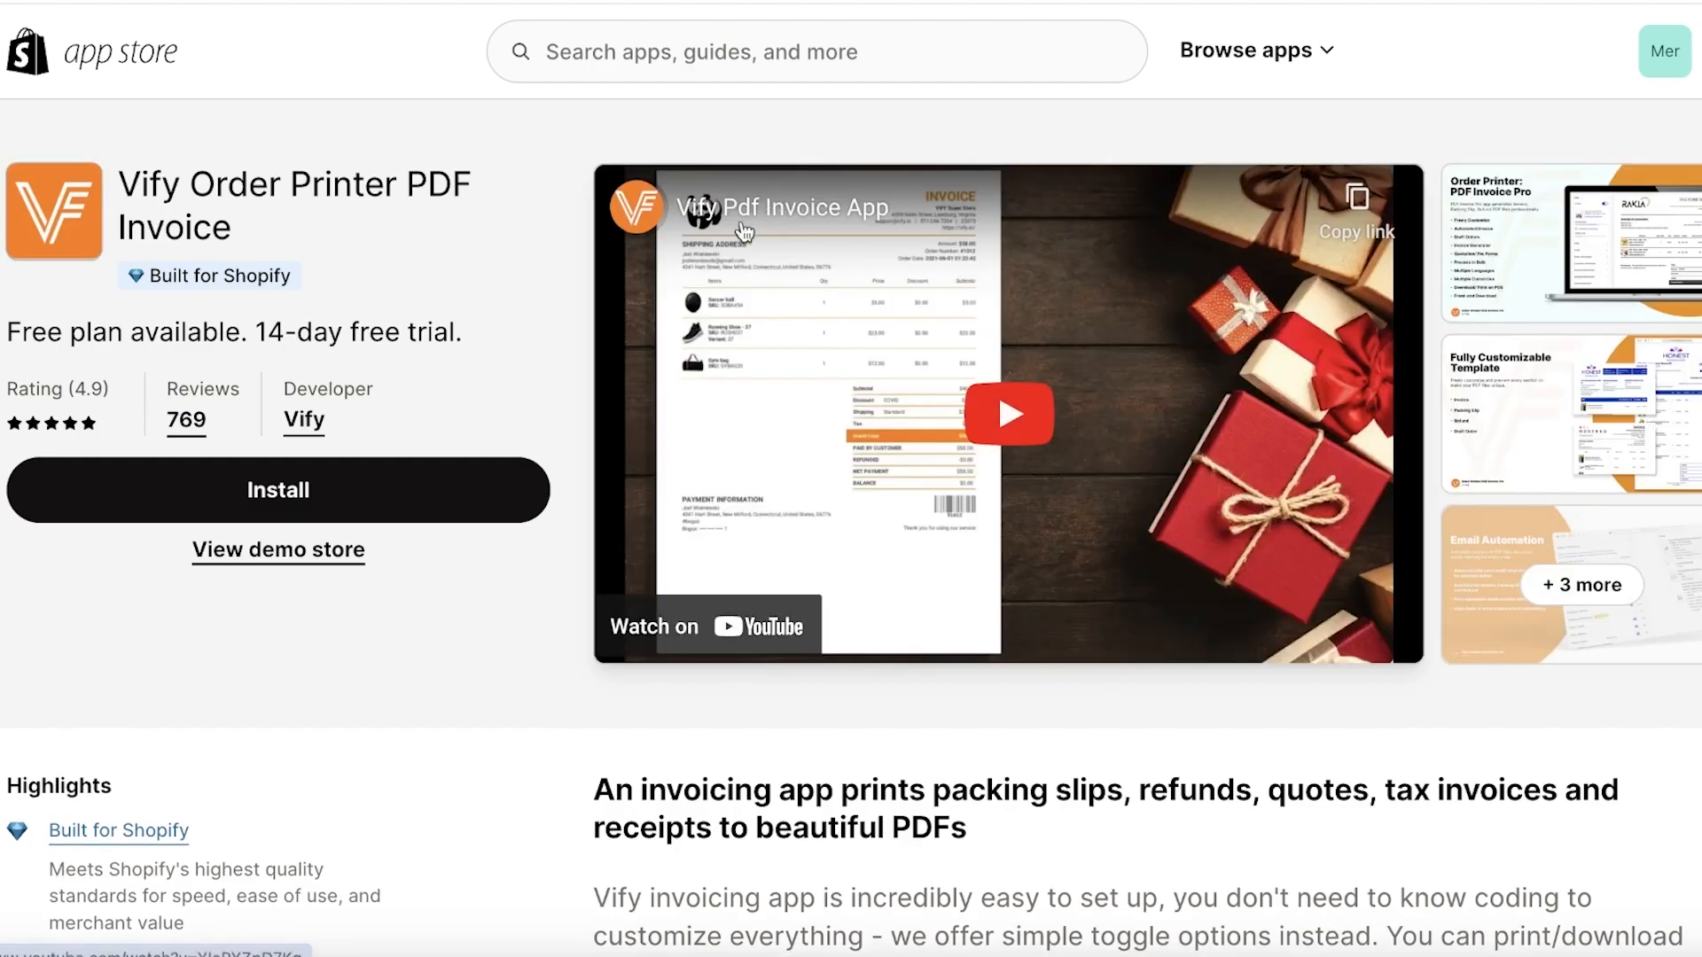
scroll(down, 3)
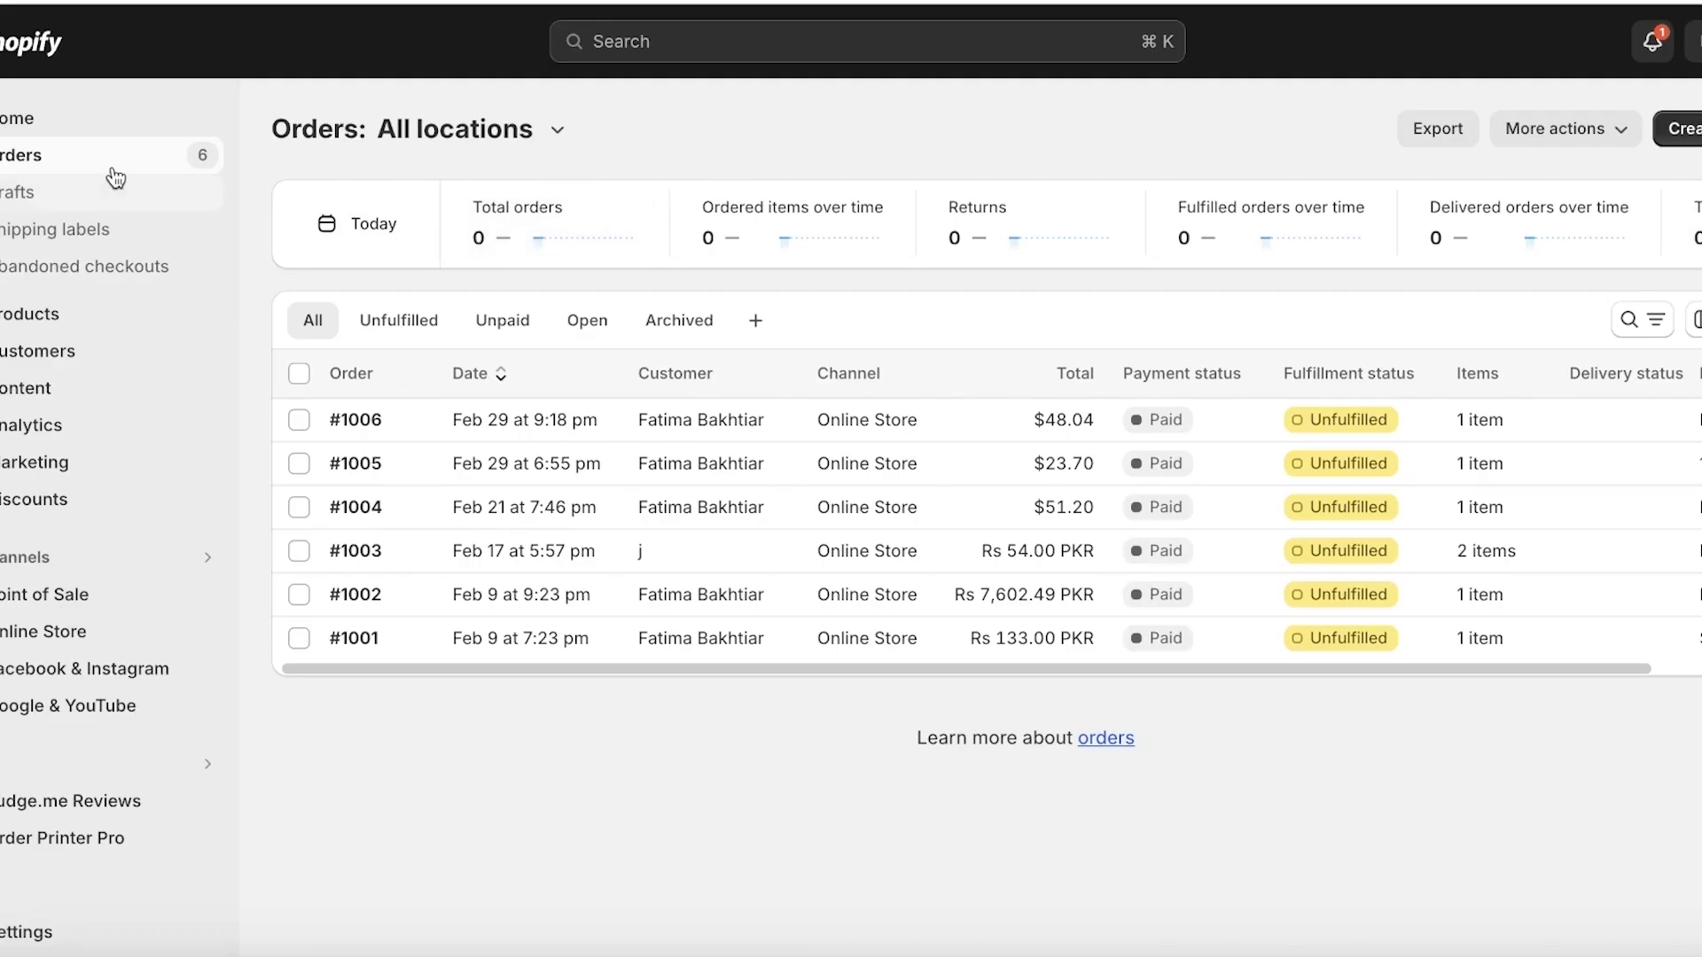
mouse_move(710, 10)
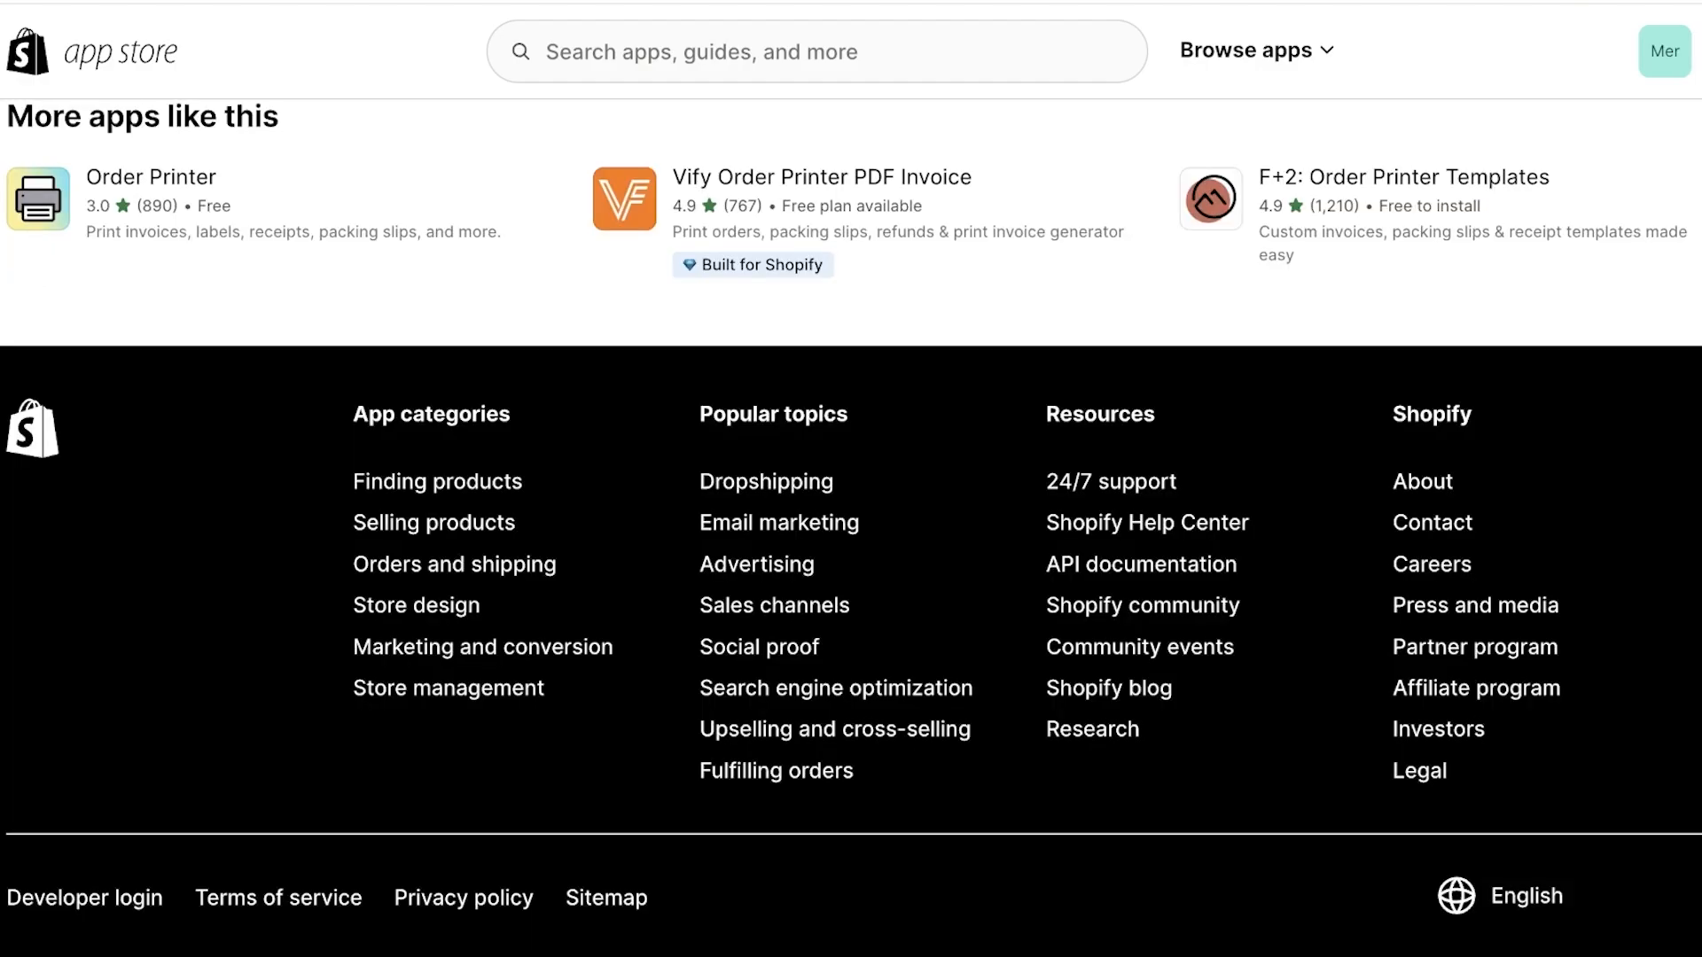
Scroll the Order Printer Pro listing to its Free, $10, $20 and $40 monthly plans.
scroll(up, 3)
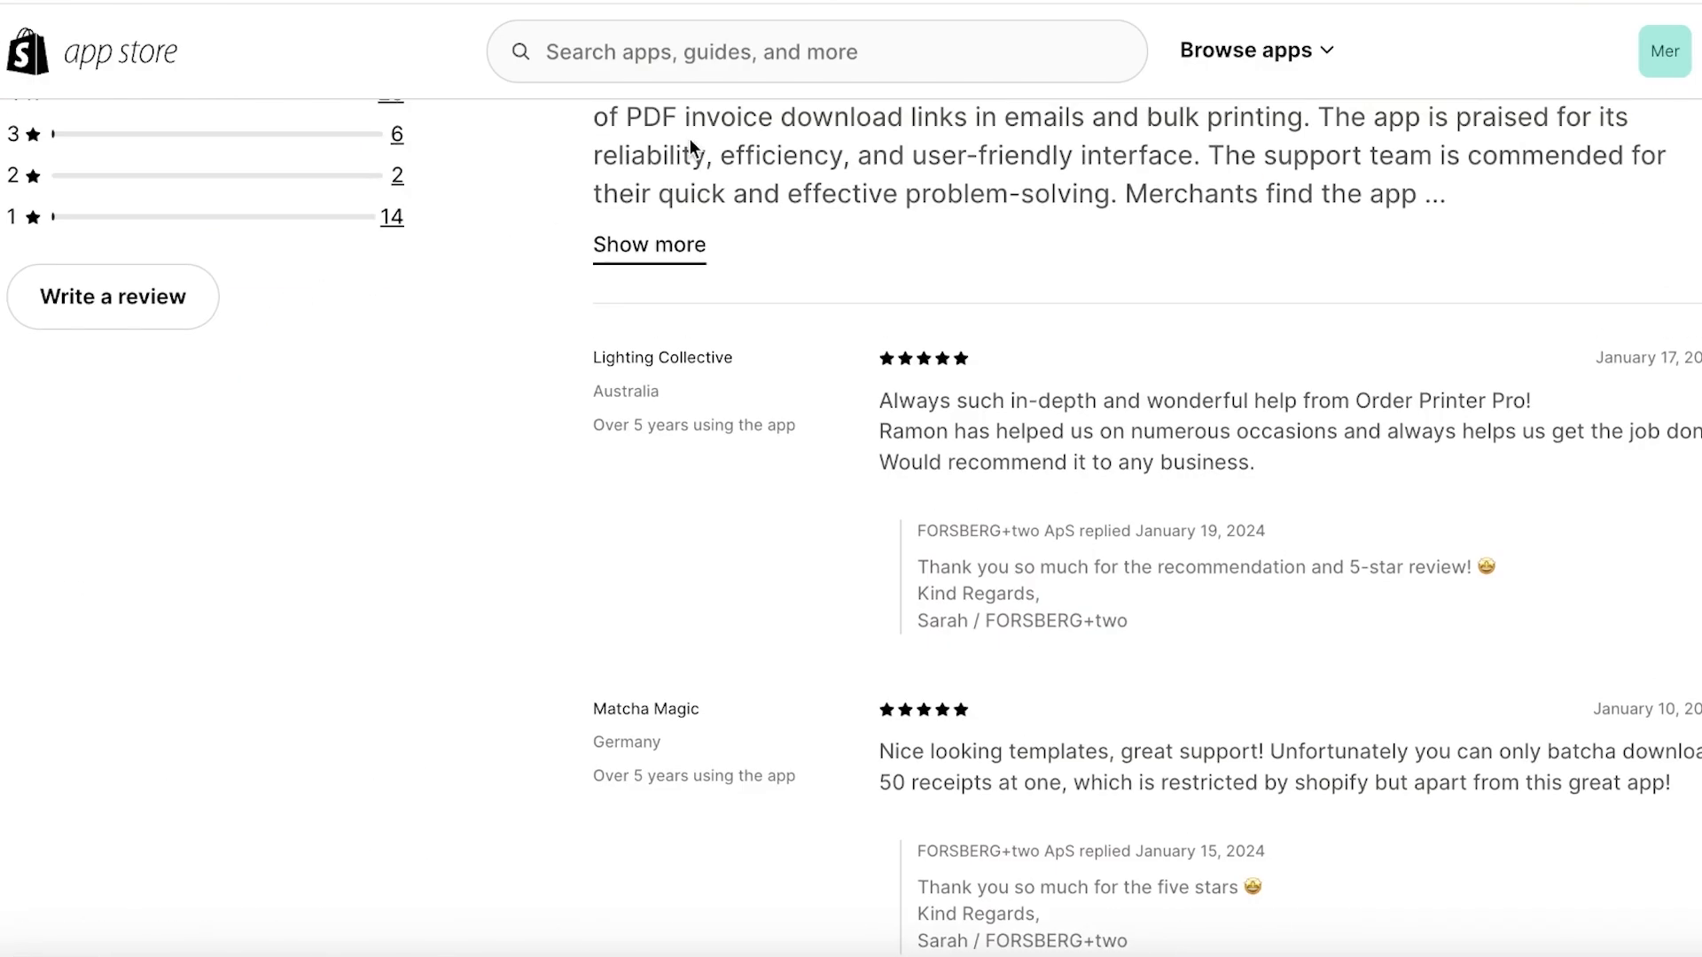
scroll(up, 3)
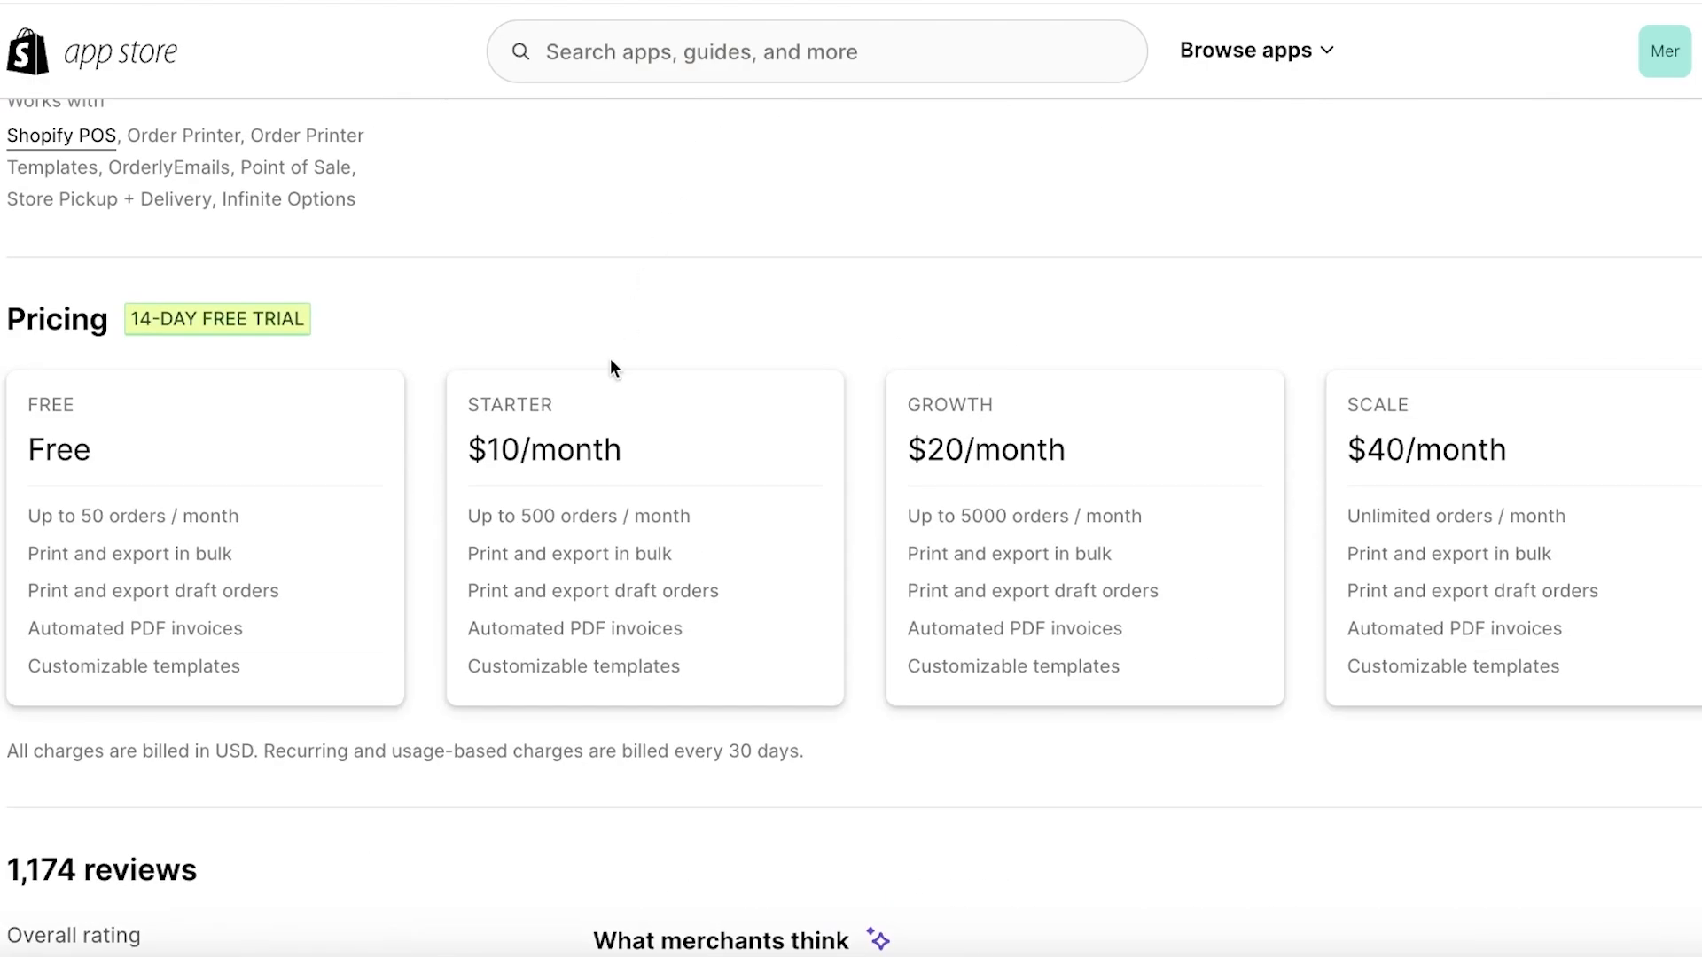
mouse_move(938, 374)
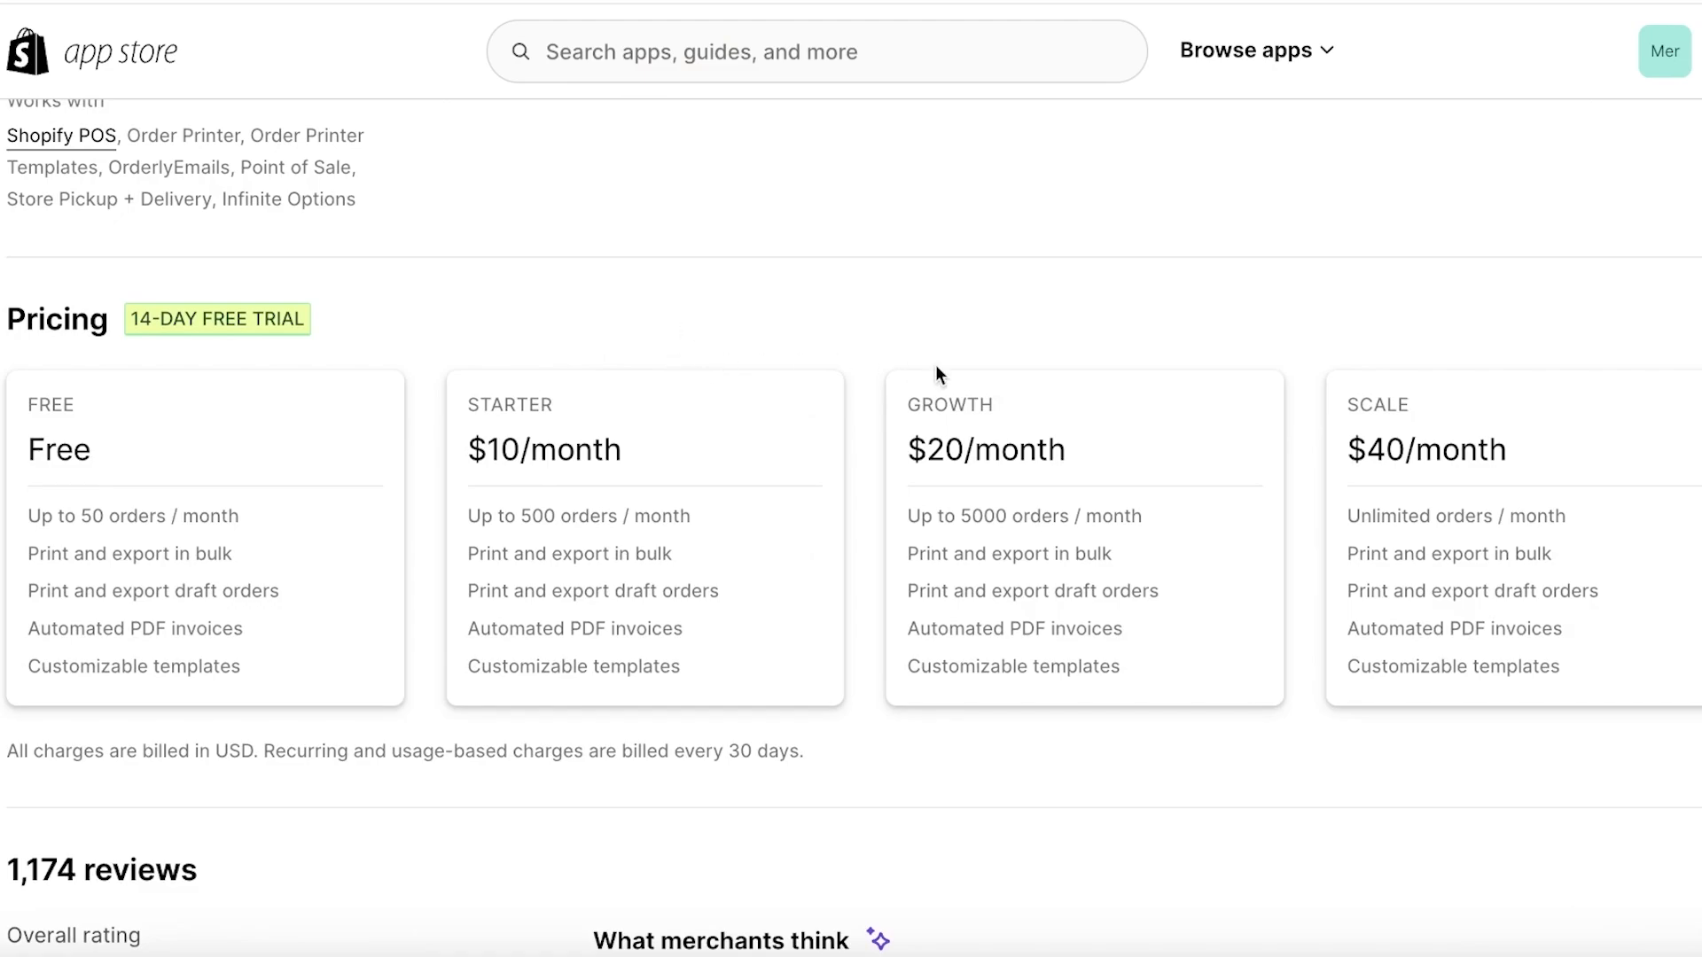
mouse_move(574, 504)
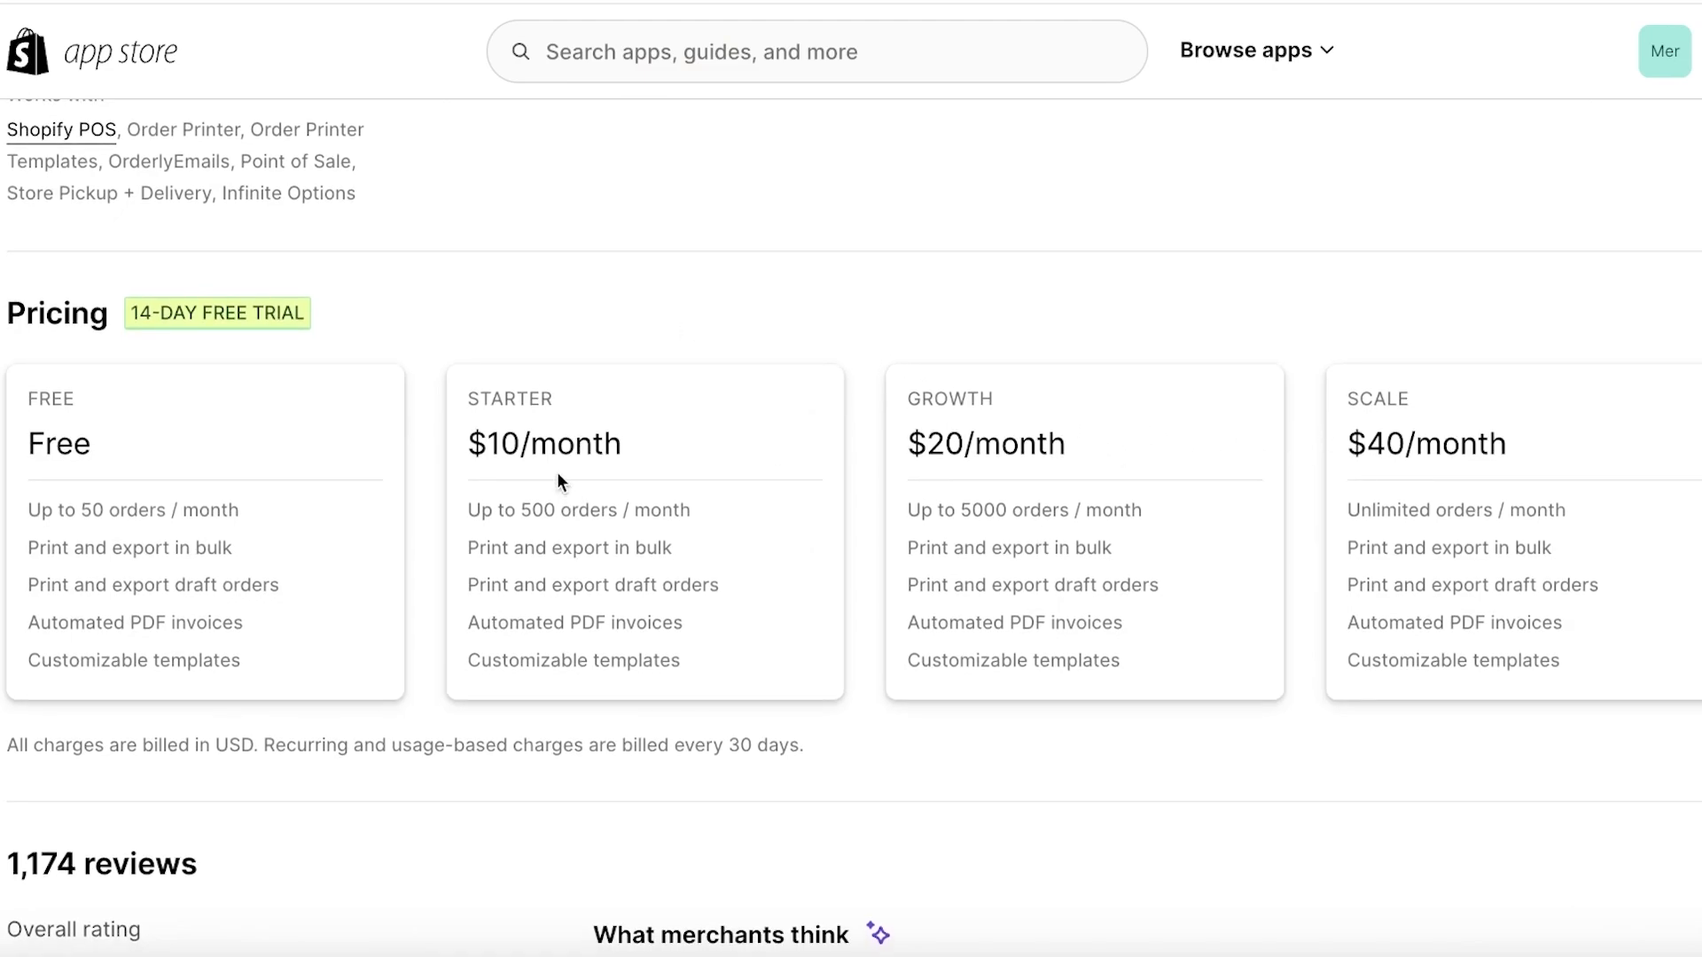
scroll(up, 3)
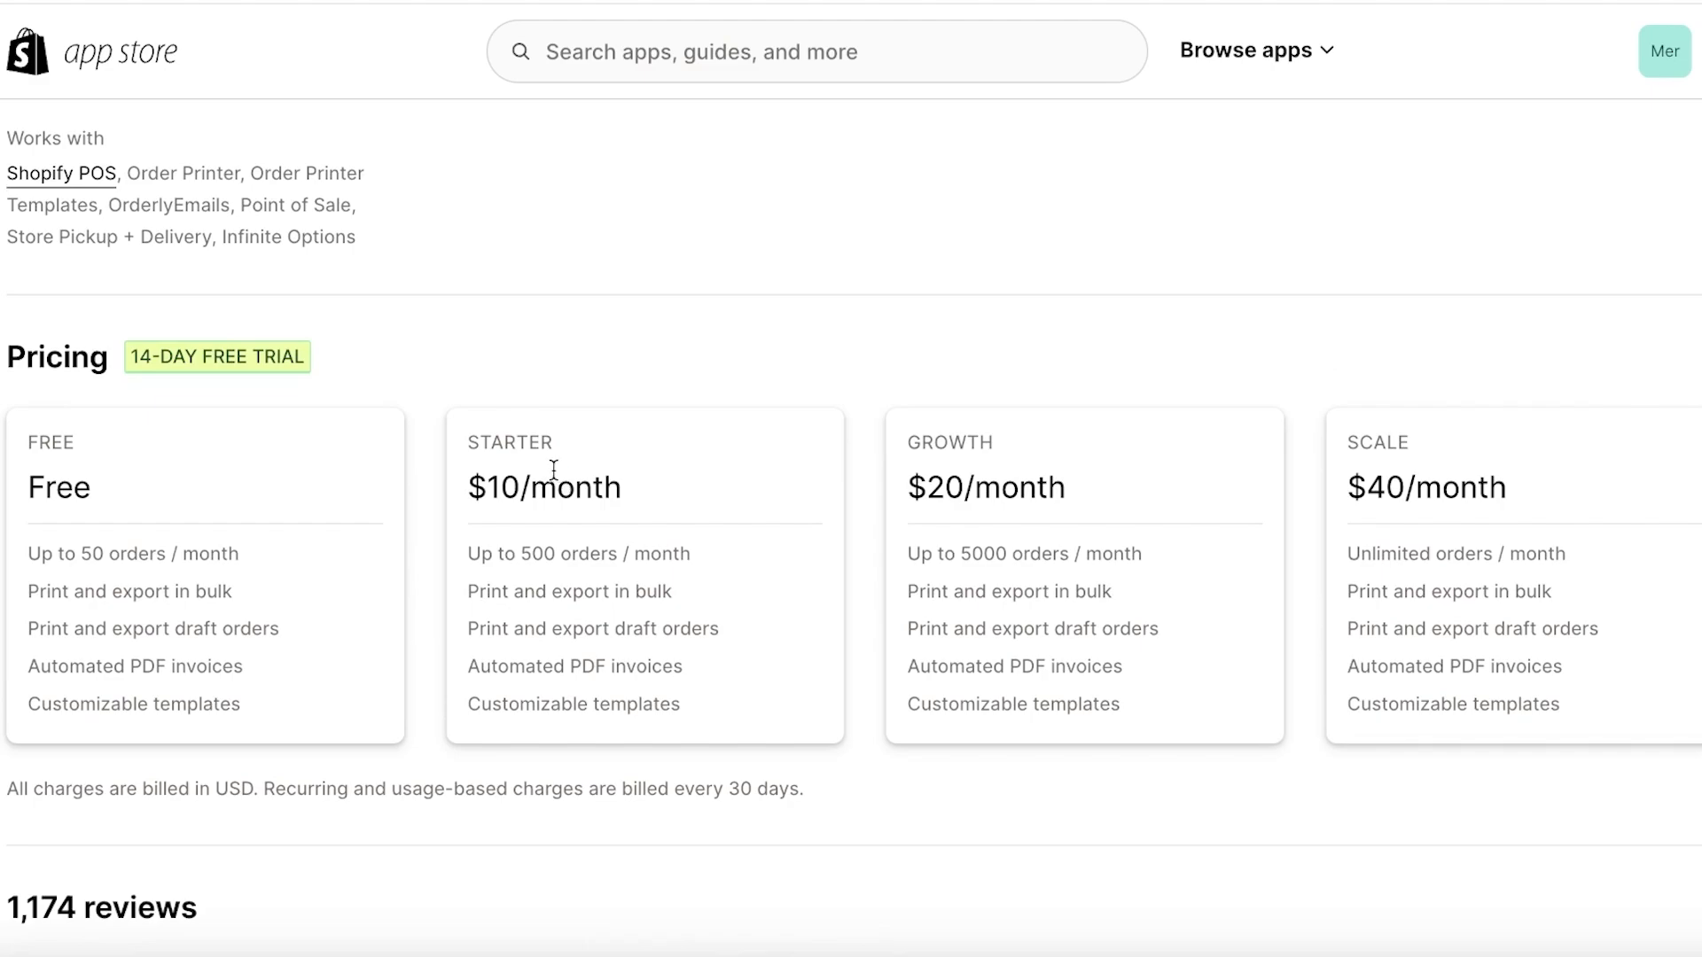
mouse_move(1156, 484)
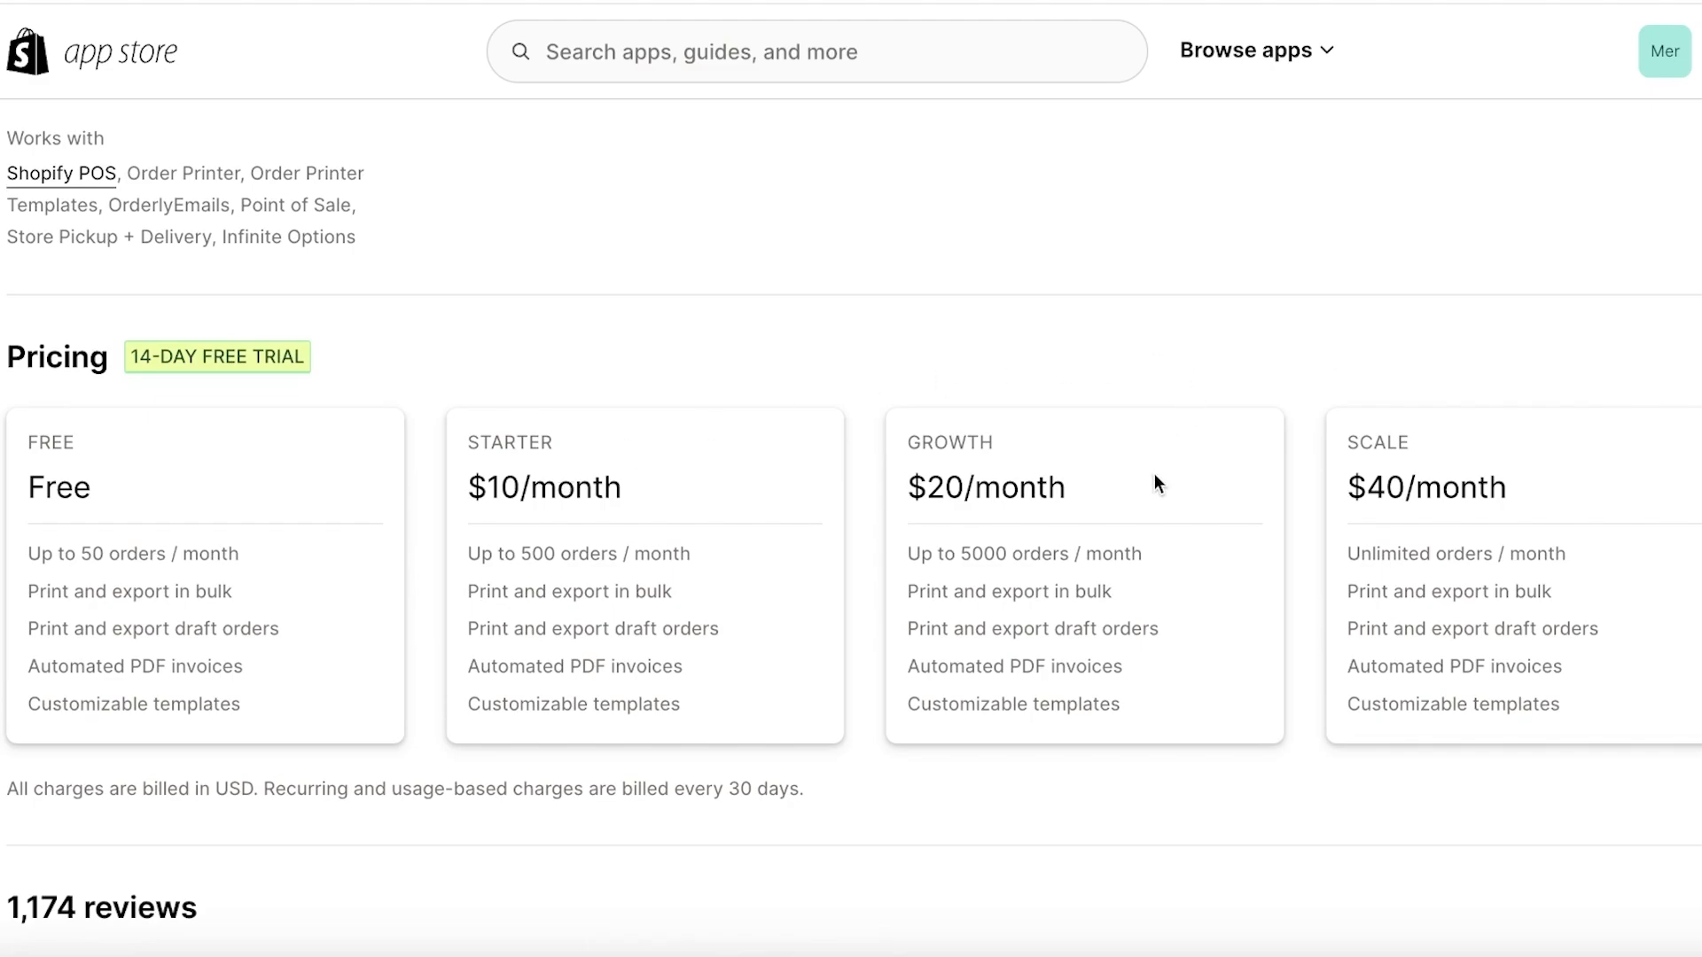
mouse_move(861, 431)
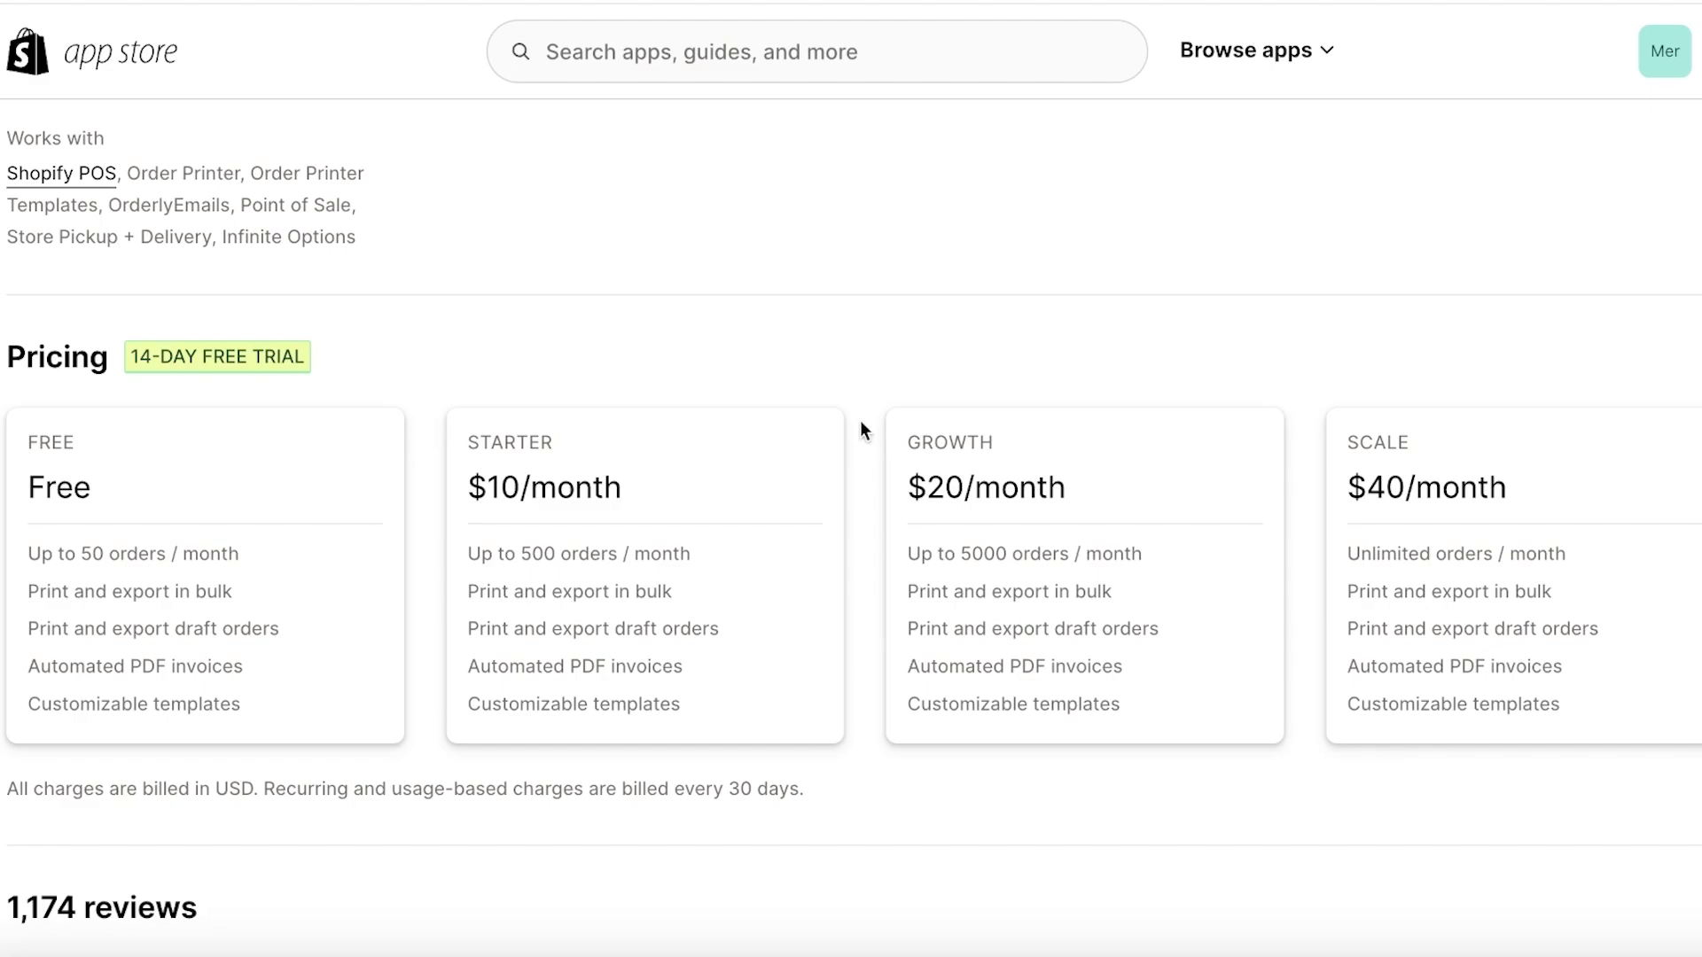
mouse_move(1040, 484)
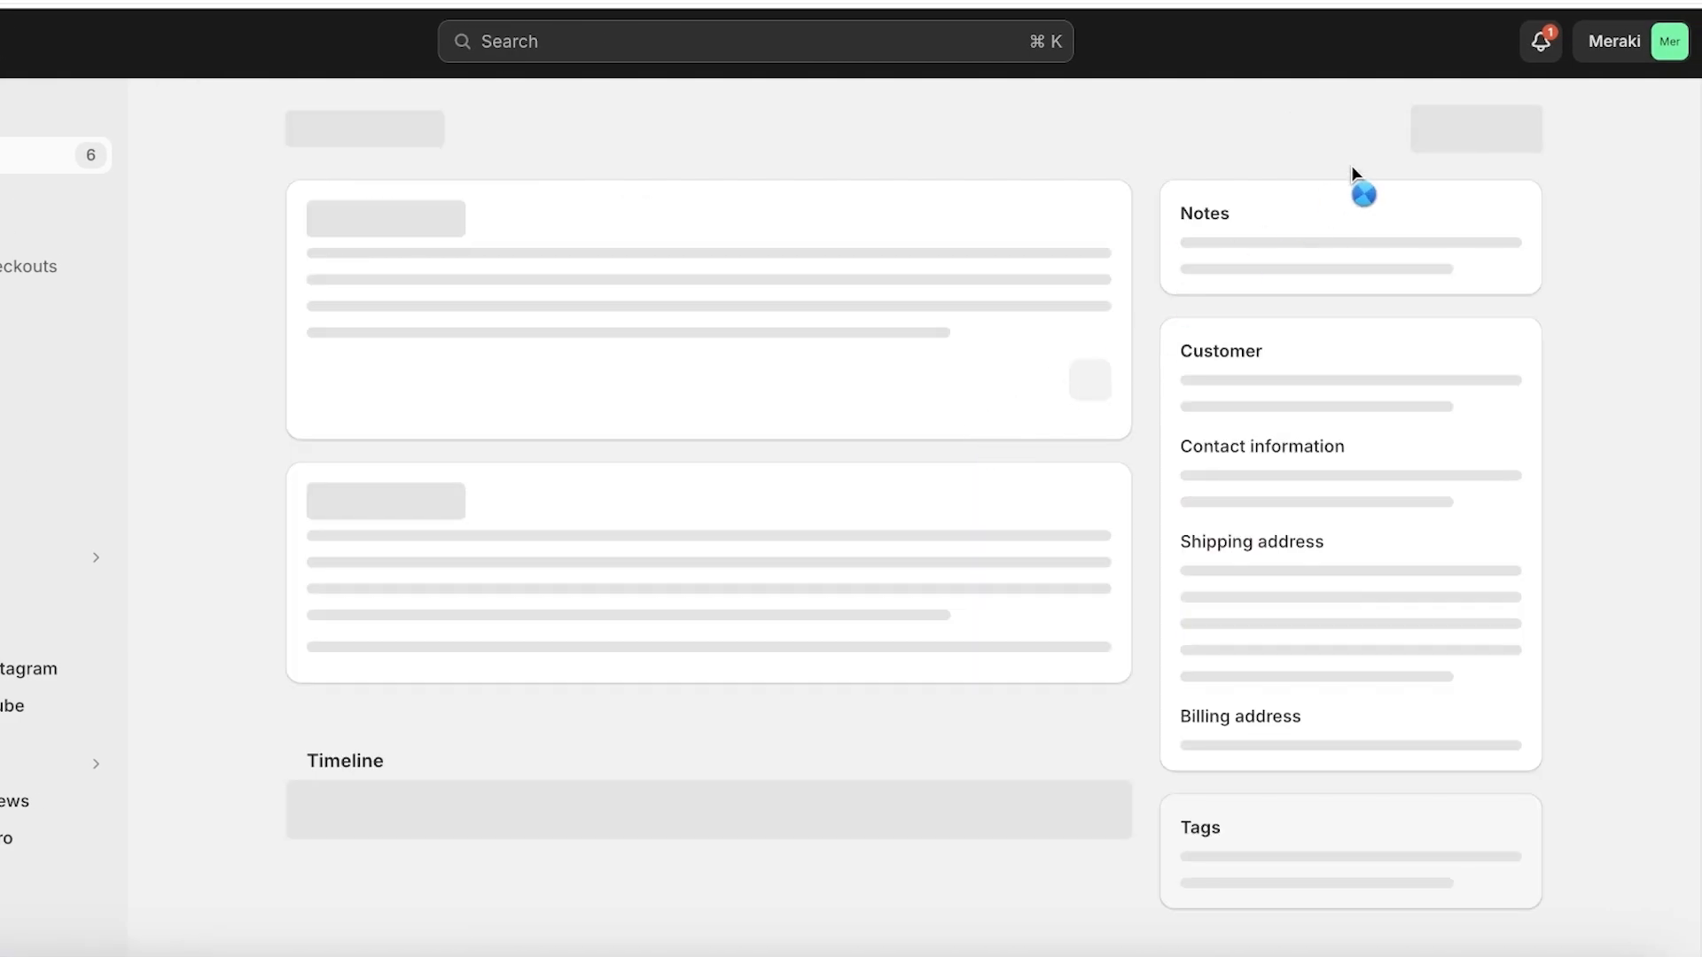
Open order #1006's More actions menu.
click(1383, 127)
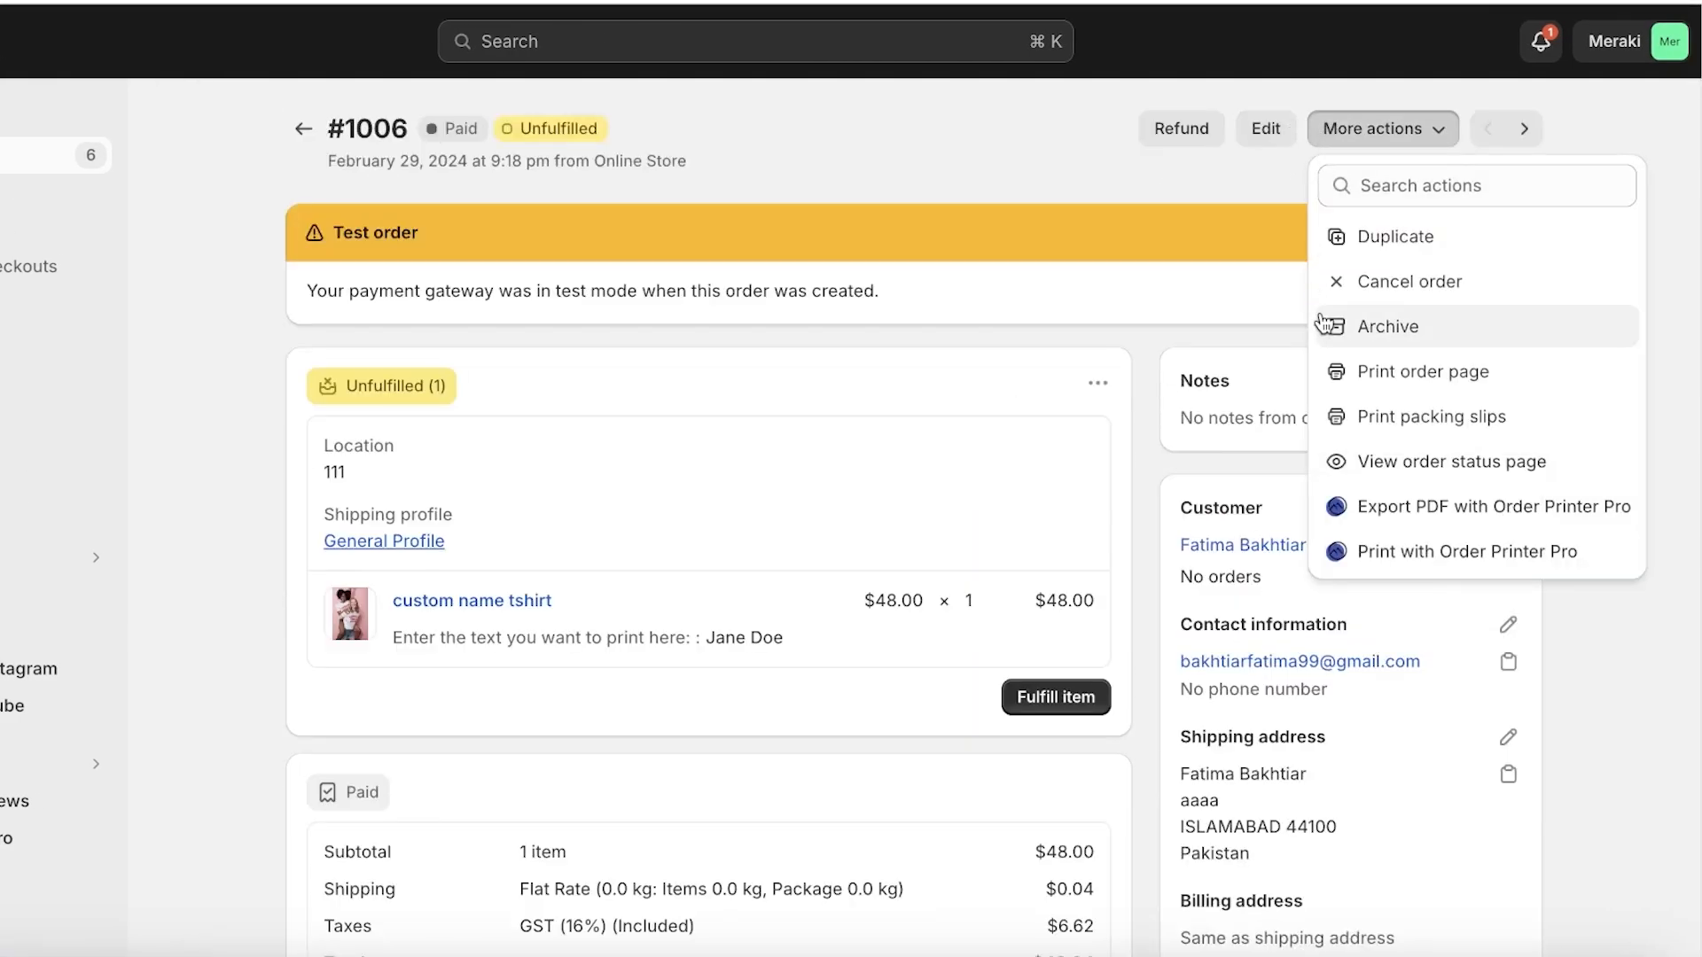
mouse_move(1357, 372)
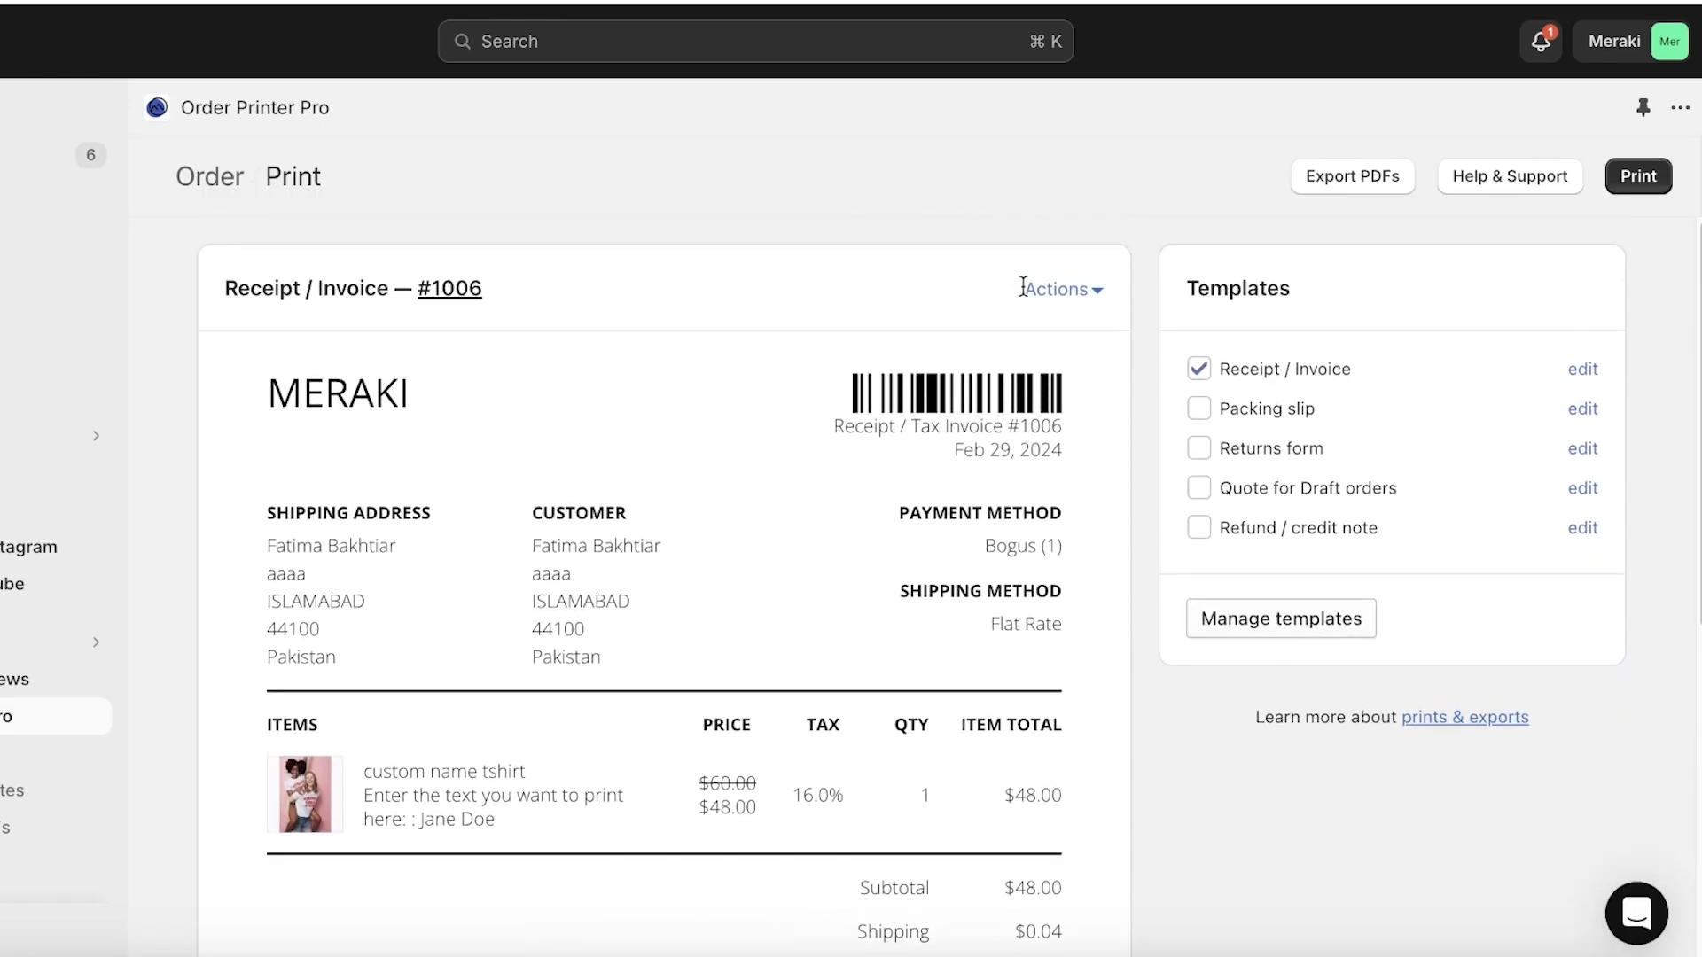
mouse_move(1025, 293)
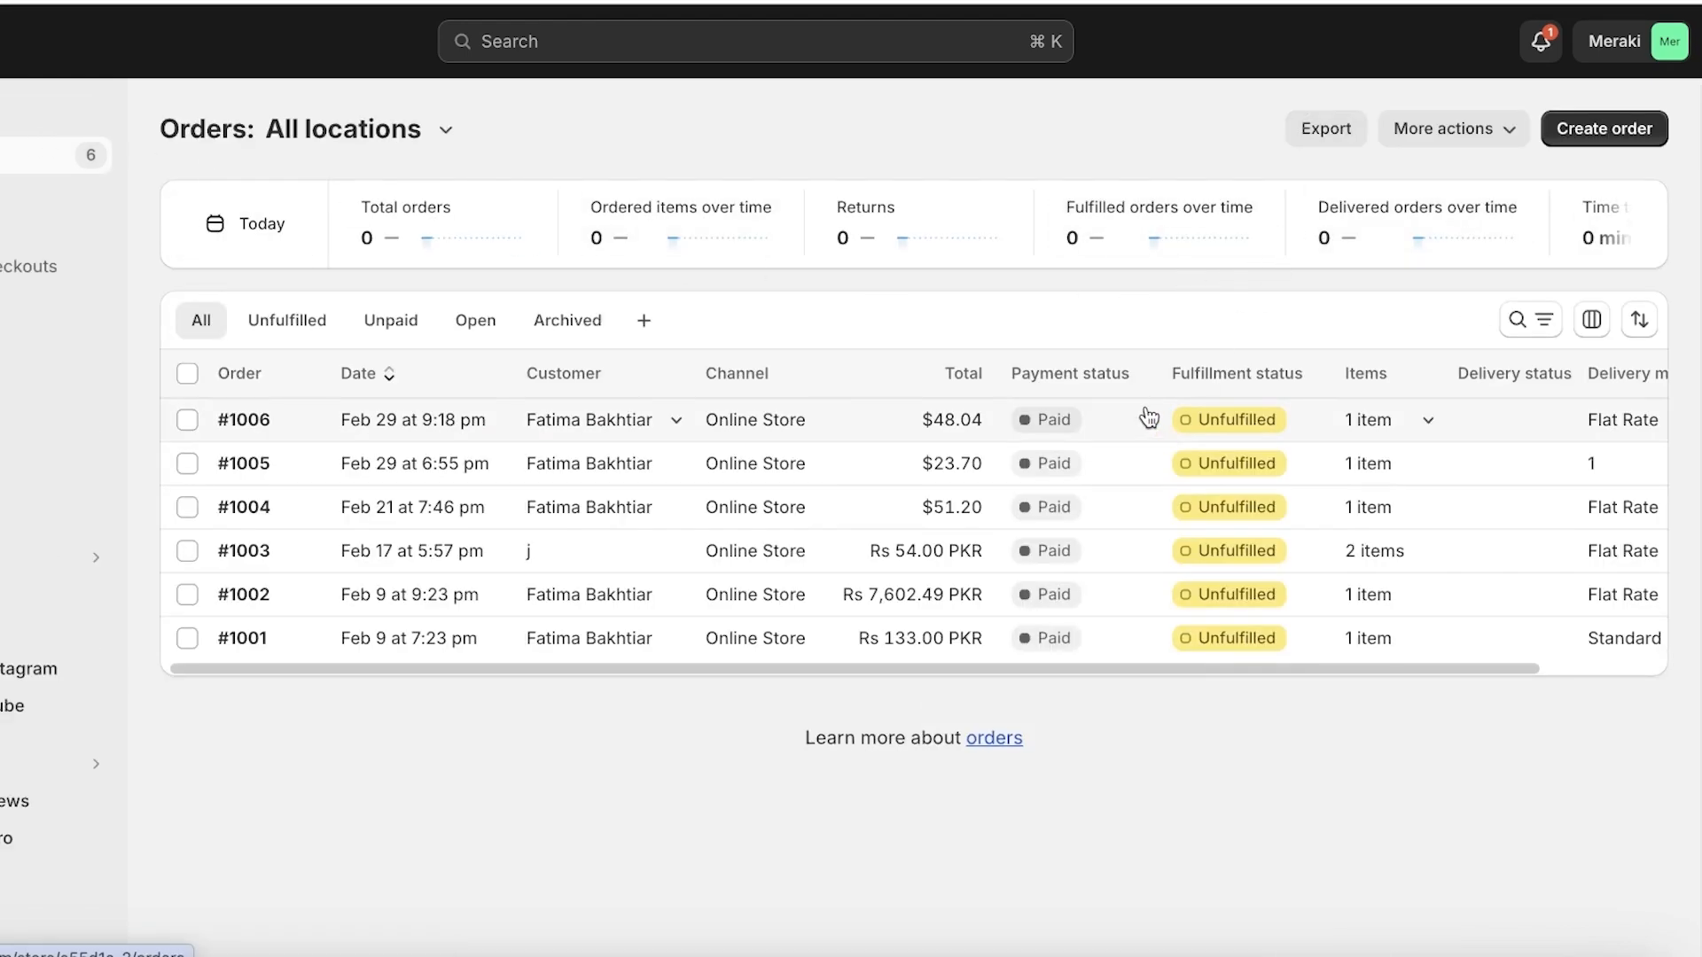
mouse_move(1142, 417)
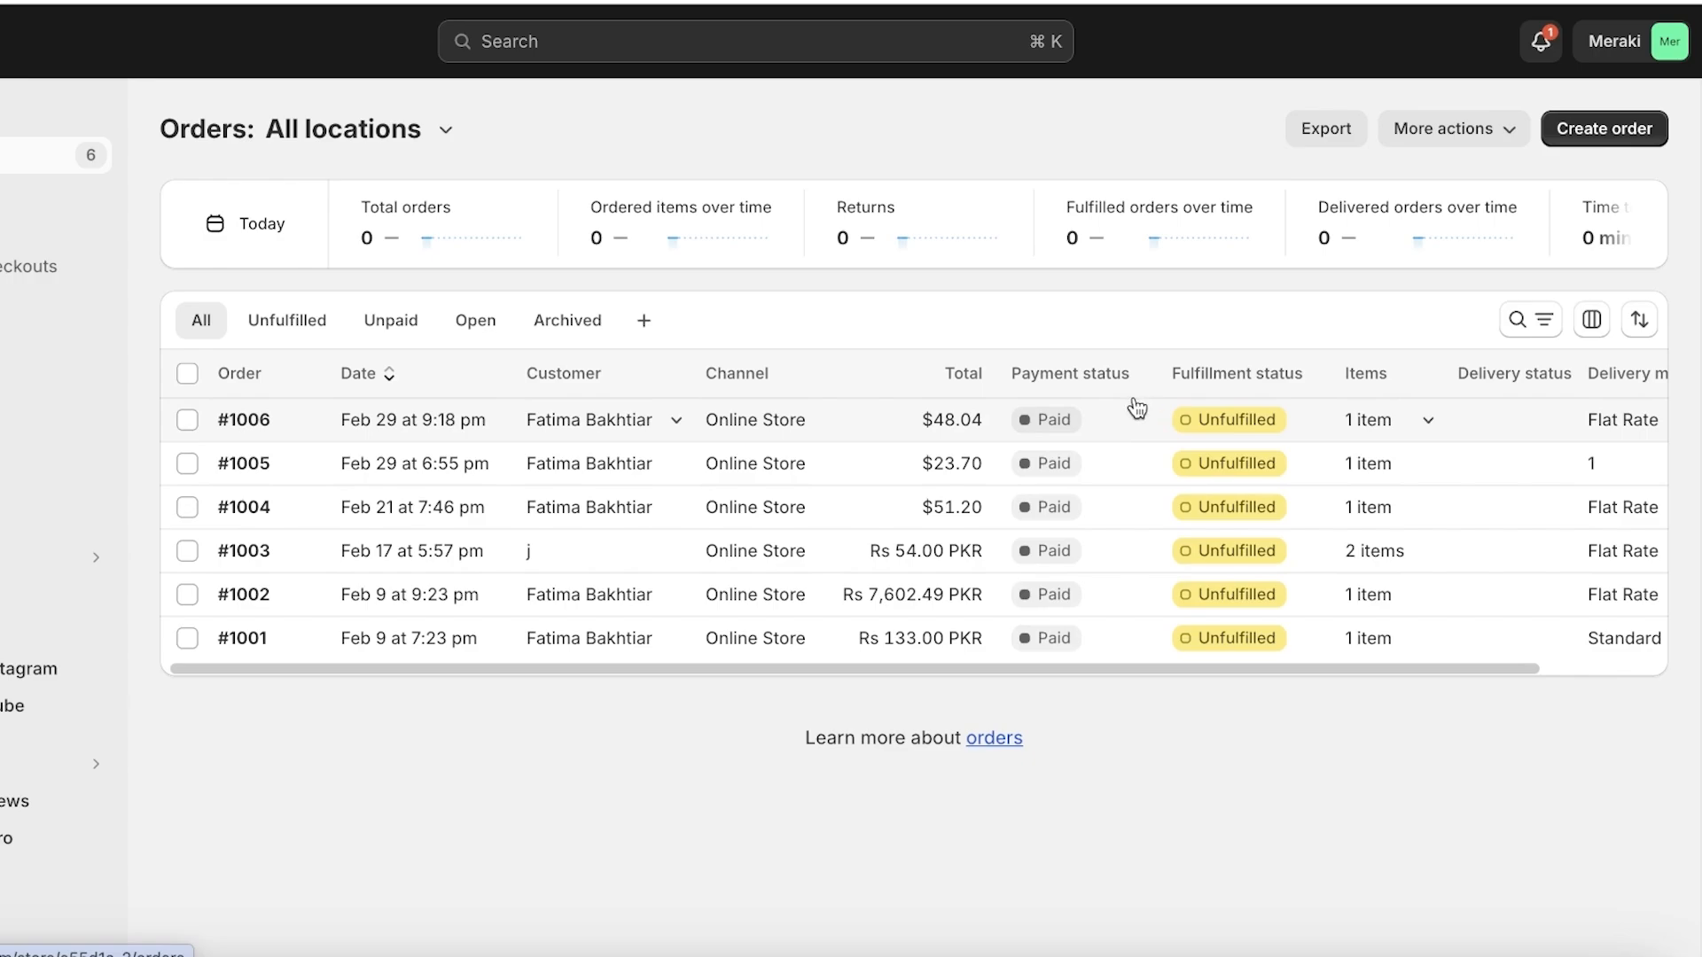
mouse_move(821, 440)
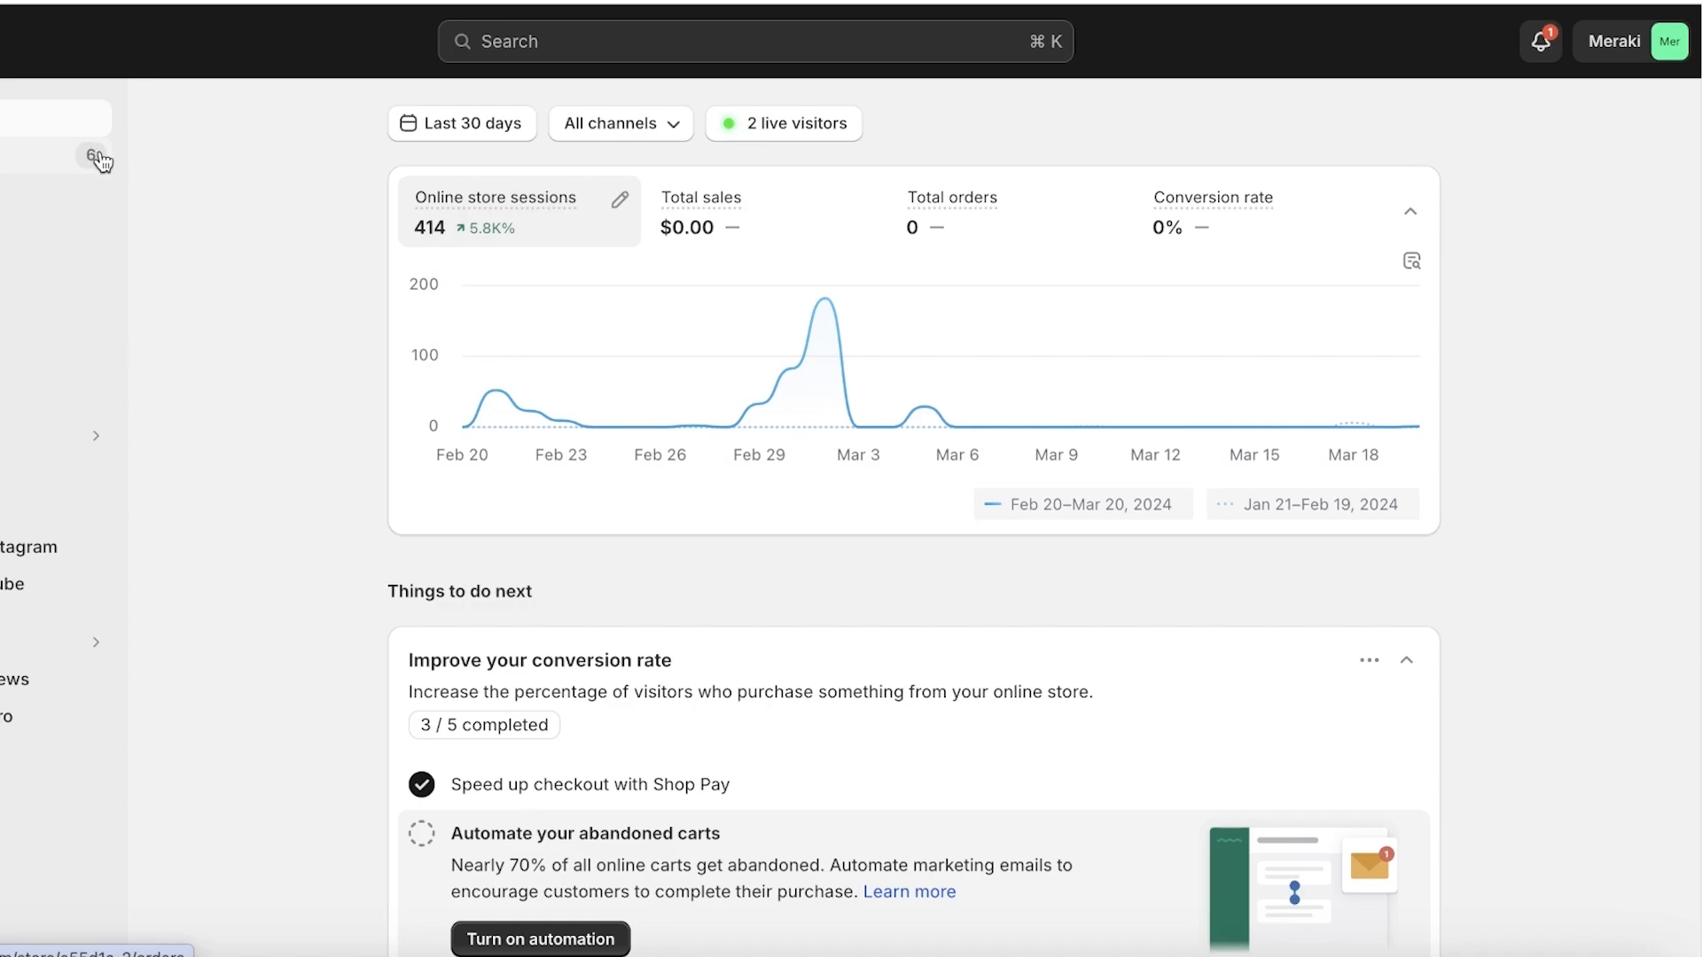
mouse_move(164, 212)
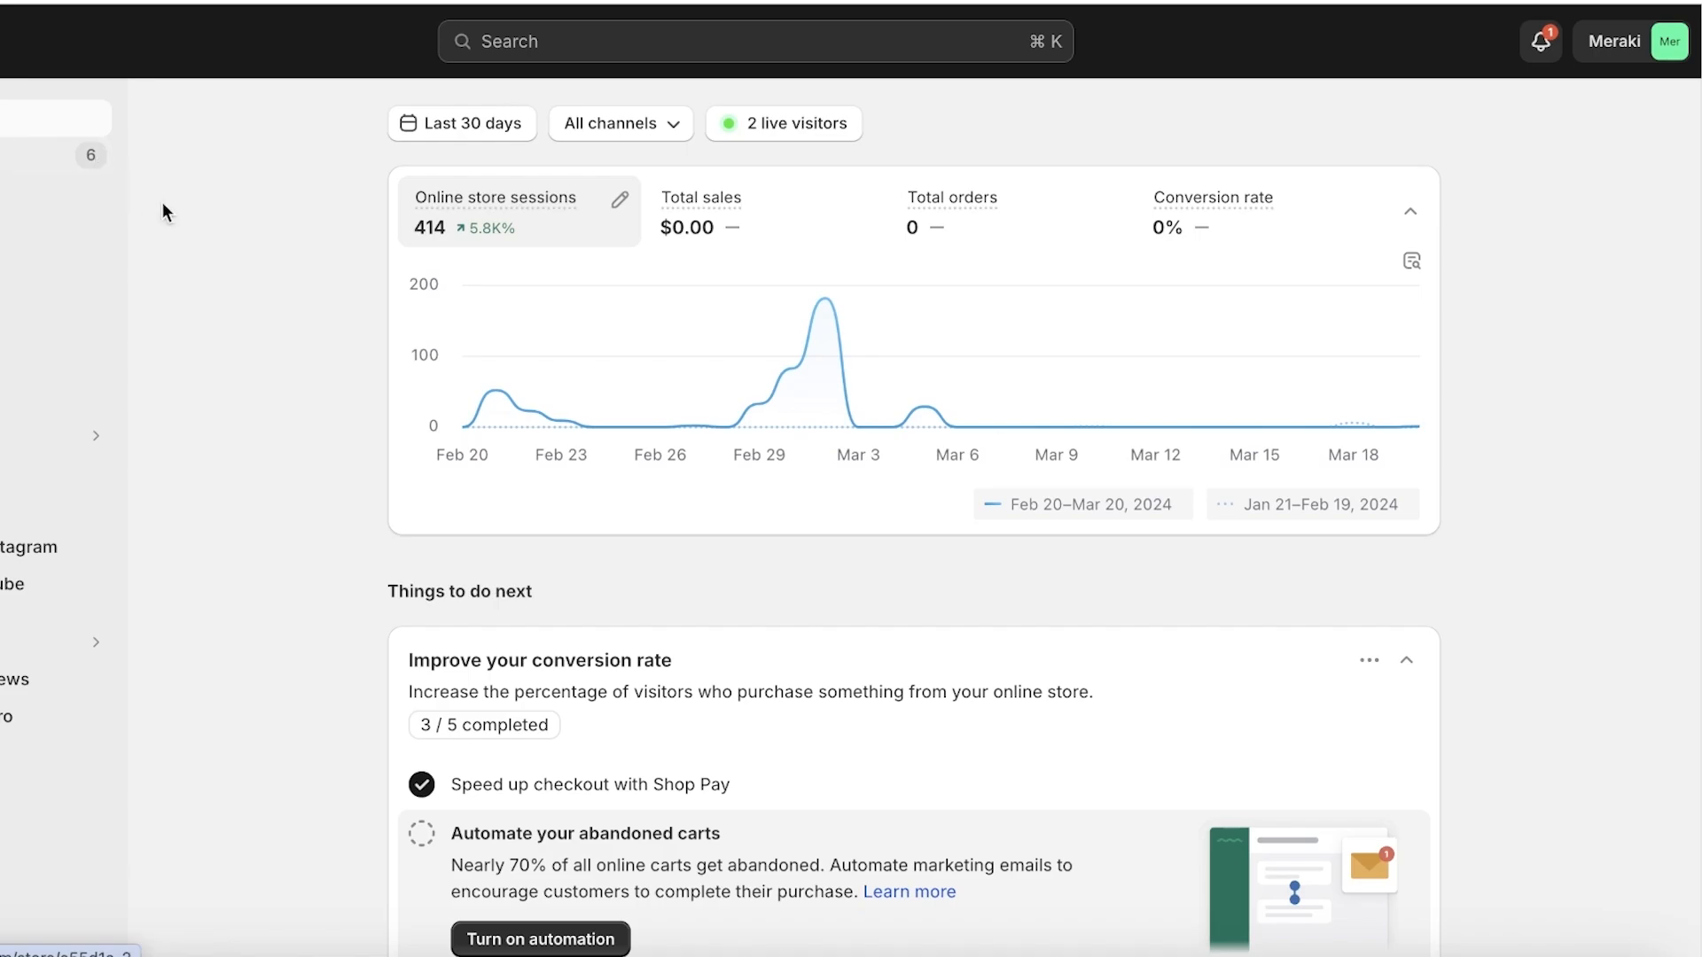